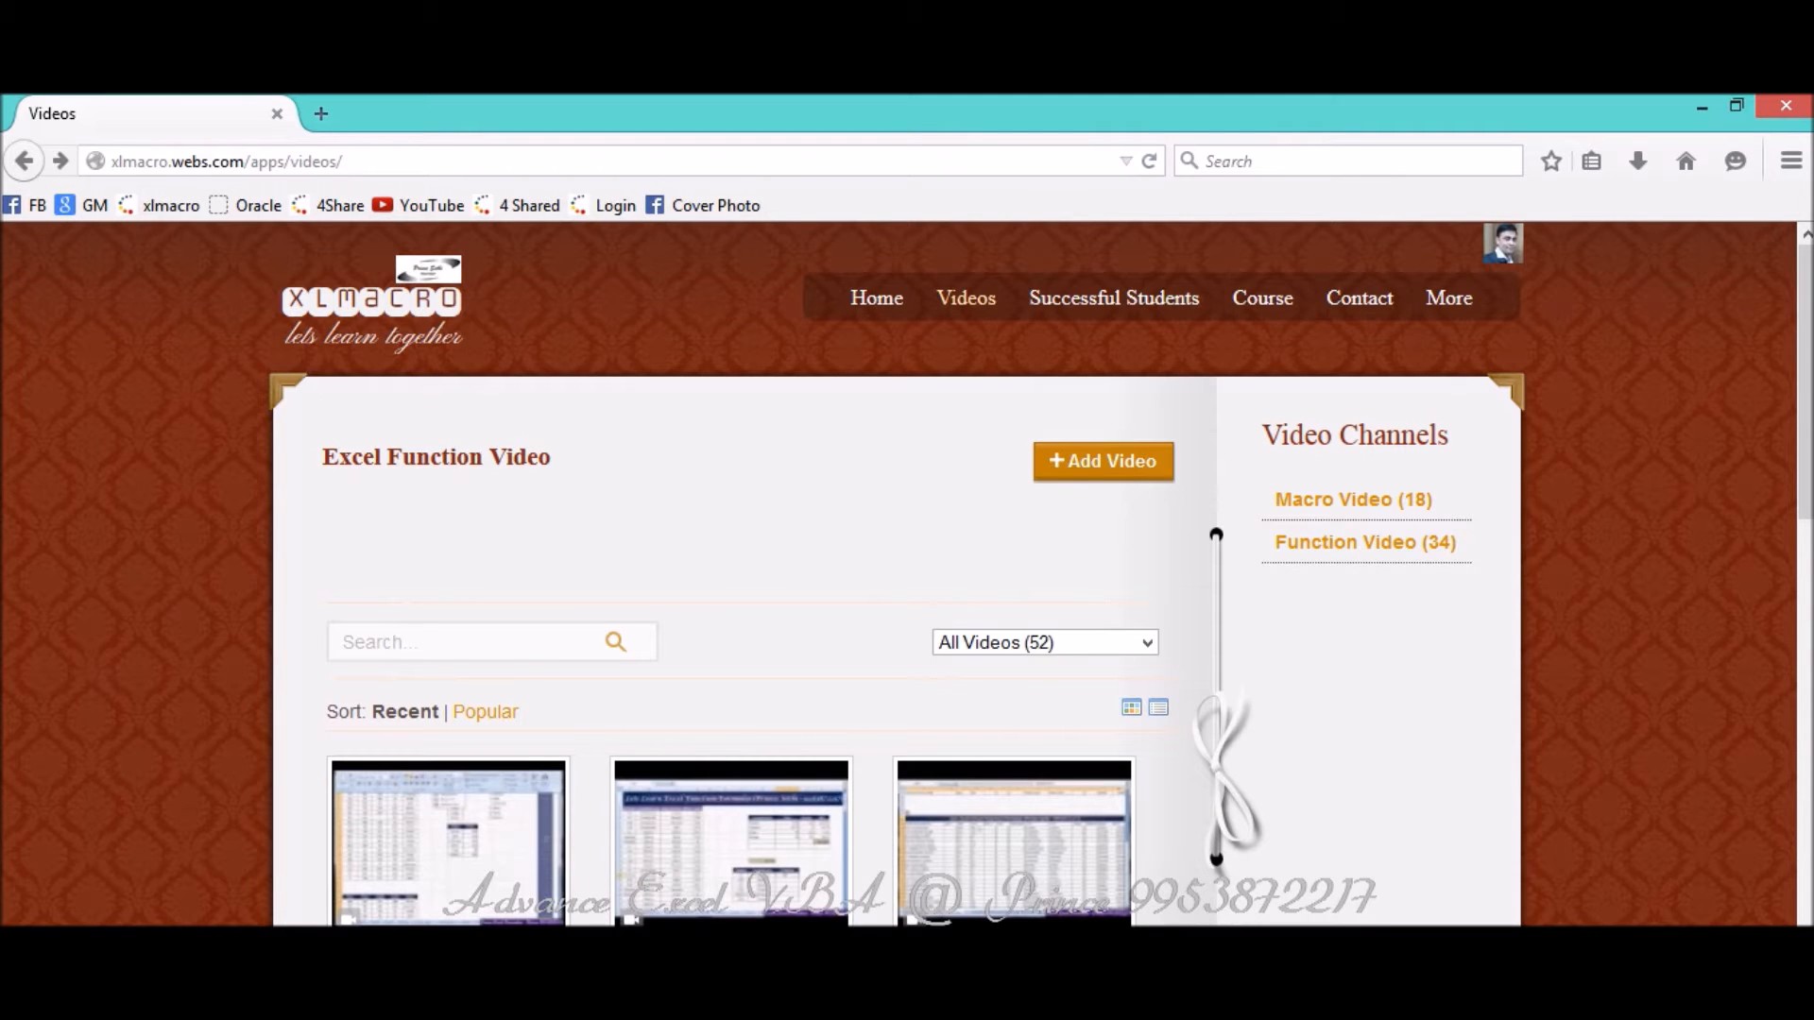
{"action": "mouse_move", "coordinate": [272, 193]}
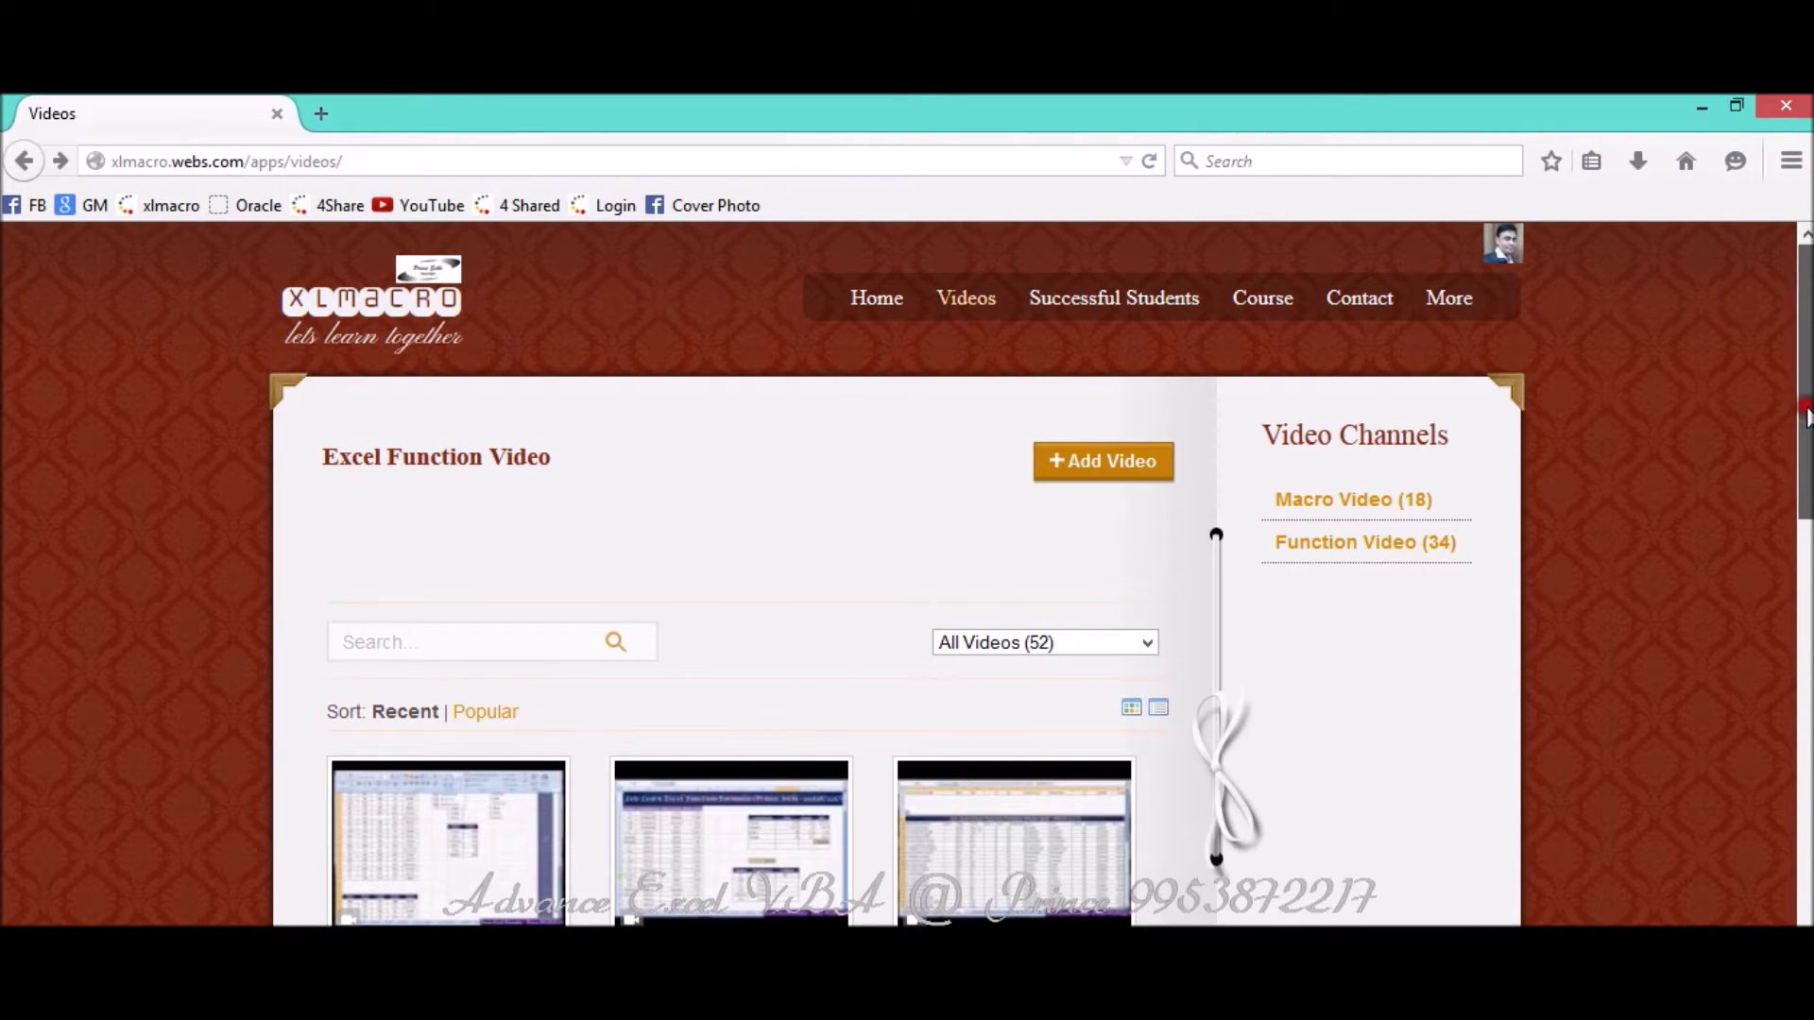
Launch the Visual Basic editor from the Developer tab for the blank Book1 workbook.
{"action": "scroll", "scroll_direction": "down", "scroll_amount": 3}
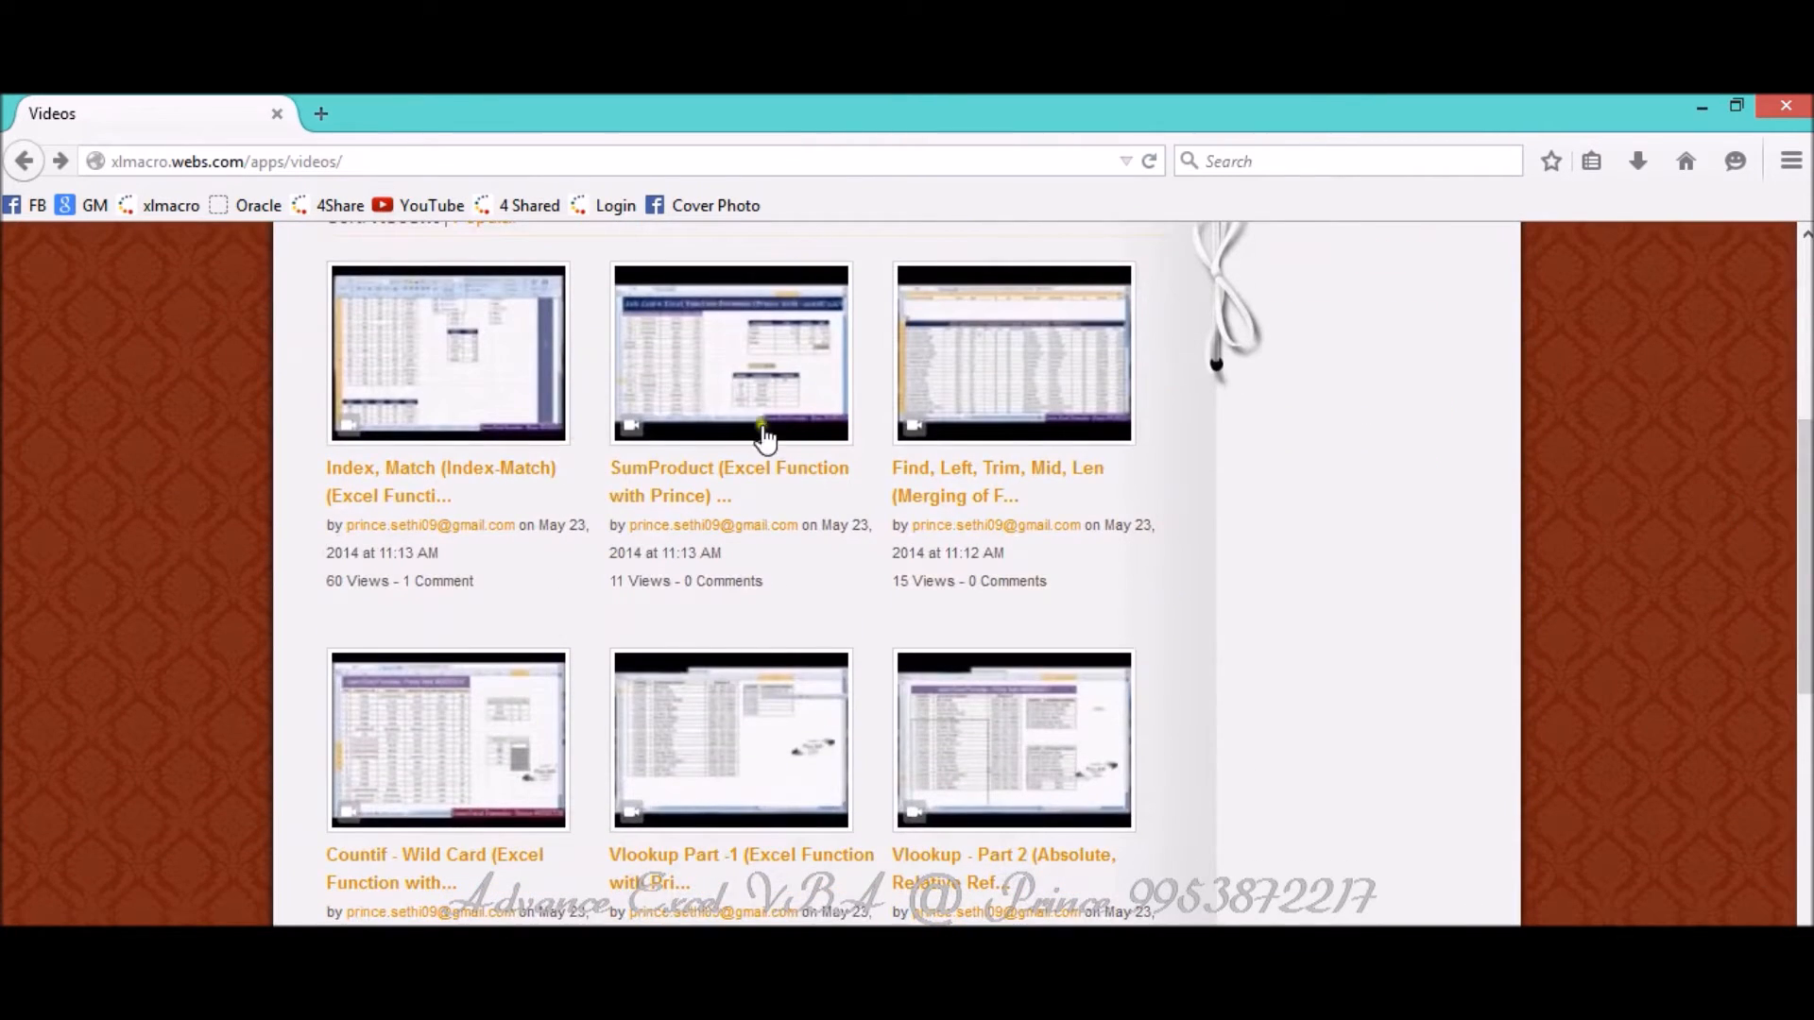
{"action": "mouse_move", "coordinate": [1432, 722]}
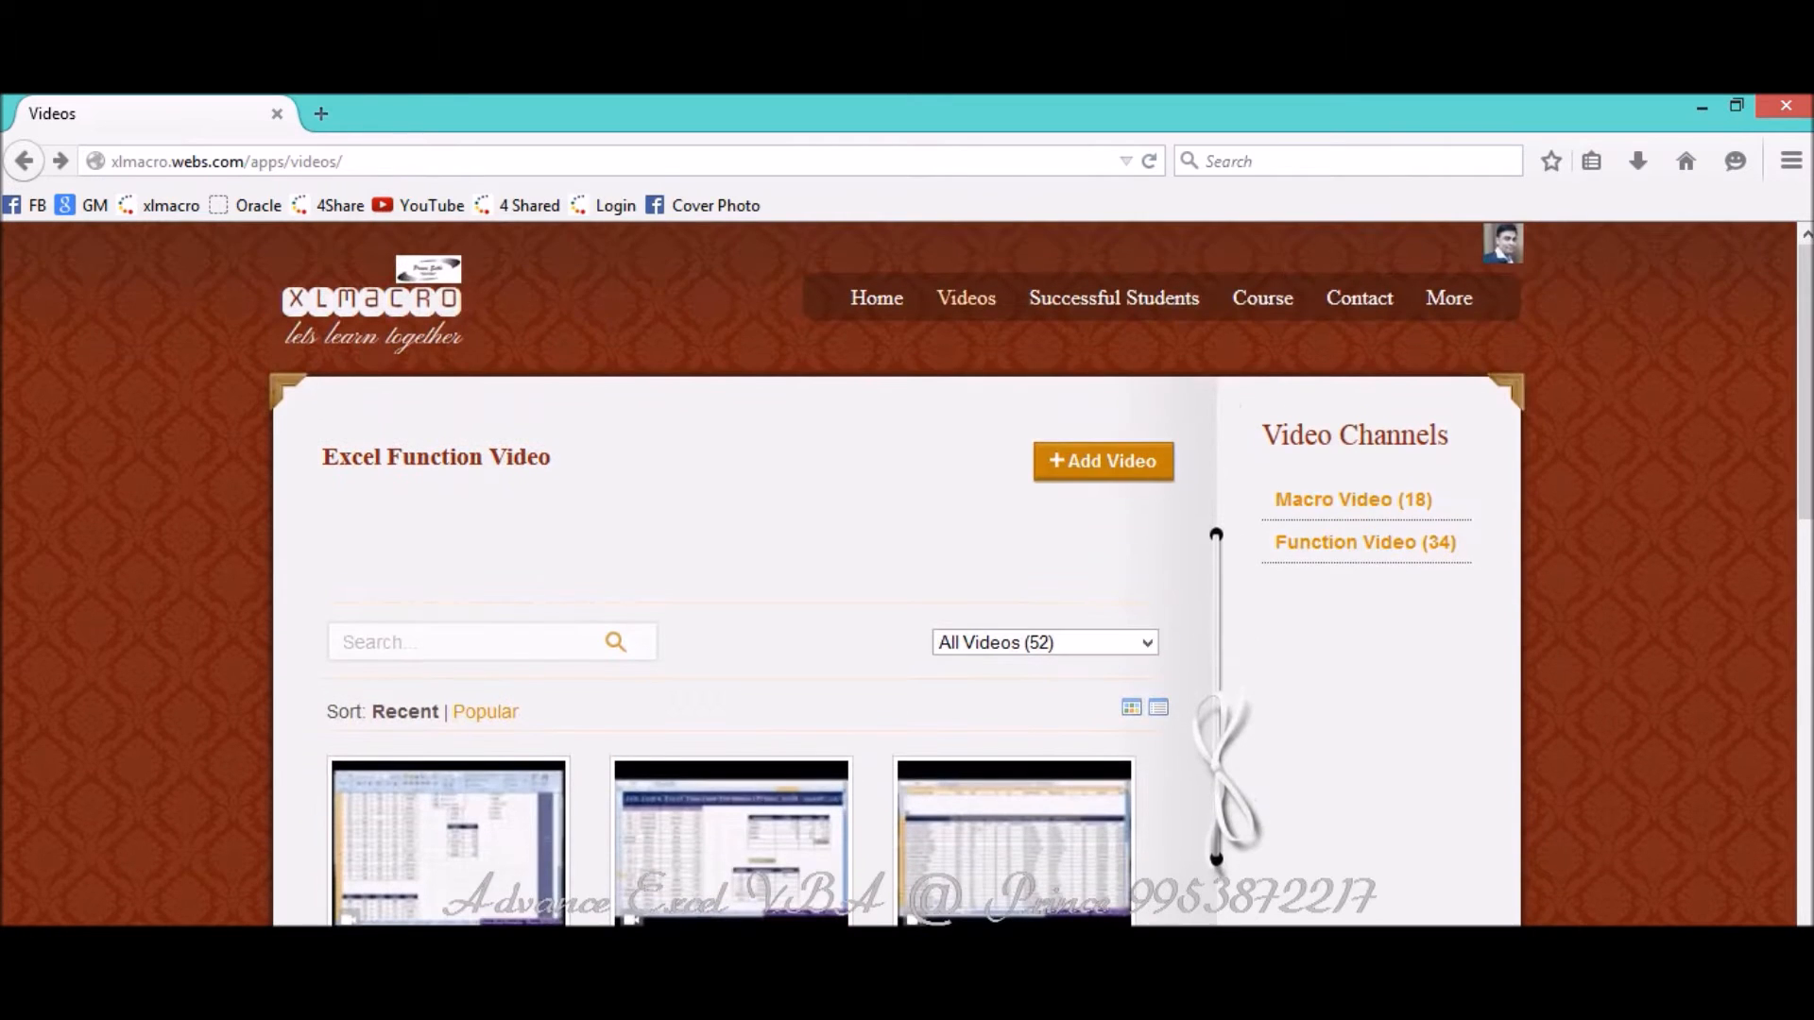
{"action": "scroll", "scroll_direction": "down", "scroll_amount": 3}
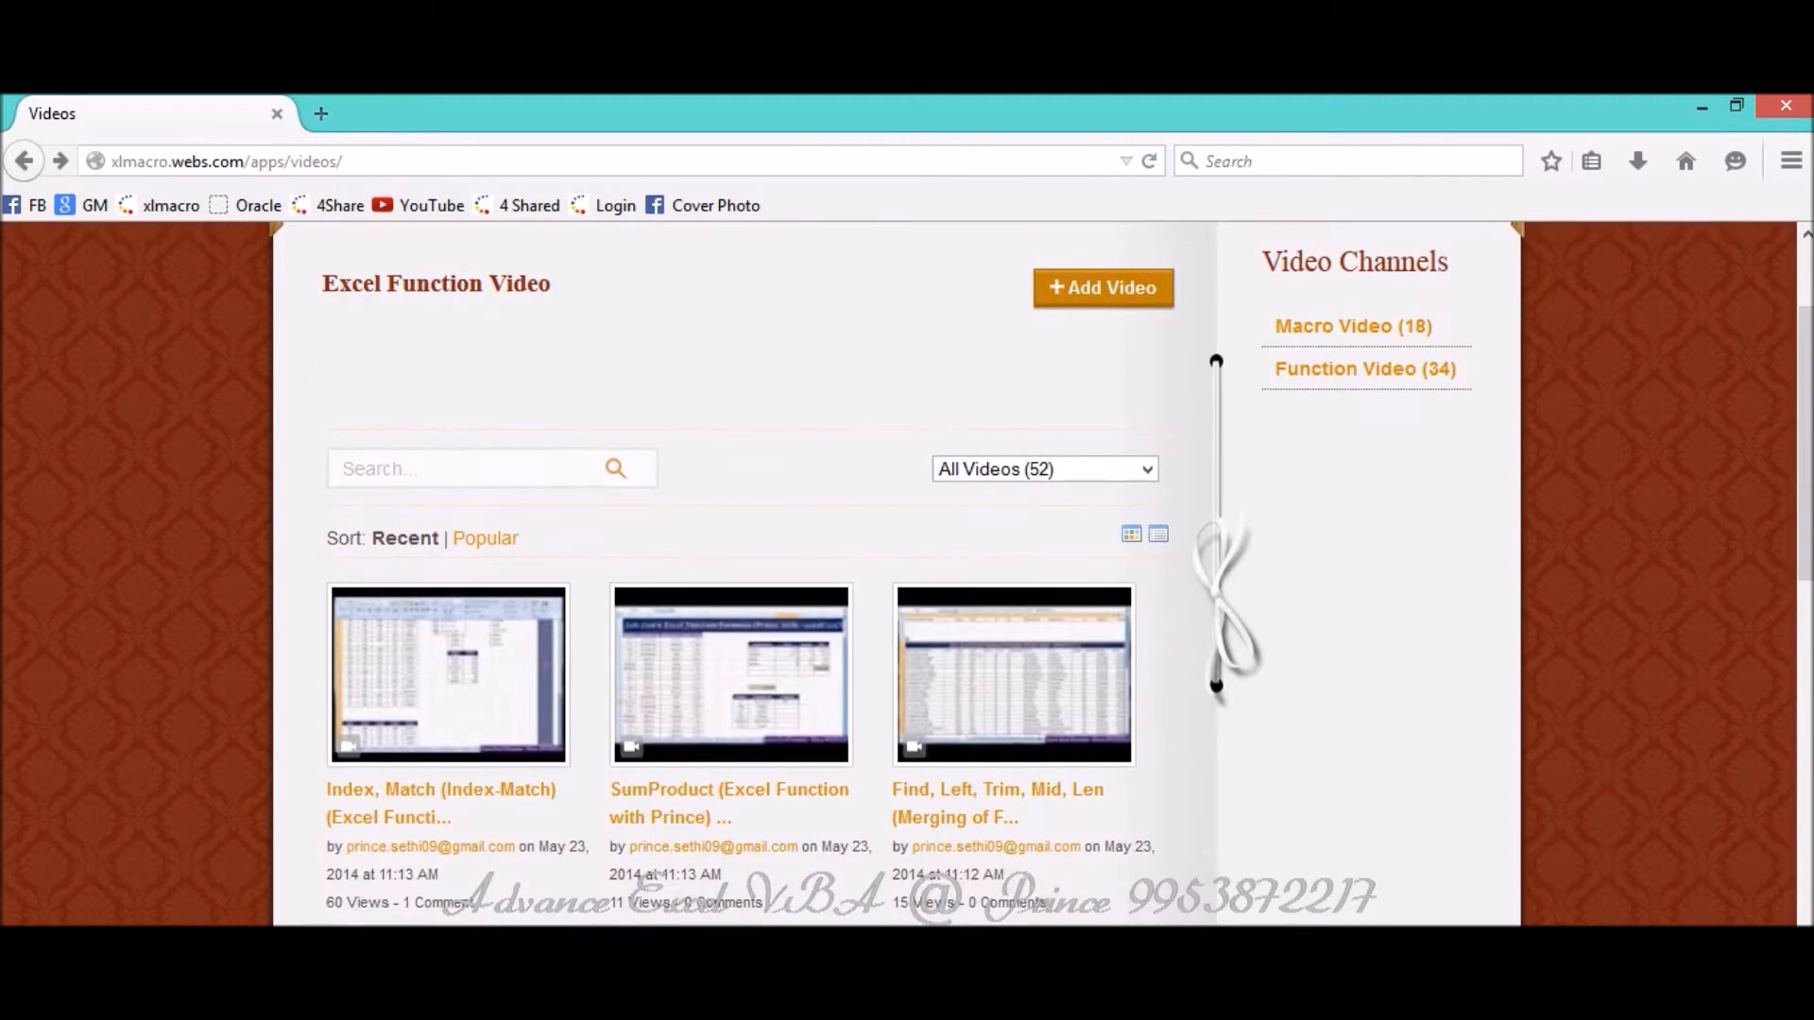
{"action": "mouse_move", "coordinate": [1099, 503]}
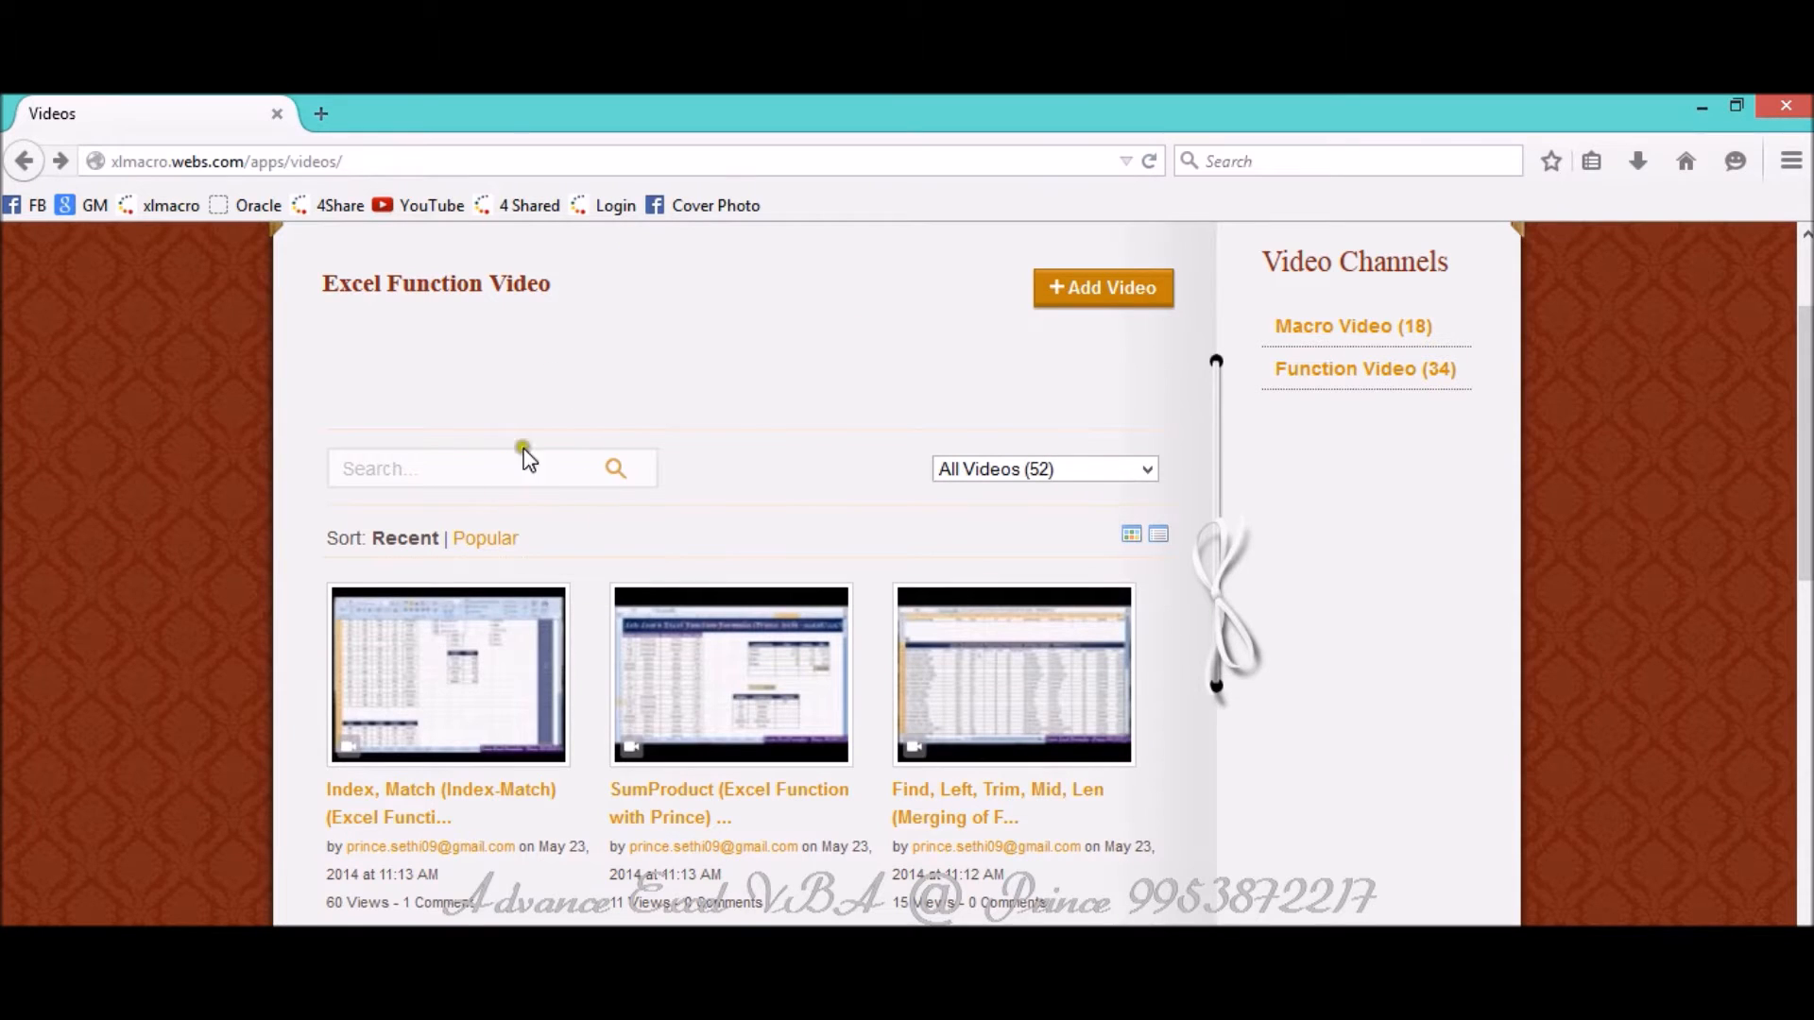
{"action": "left_click", "coordinate": [521, 162]}
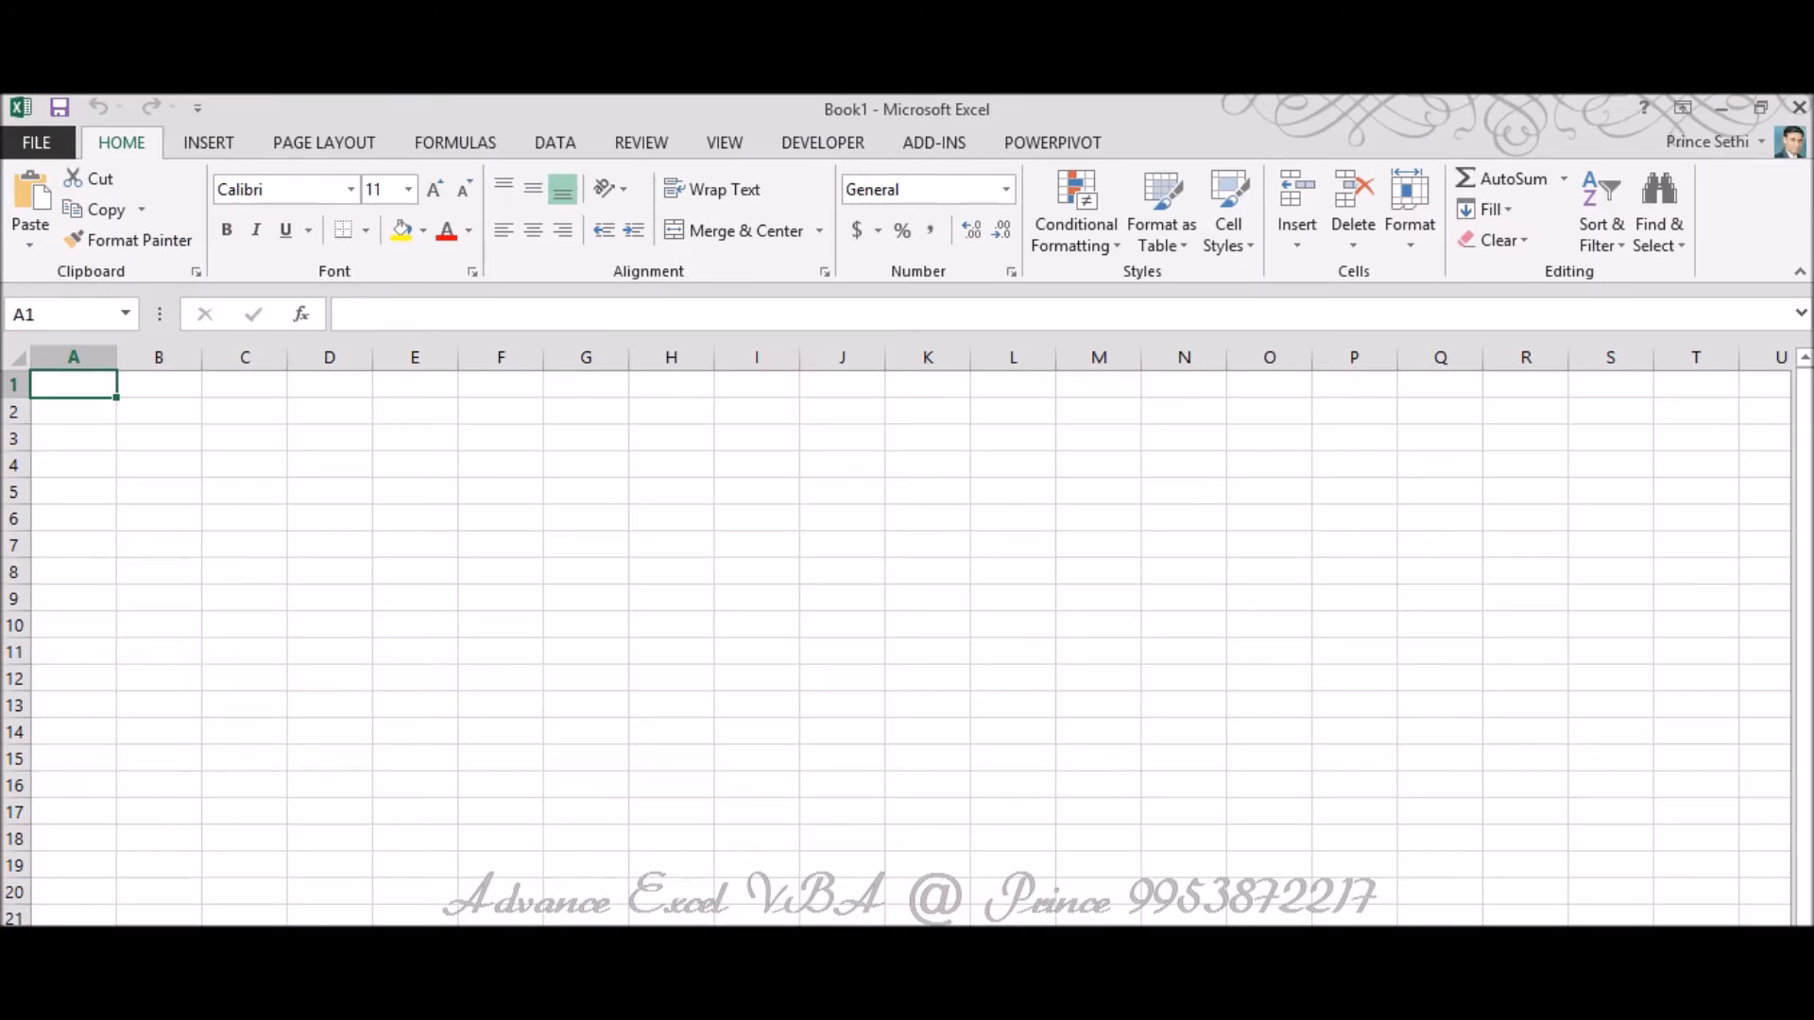
{"action": "left_click", "coordinate": [756, 676]}
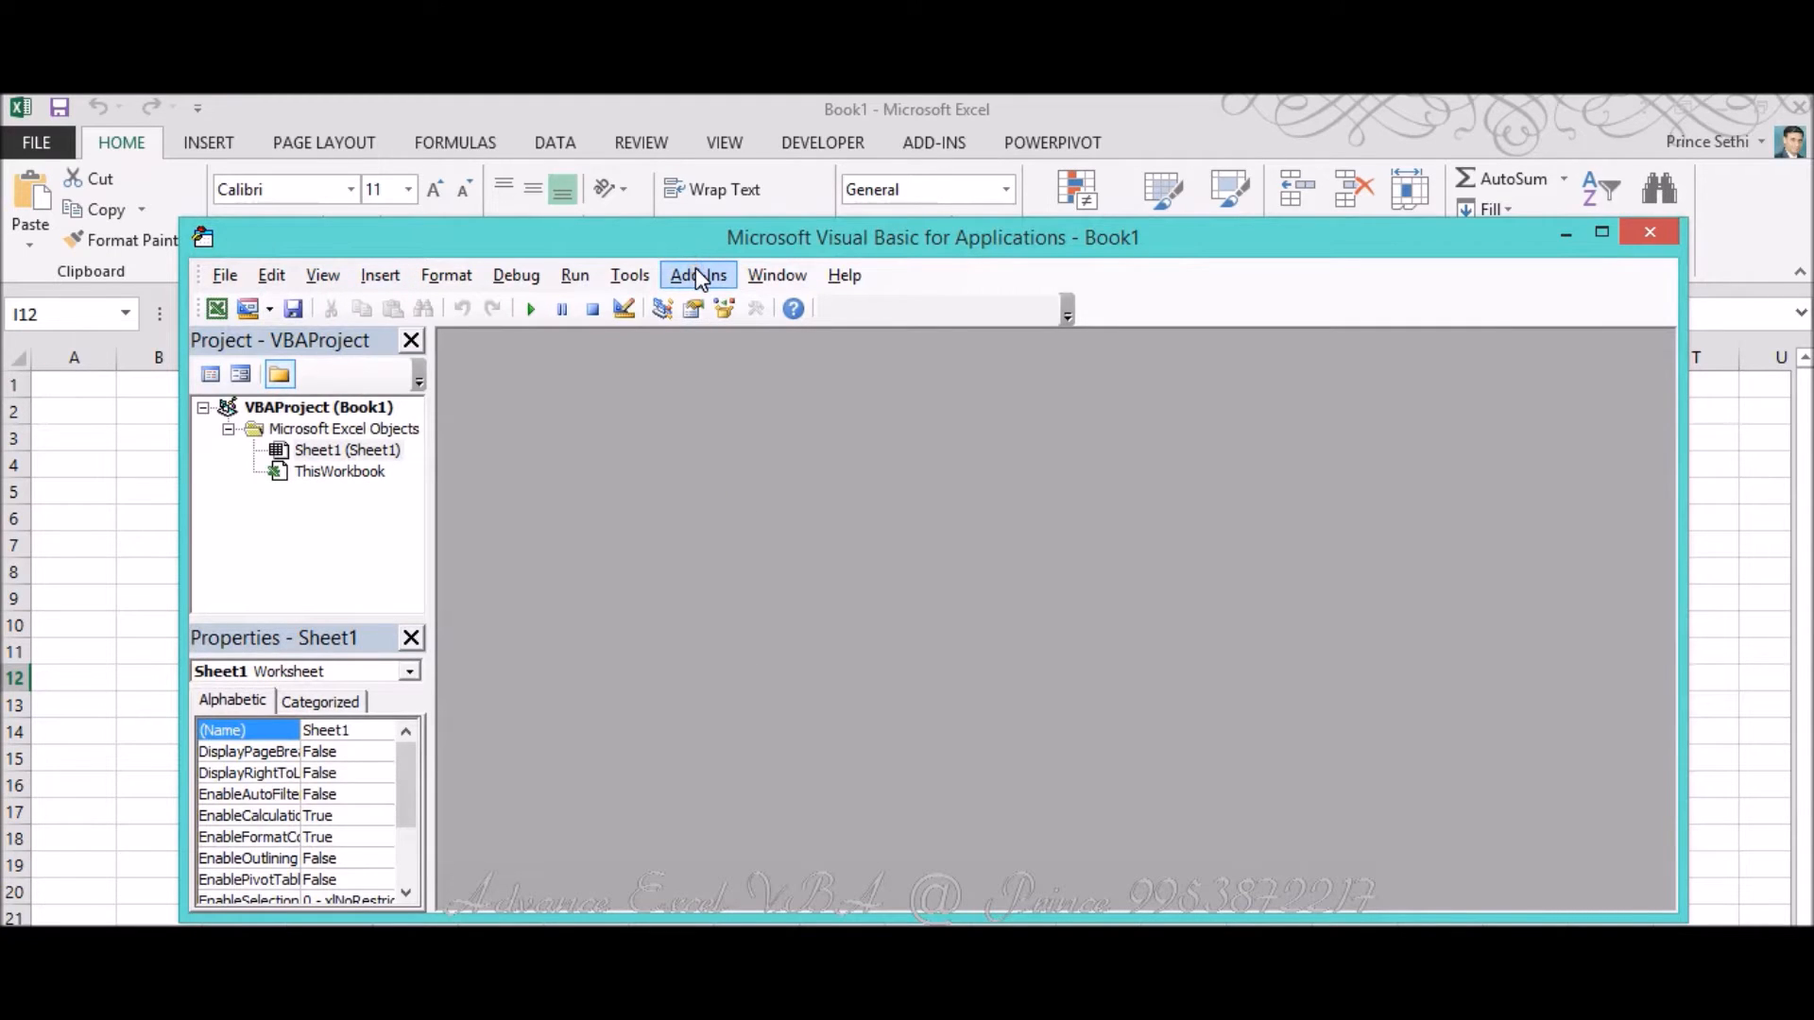
In Tools > References, tick Microsoft HTML Object Library and Microsoft Internet Controls and confirm.
{"action": "left_click", "coordinate": [627, 276]}
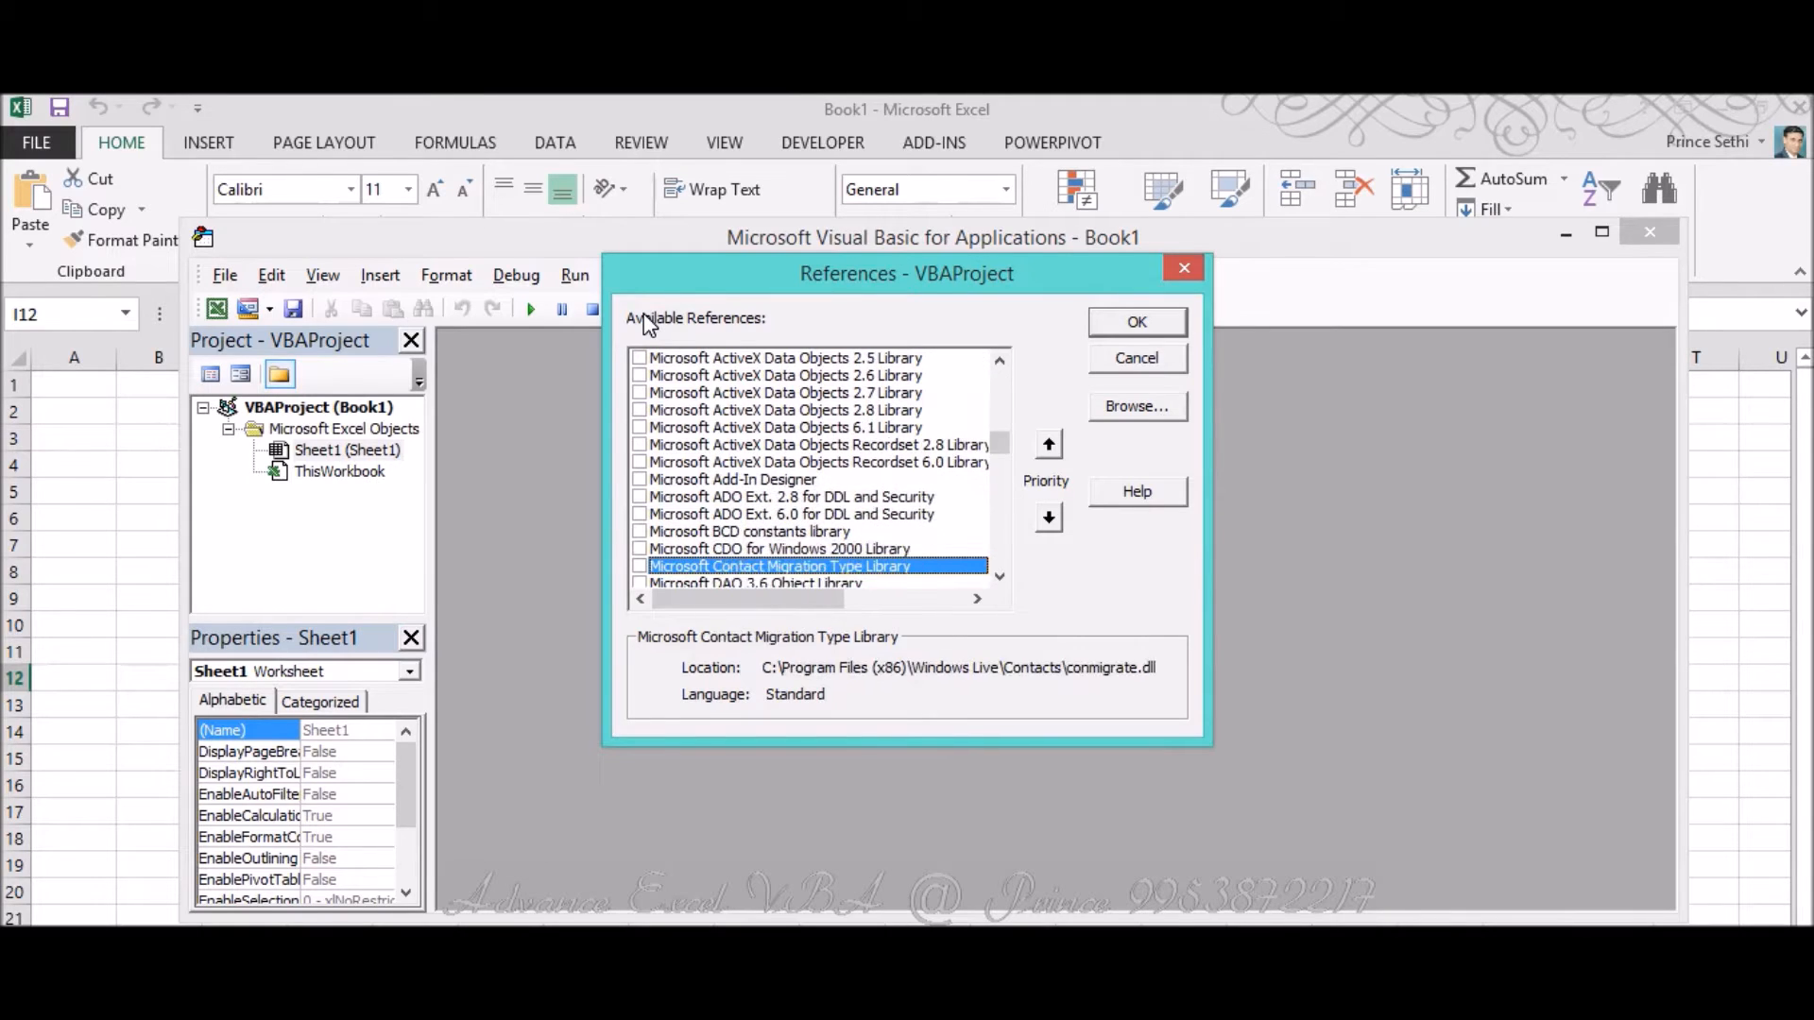
{"action": "scroll", "scroll_direction": "down", "scroll_amount": 3}
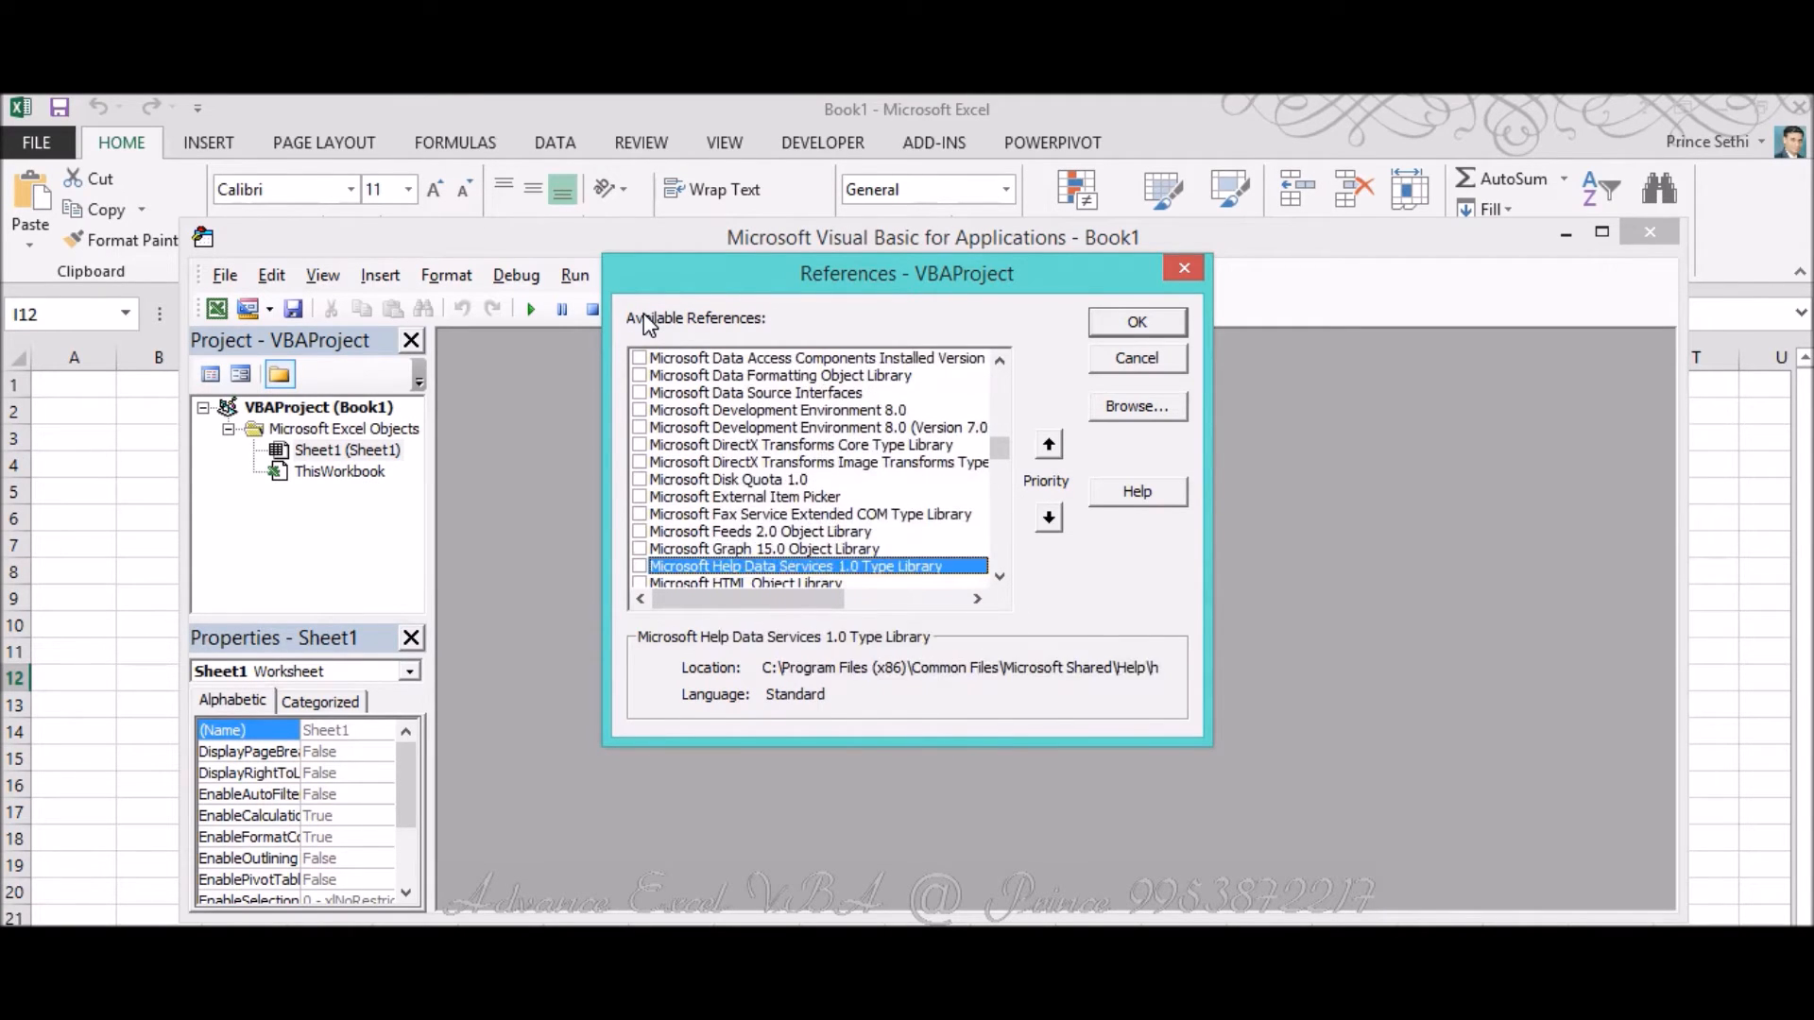
{"action": "scroll", "scroll_direction": "down", "scroll_amount": 3}
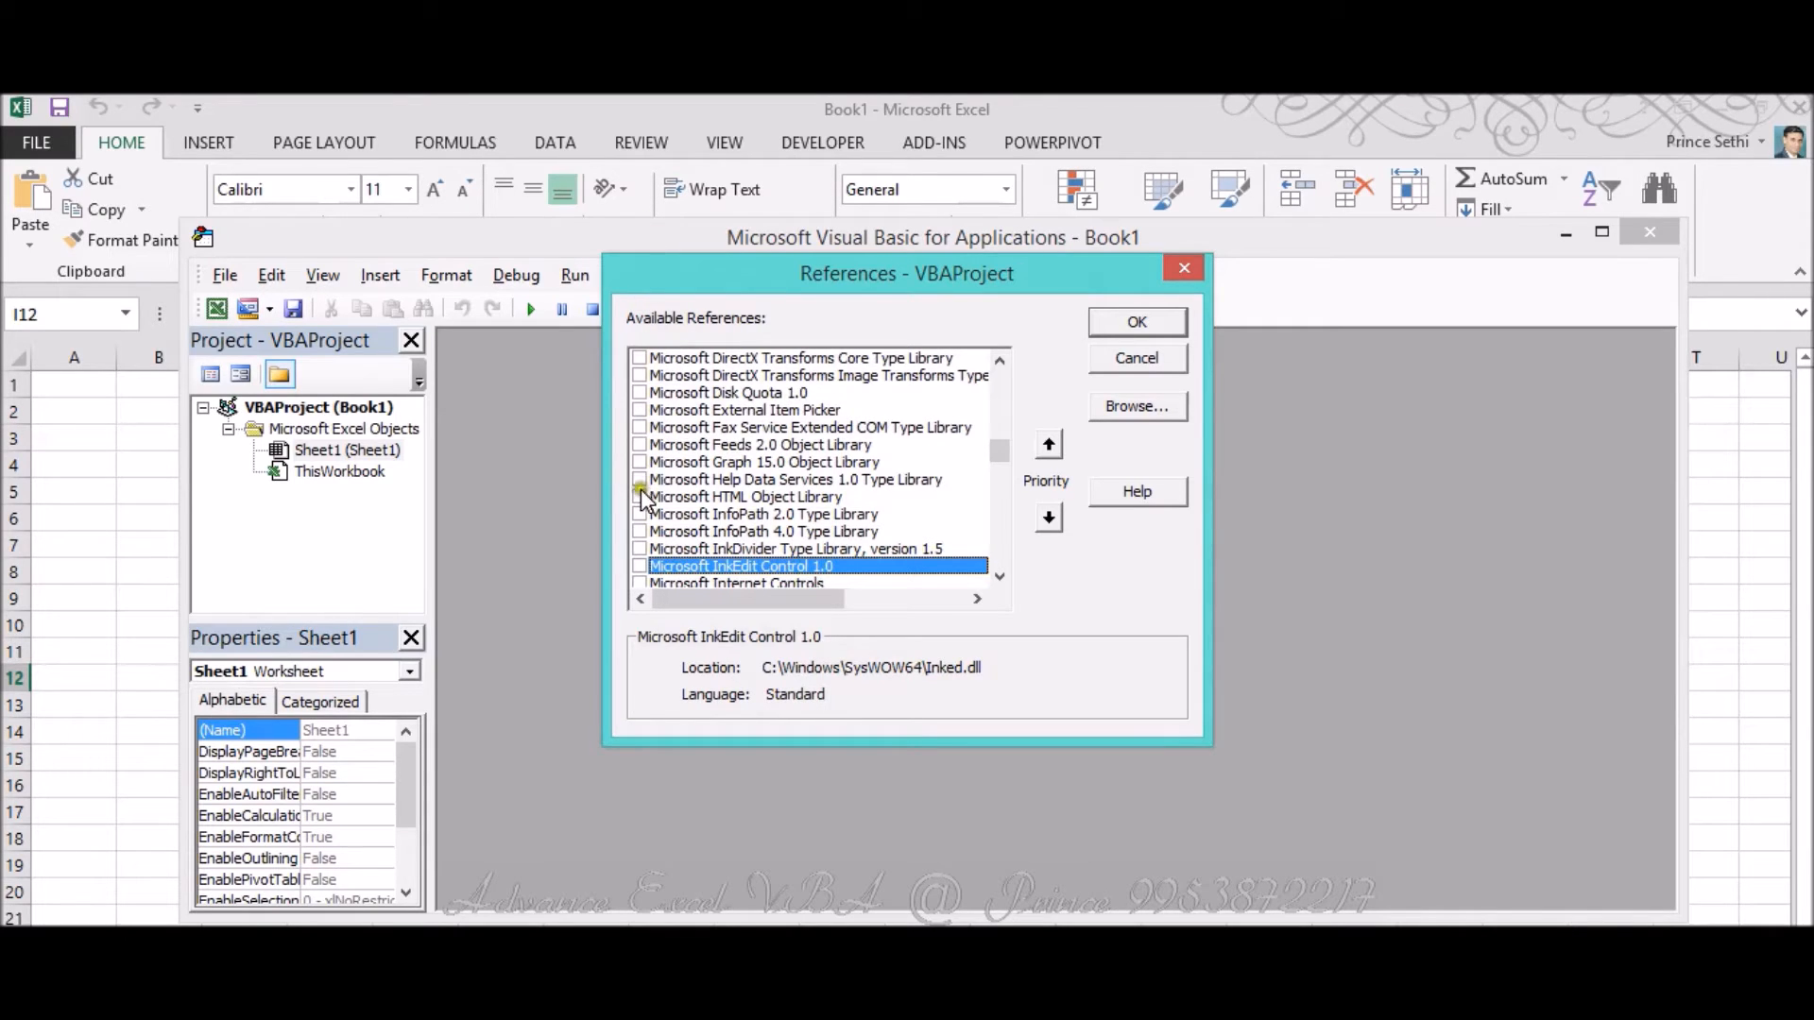
{"action": "left_click", "coordinate": [638, 497]}
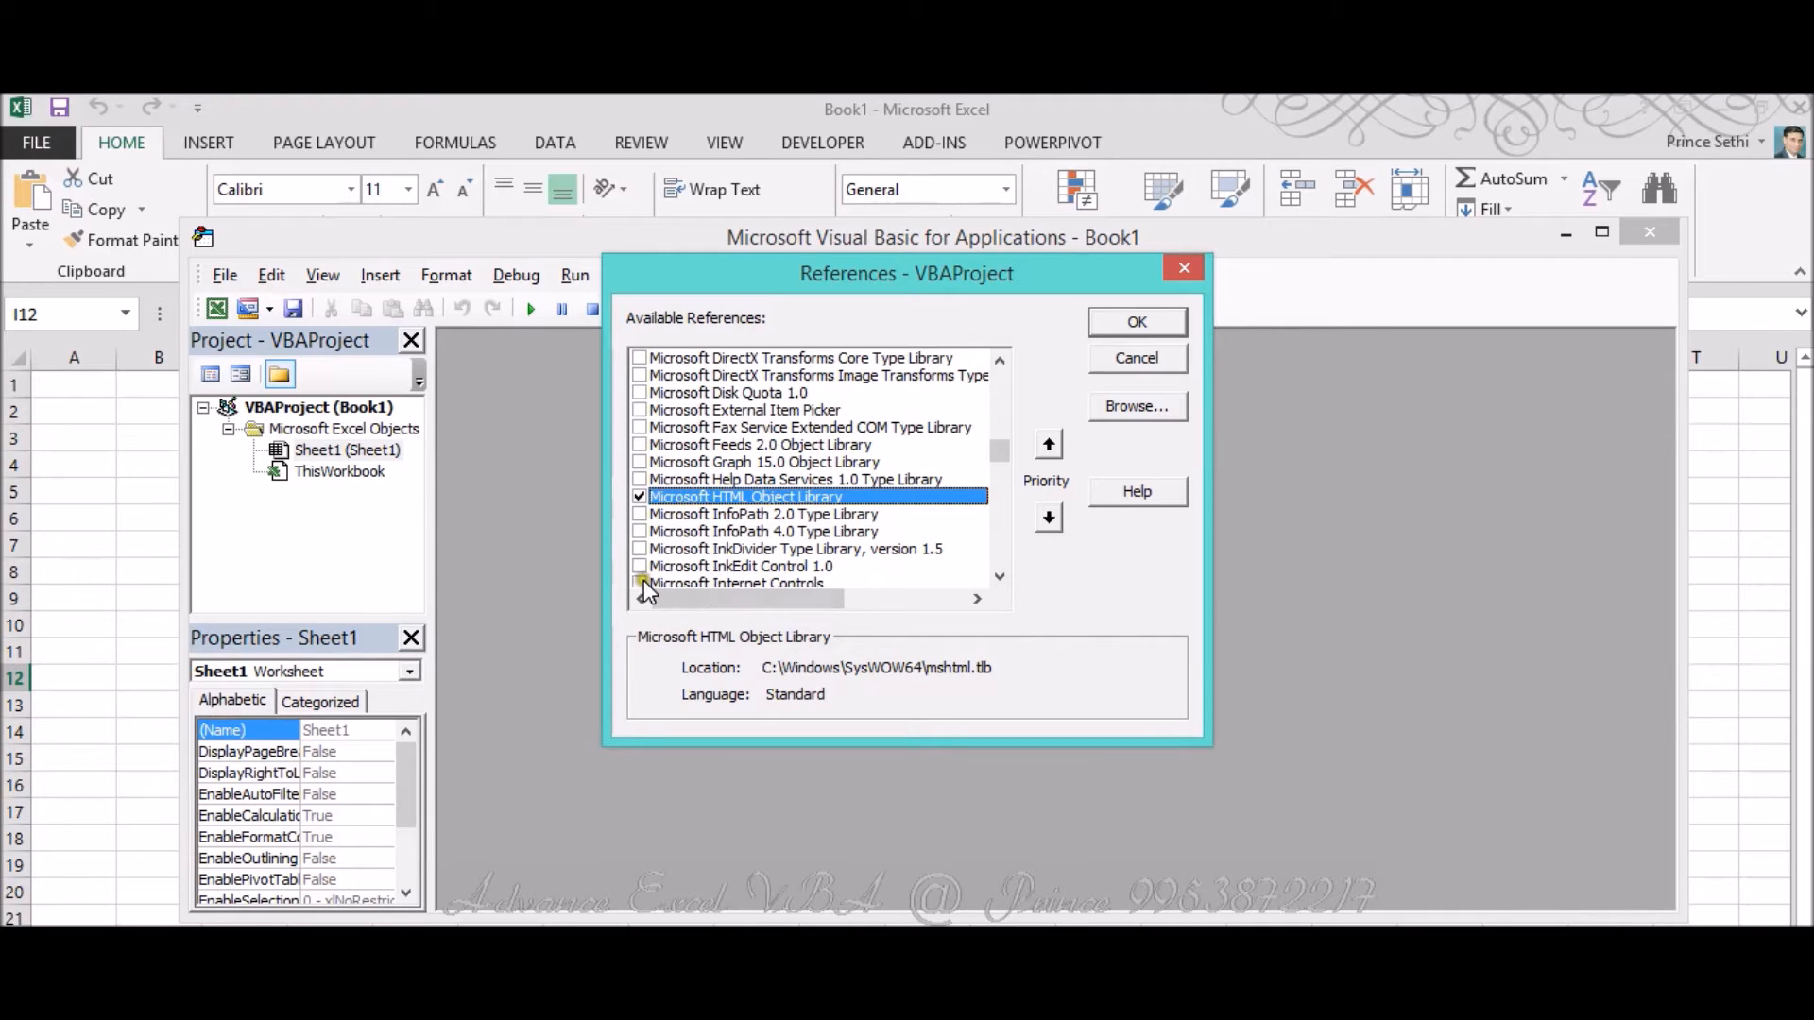
{"action": "left_click", "coordinate": [639, 582]}
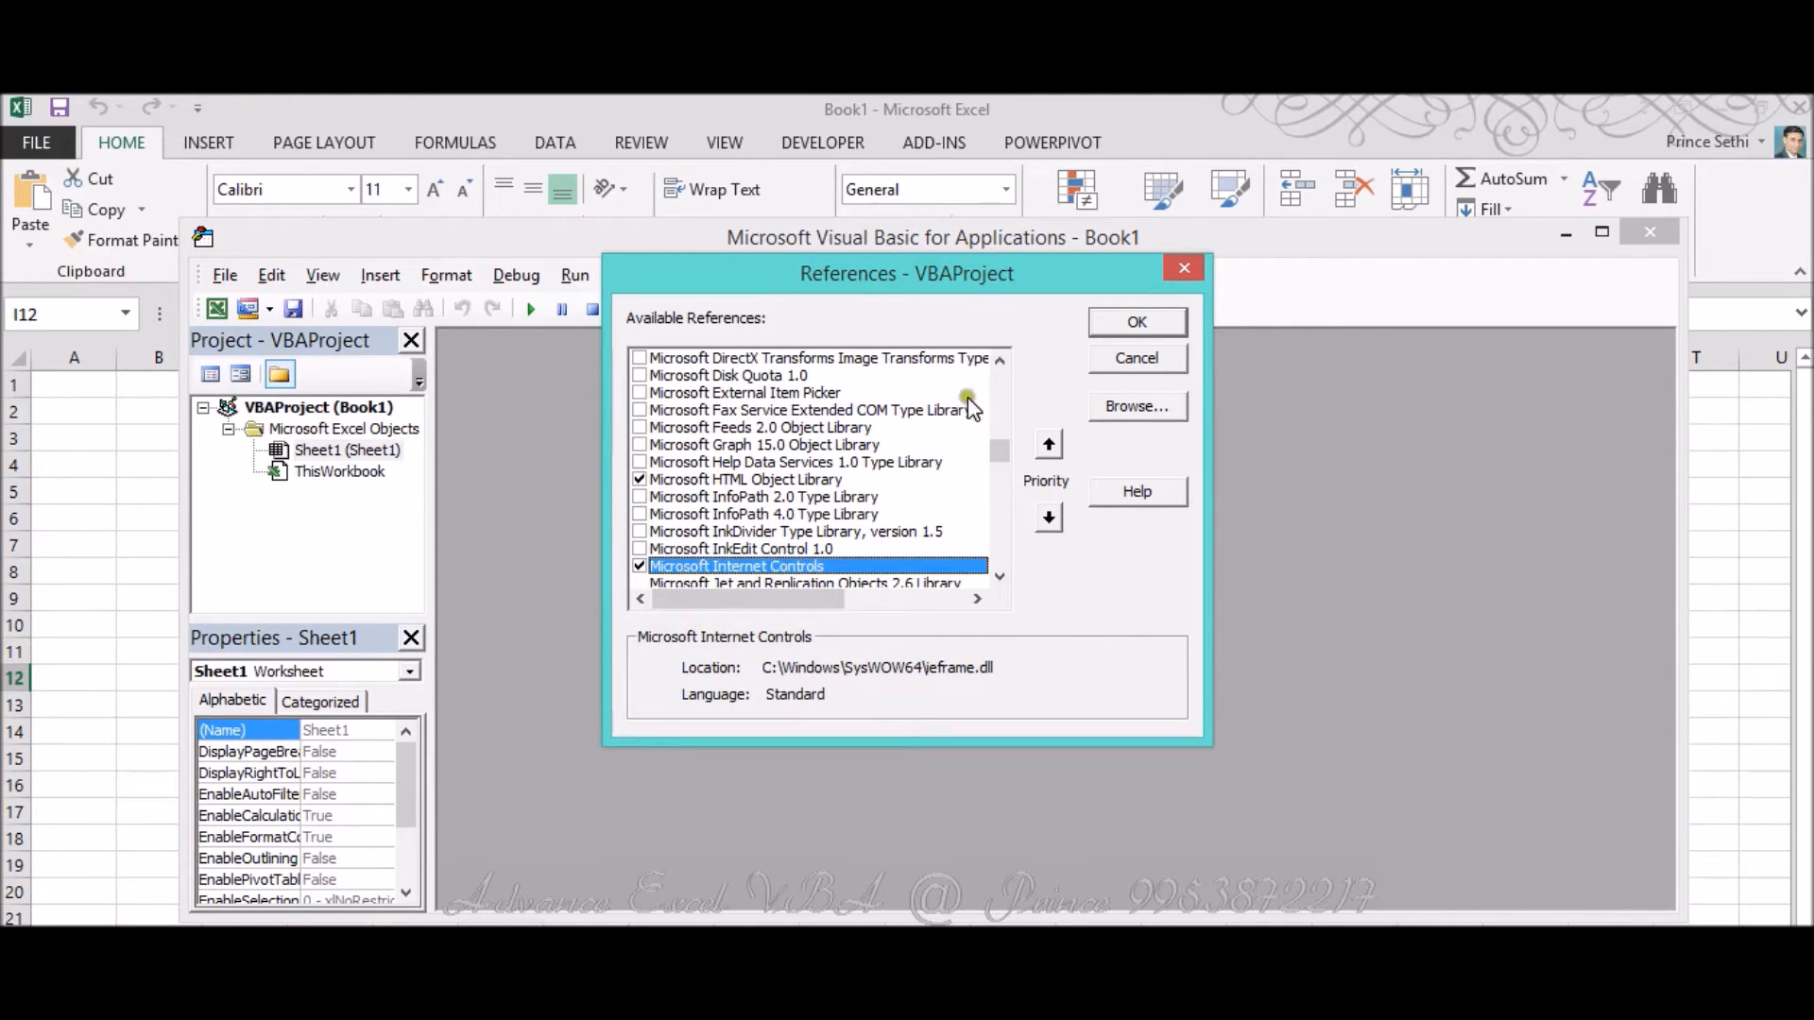
{"action": "left_click", "coordinate": [1136, 322]}
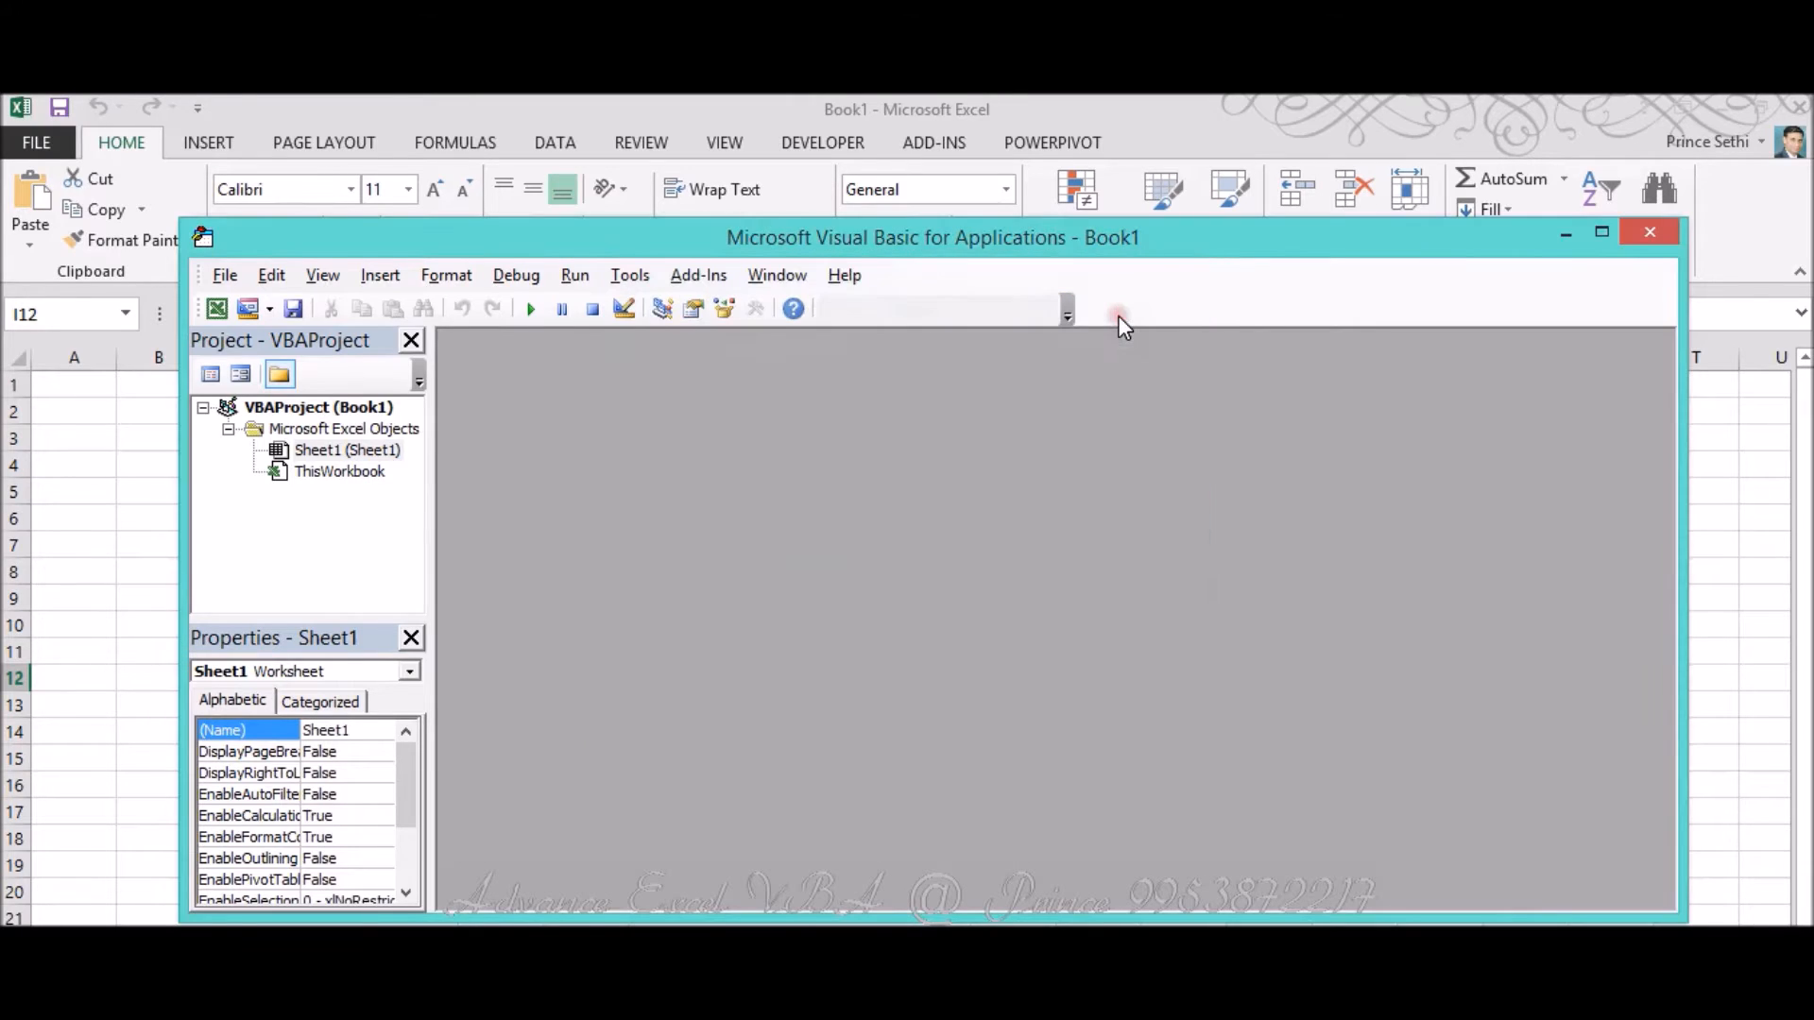
Insert Module1 and write an empty Sub ExtractURLfromWebsite with its End Sub.
{"action": "left_click", "coordinate": [380, 275]}
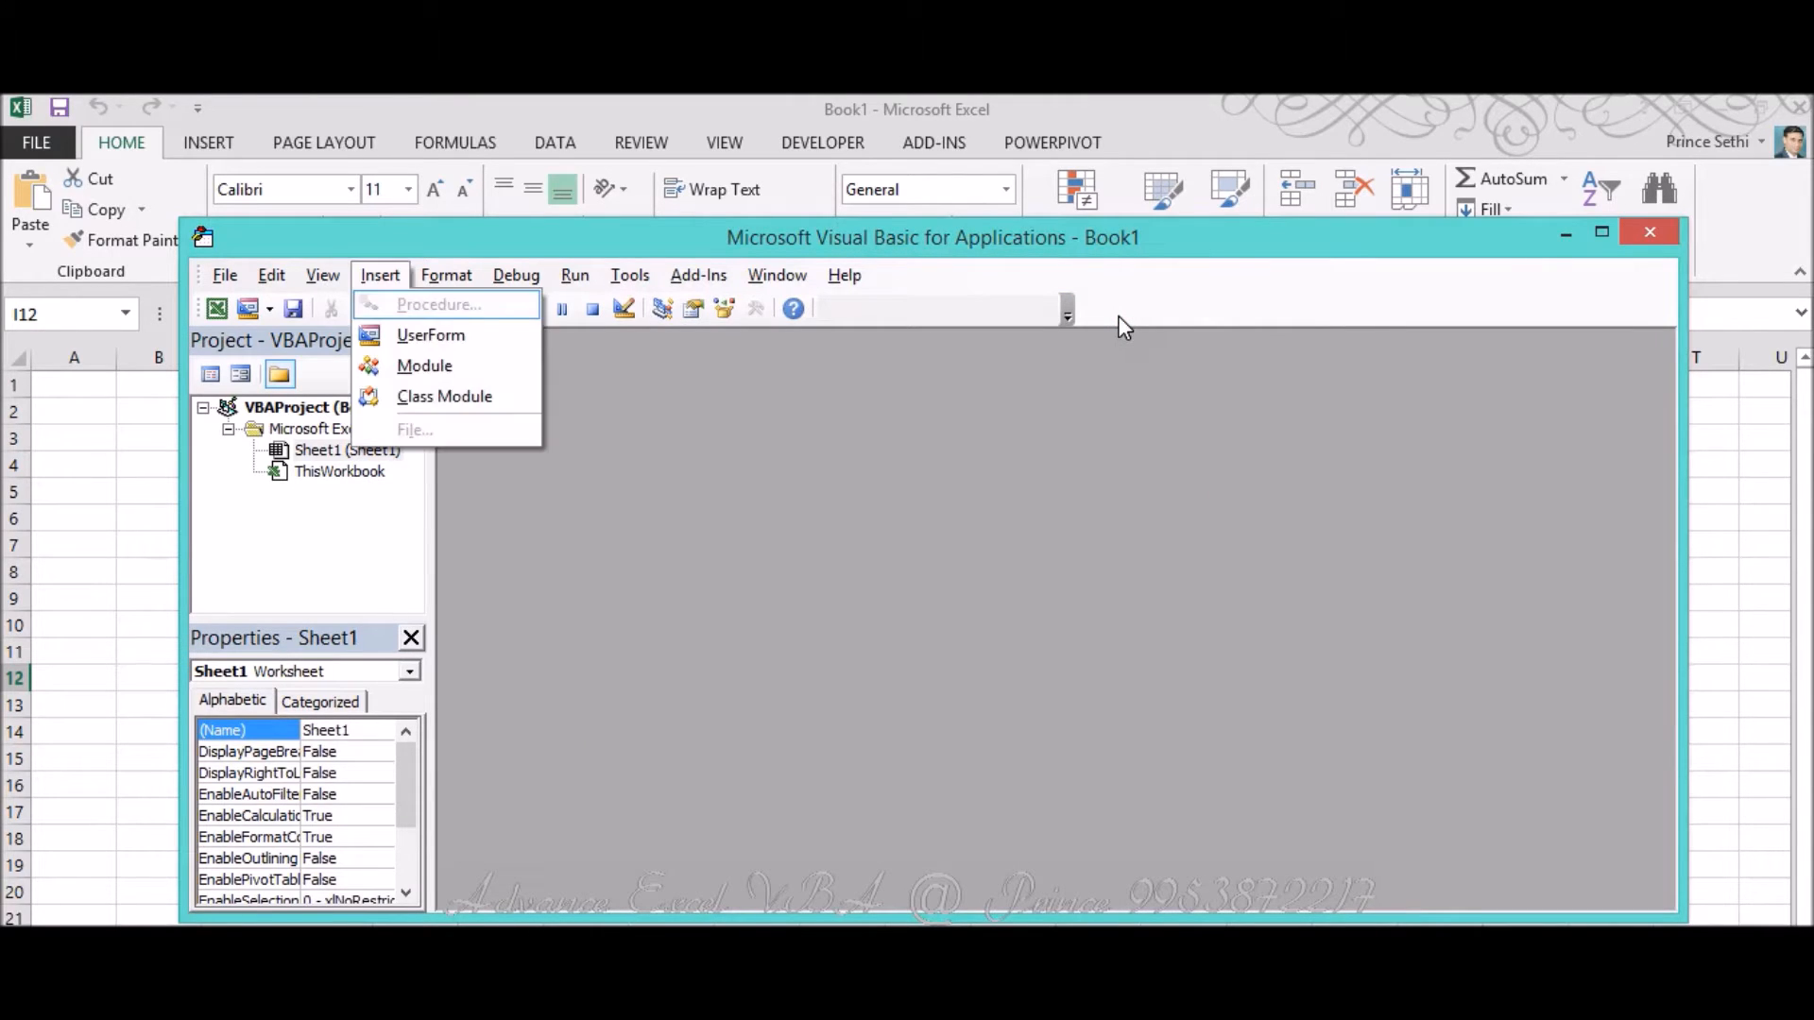
{"action": "left_click", "coordinate": [424, 367]}
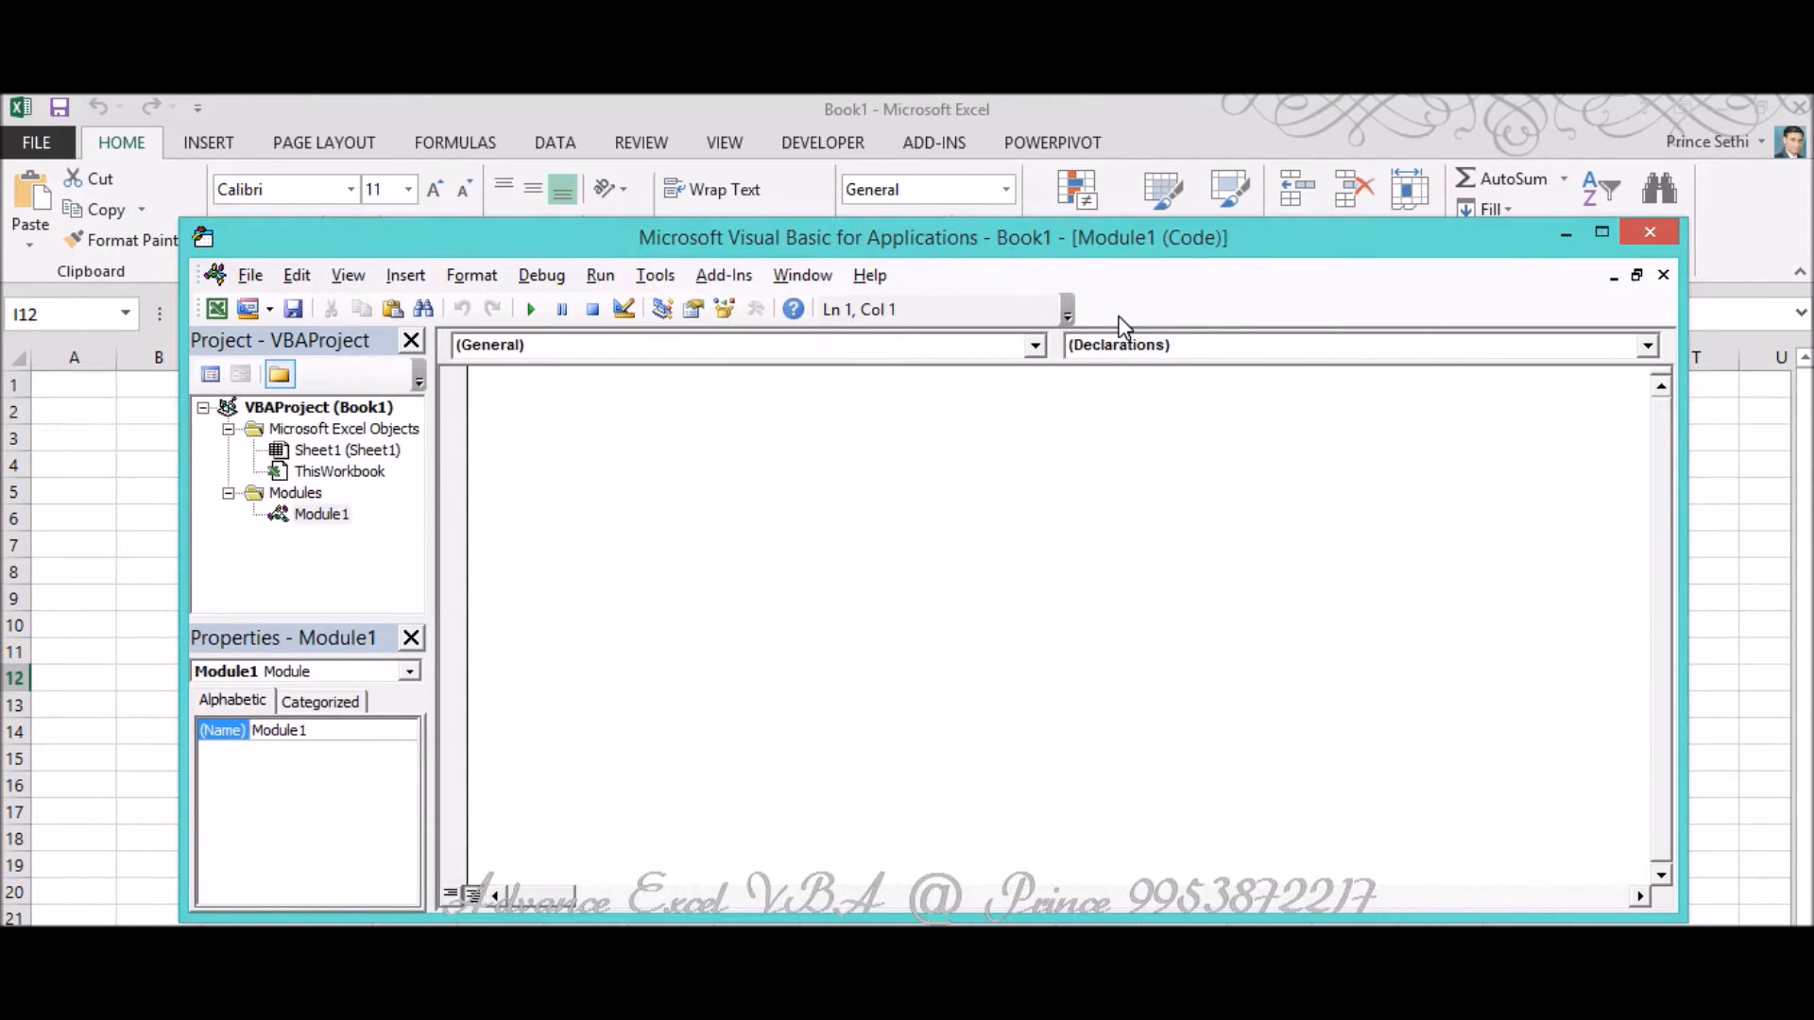
{"action": "type", "text": "Sub"}
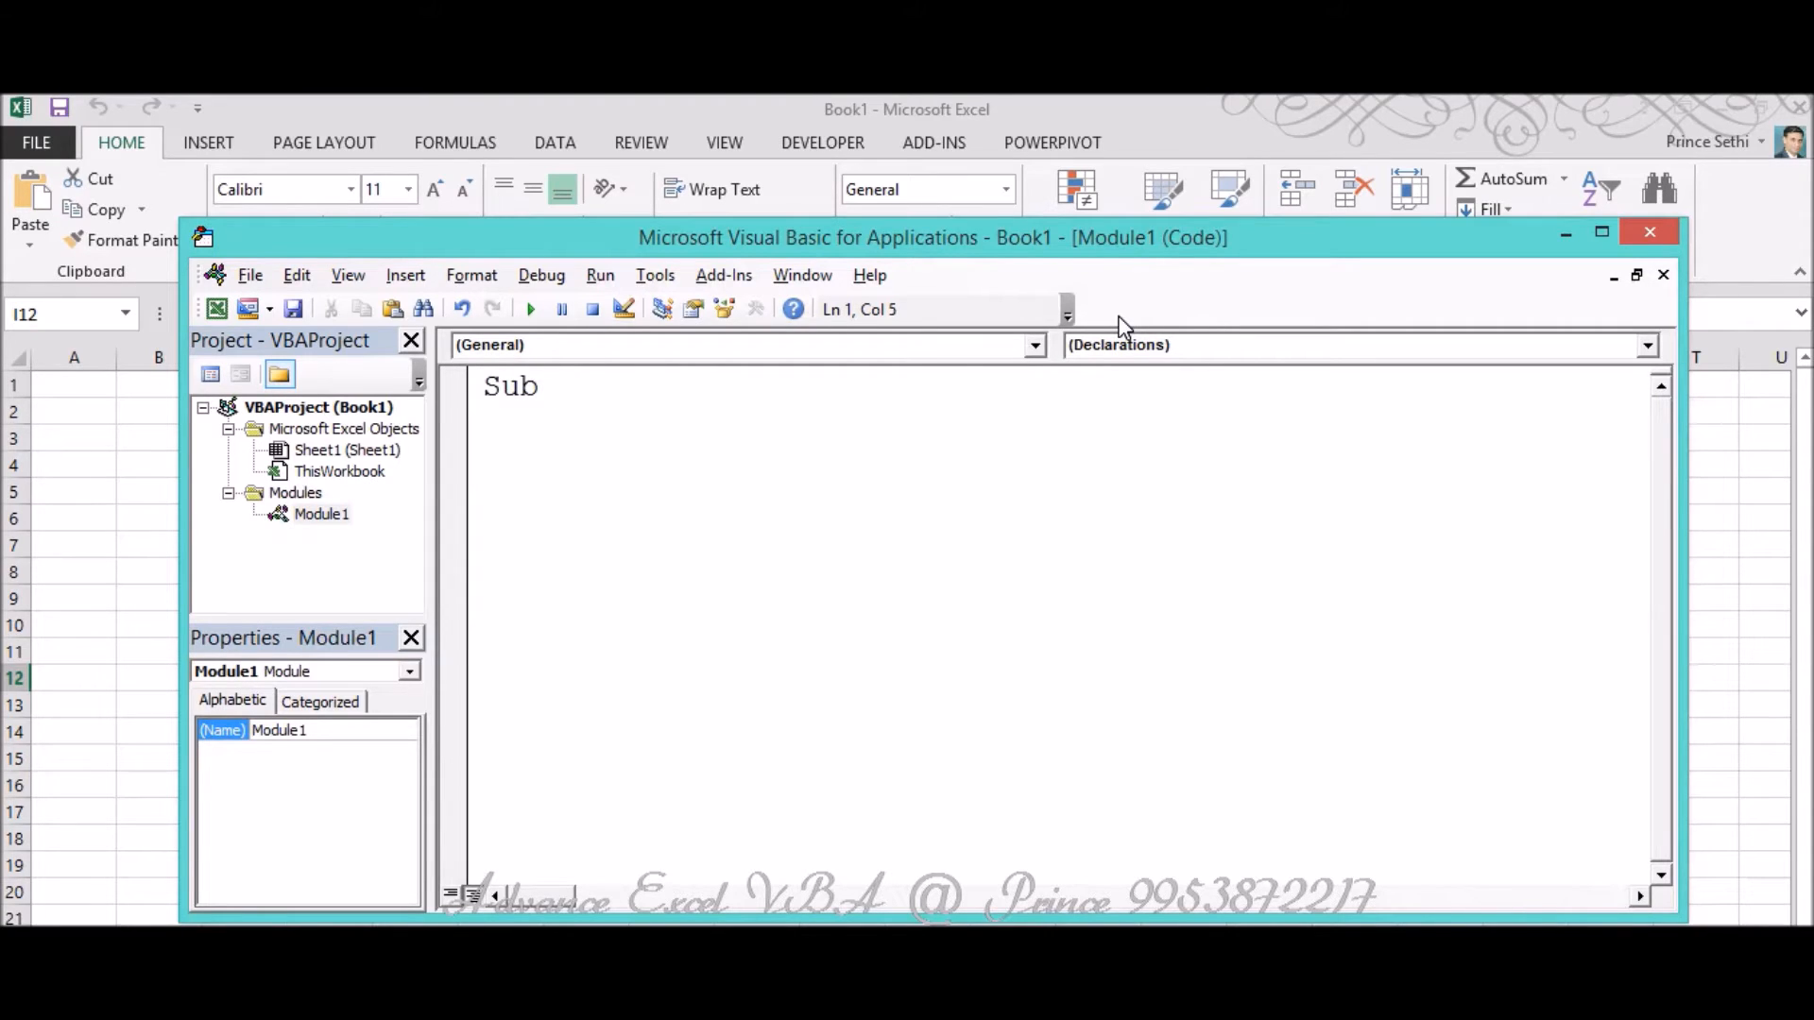
{"action": "type", "text": "Ex"}
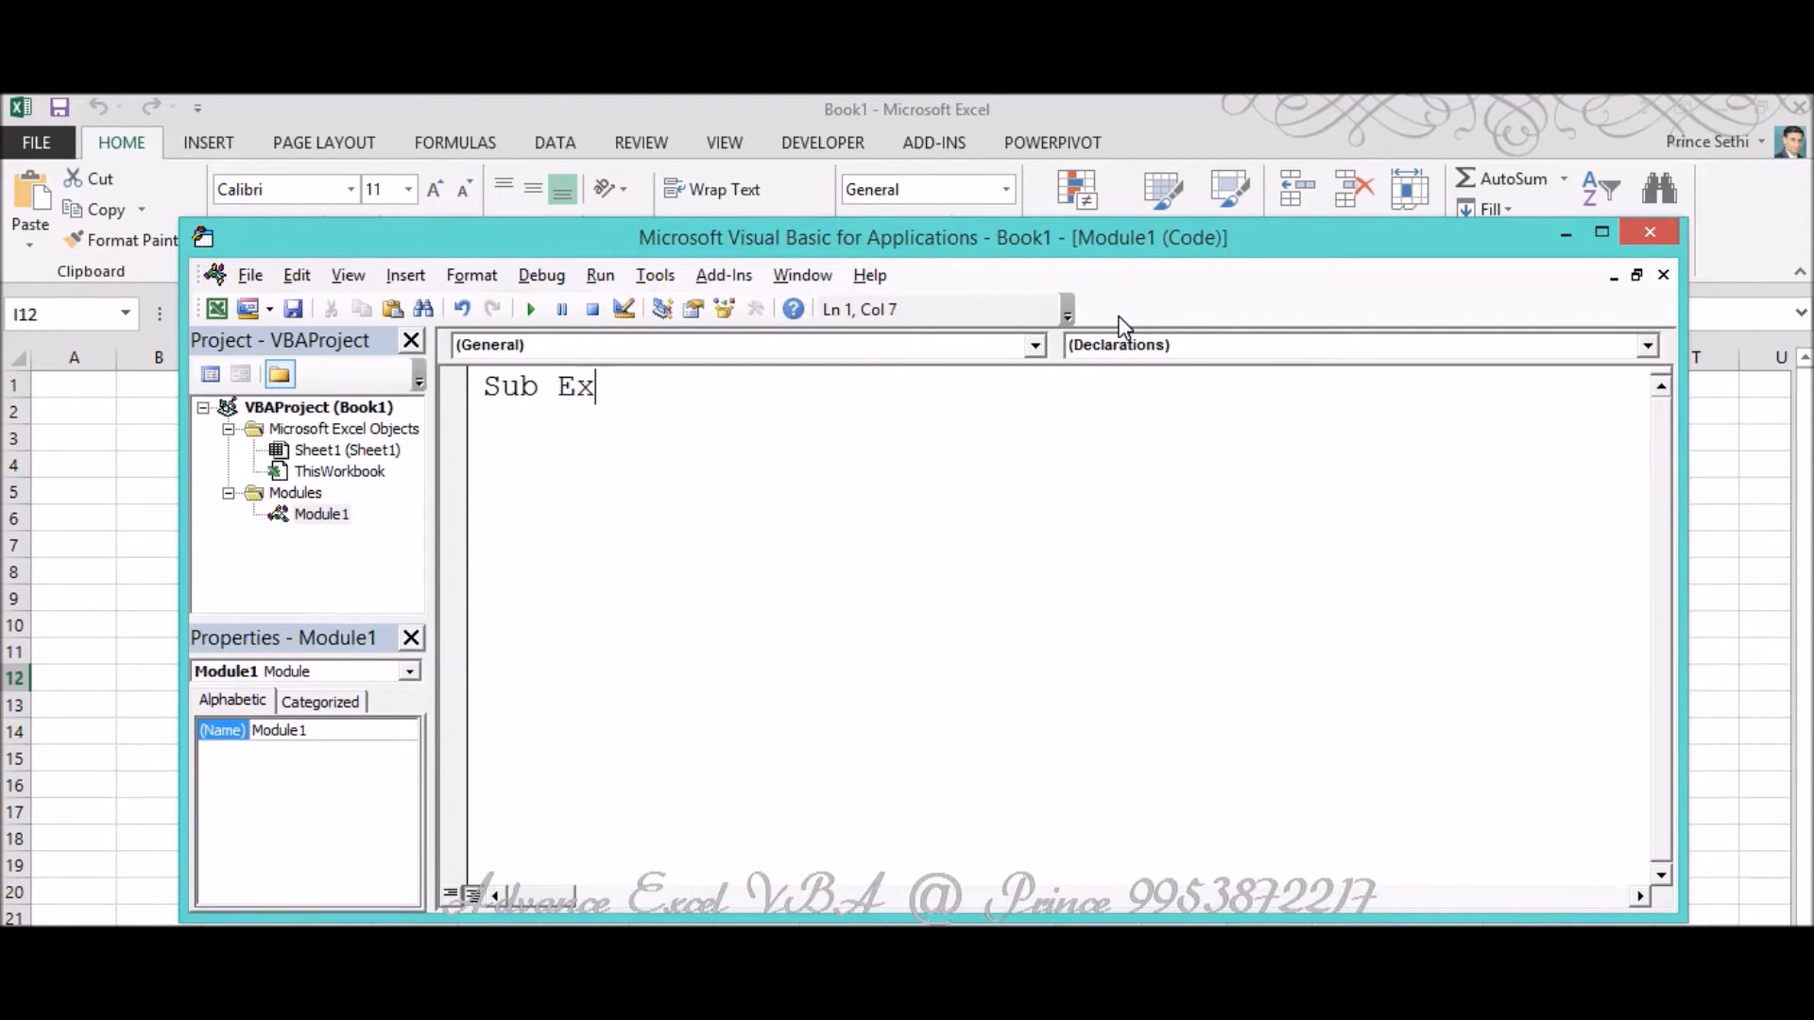
{"action": "type", "text": "tract"}
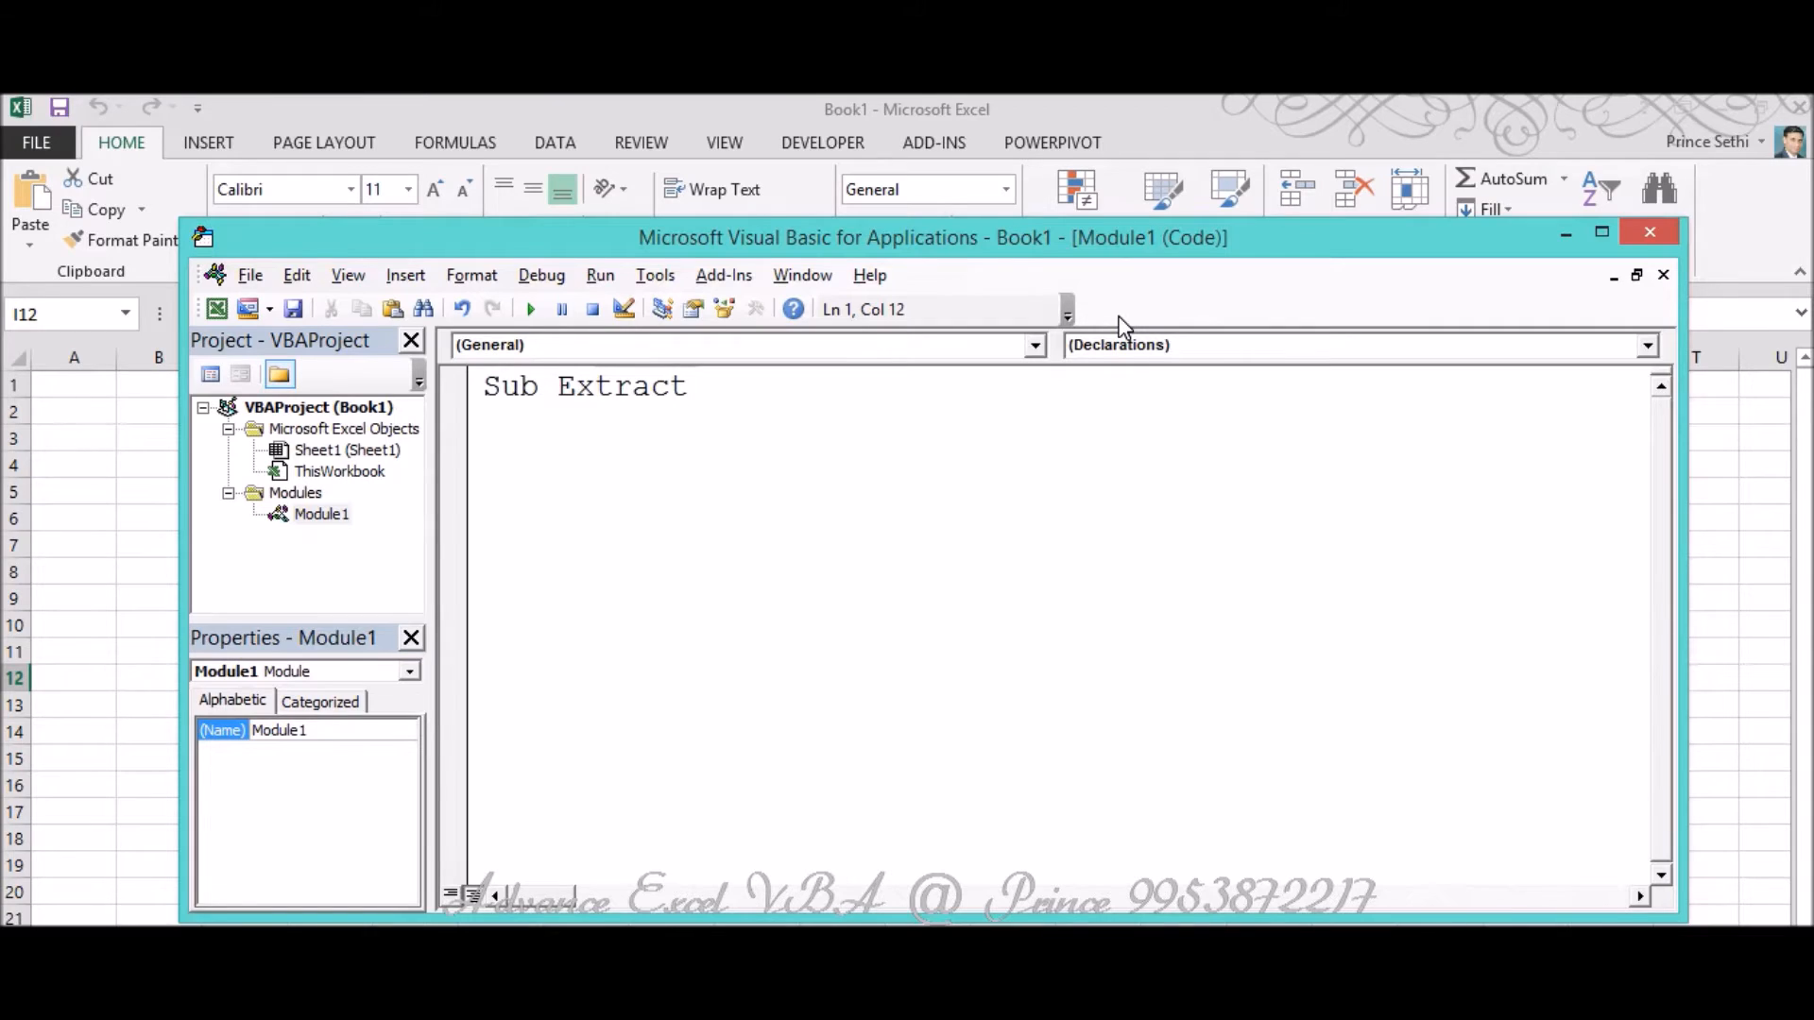
{"action": "type", "text": "U"}
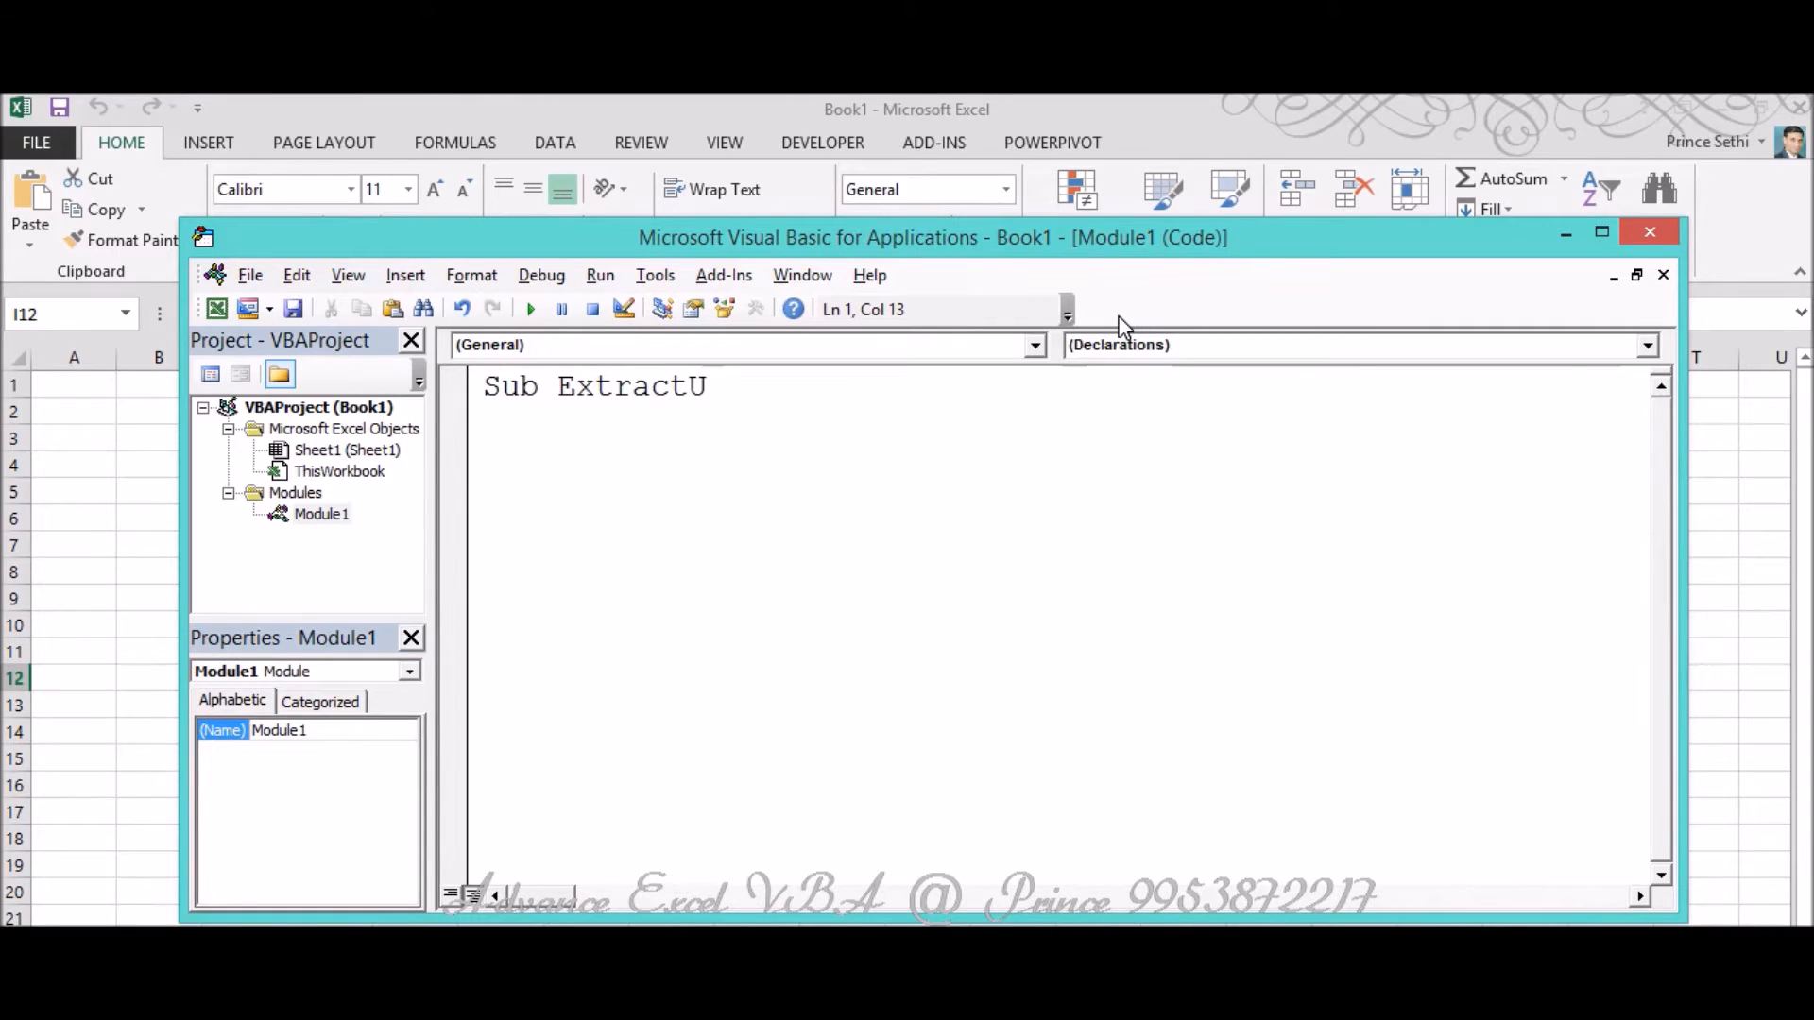
{"action": "type", "text": "RL"}
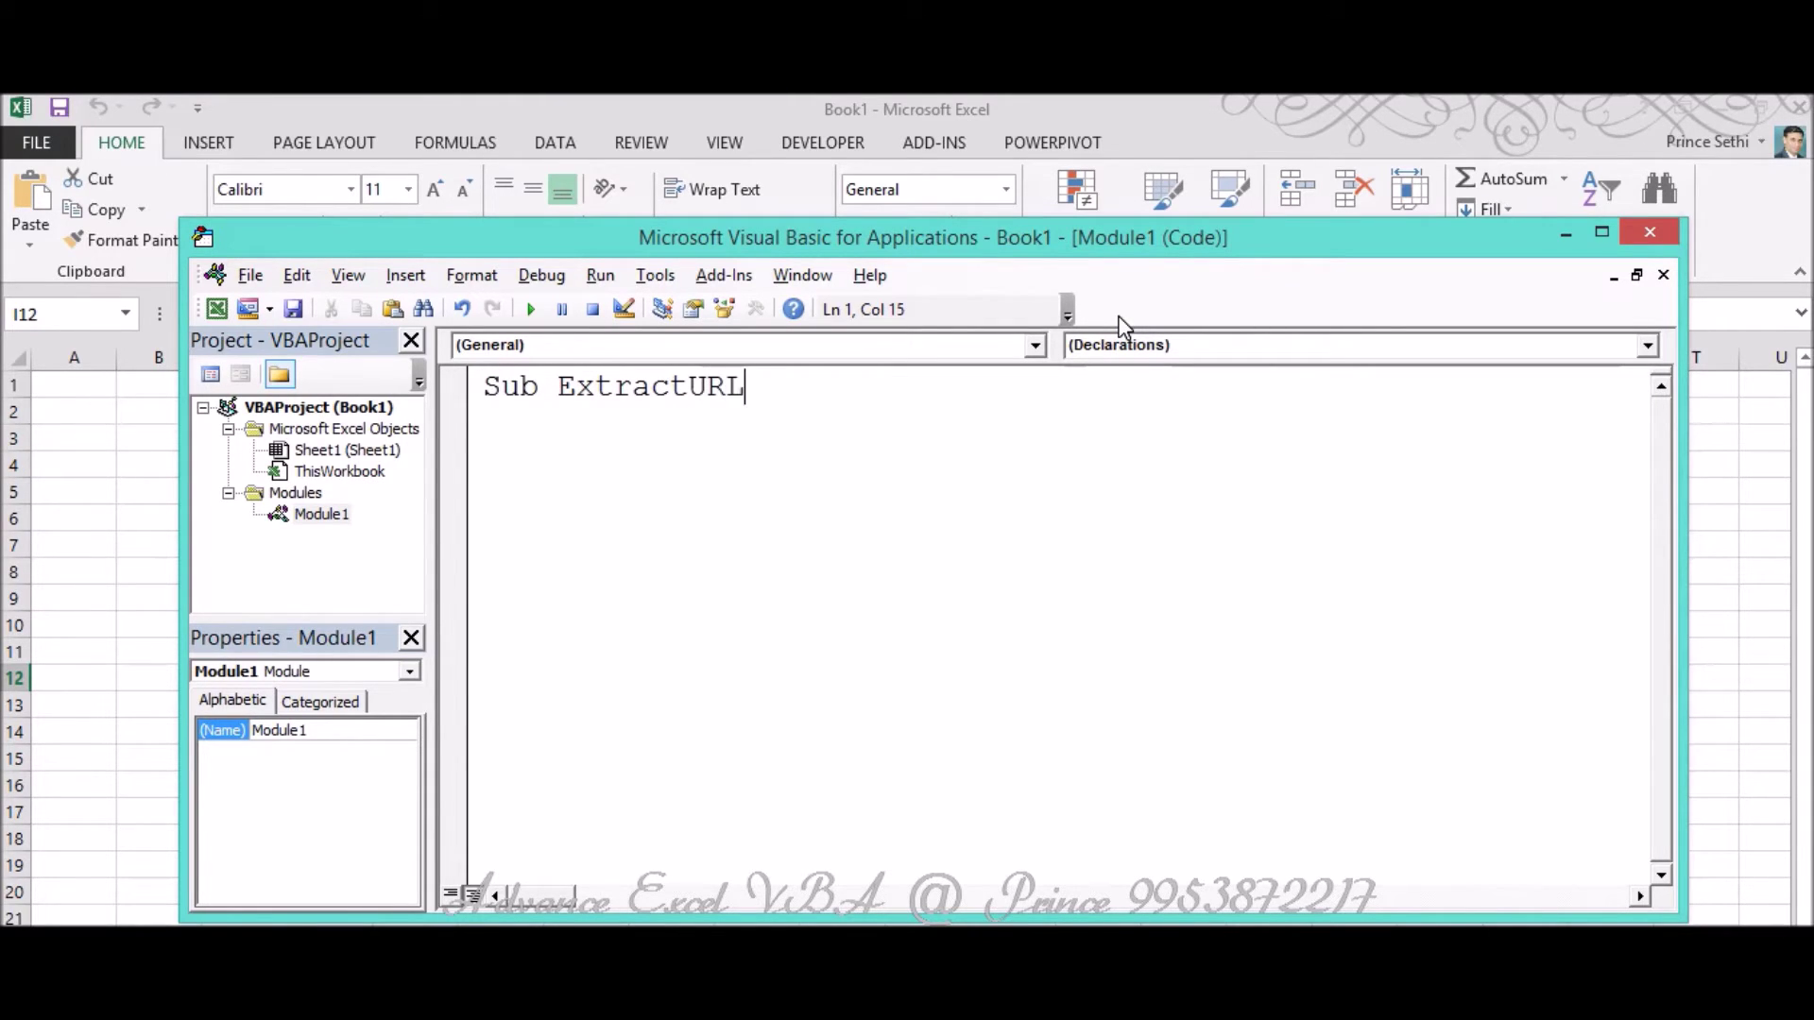
{"action": "type", "text": "fromW"}
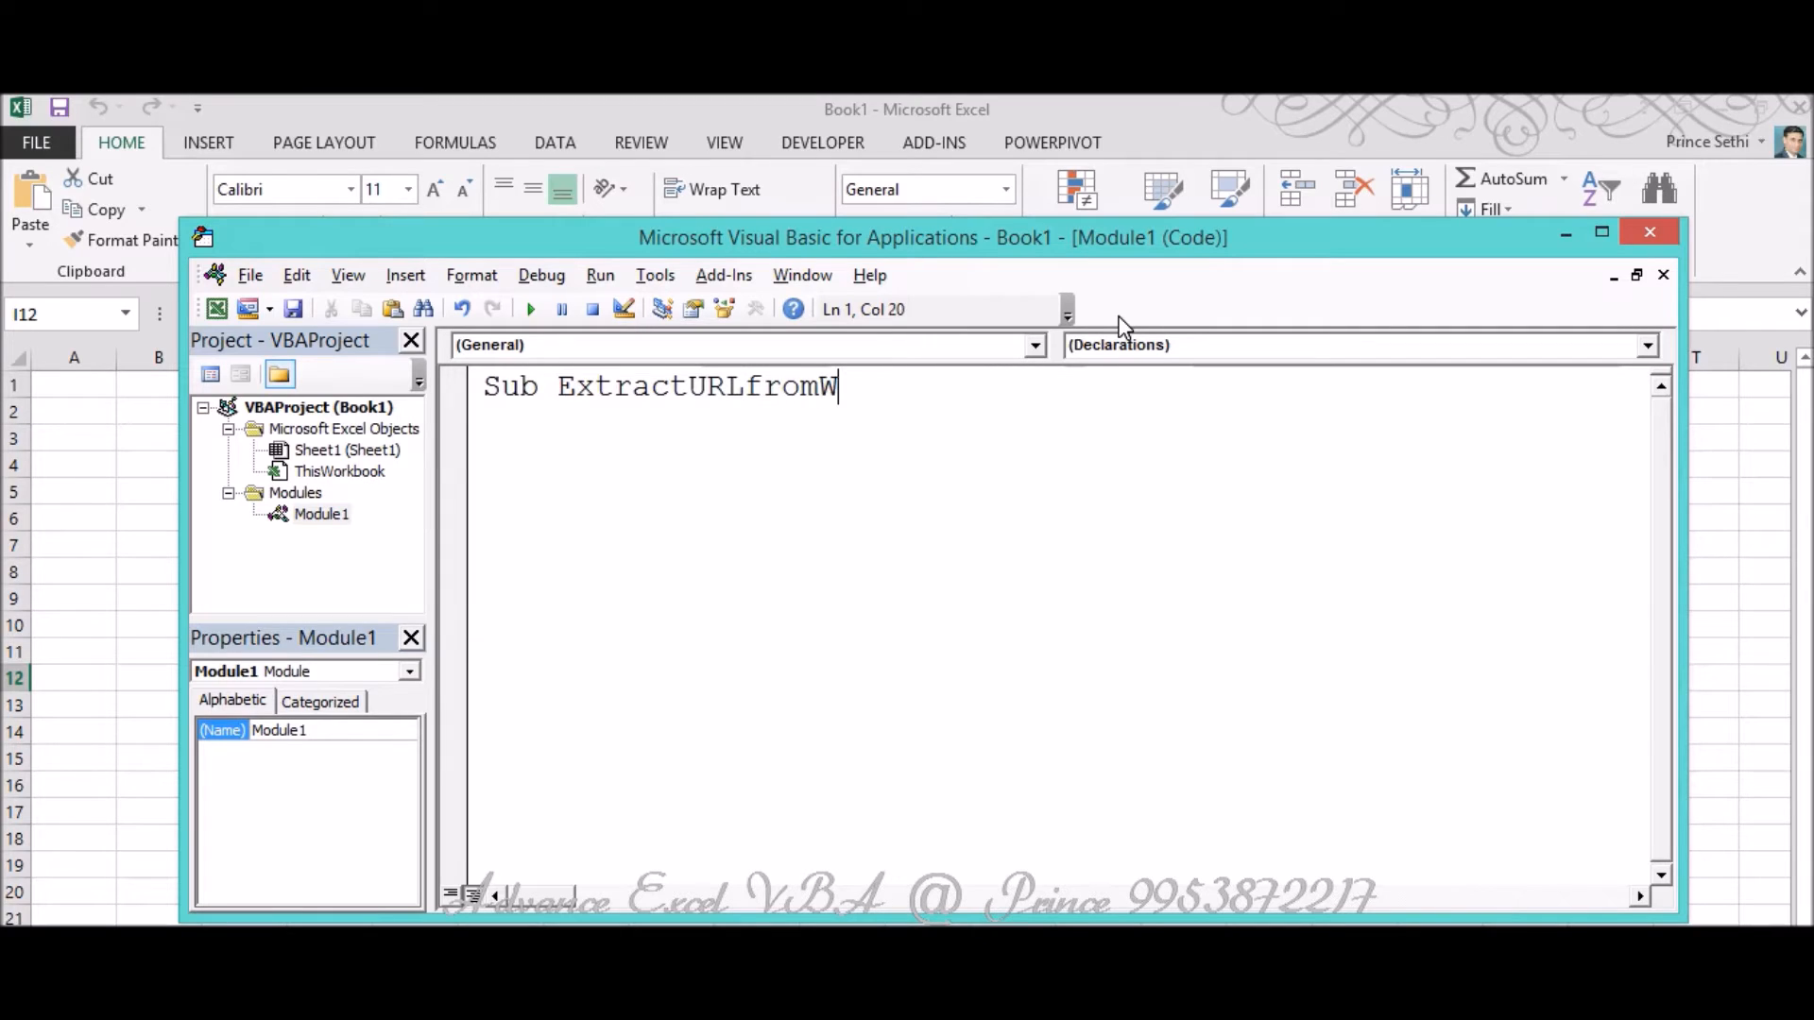
{"action": "key", "text": "Enter"}
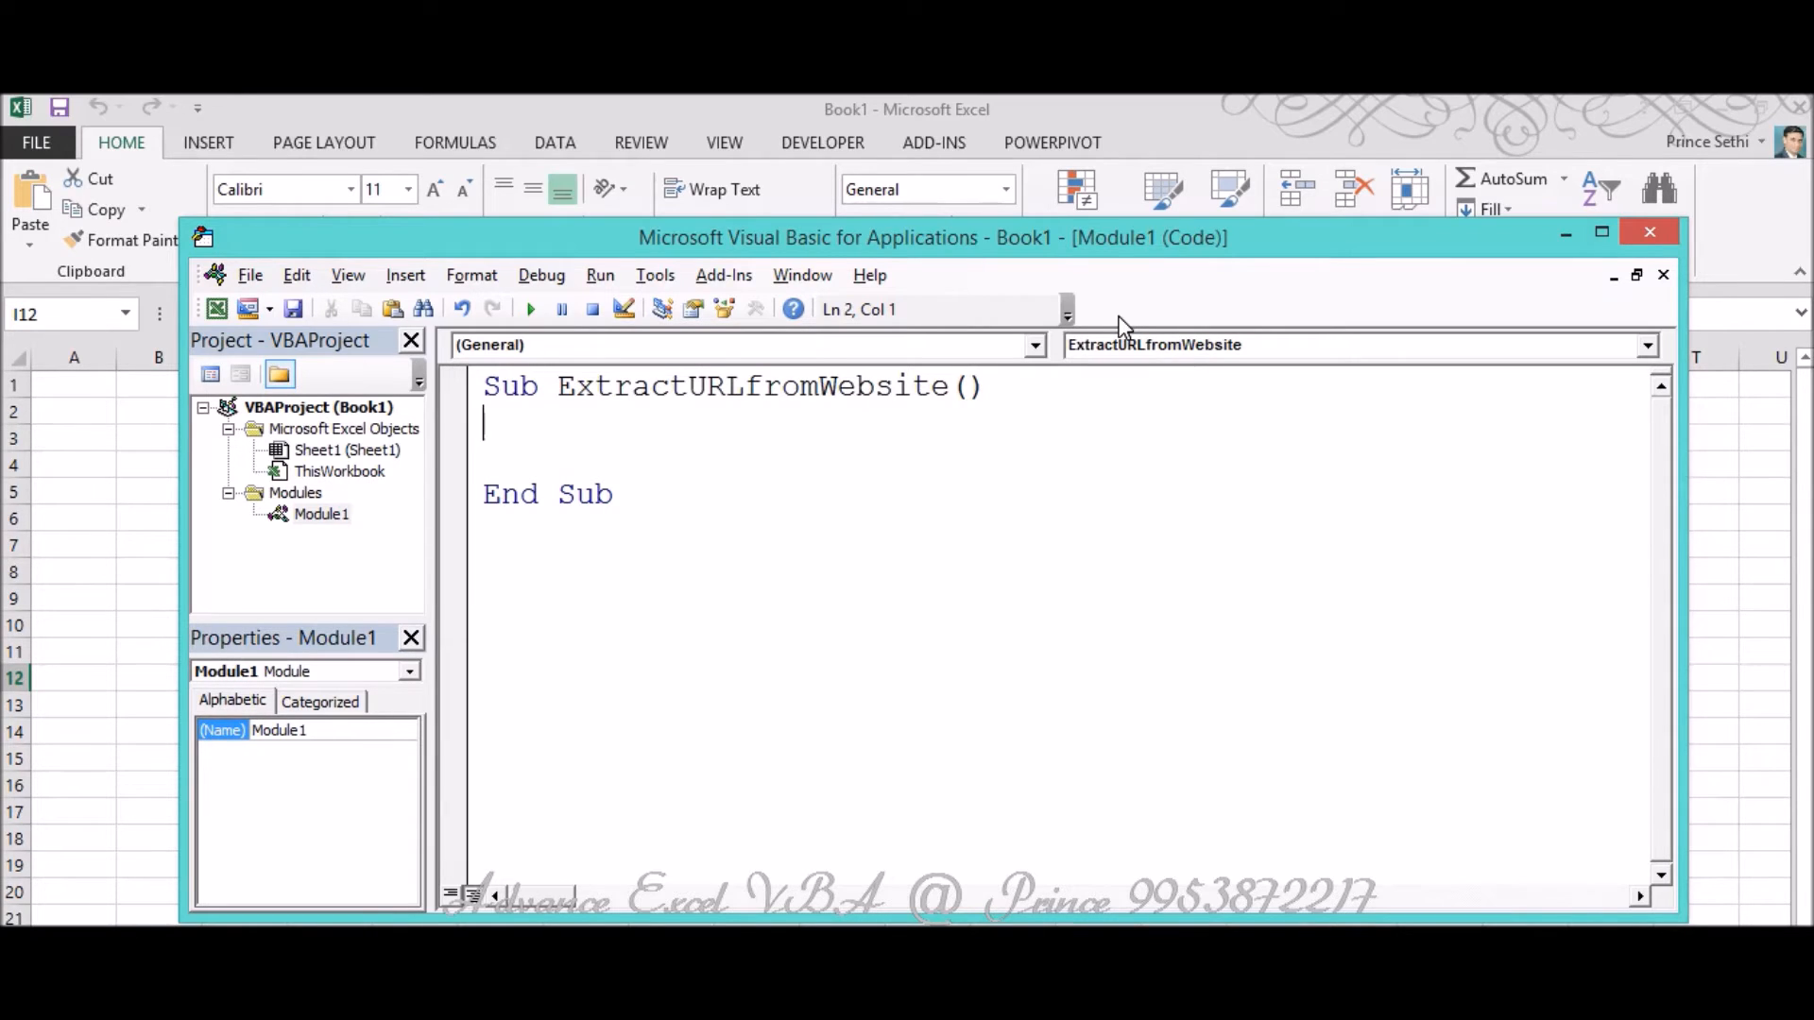
Create ie as a New InternetExplorer object and declare Dim doc As HTMLDocument.
{"action": "type", "text": "set ie"}
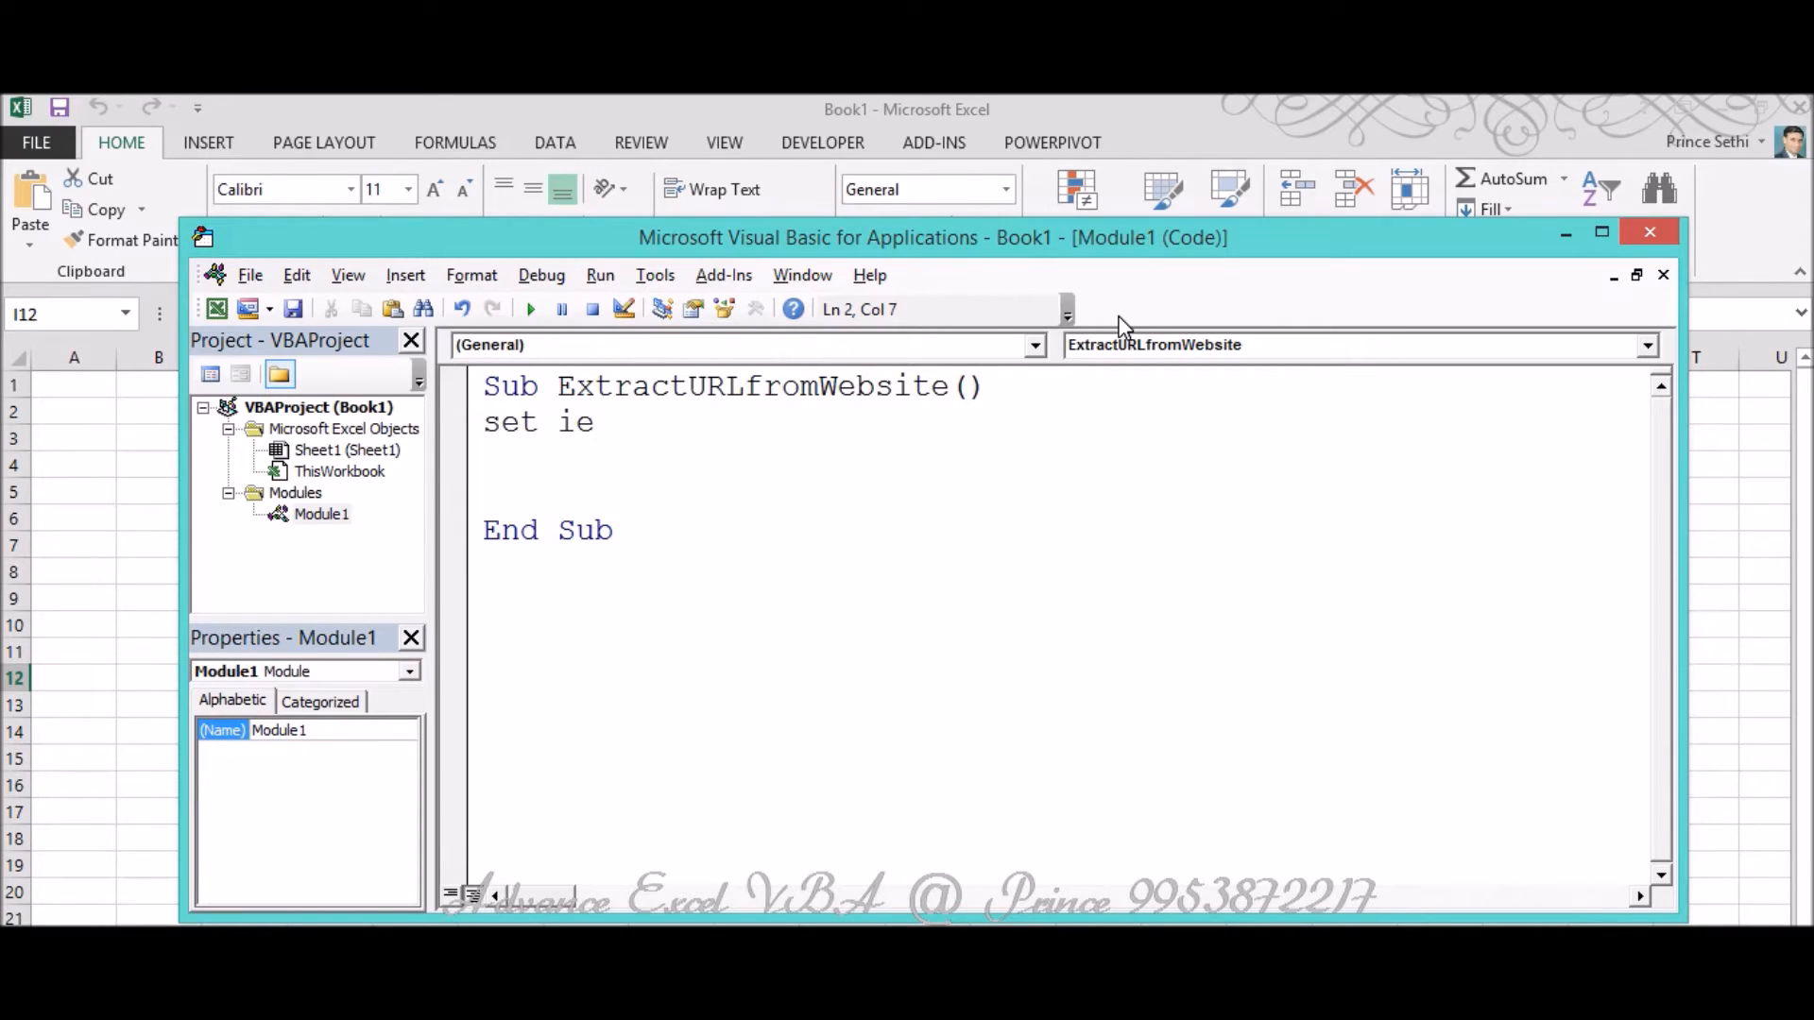
{"action": "type", "text": "="}
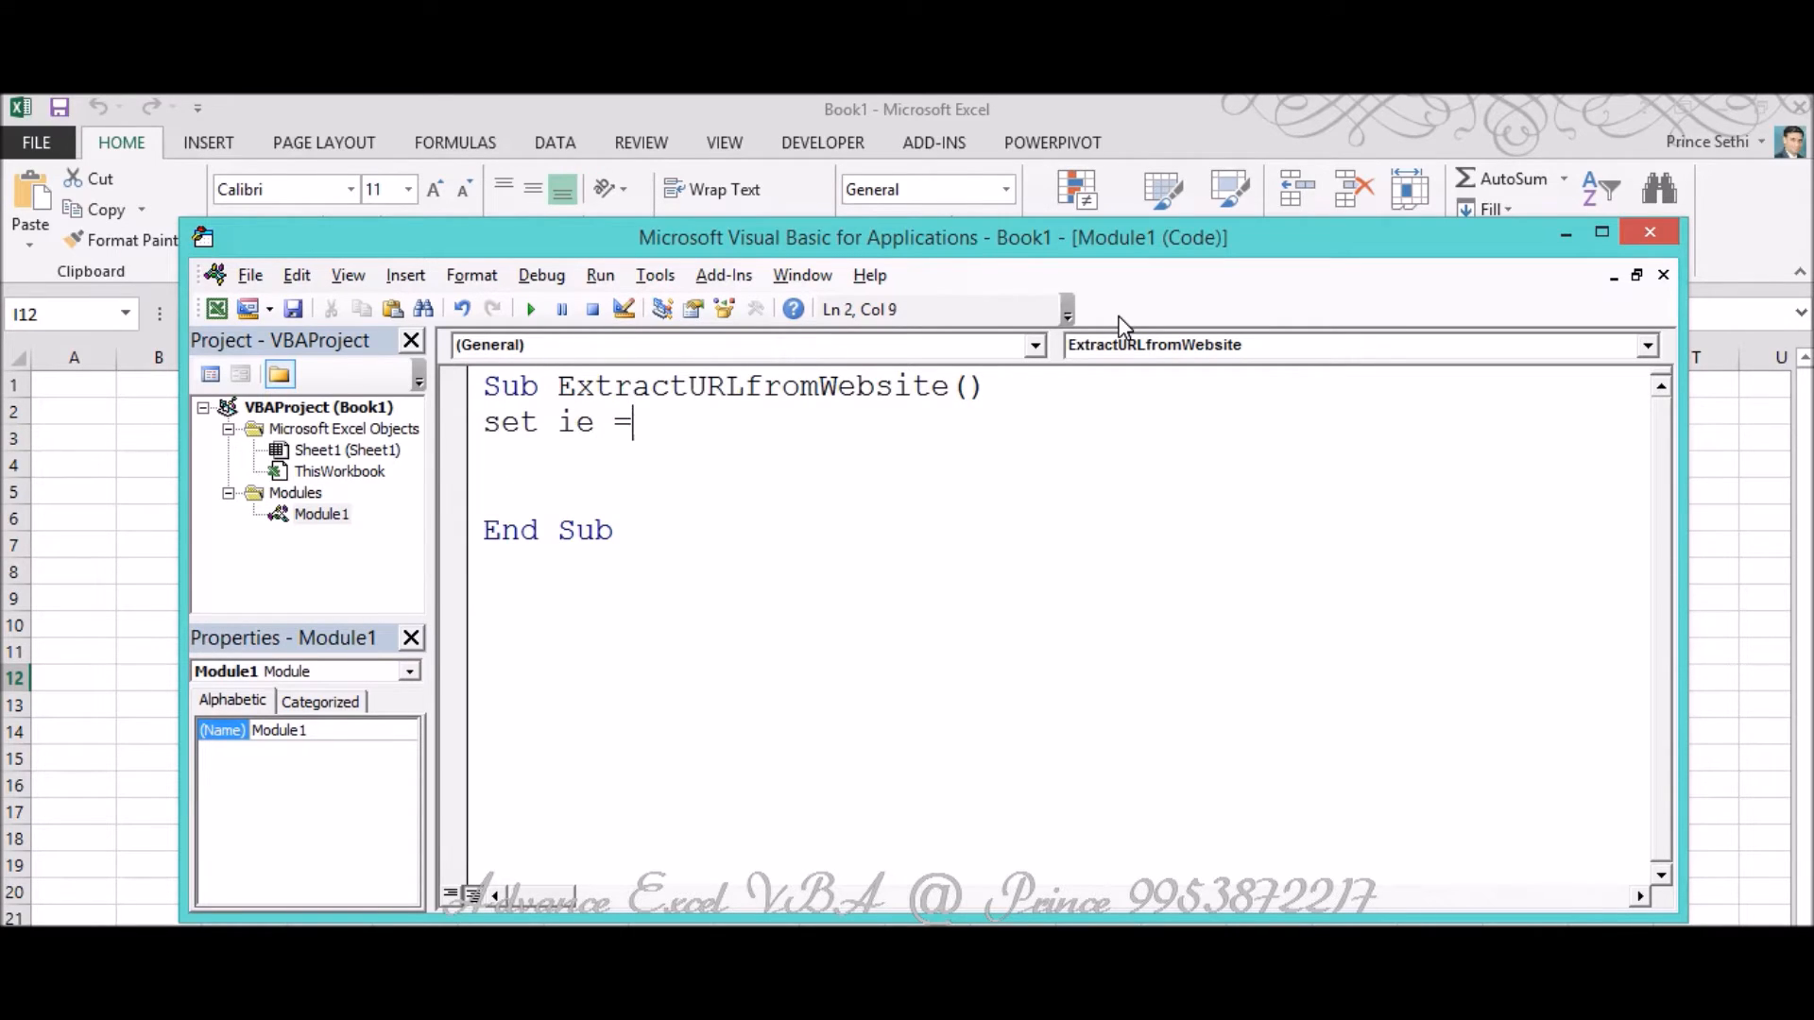
{"action": "type", "text": "new InternetExplorer"}
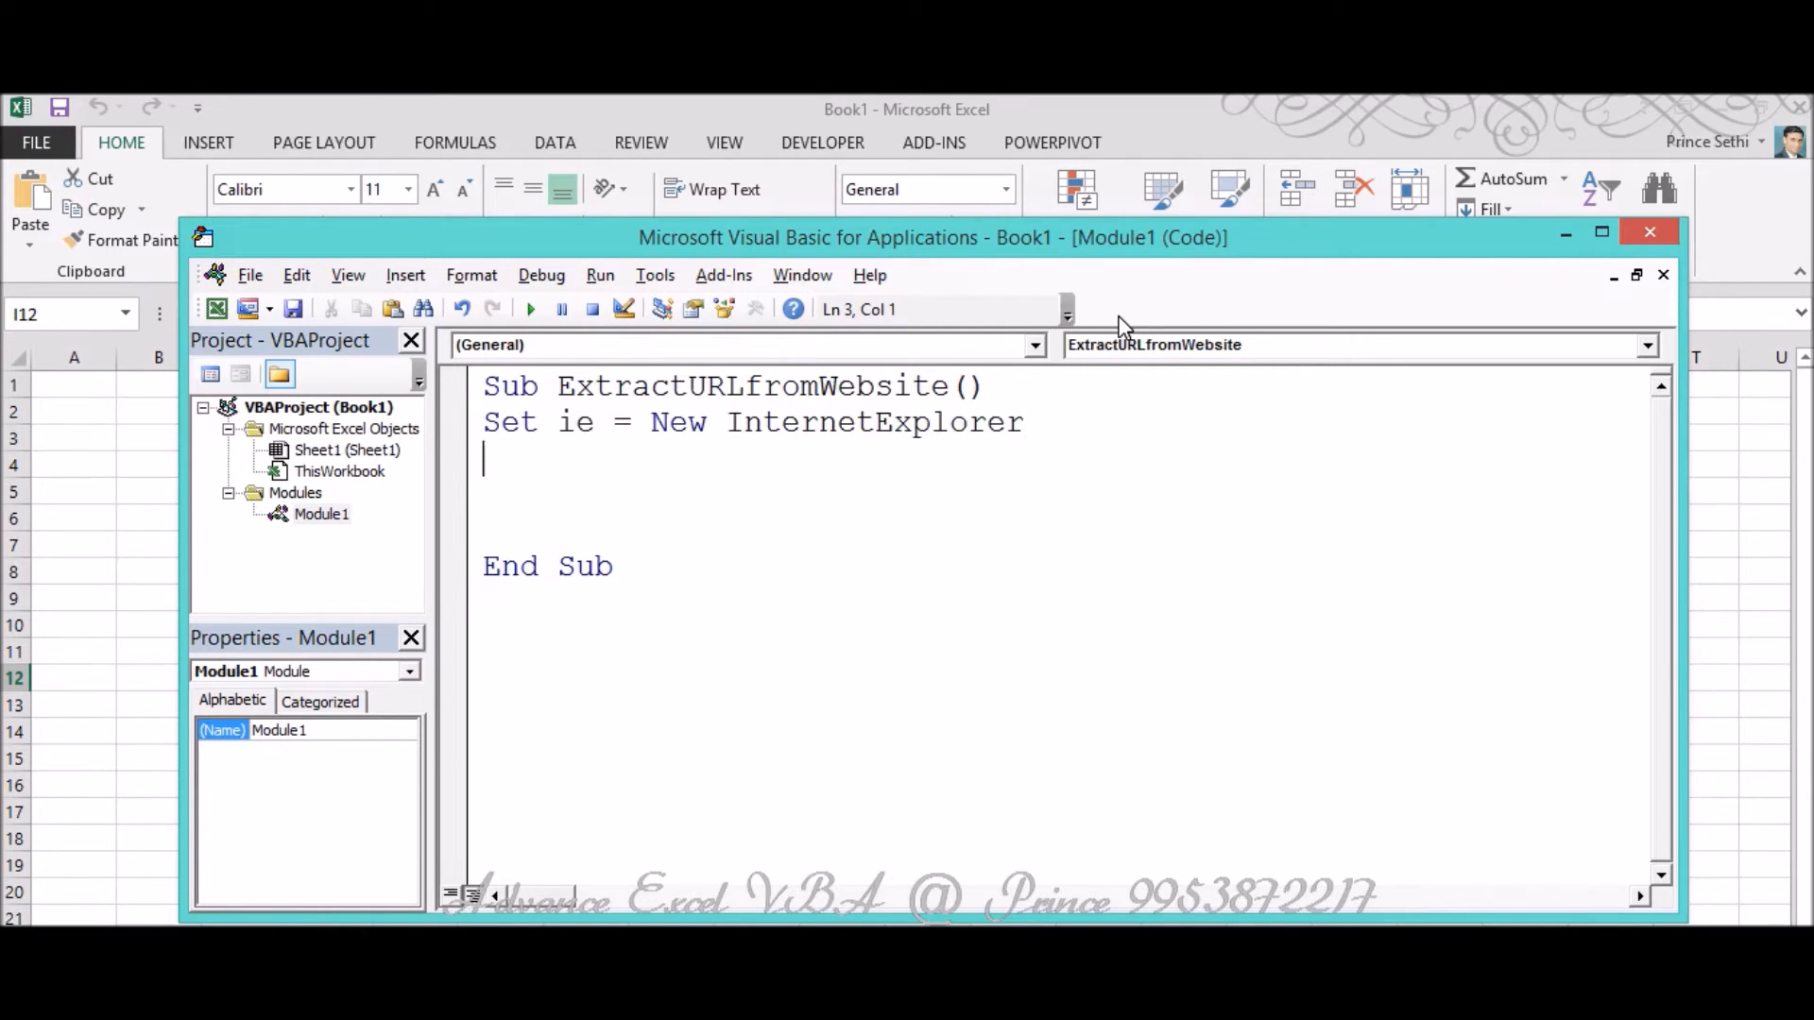
{"action": "type", "text": "dim doc"}
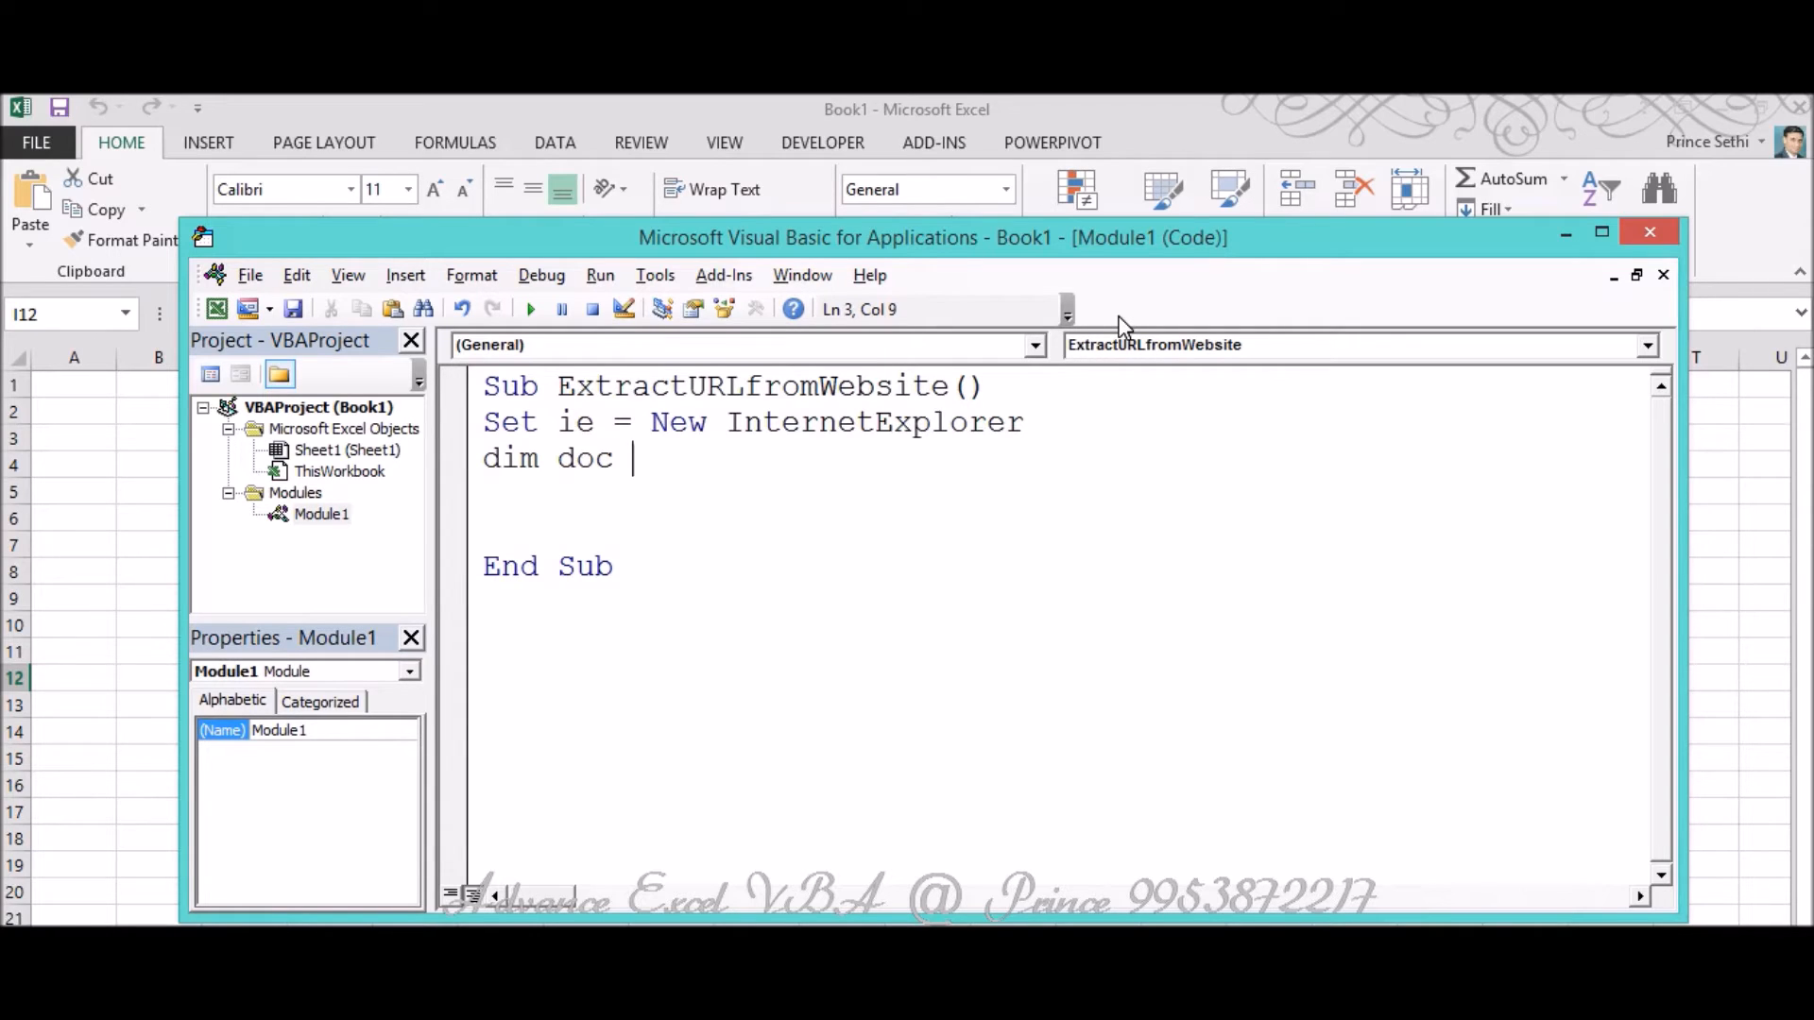
{"action": "type", "text": "as"}
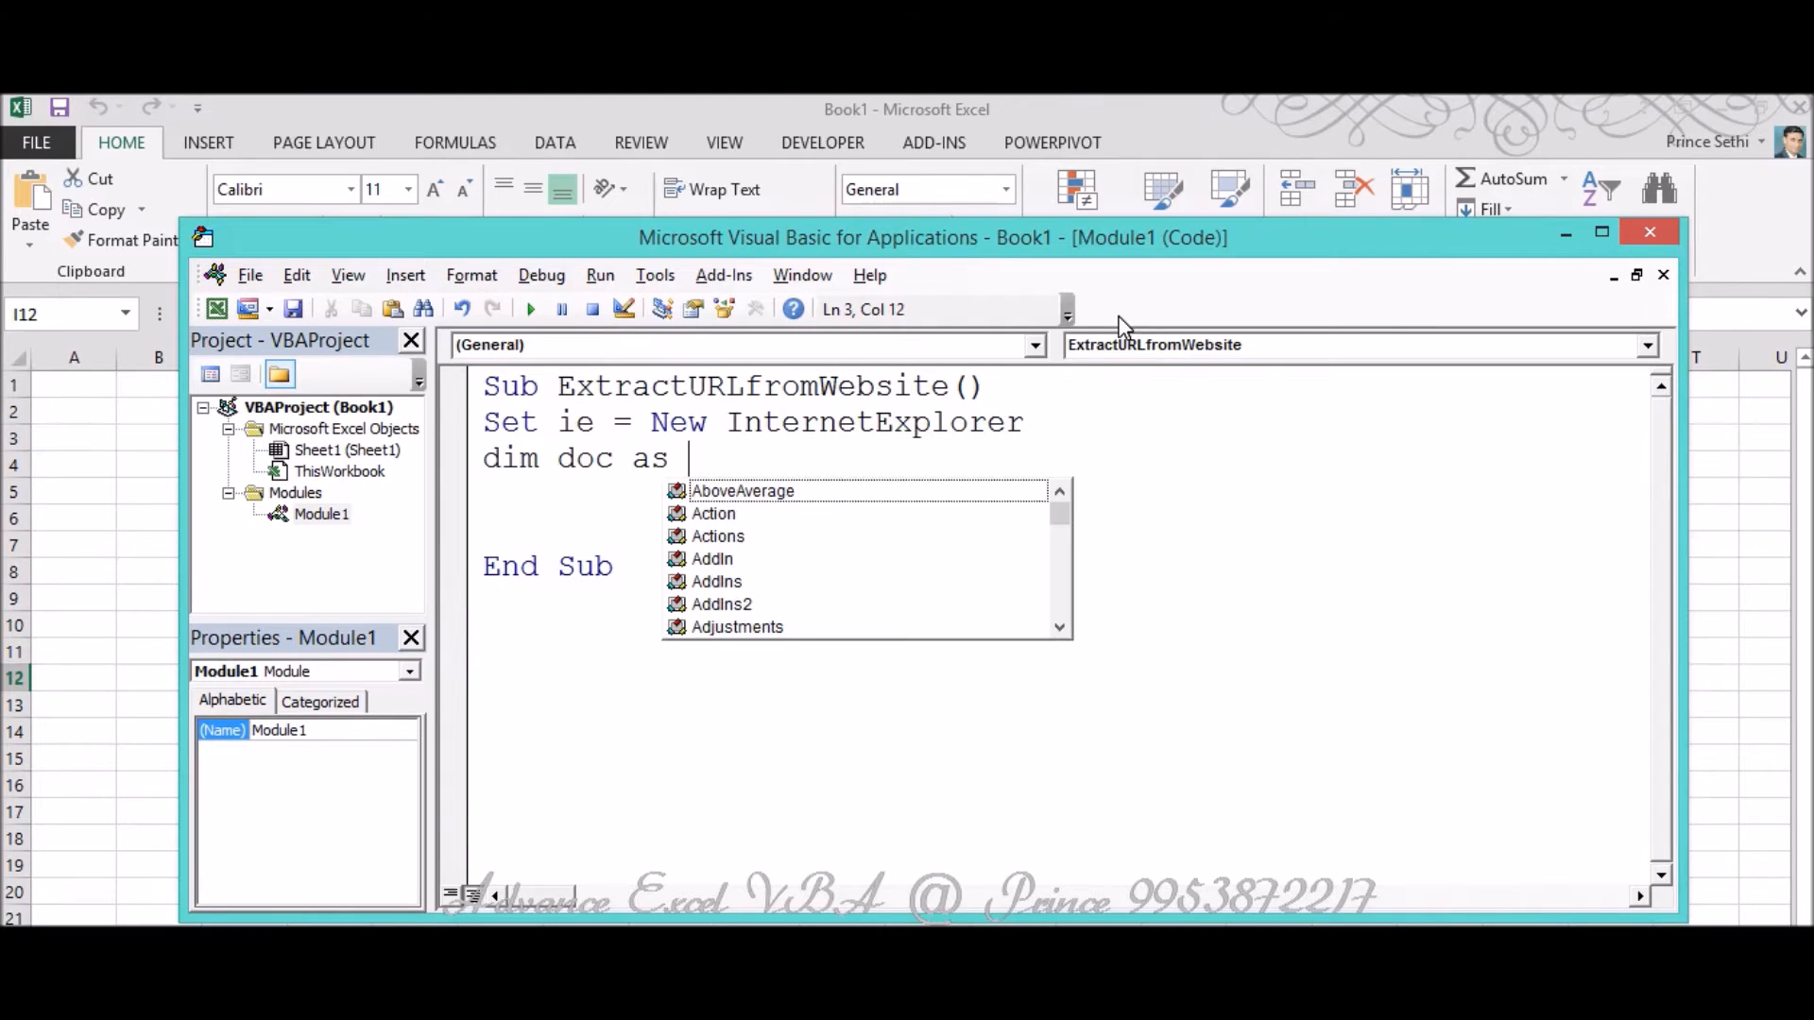
{"action": "type", "text": "ht"}
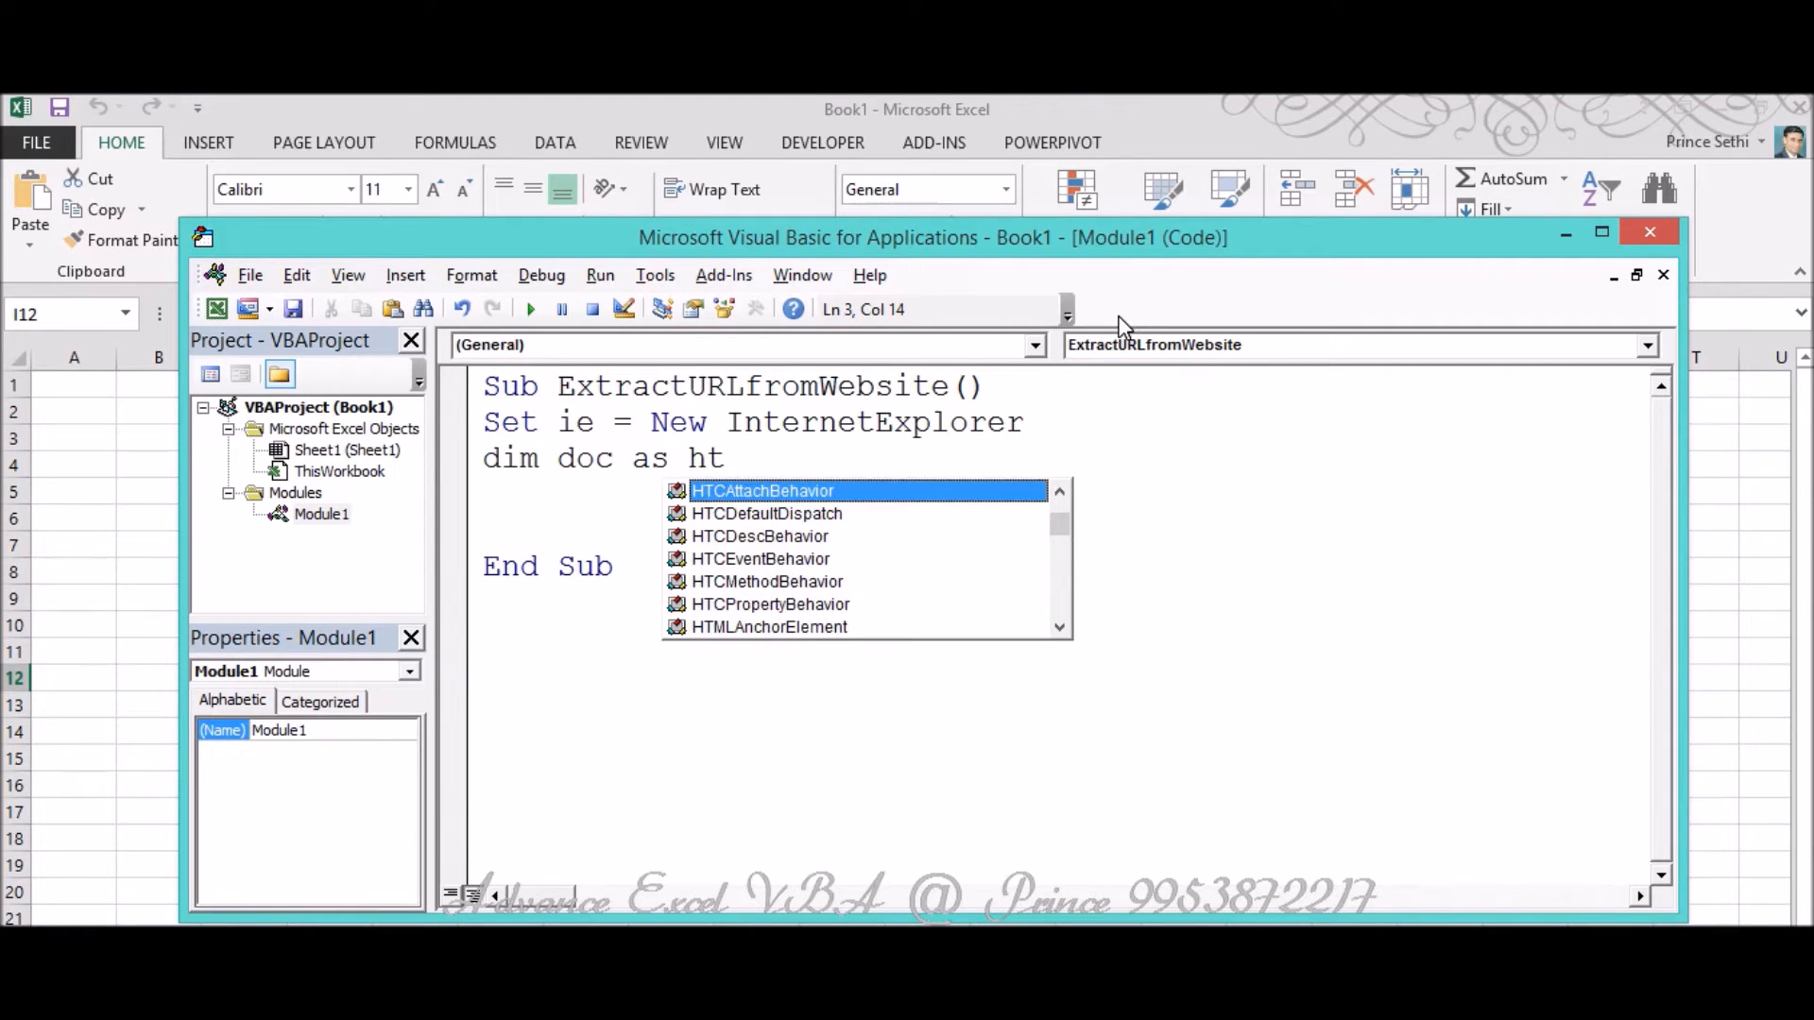
{"action": "type", "text": "ml"}
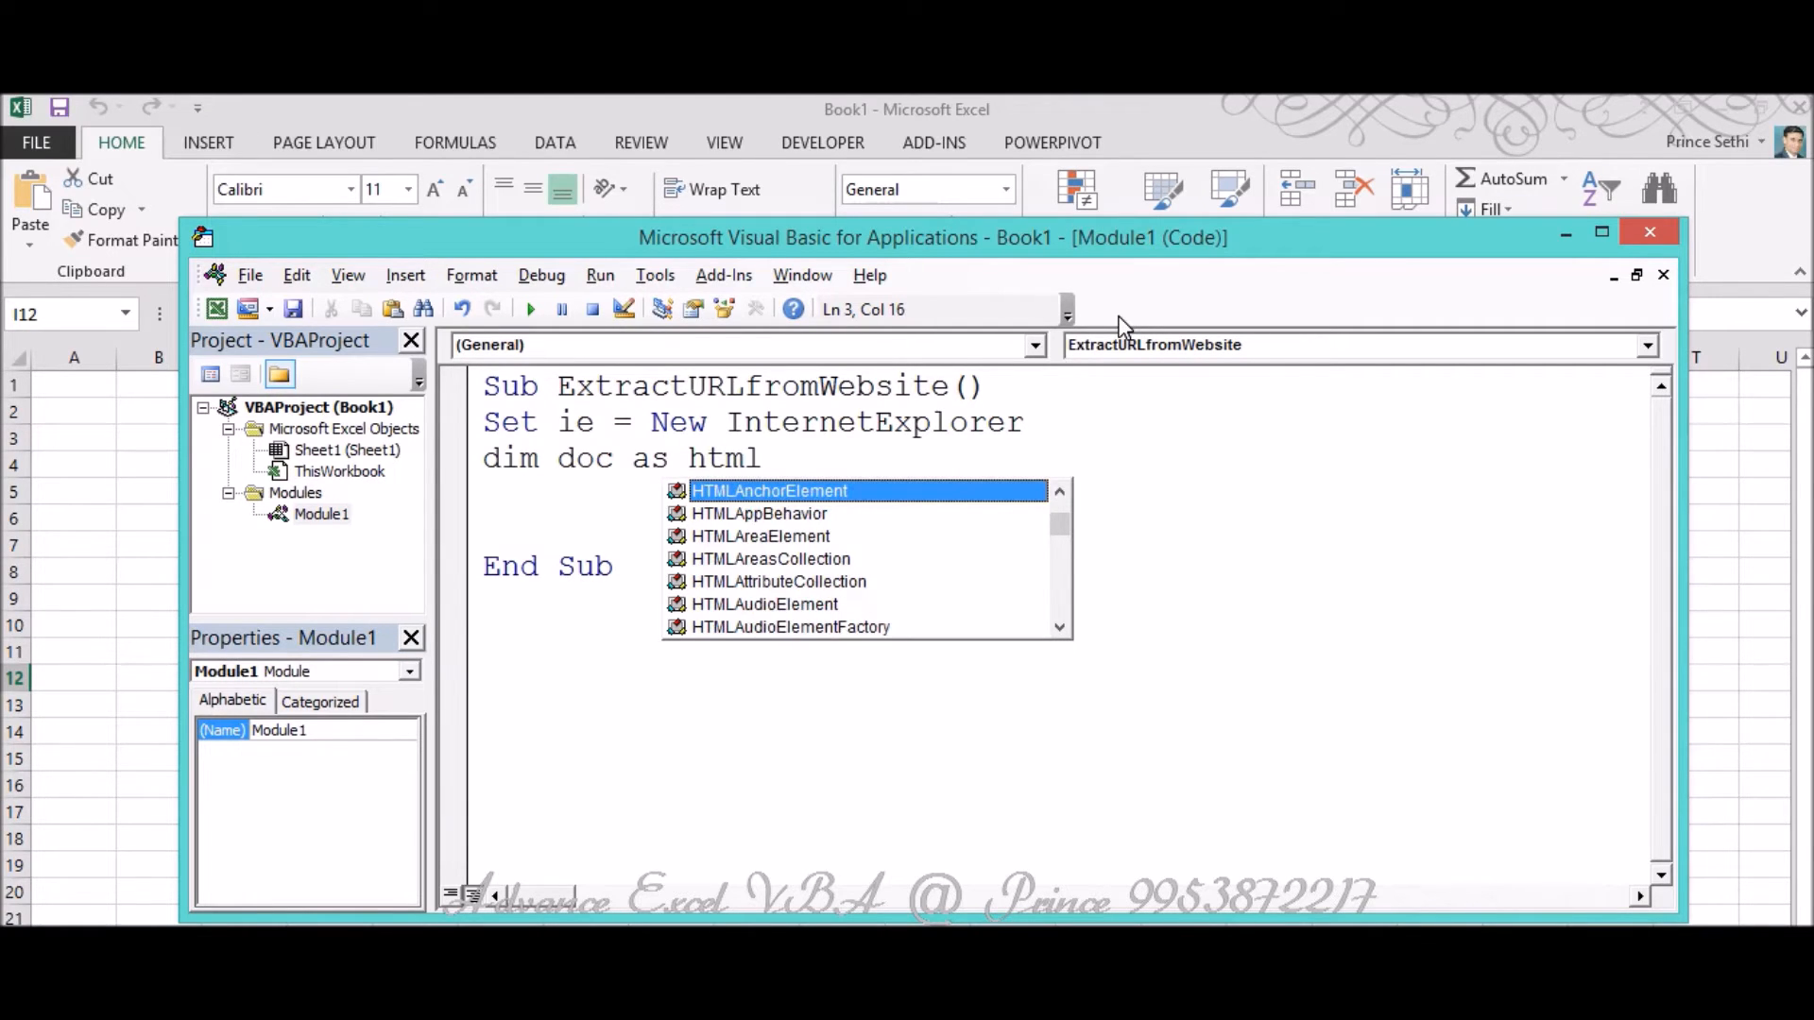
{"action": "type", "text": "do"}
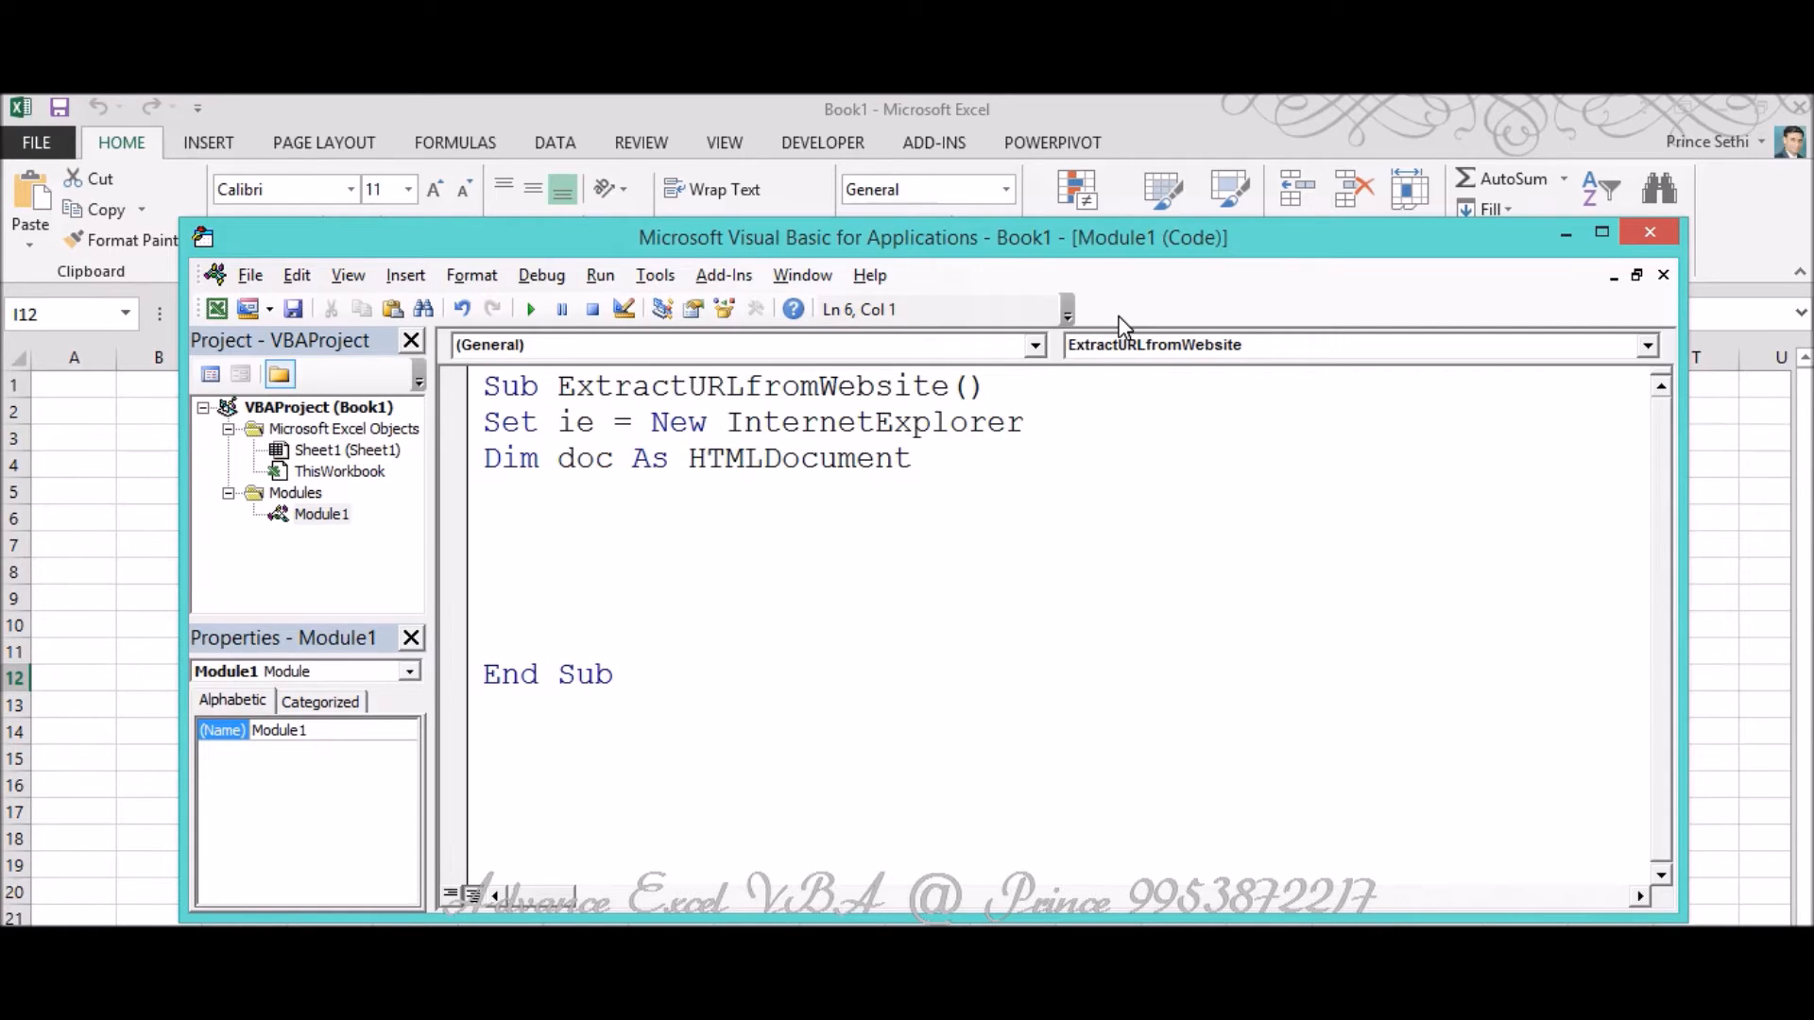
Write ie.Visible = True followed by an ie.navigate call with an empty URL string.
{"action": "type", "text": "ie"}
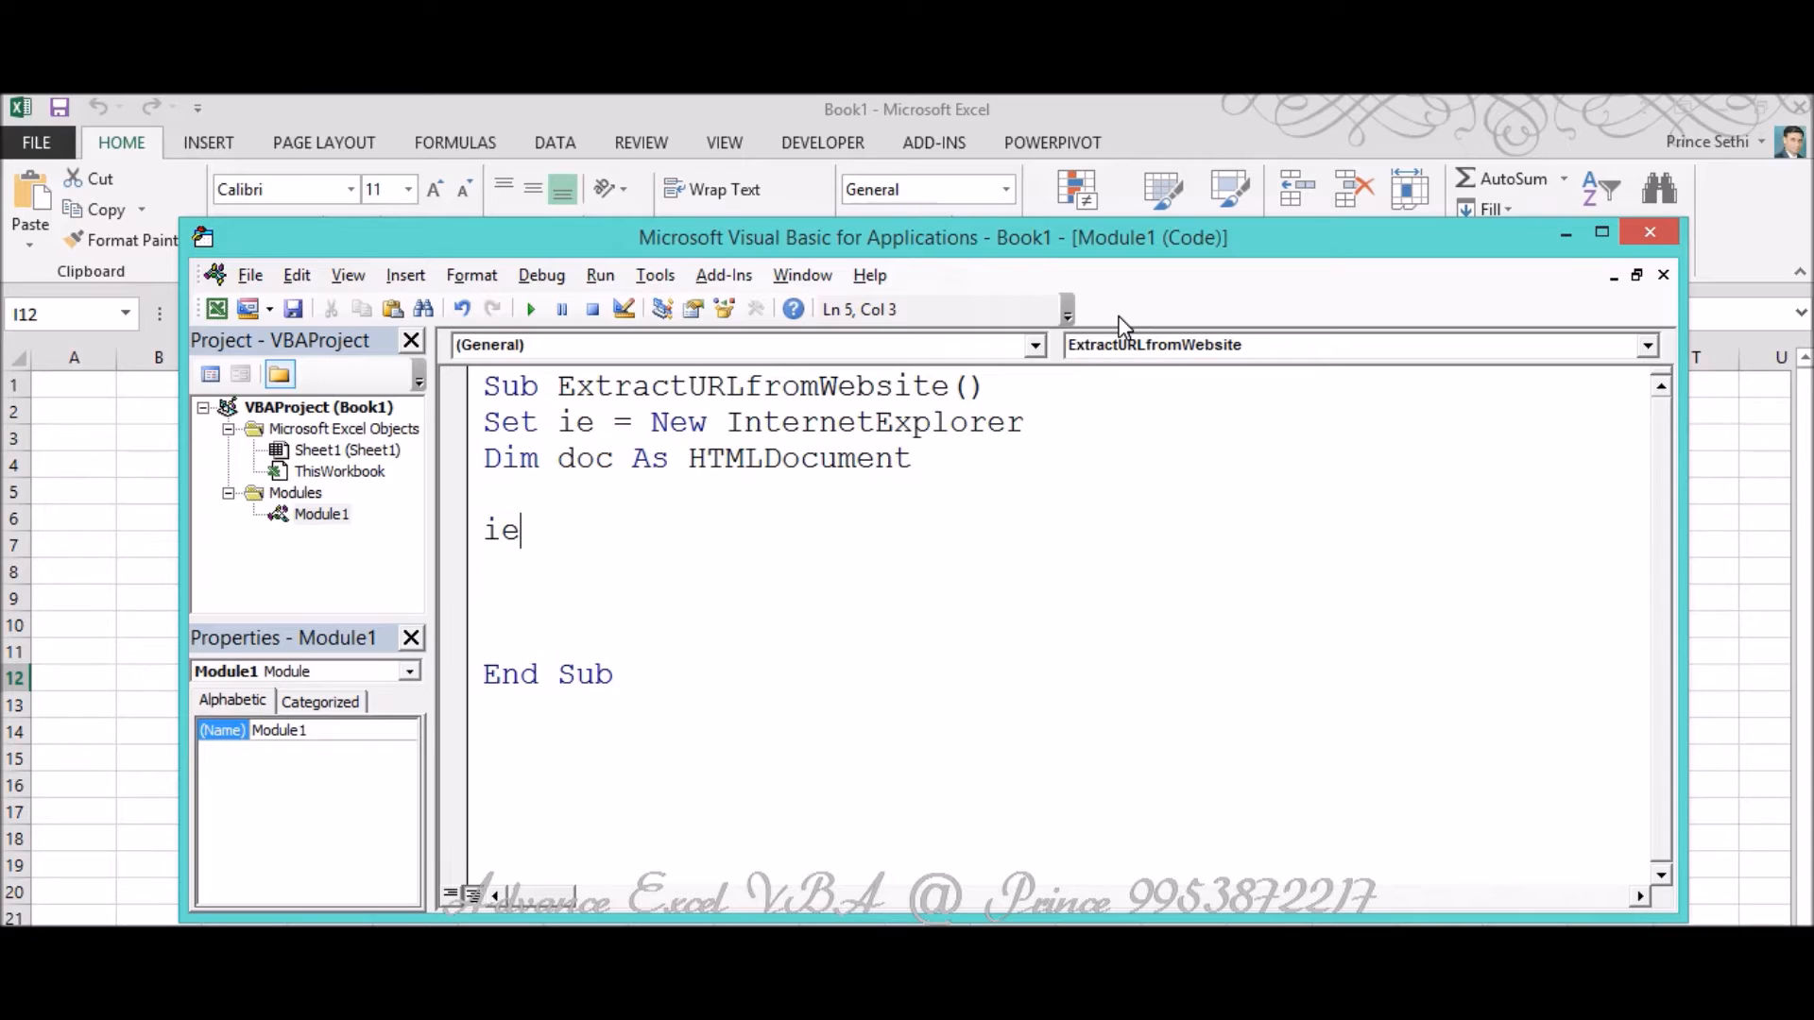
{"action": "type", "text": "."}
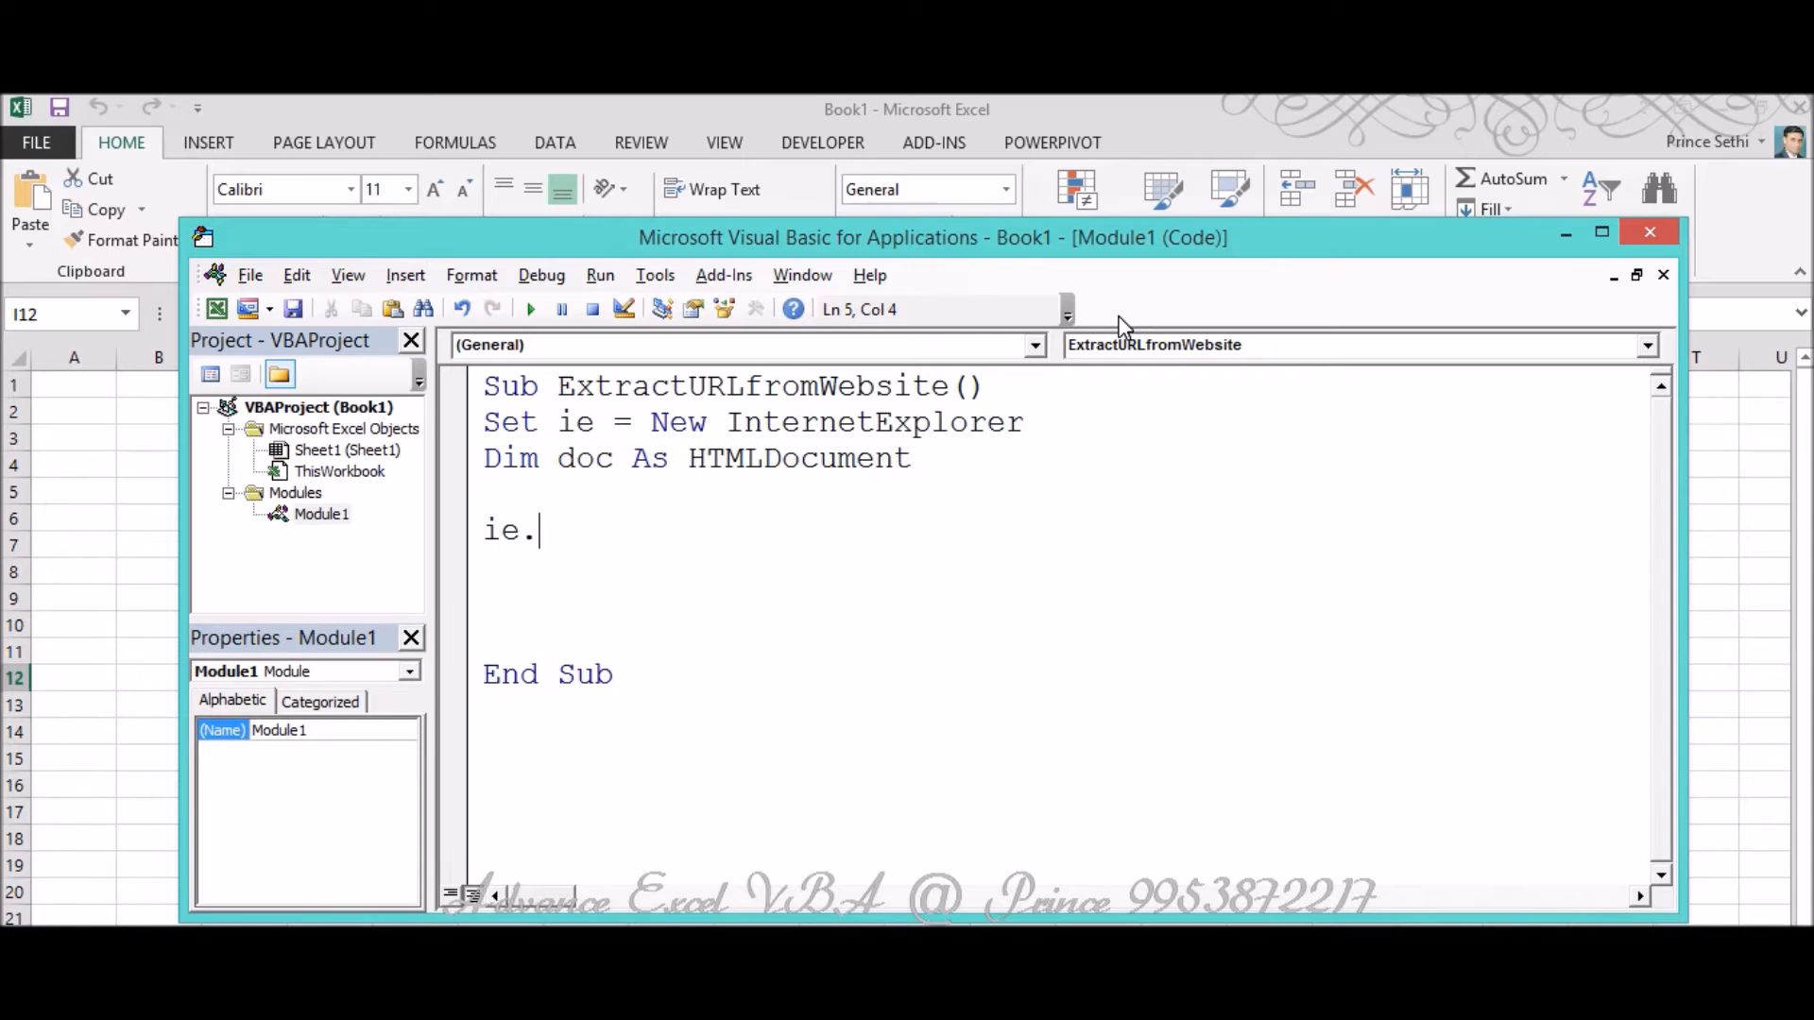
{"action": "type", "text": "vis"}
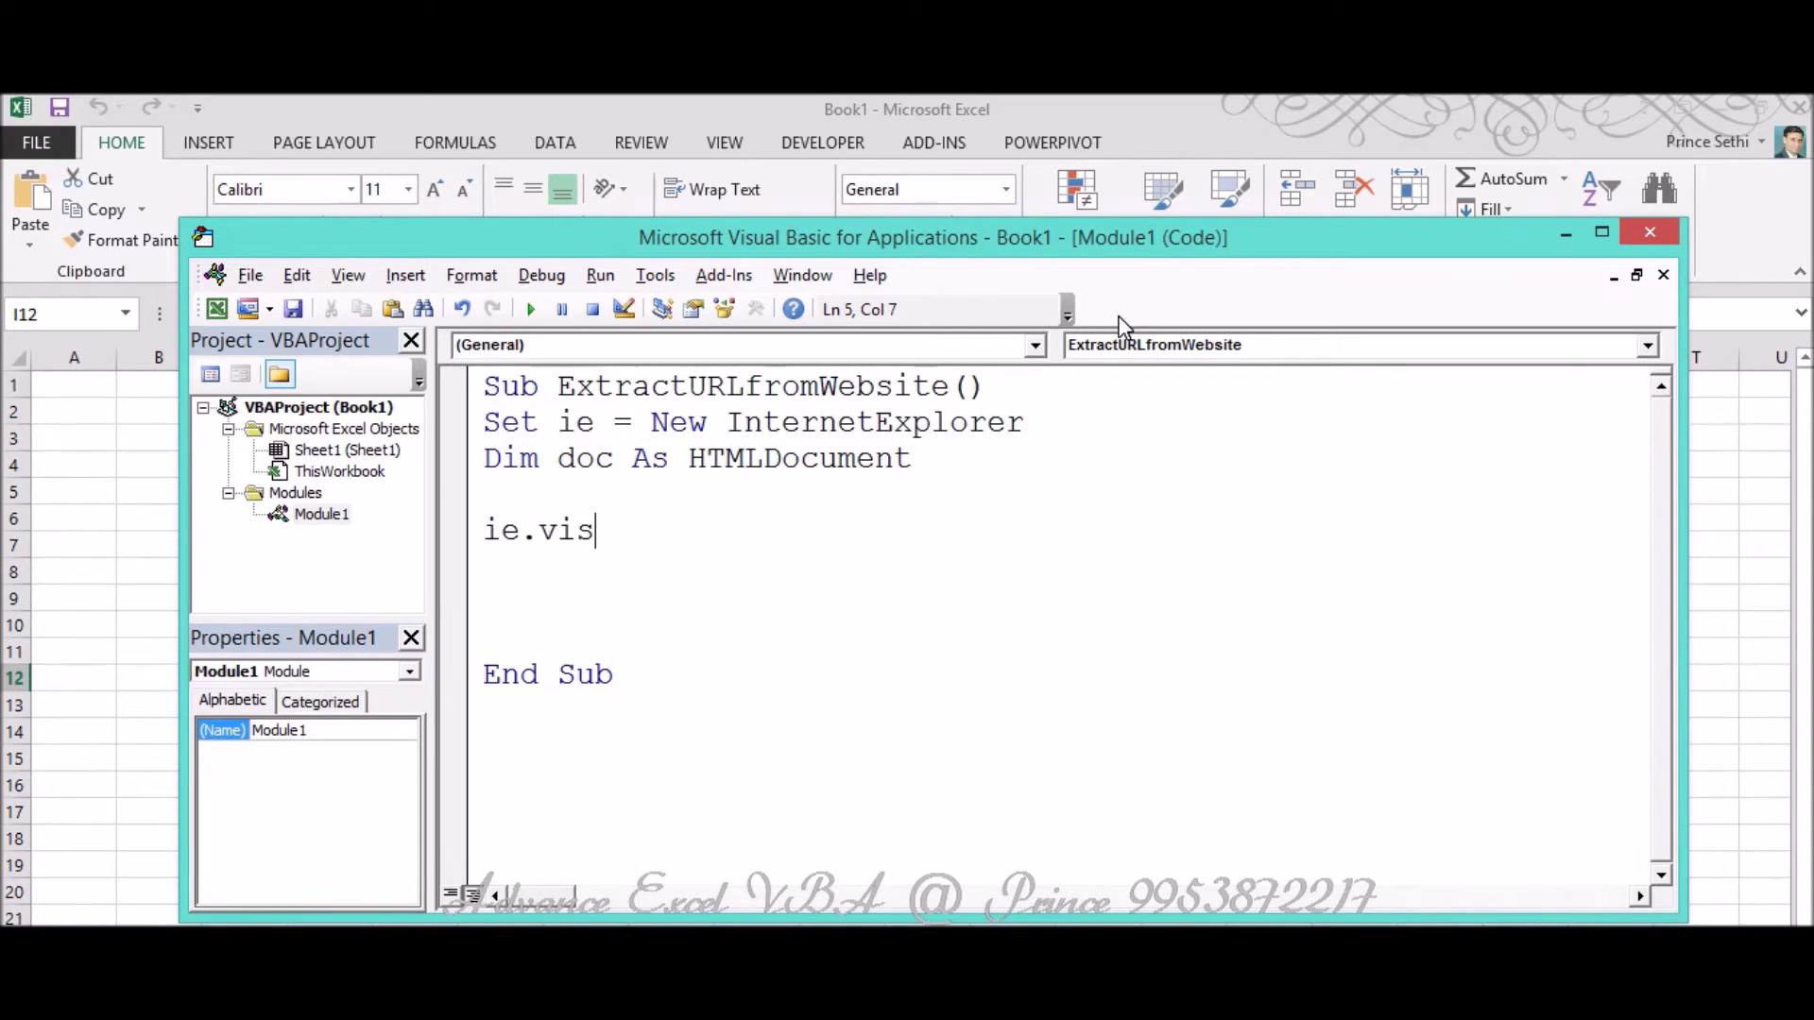
{"action": "type", "text": "ible = t"}
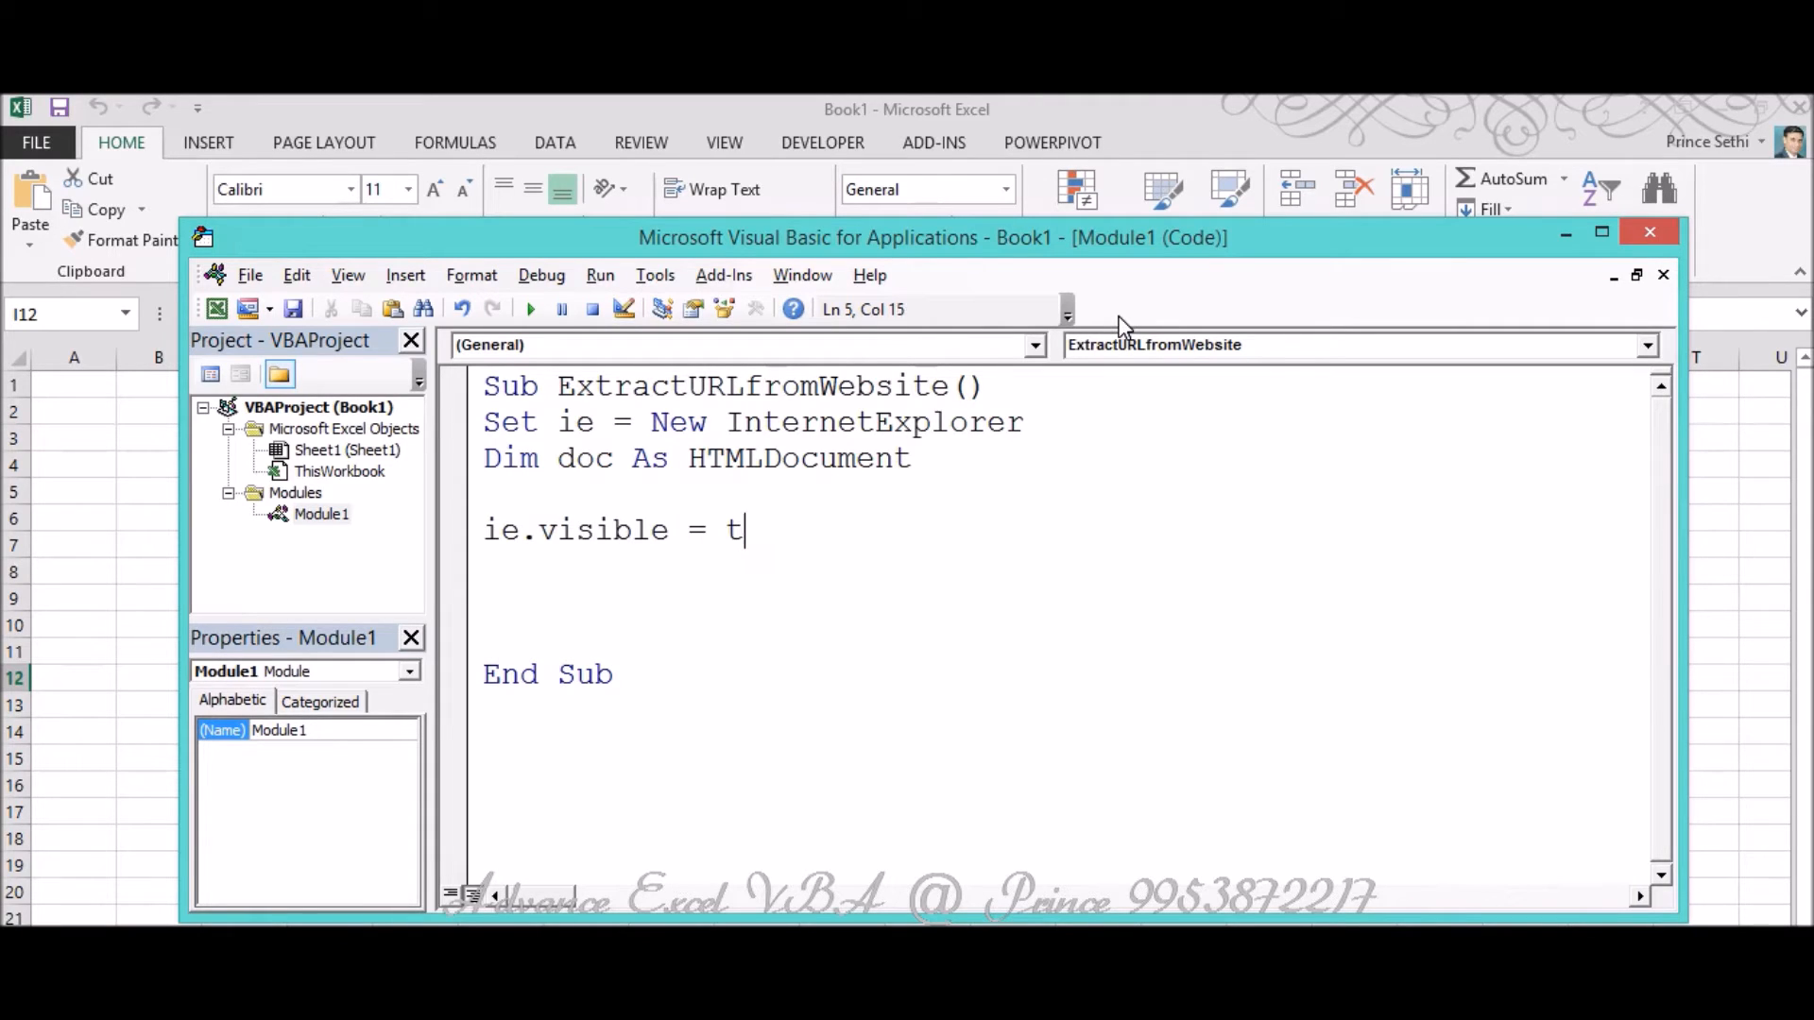
{"action": "type", "text": "rue"}
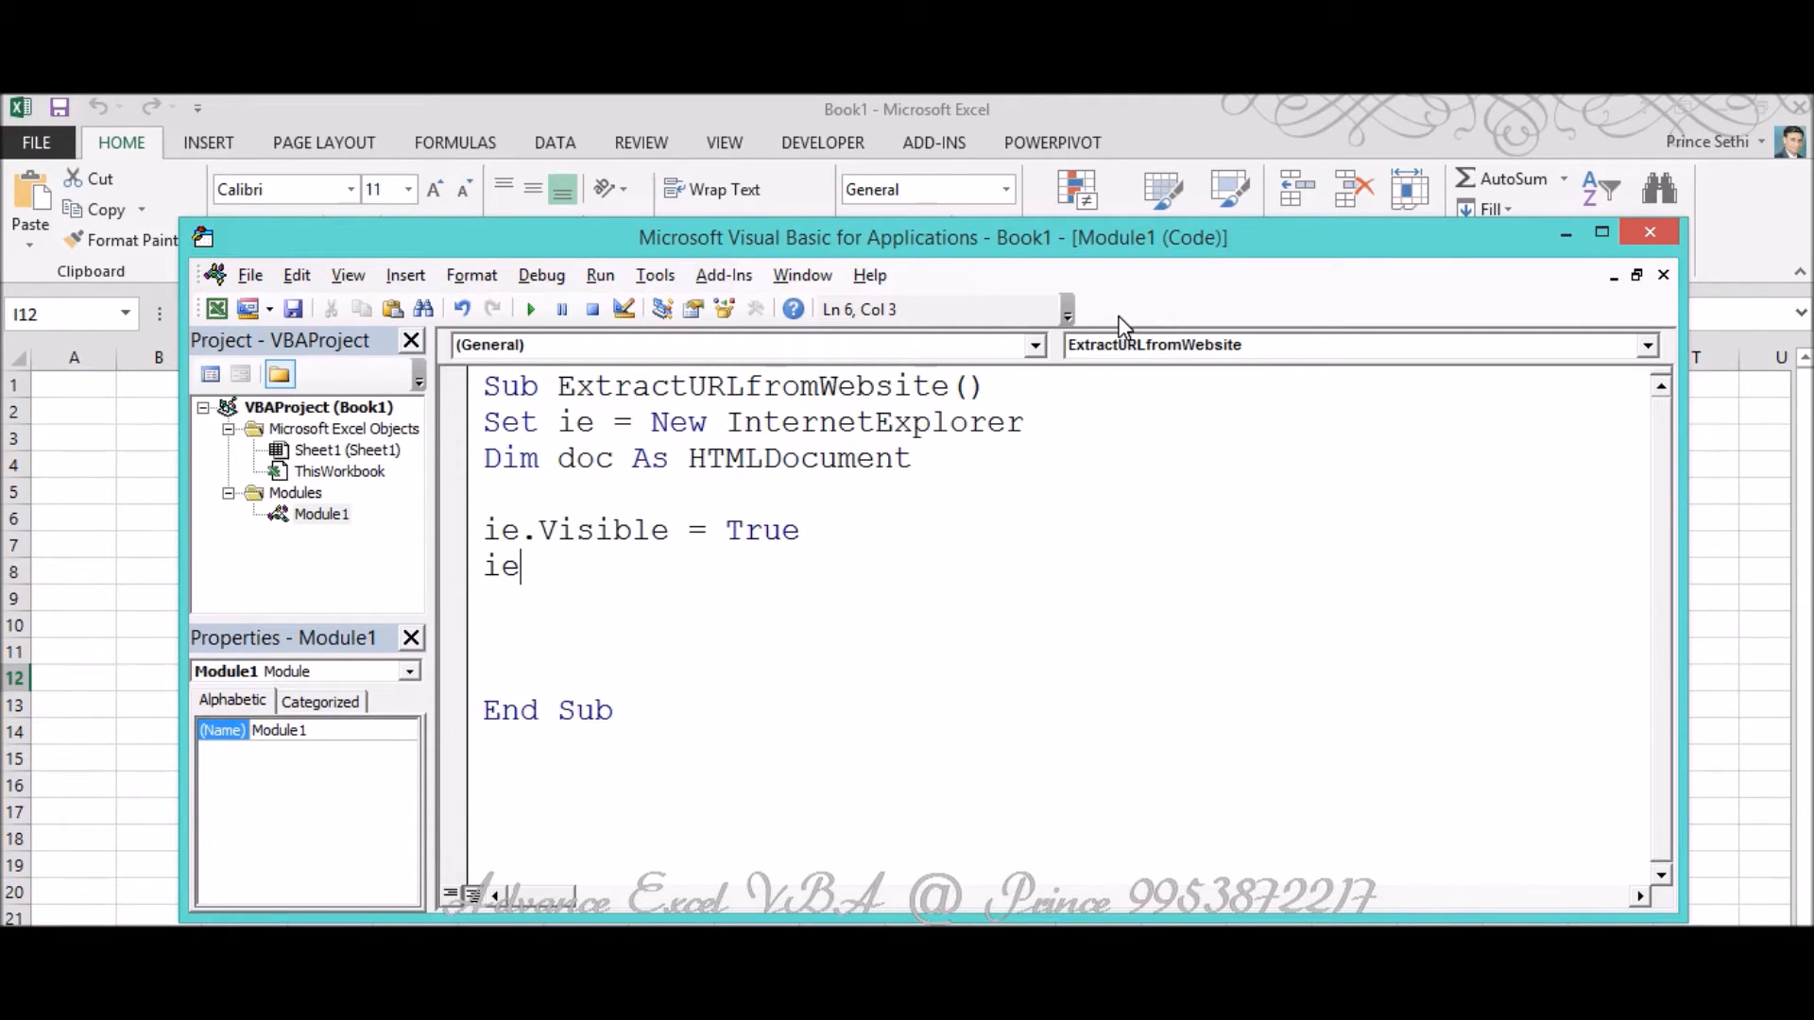
{"action": "type", "text": "."}
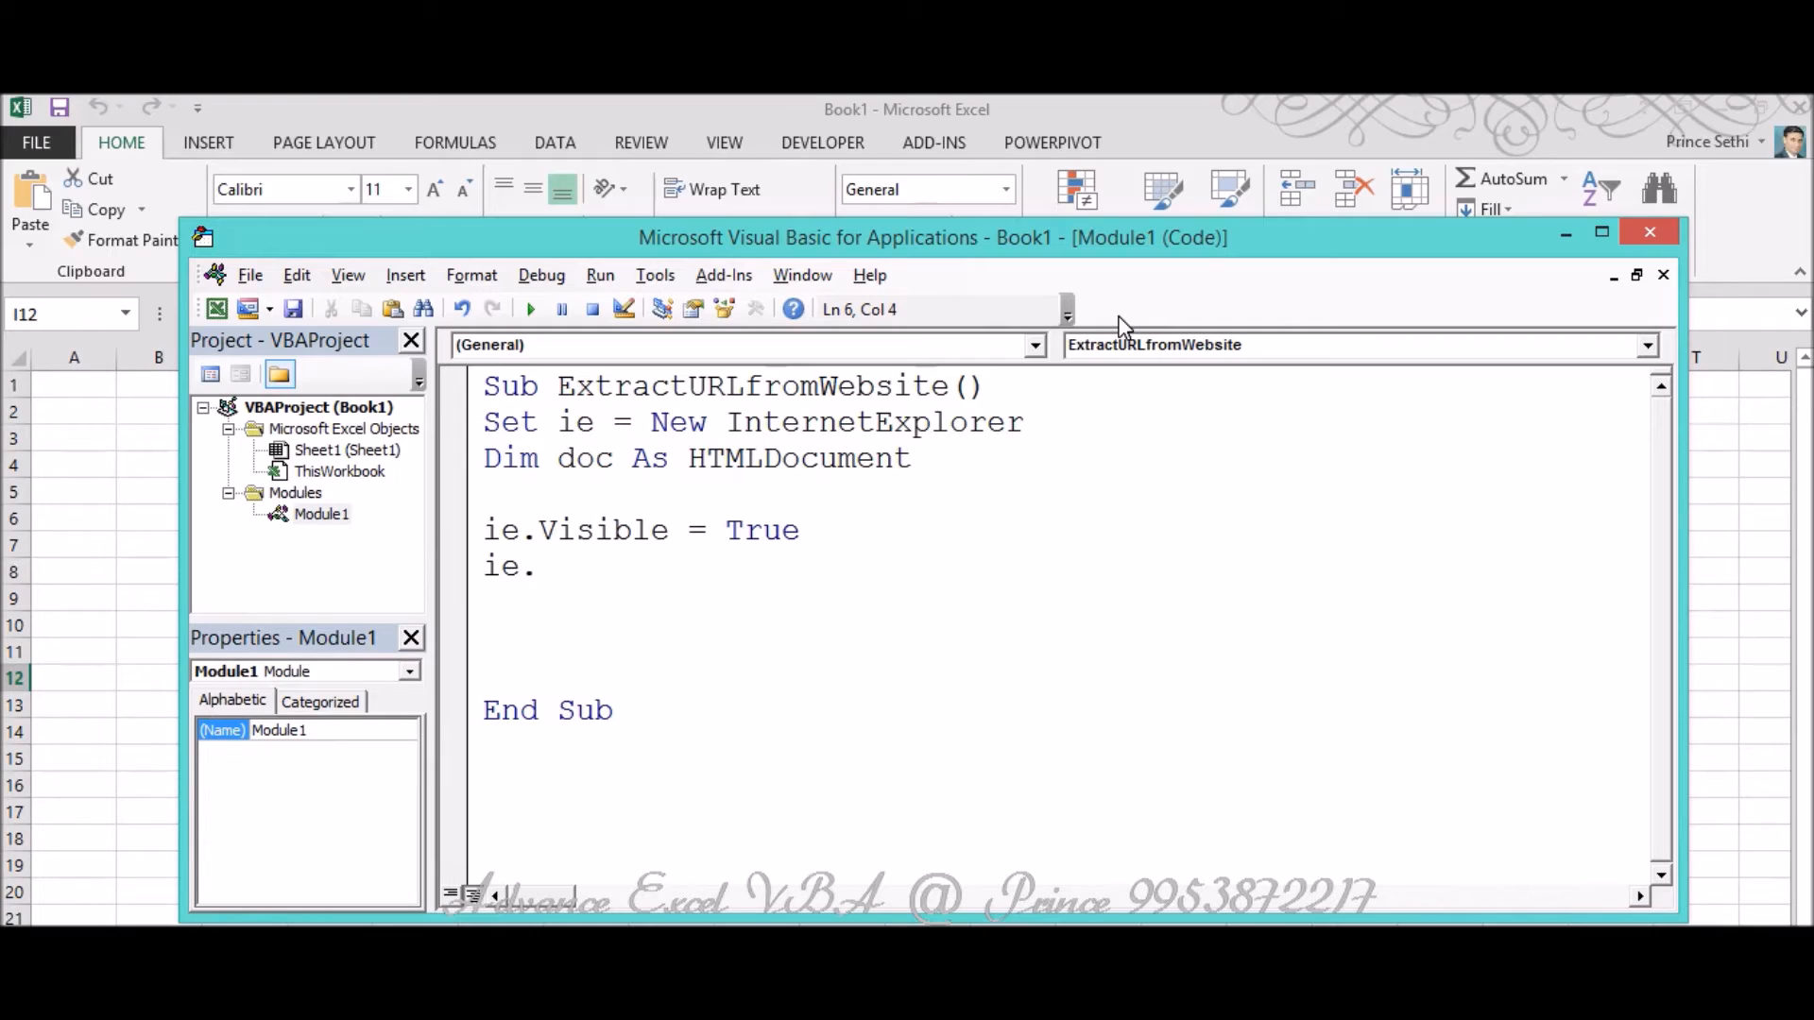
{"action": "type", "text": "nav"}
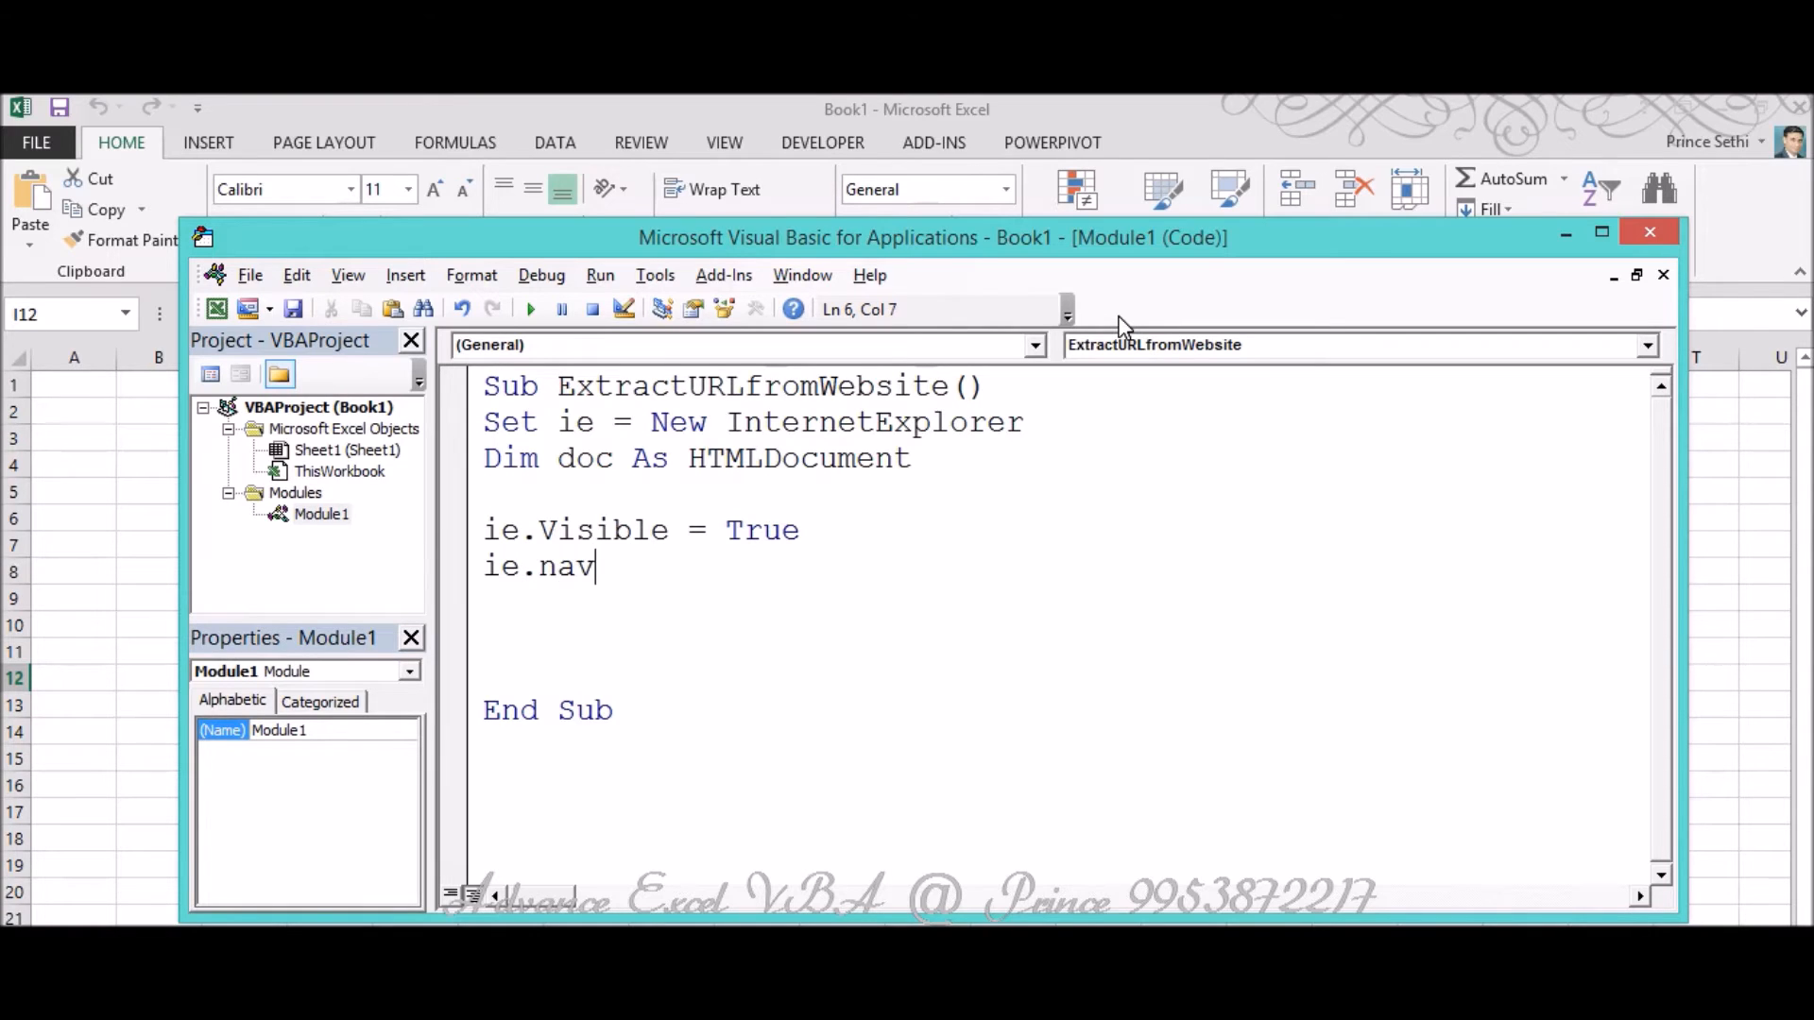
{"action": "type", "text": "igate \""}
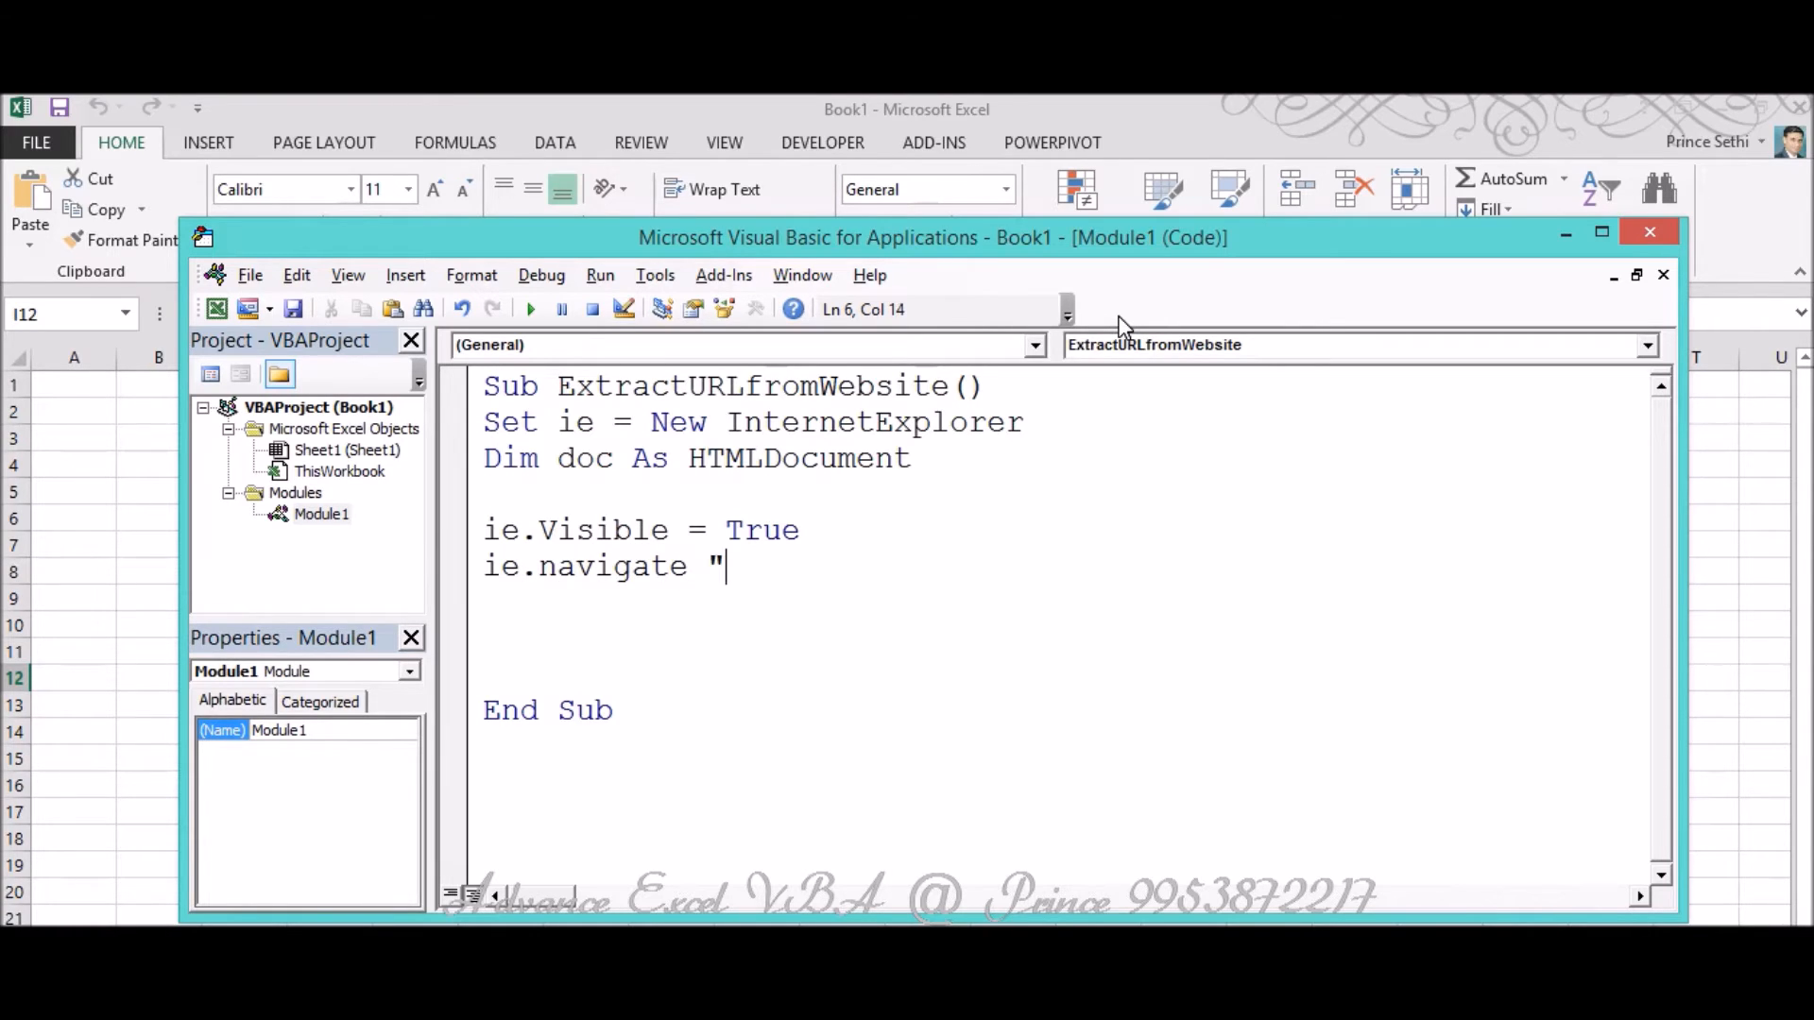
{"action": "type", "text": "\""}
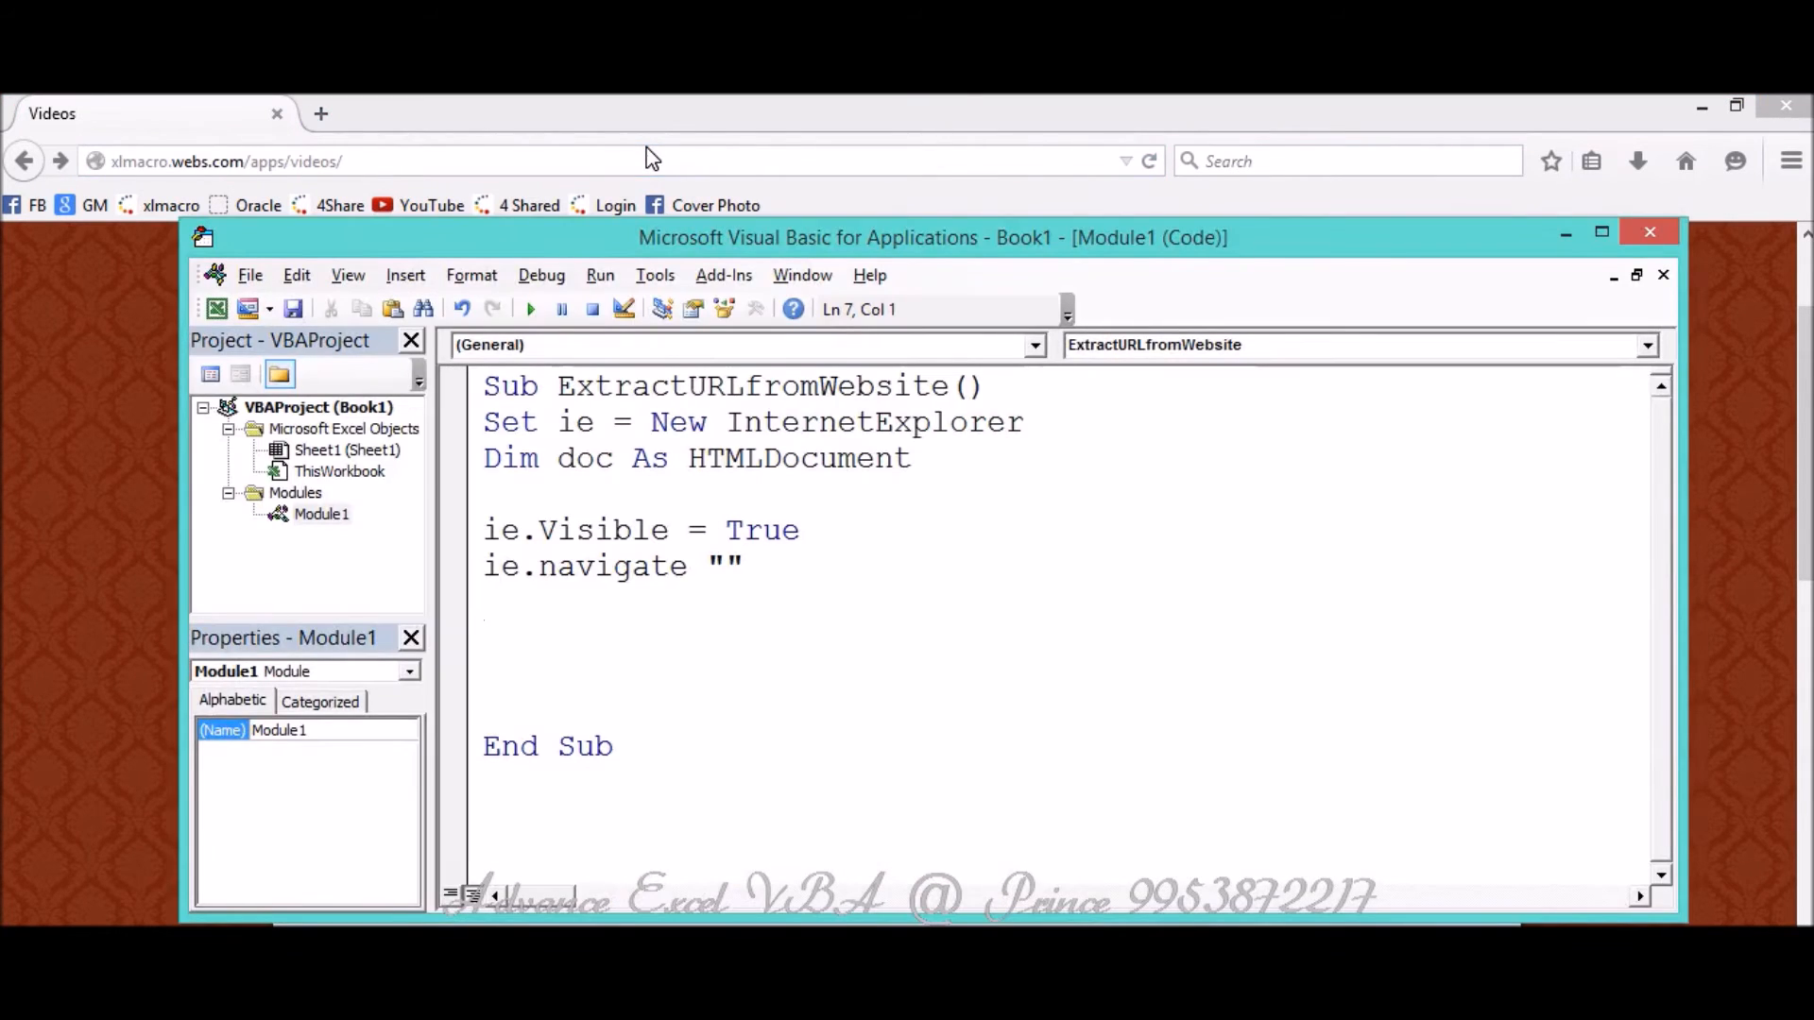
{"action": "left_click", "coordinate": [722, 567]}
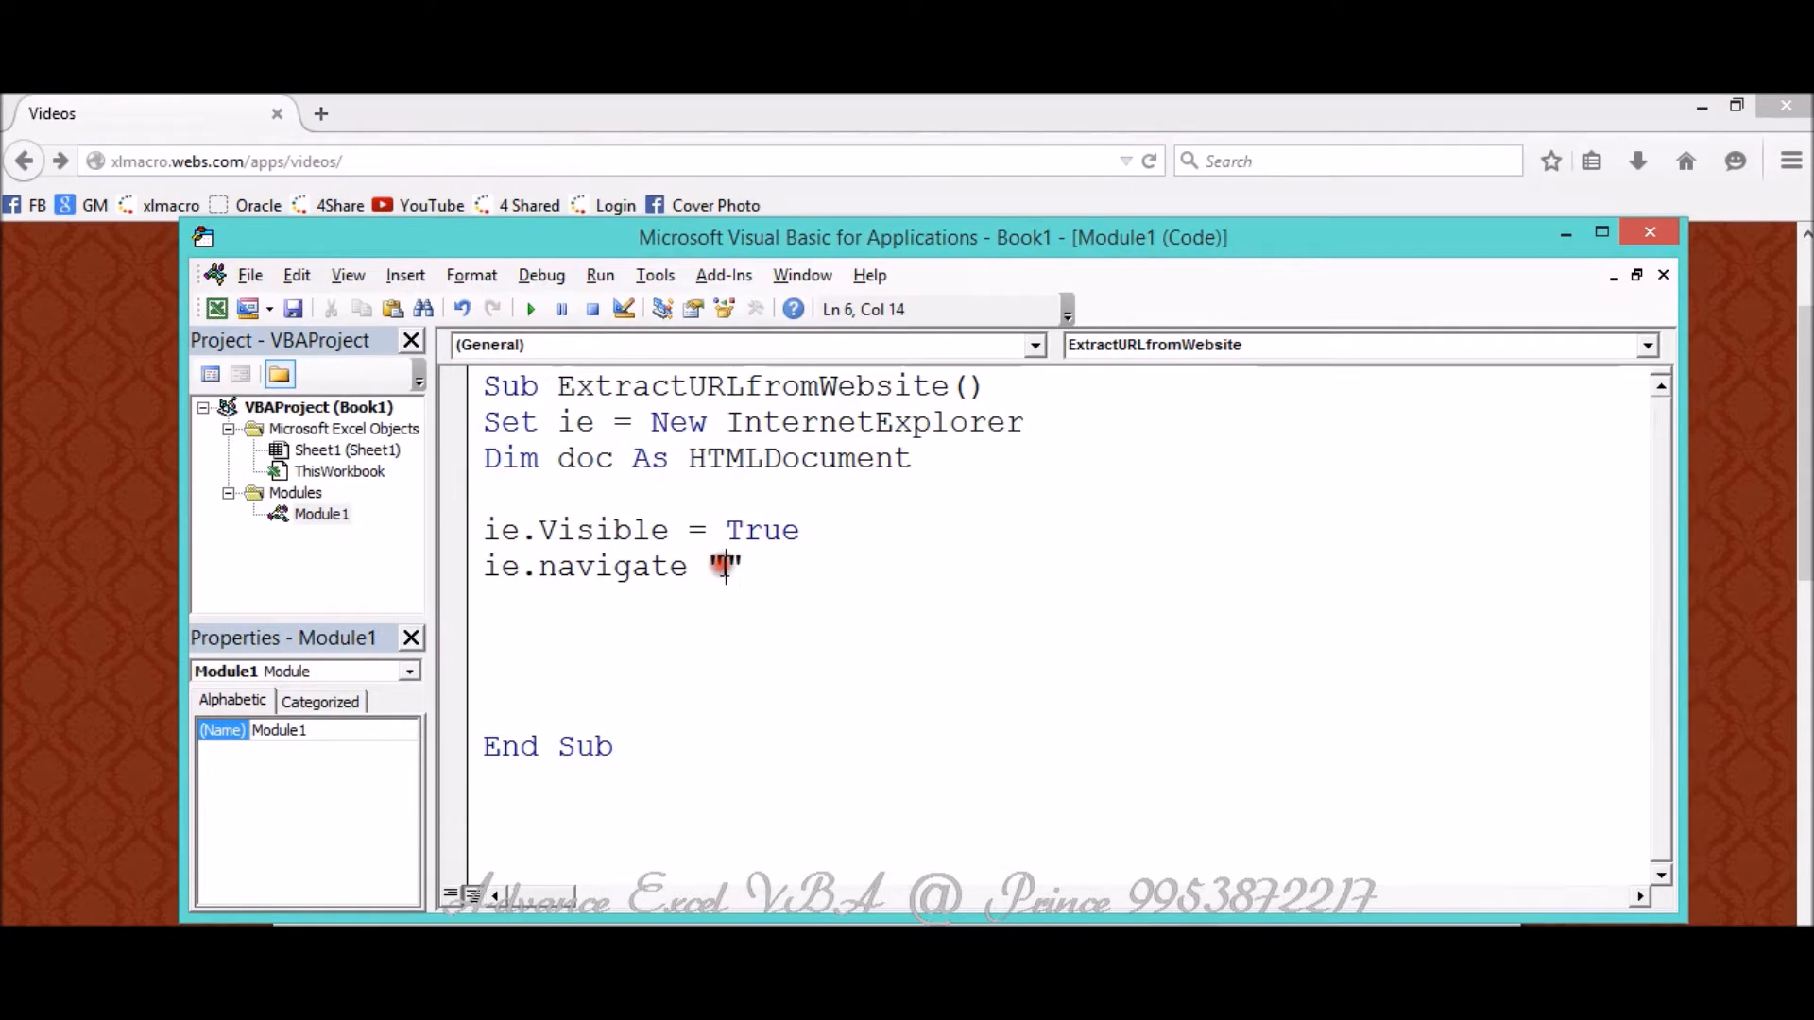
{"action": "type", "text": "\"http://xlmacro.webs.com/apps/videos/\""}
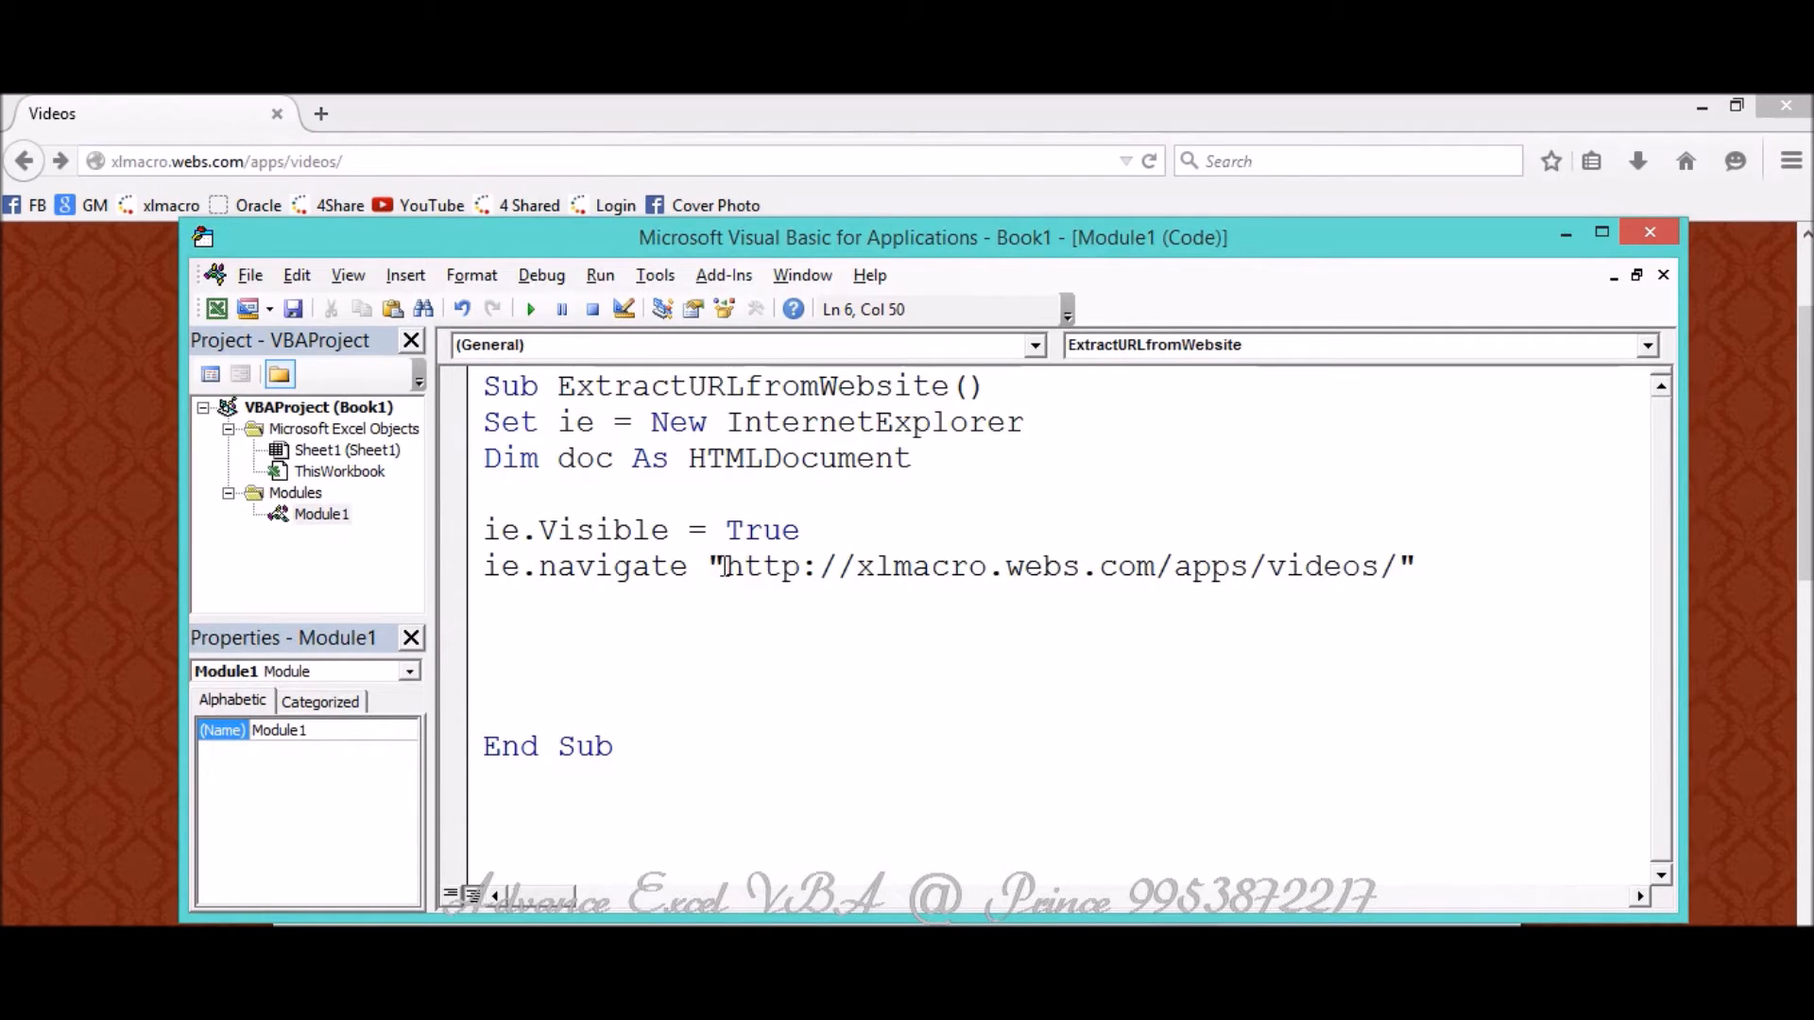
{"action": "key", "text": "Right"}
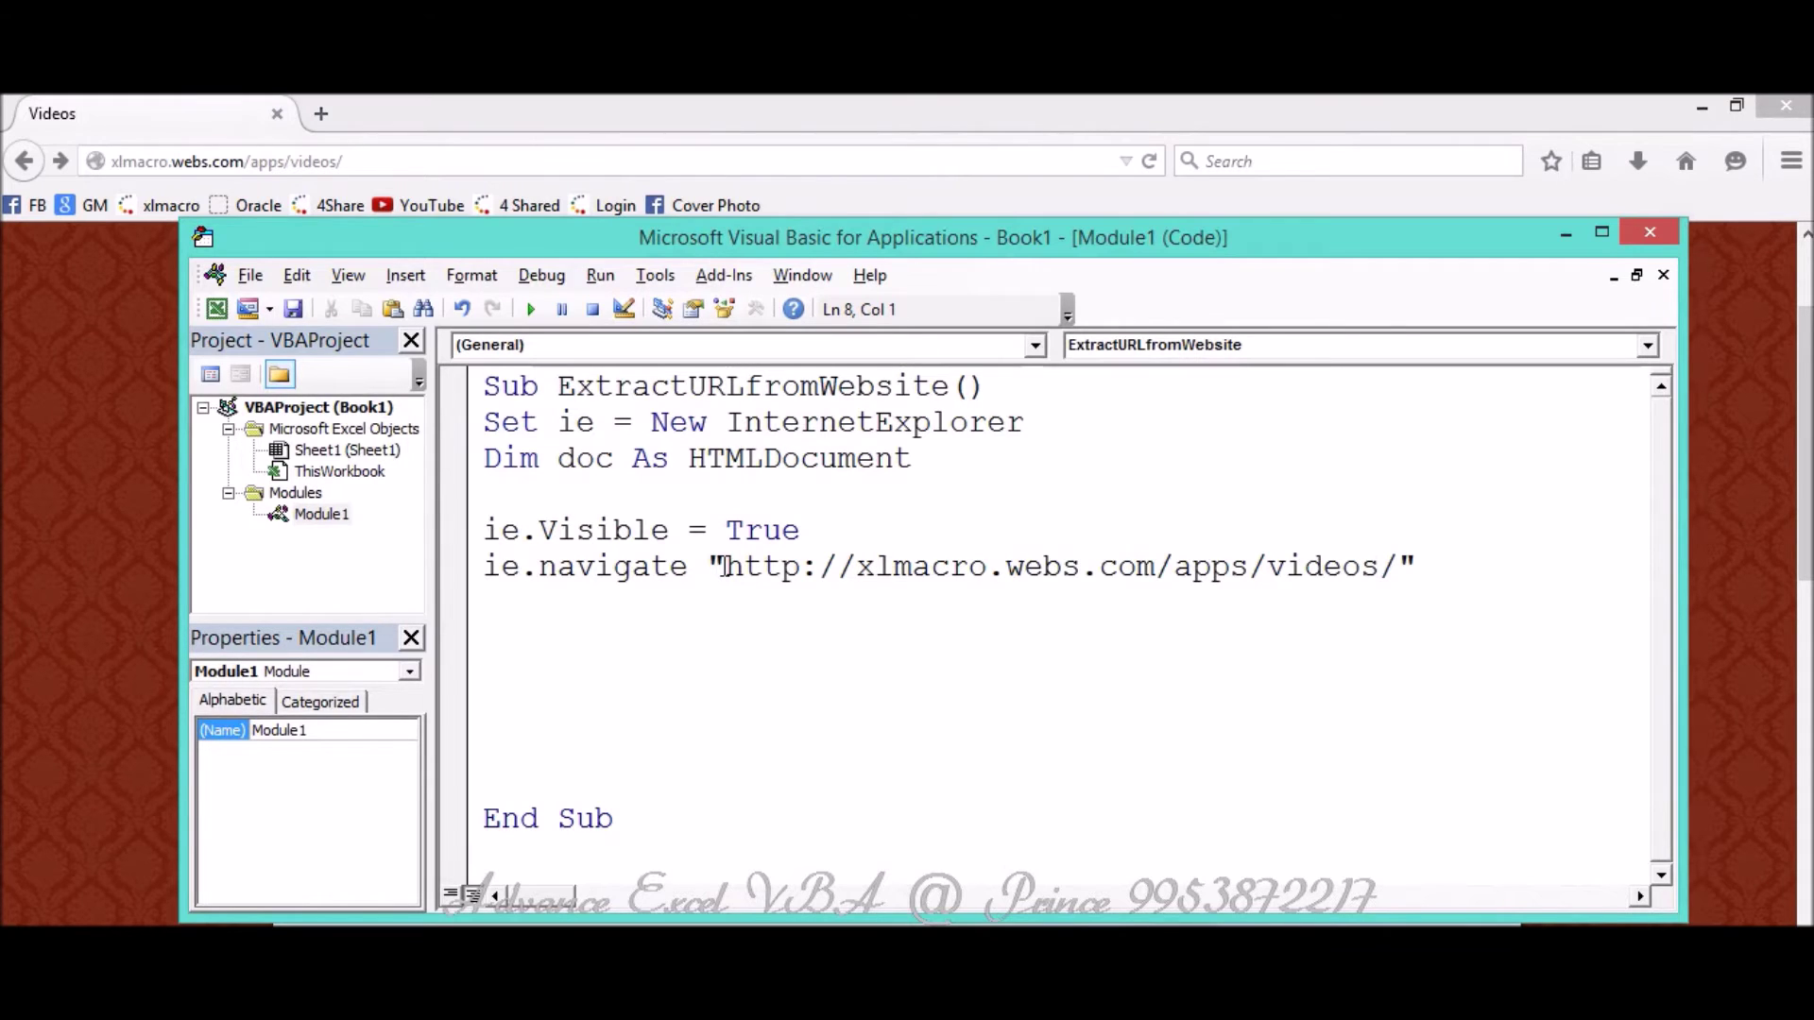
Write a Do / DoEvents loop that runs Until ie.readyState = READYSTATE_COMPLETE.
{"action": "type", "text": "do"}
{"action": "type", "text": "L"}
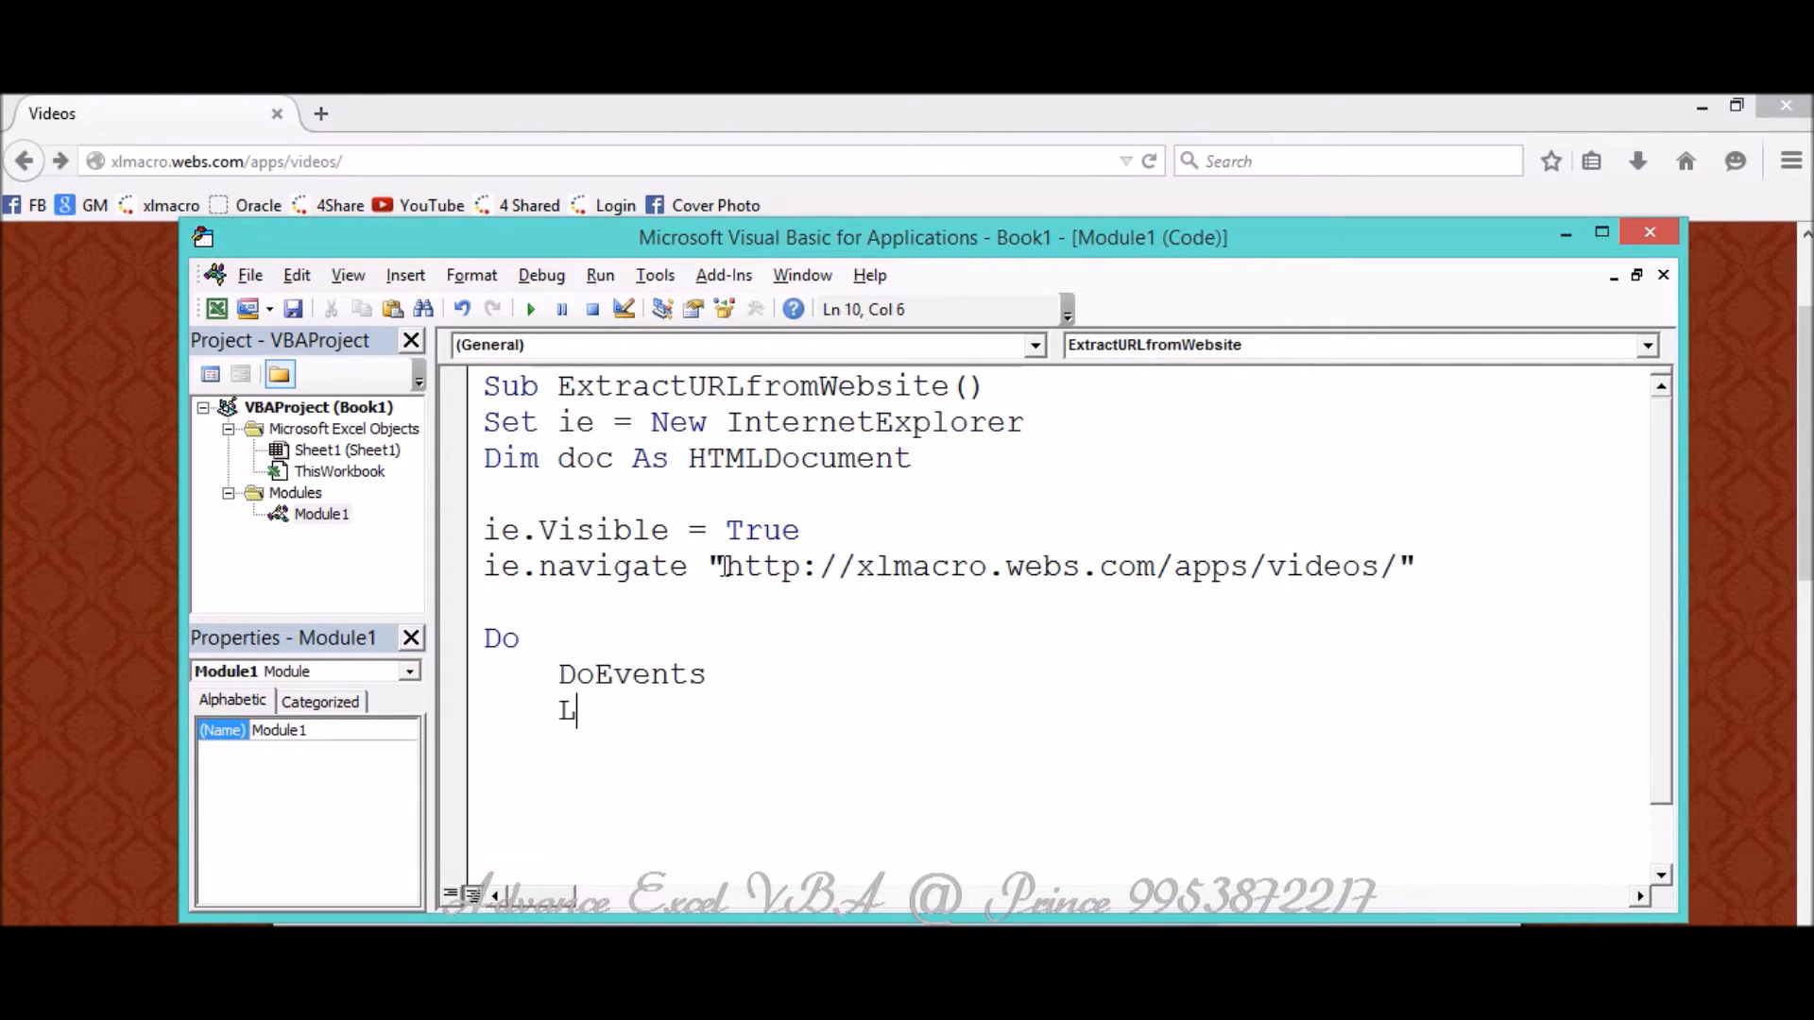
{"action": "type", "text": "oop until"}
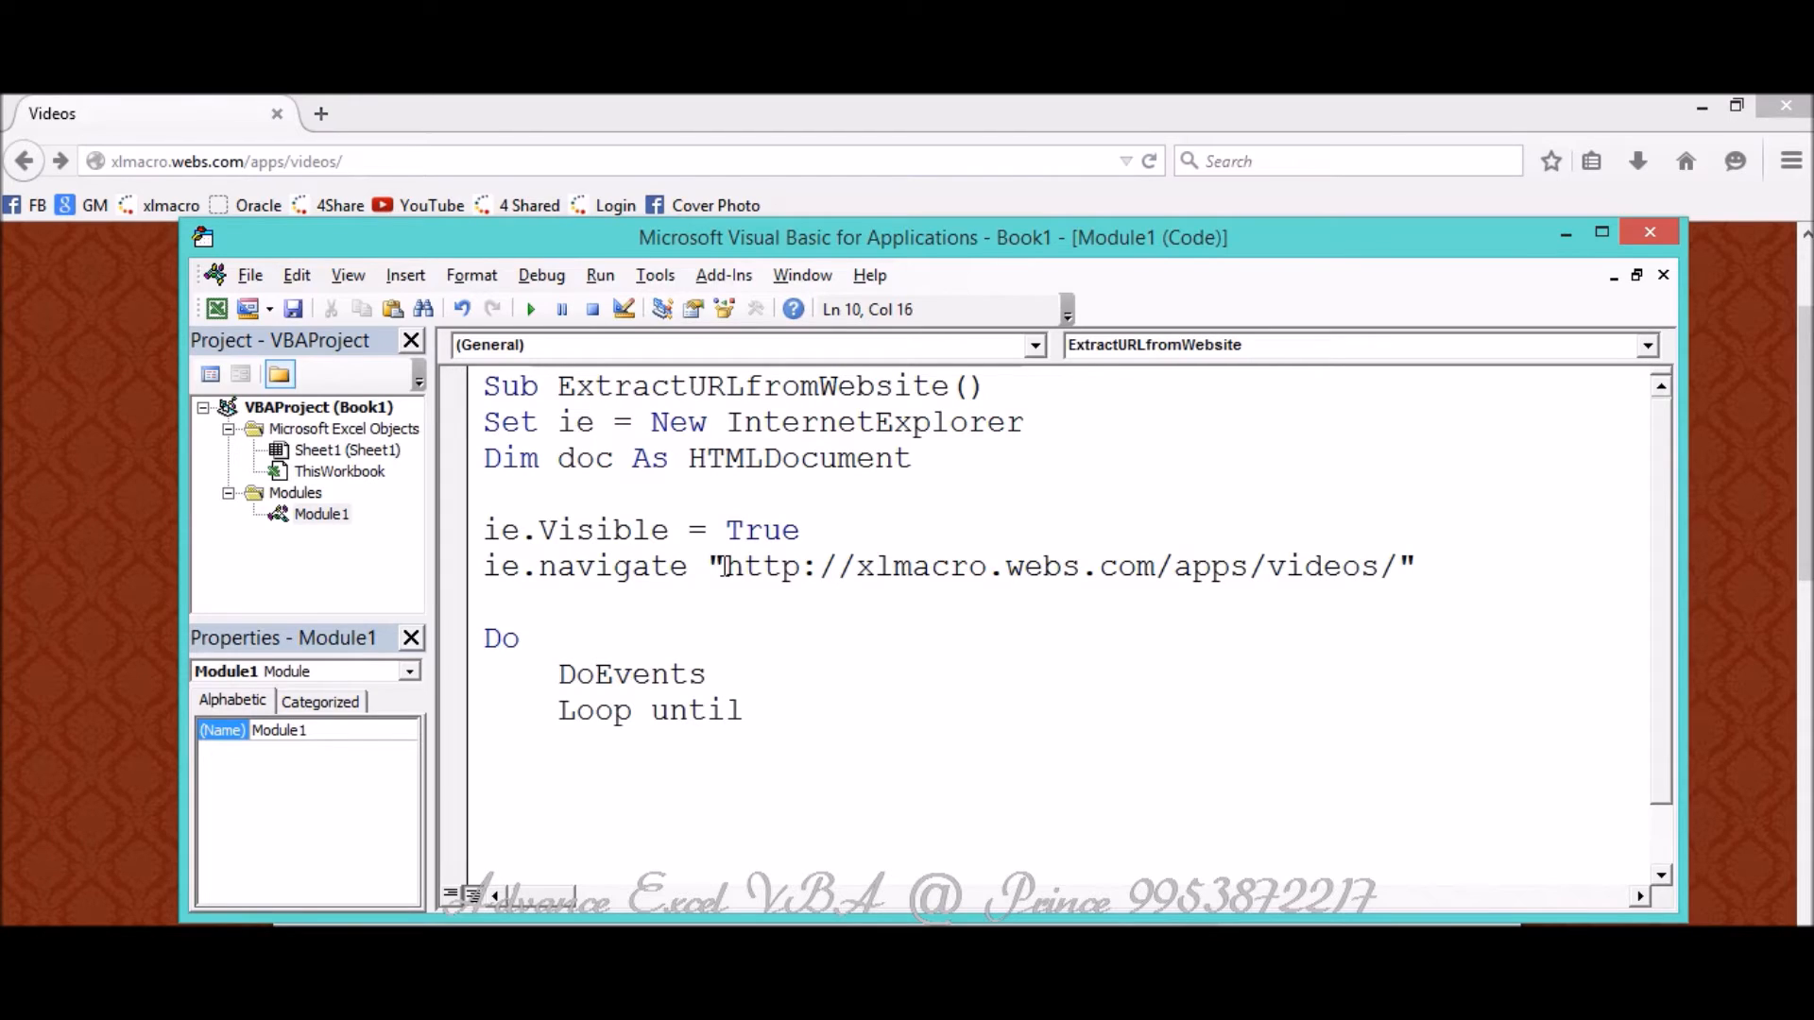
{"action": "type", "text": "ie."}
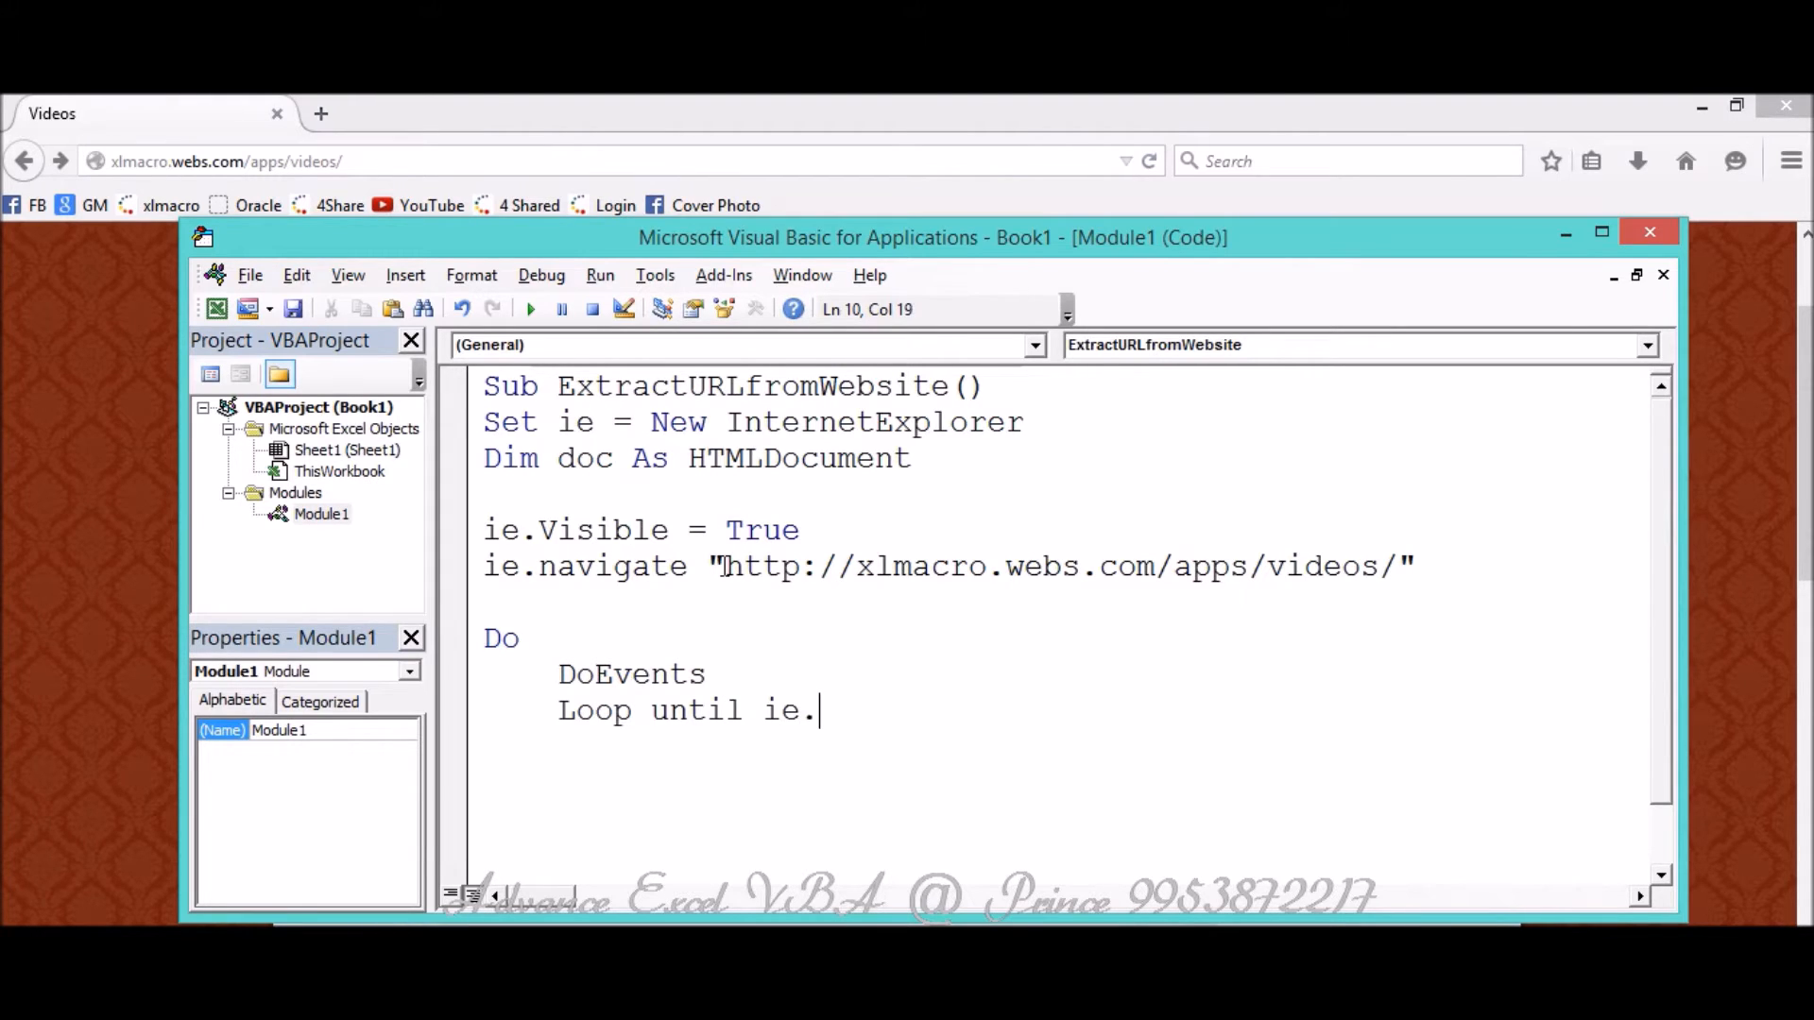
{"action": "type", "text": "readystate"}
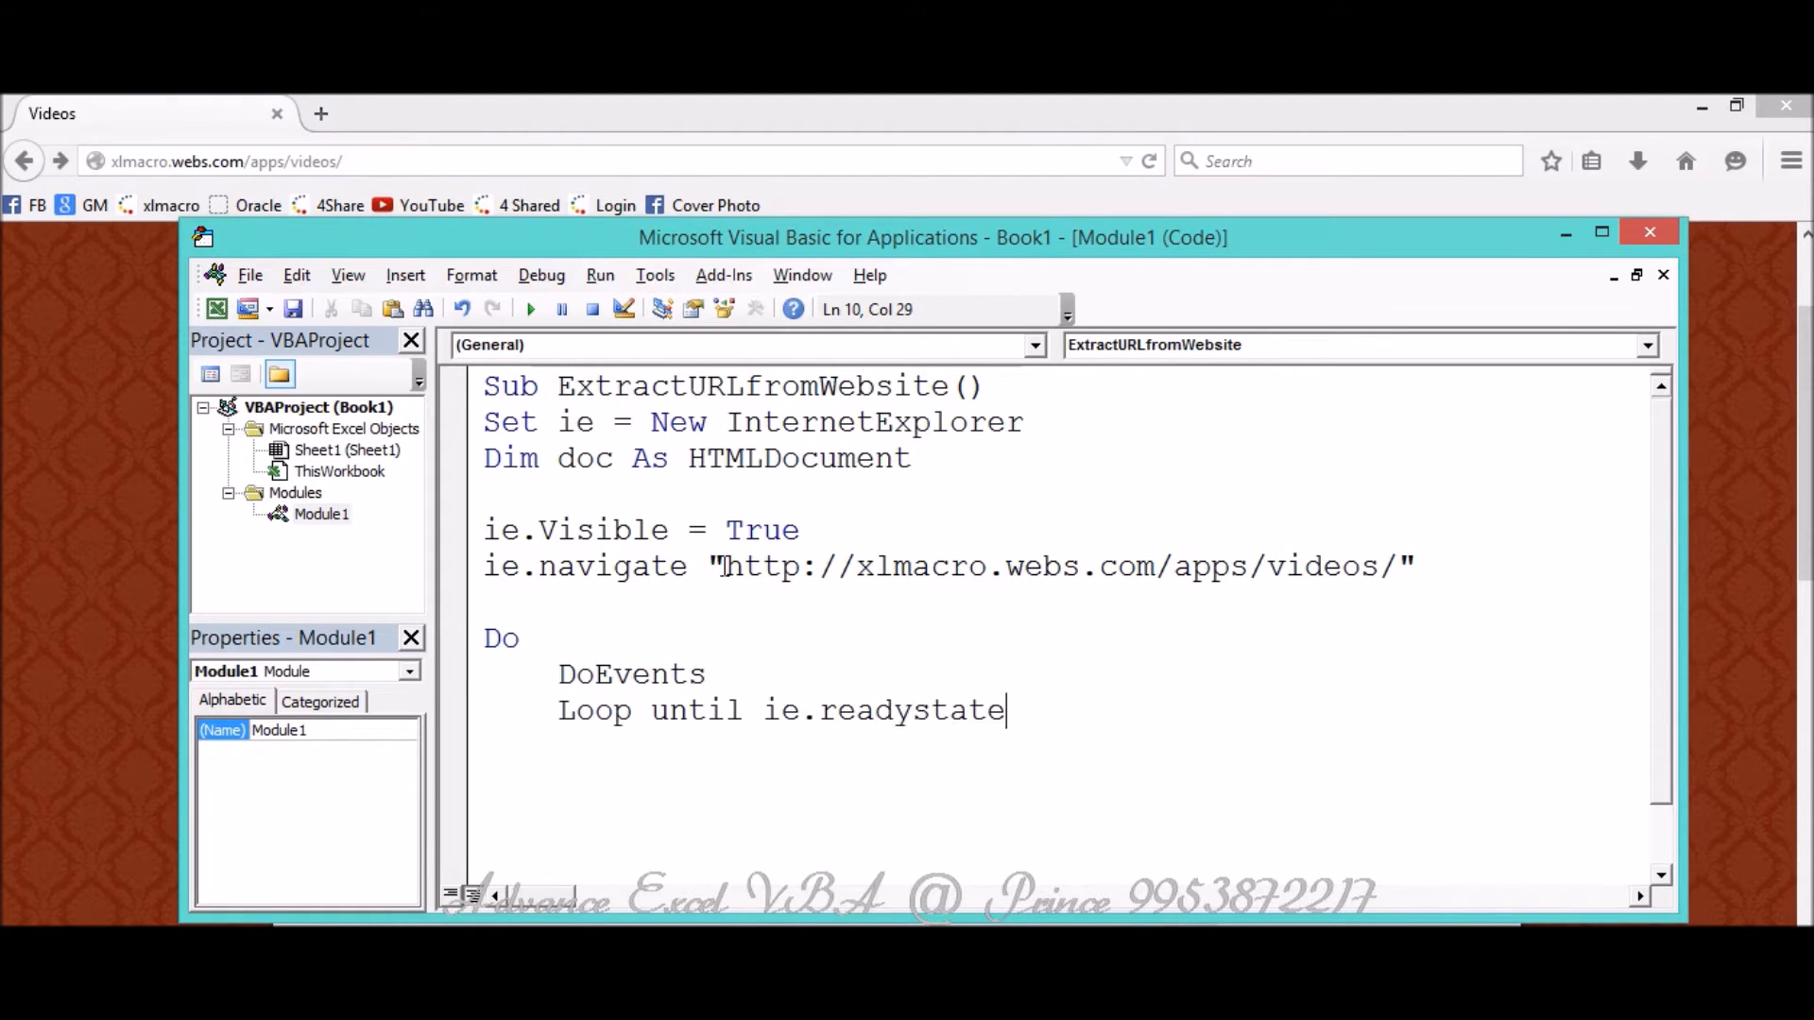
{"action": "type", "text": "="}
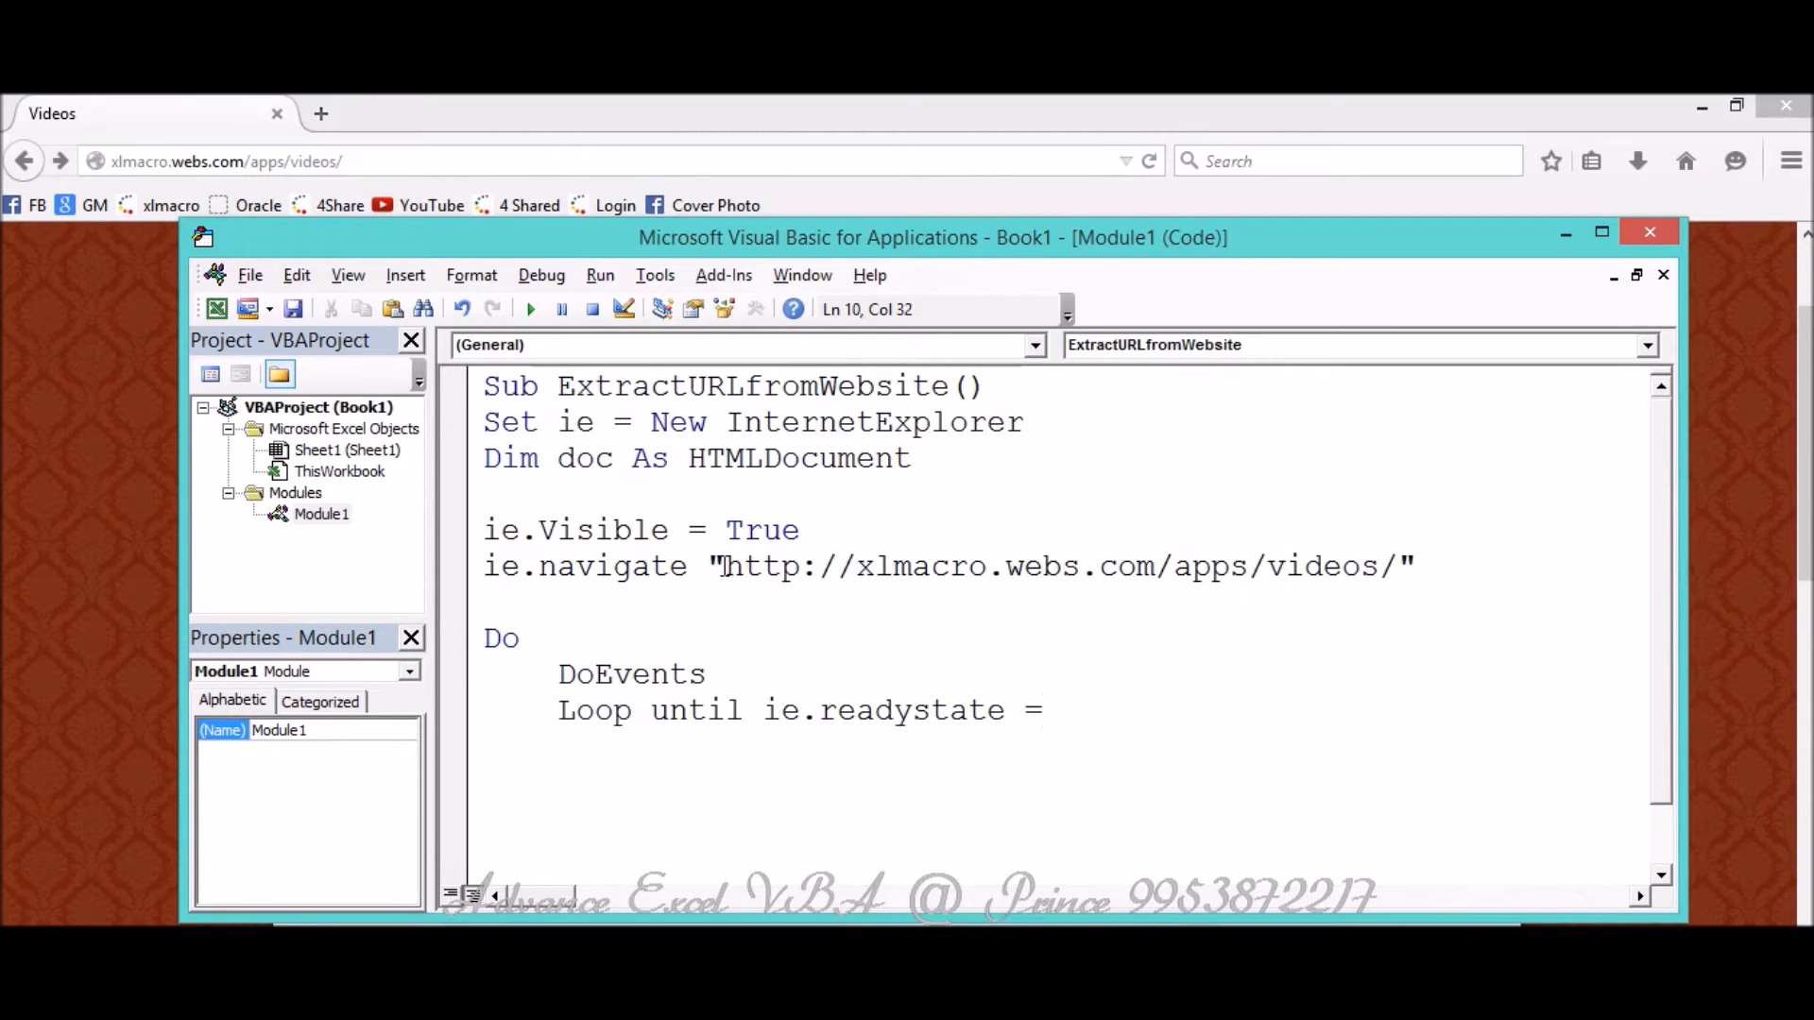
{"action": "type", "text": "read"}
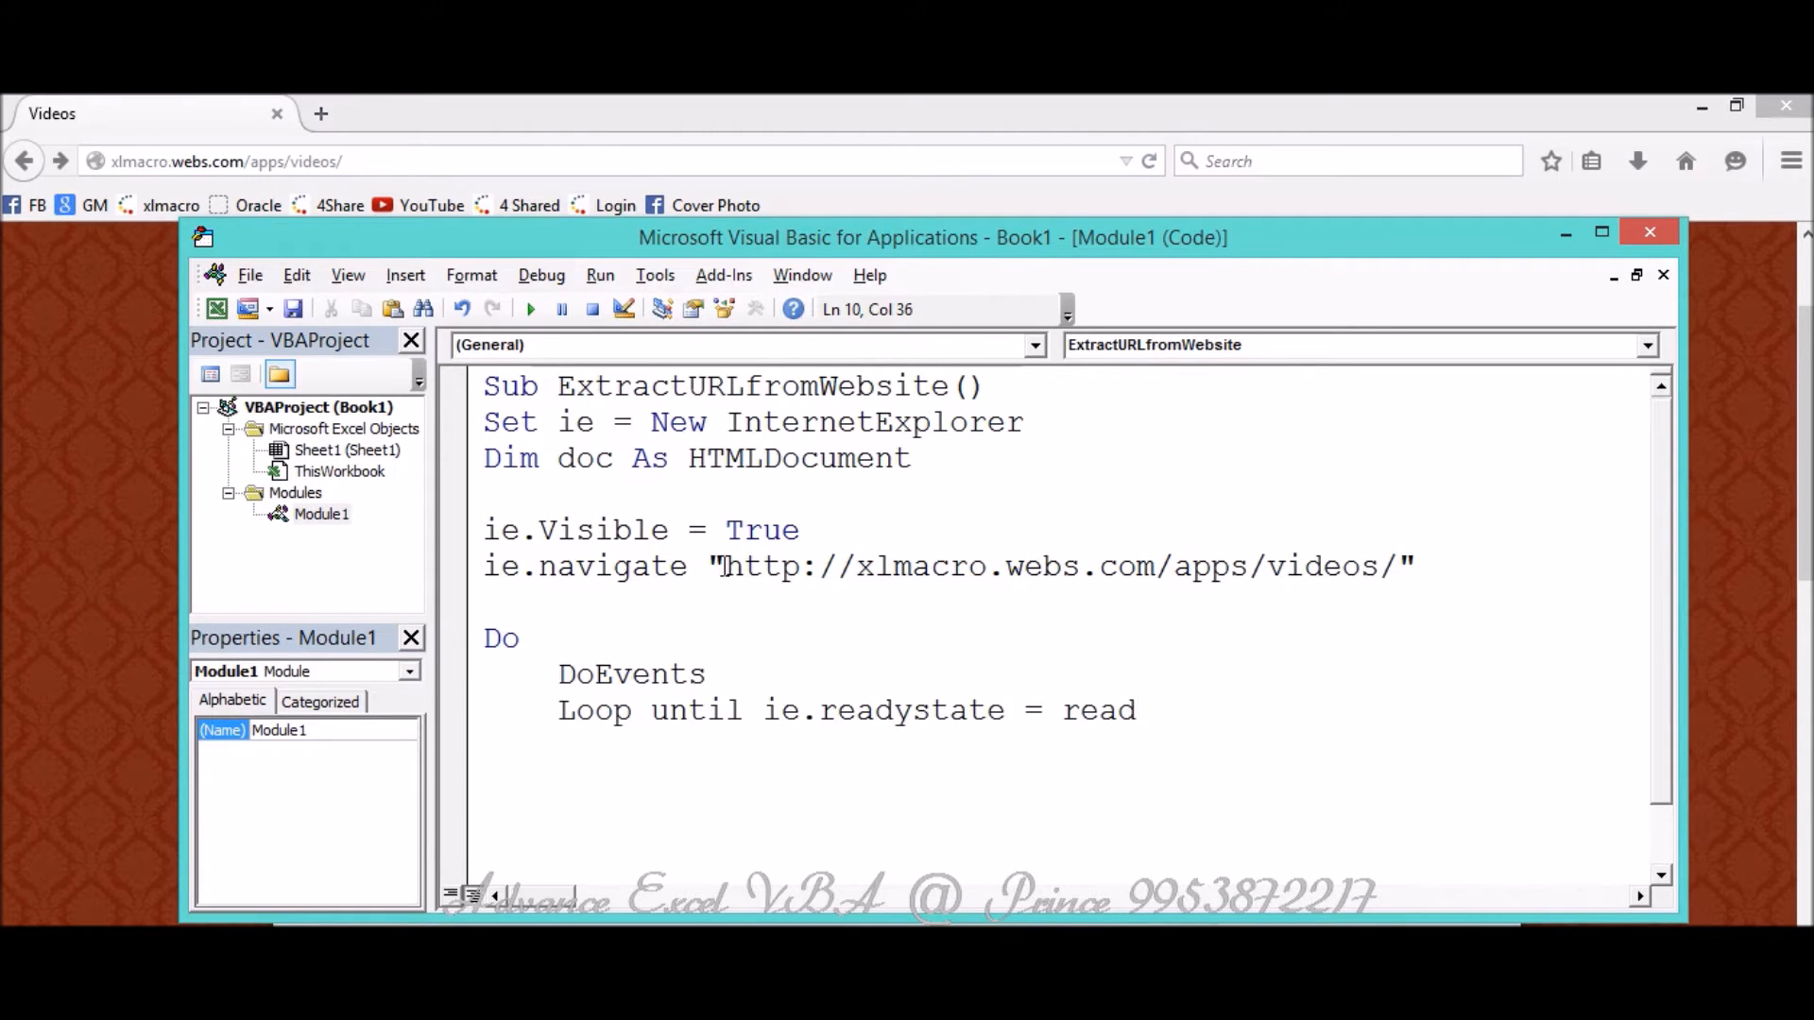
{"action": "type", "text": "y"}
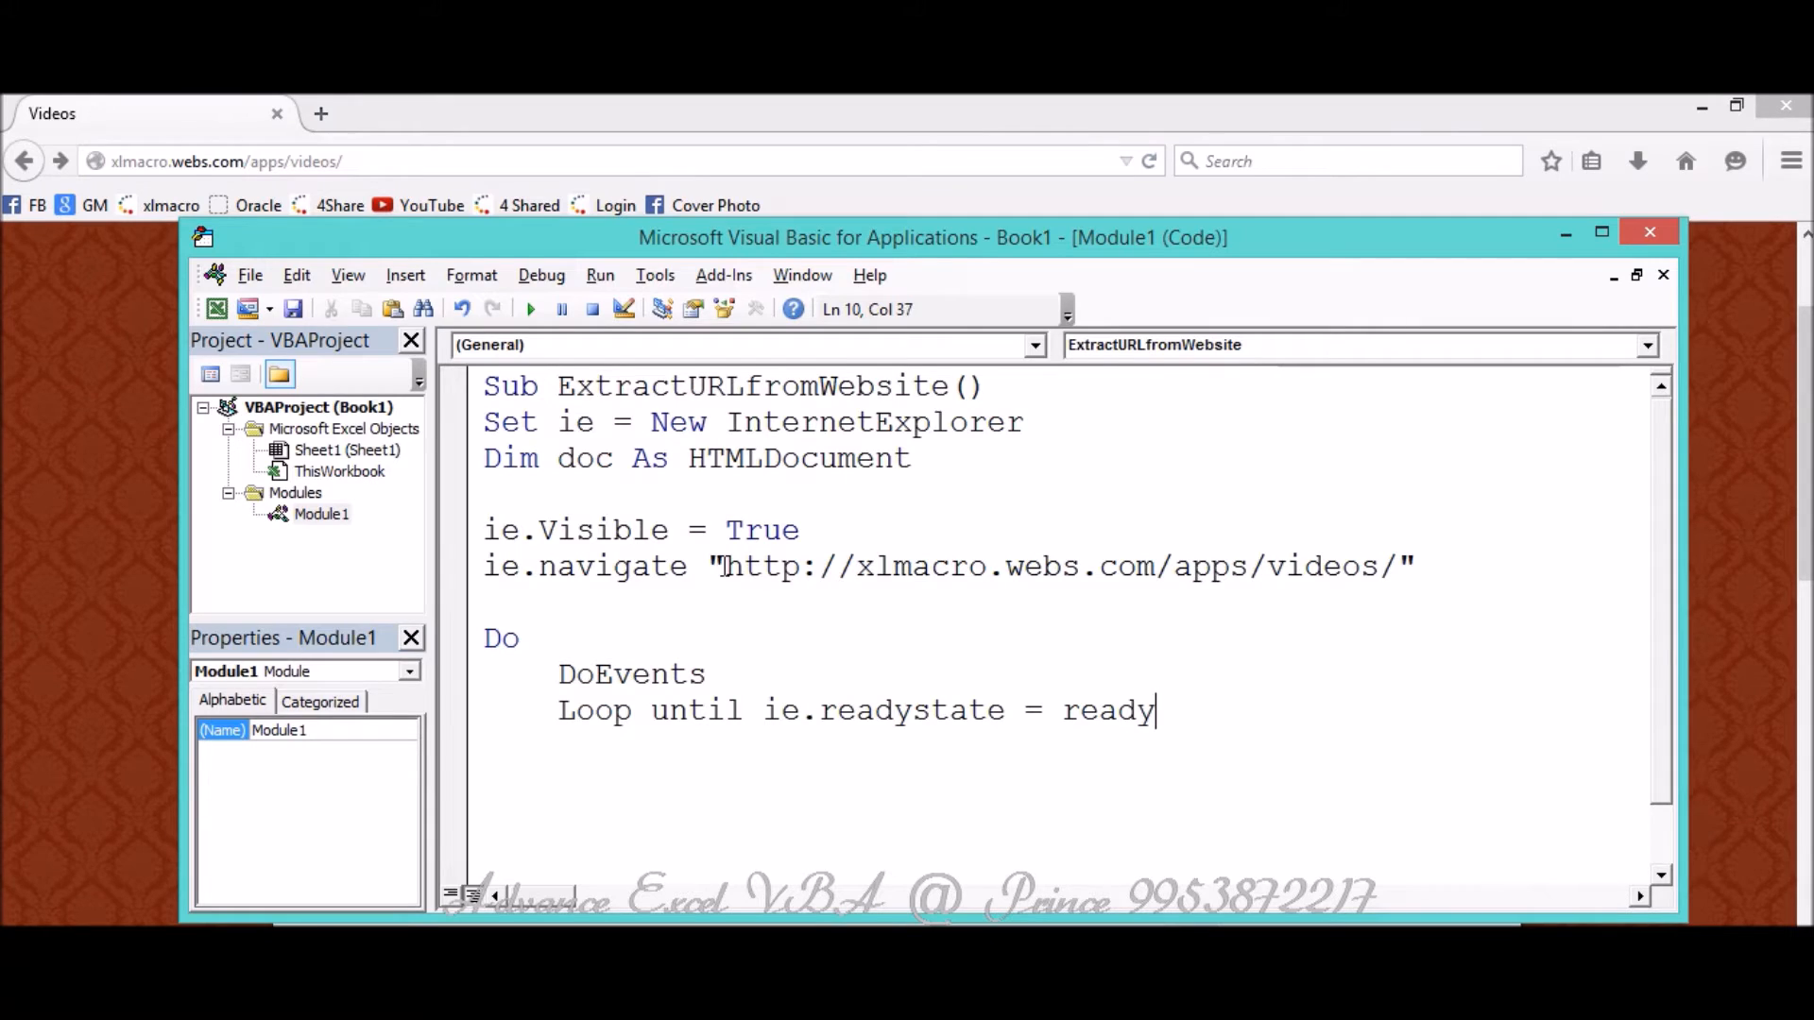
{"action": "type", "text": "state_"}
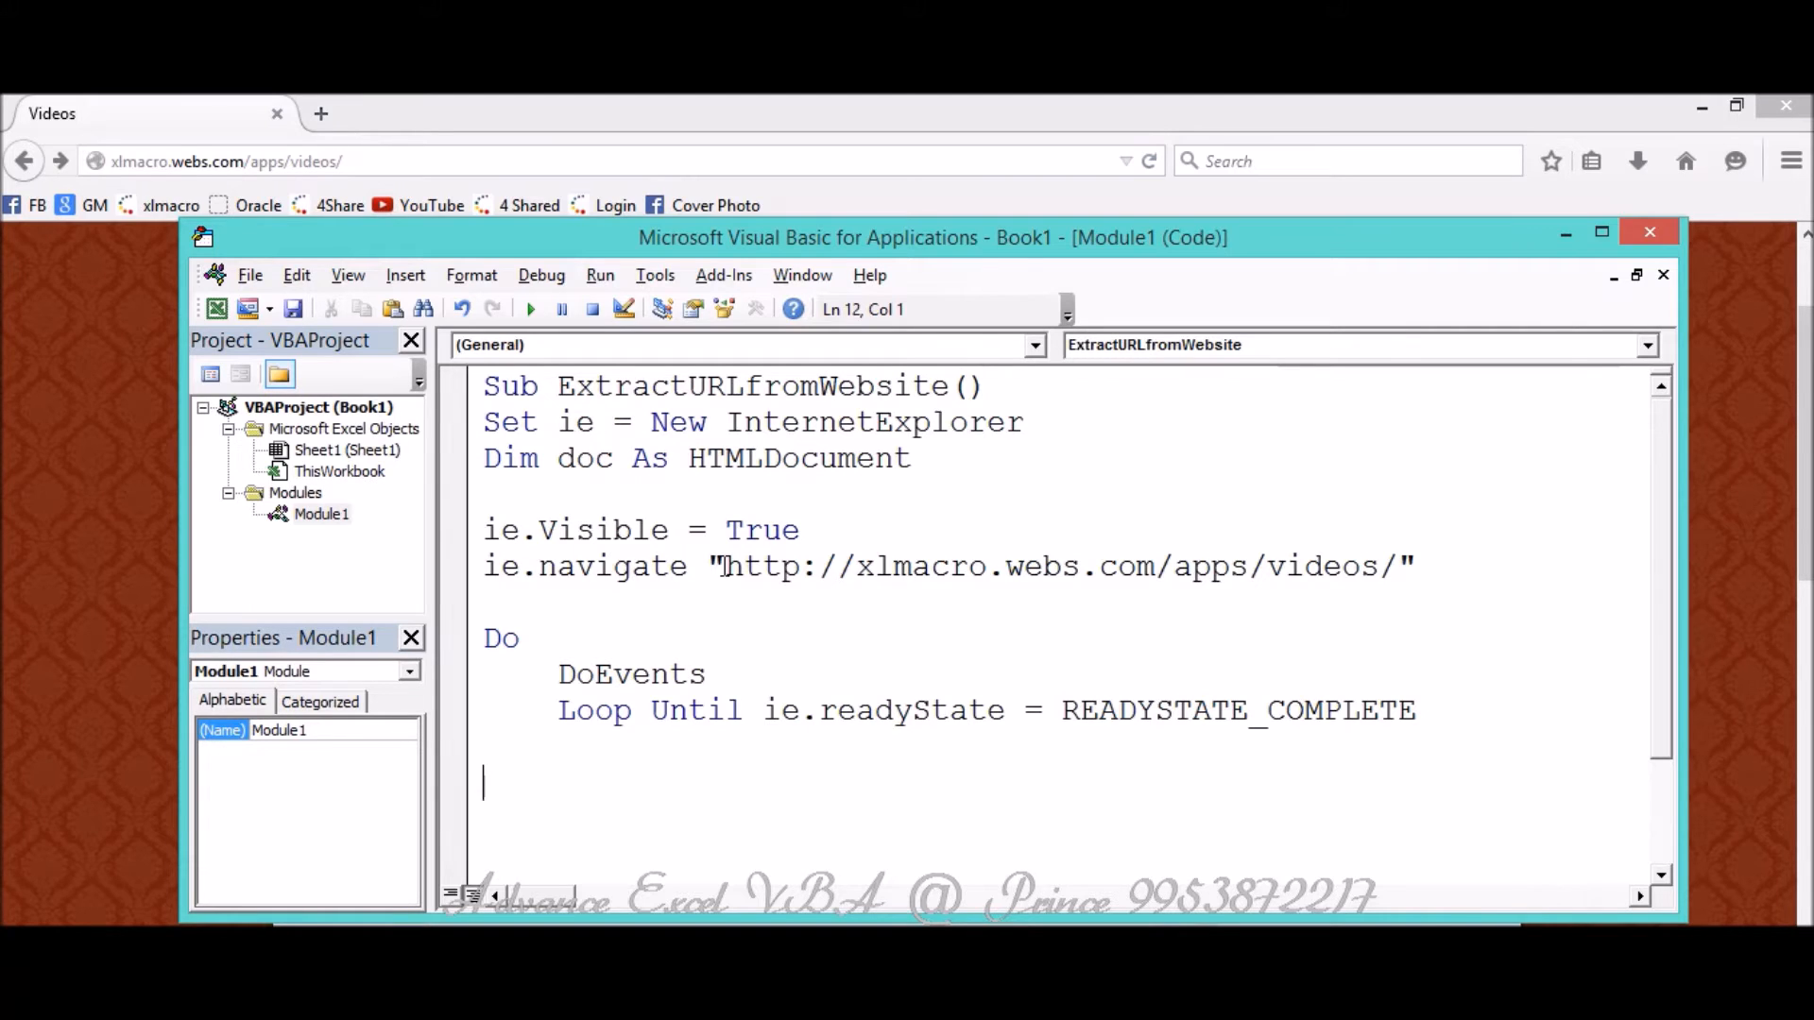
Write Set doc = ie.document after the loop and select that line for copying.
{"action": "type", "text": "do"}
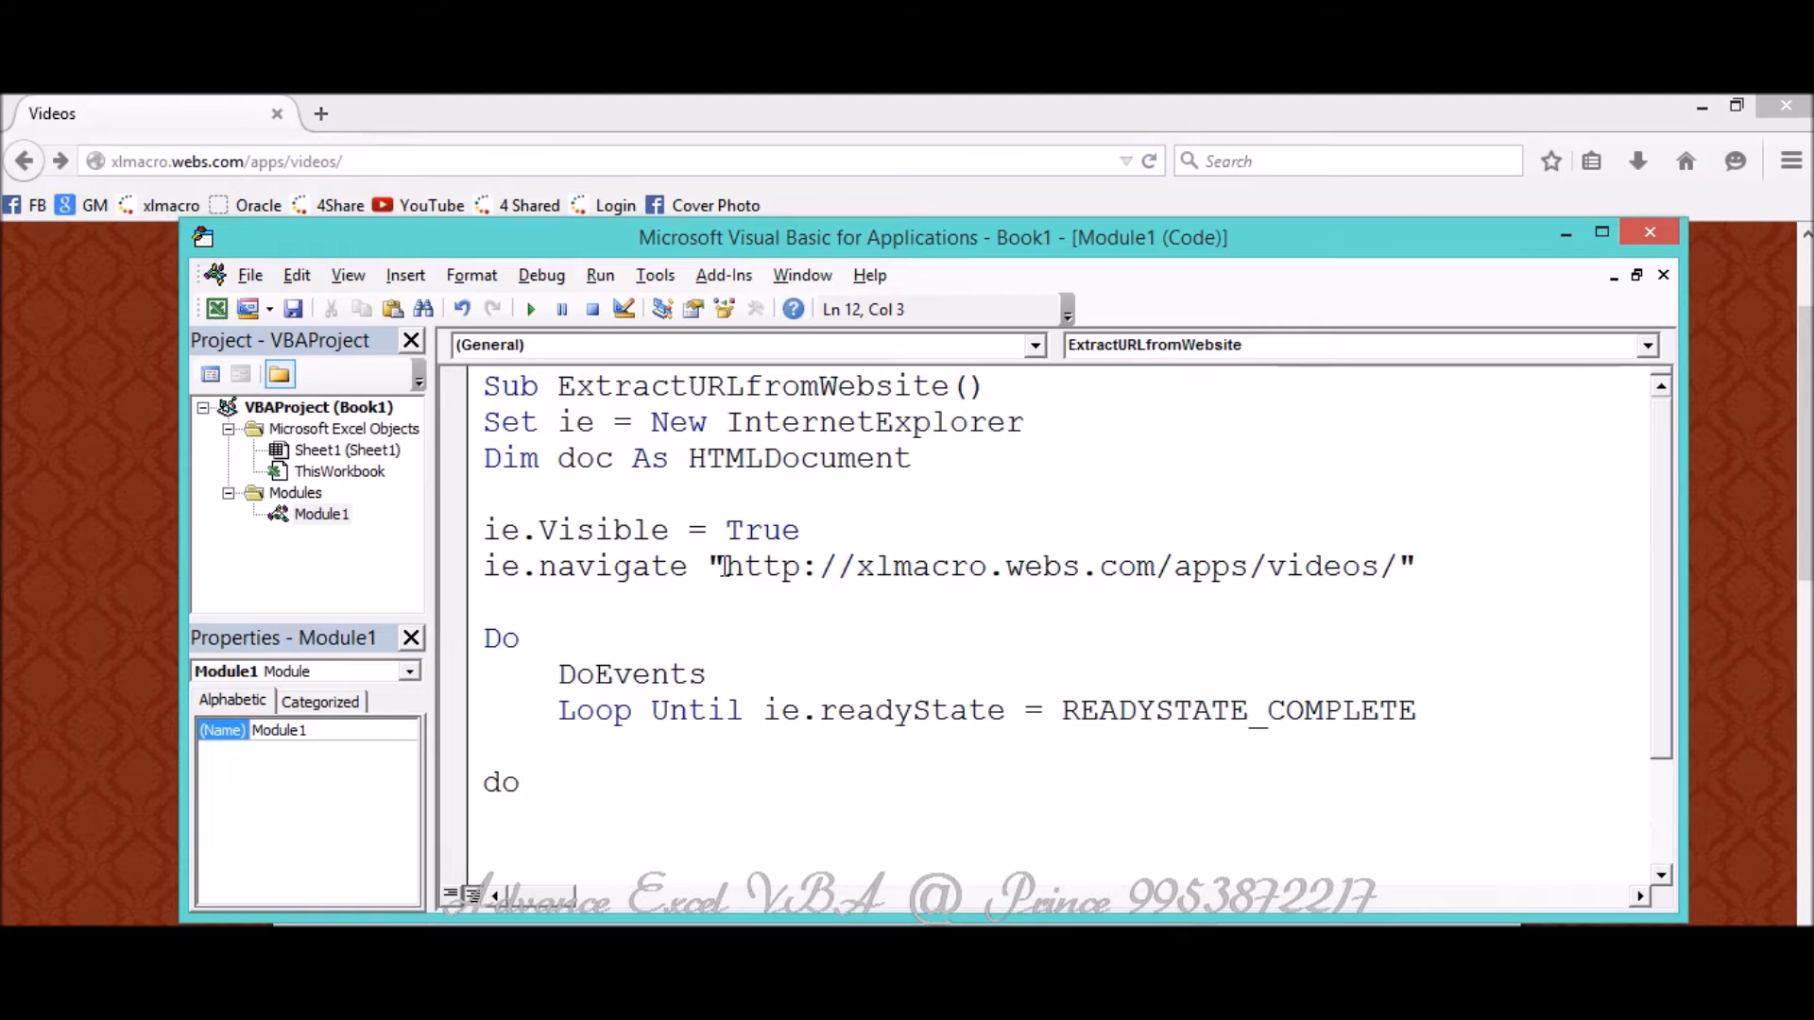
{"action": "type", "text": "et doc"}
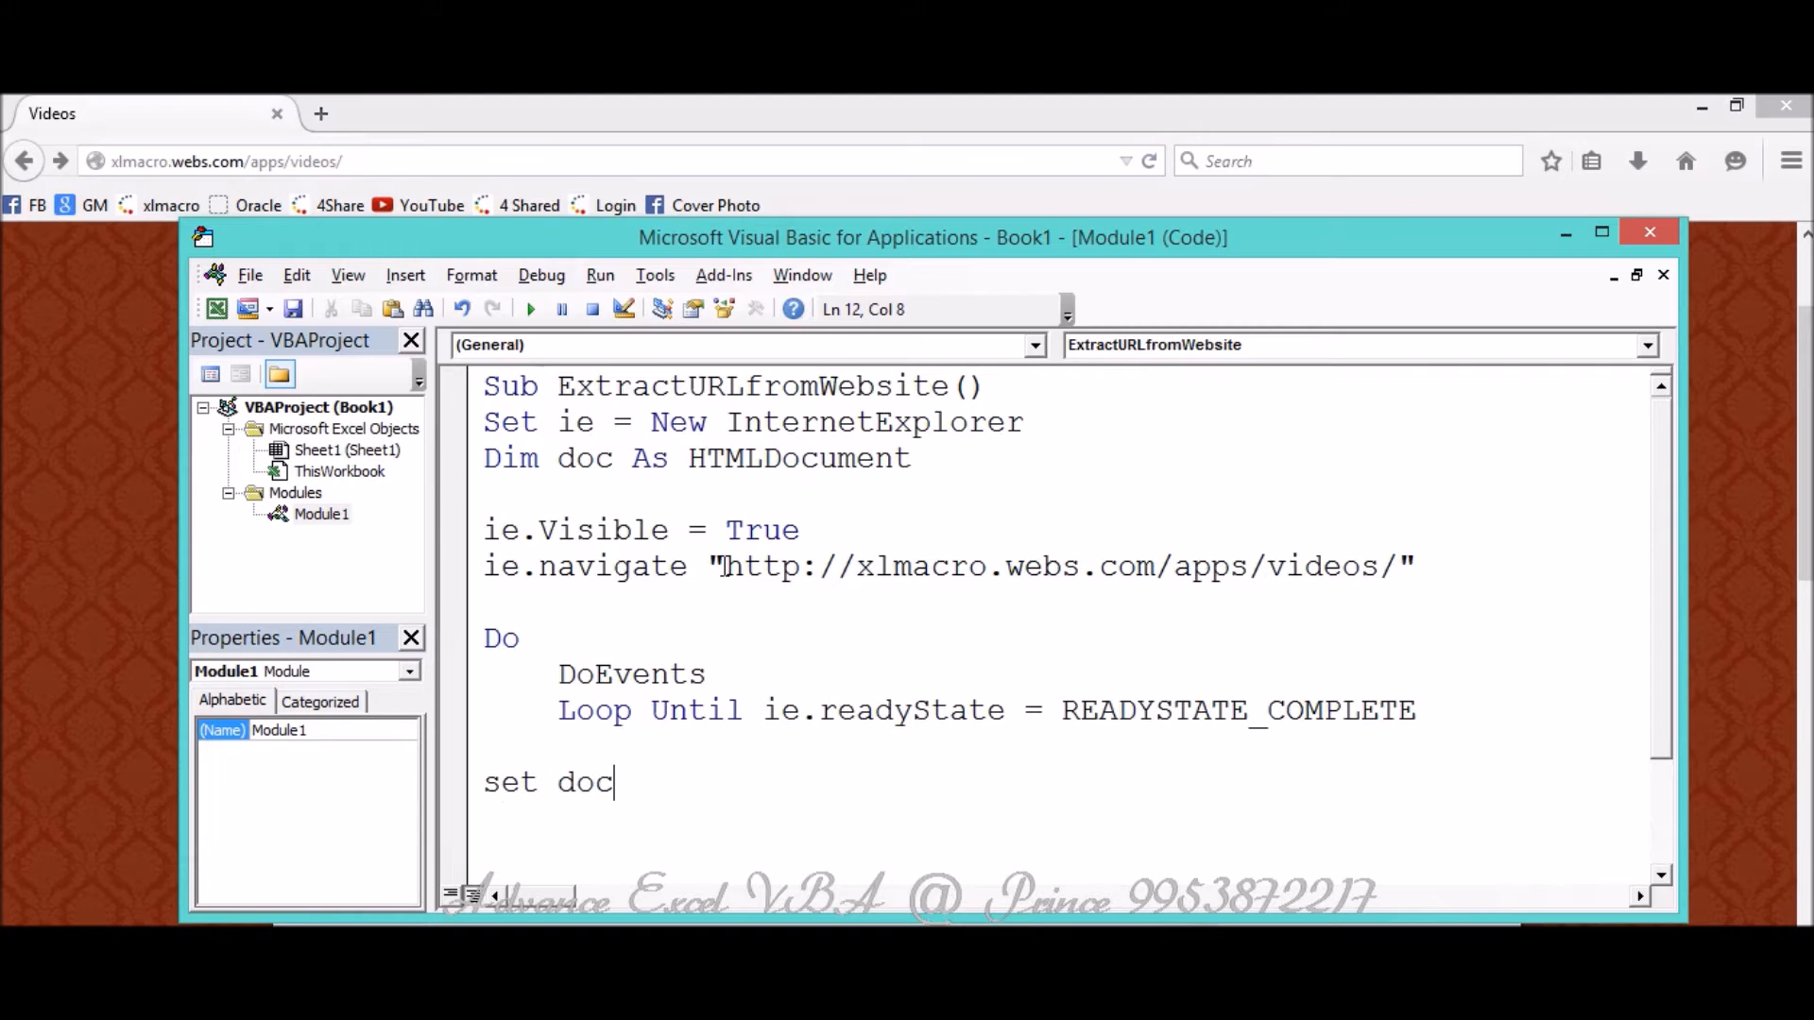
{"action": "type", "text": "= ie."}
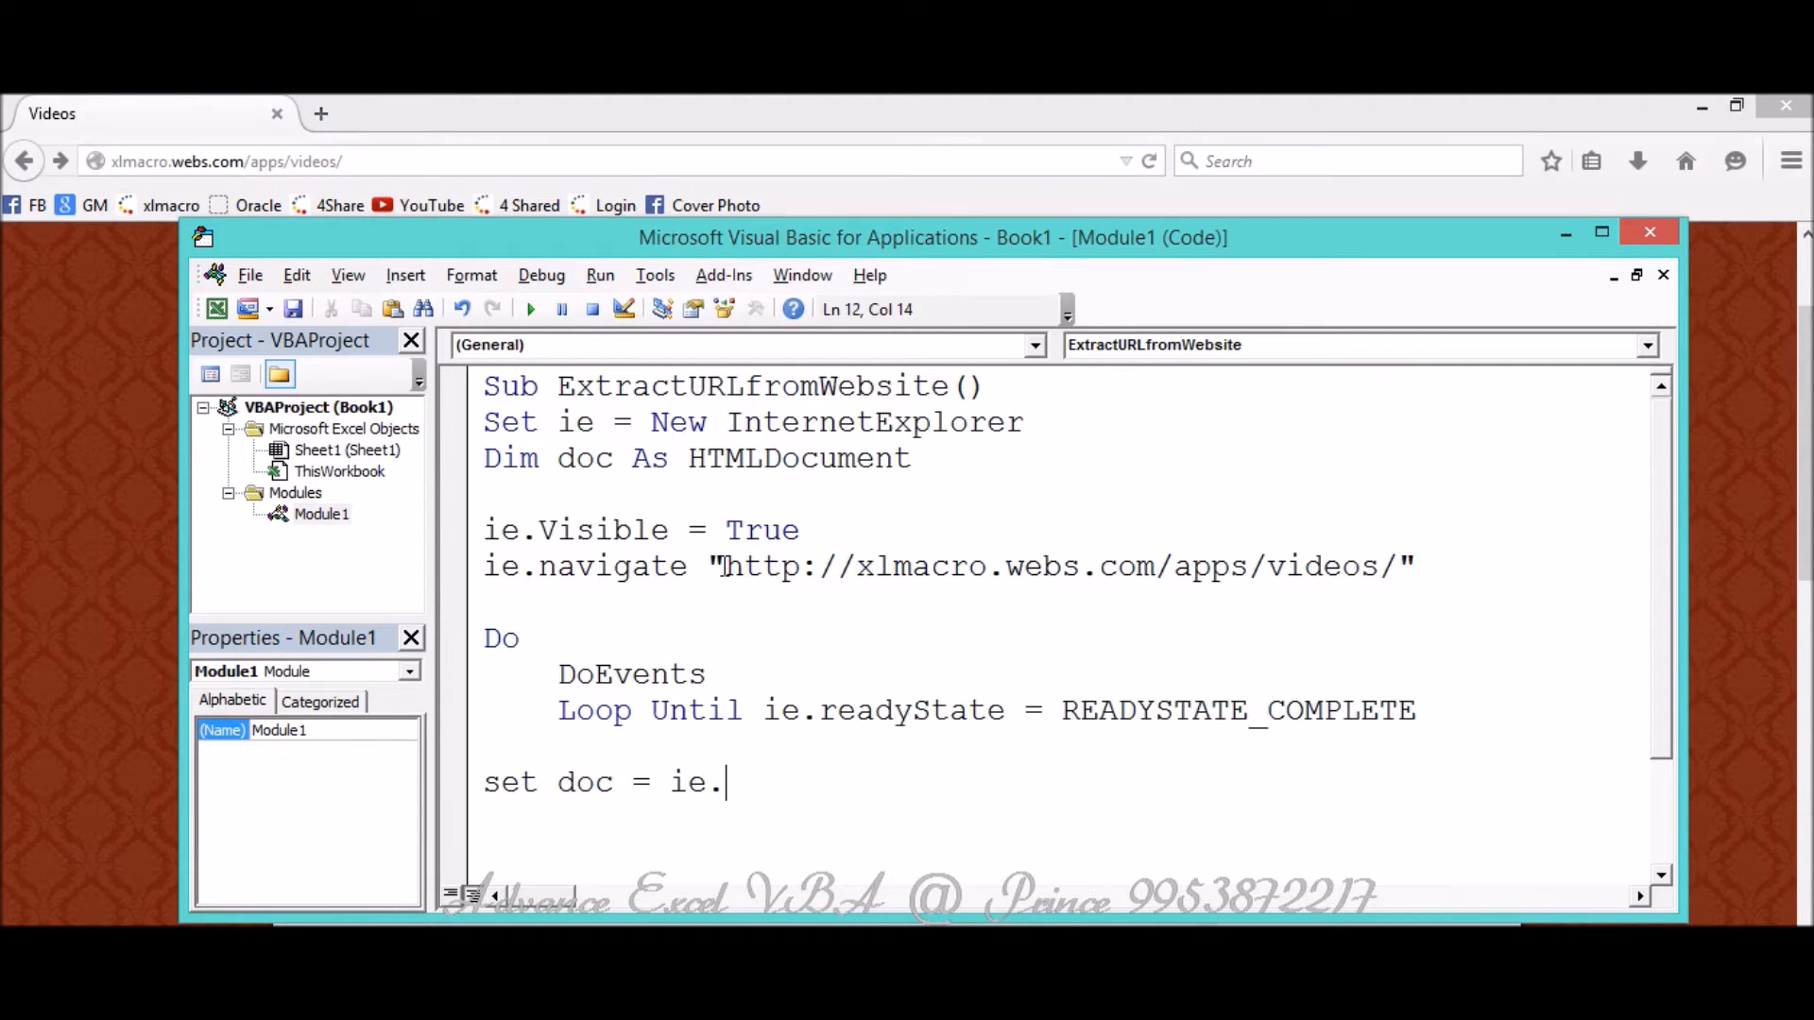
{"action": "type", "text": "document"}
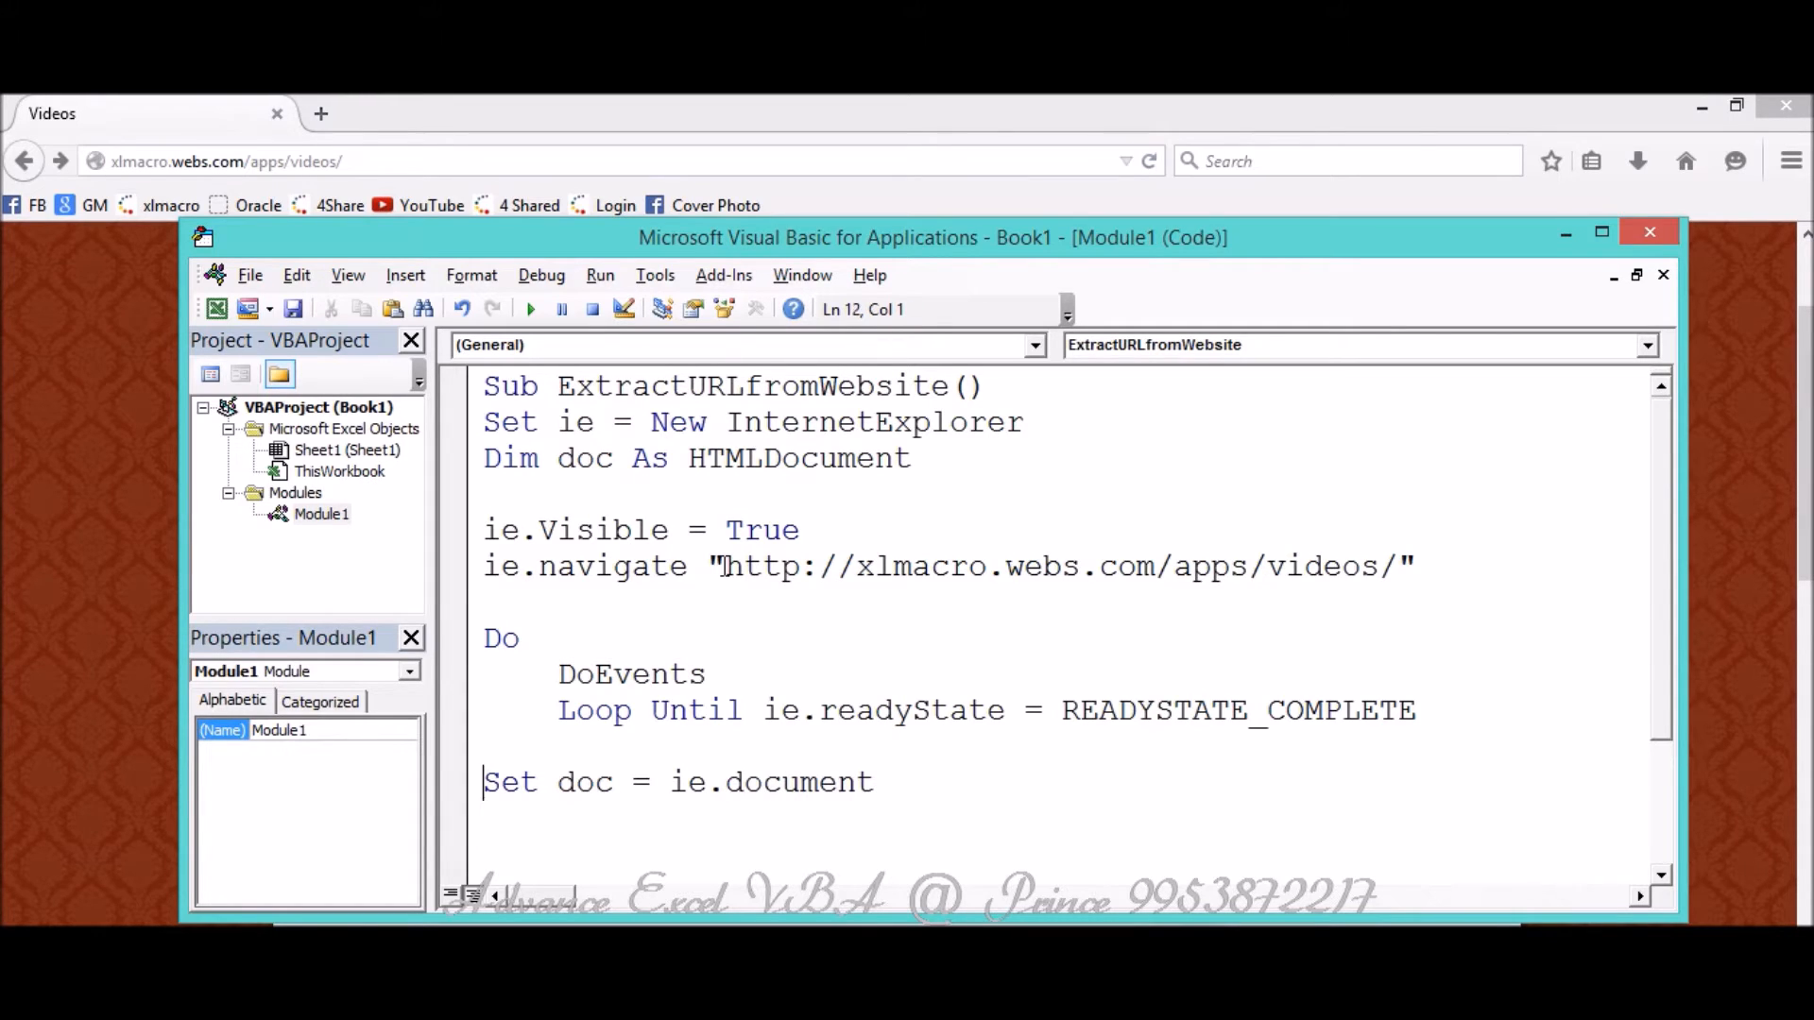
{"action": "left_click_drag", "start_coordinate": [484, 782], "coordinate": [875, 782]}
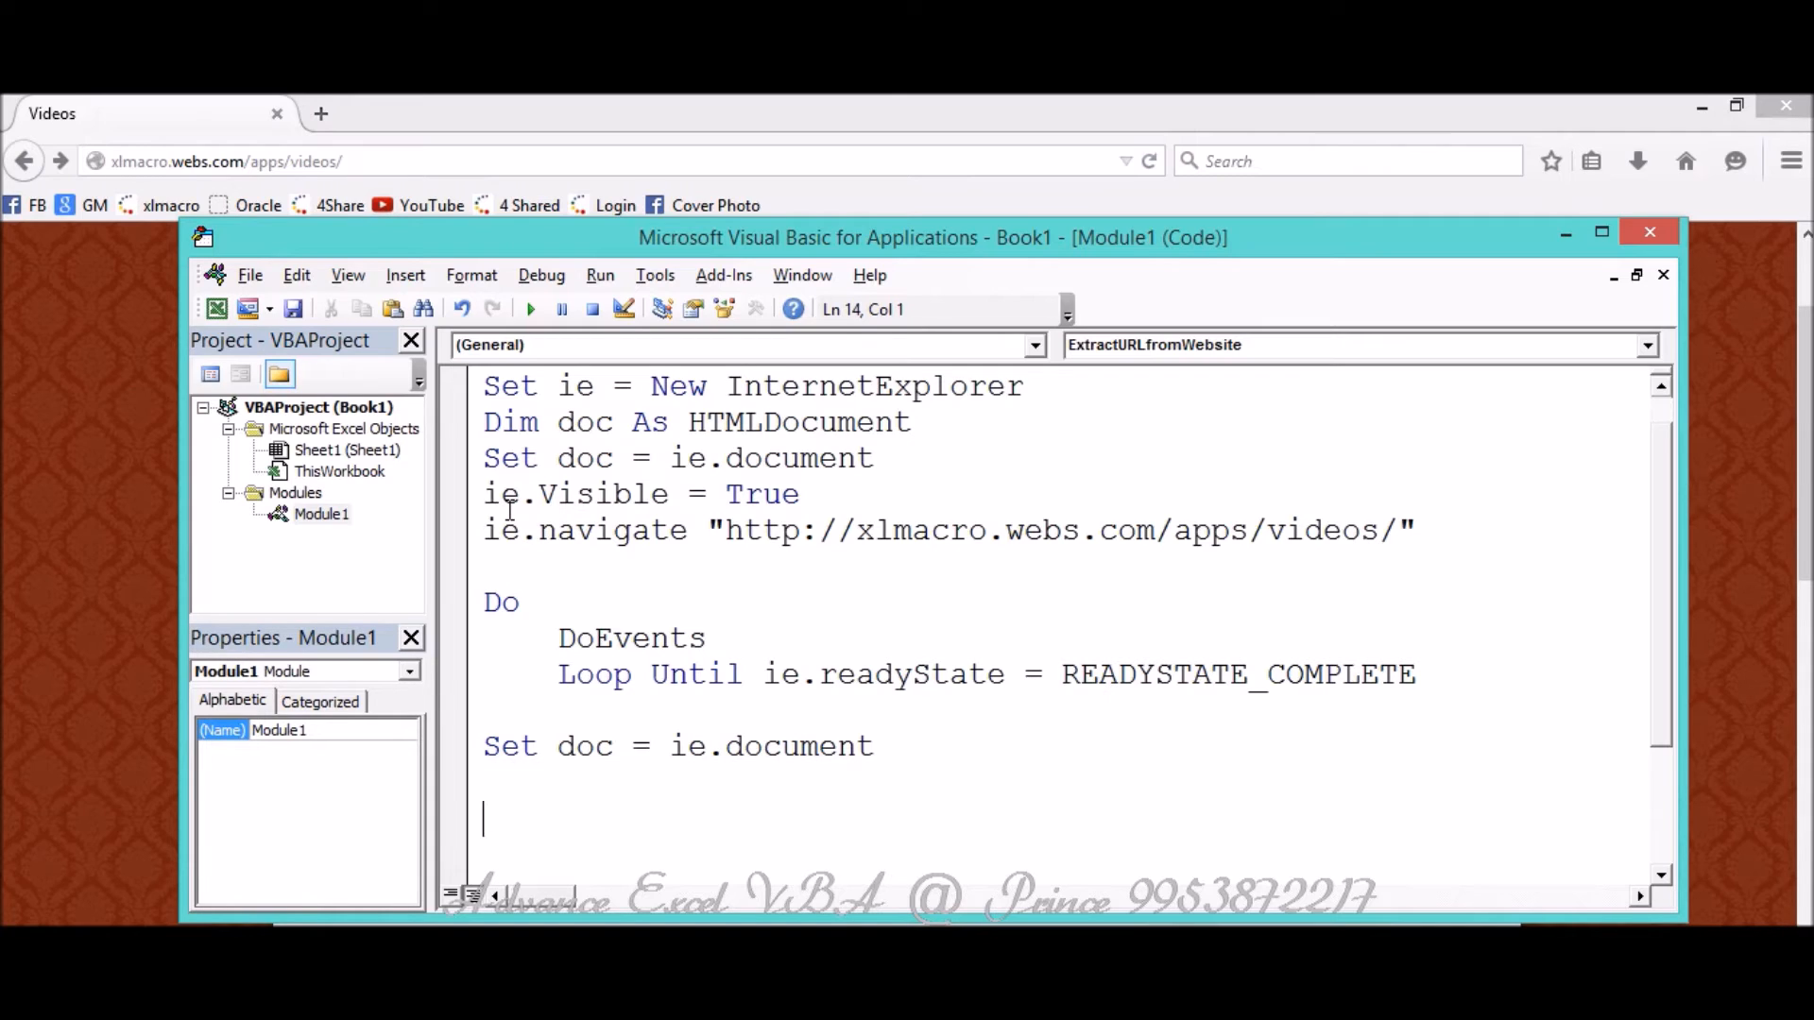
Write Set output = doc.getElementsByTagName("a") to collect the page's anchor elements.
{"action": "type", "text": "set"}
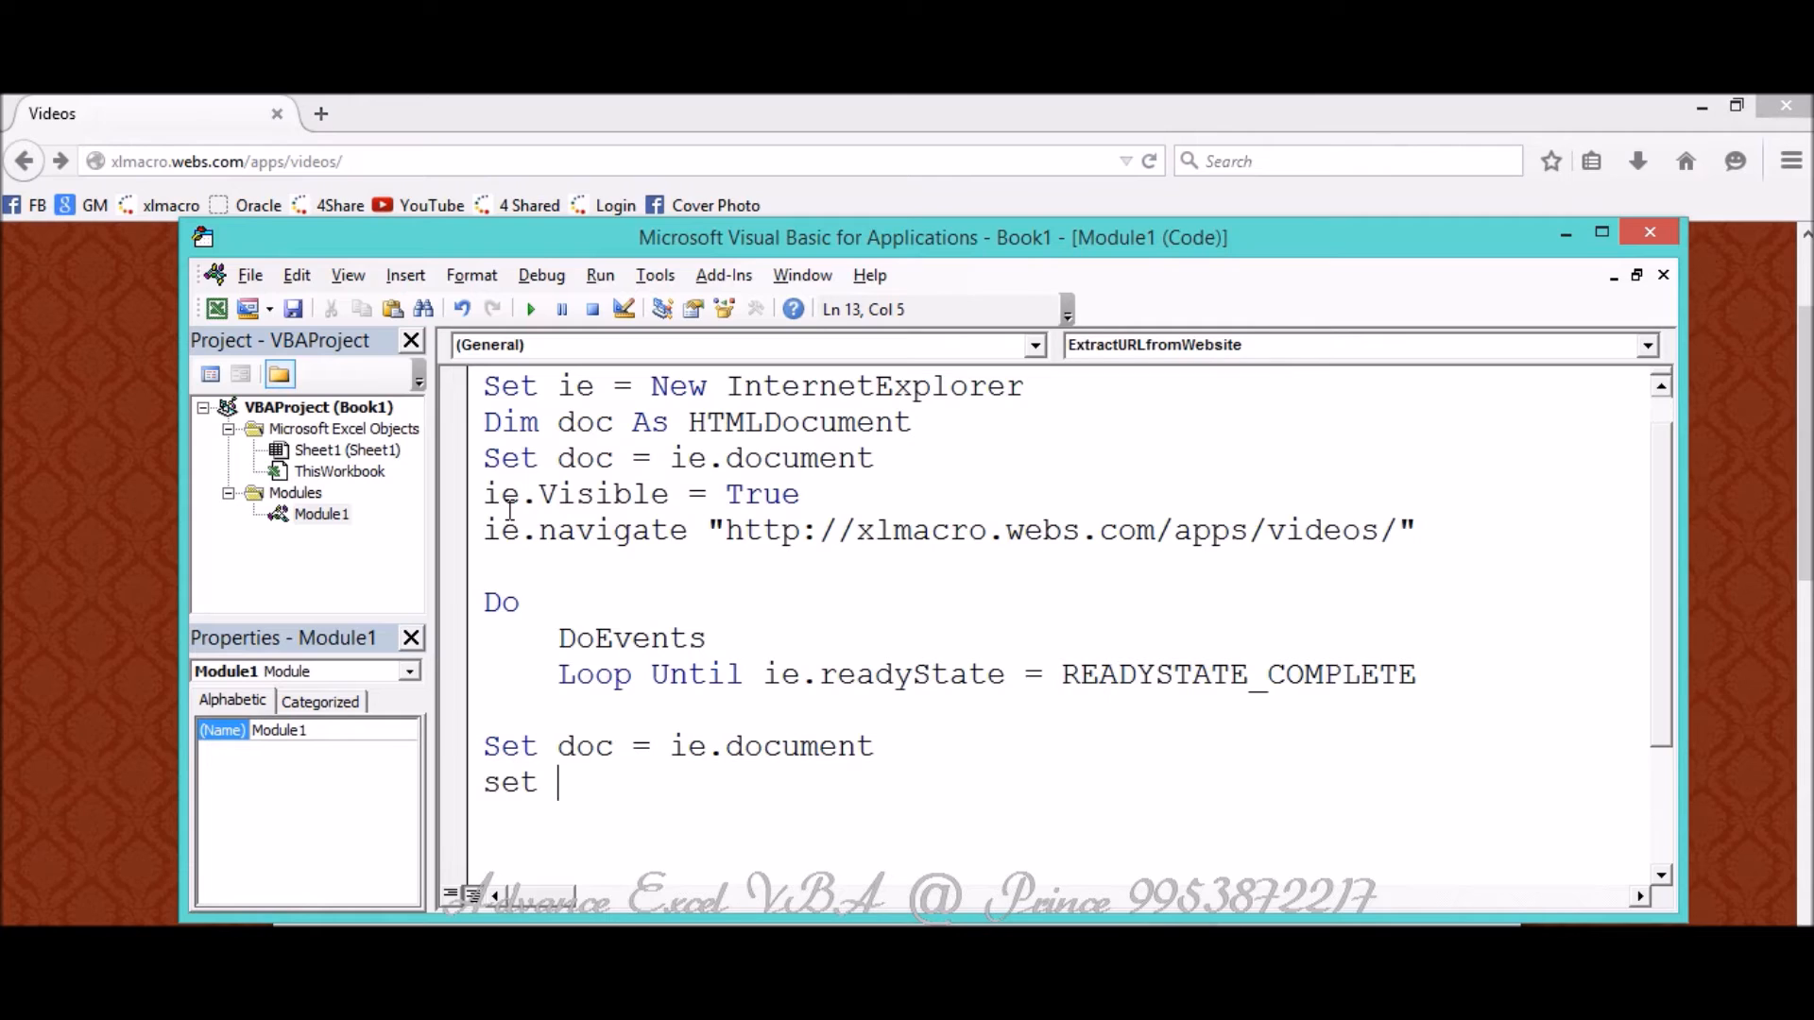
{"action": "type", "text": "output  ="}
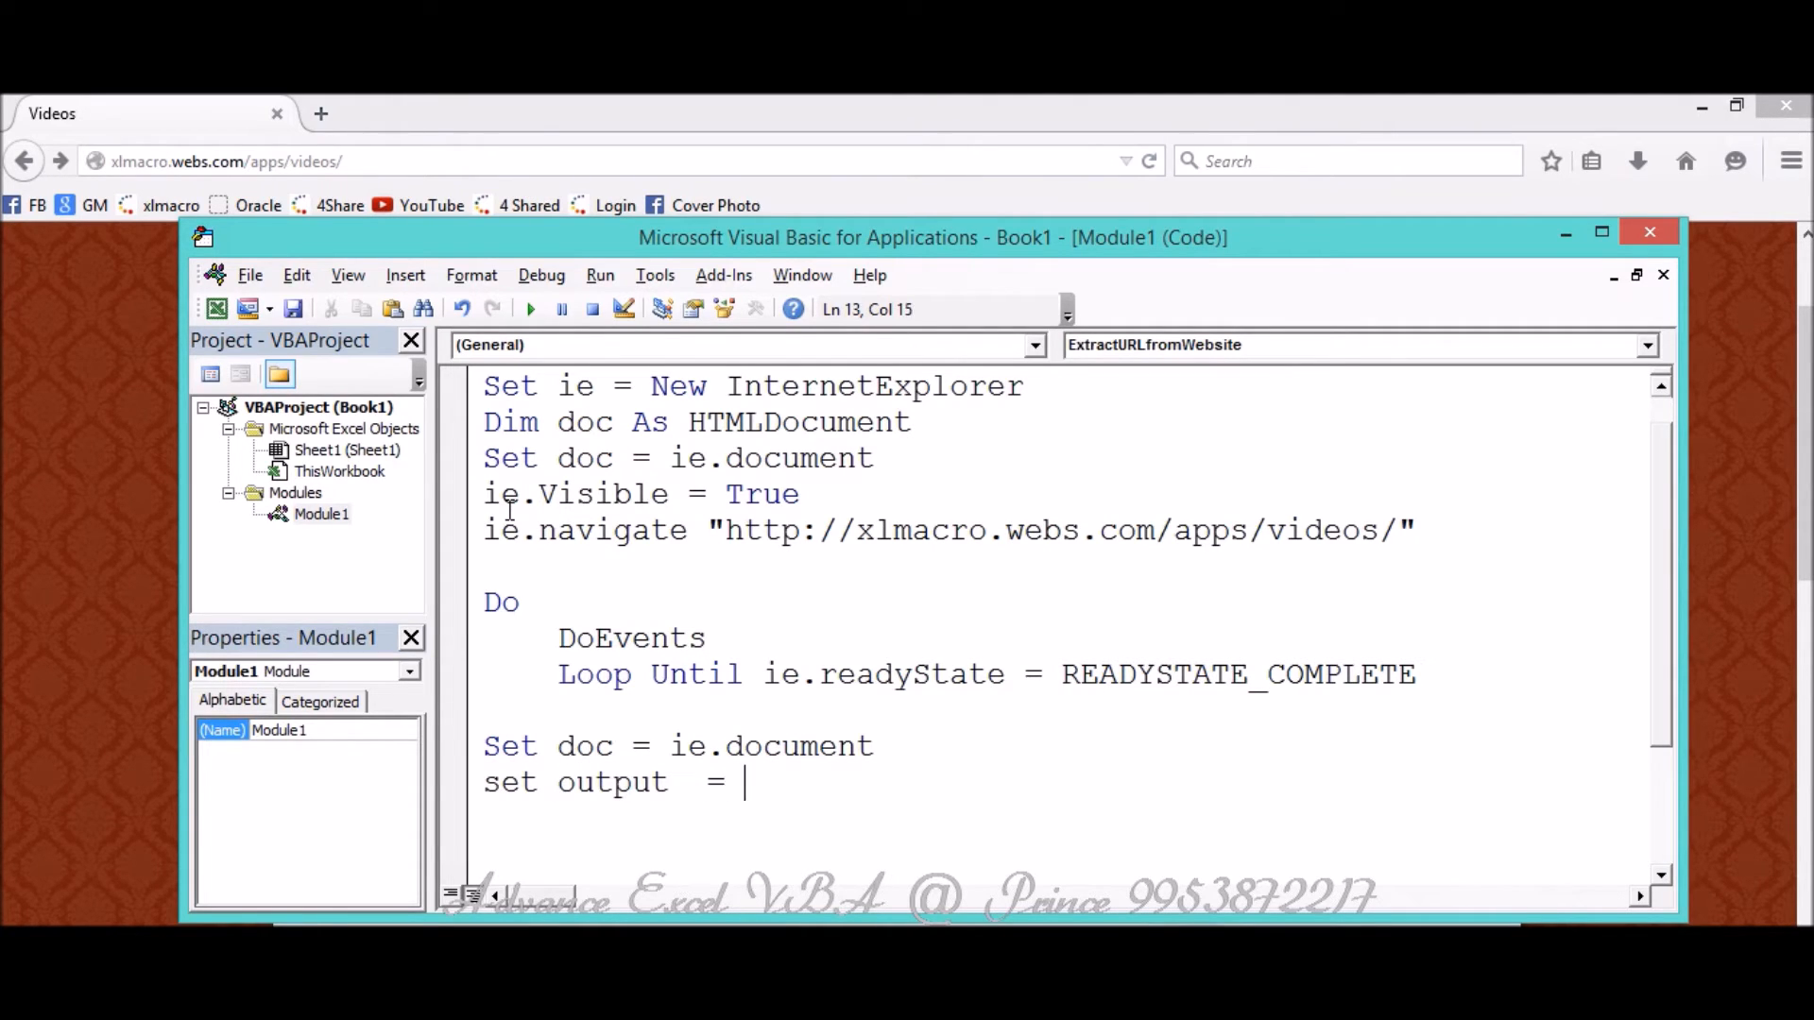
{"action": "type", "text": "doc."}
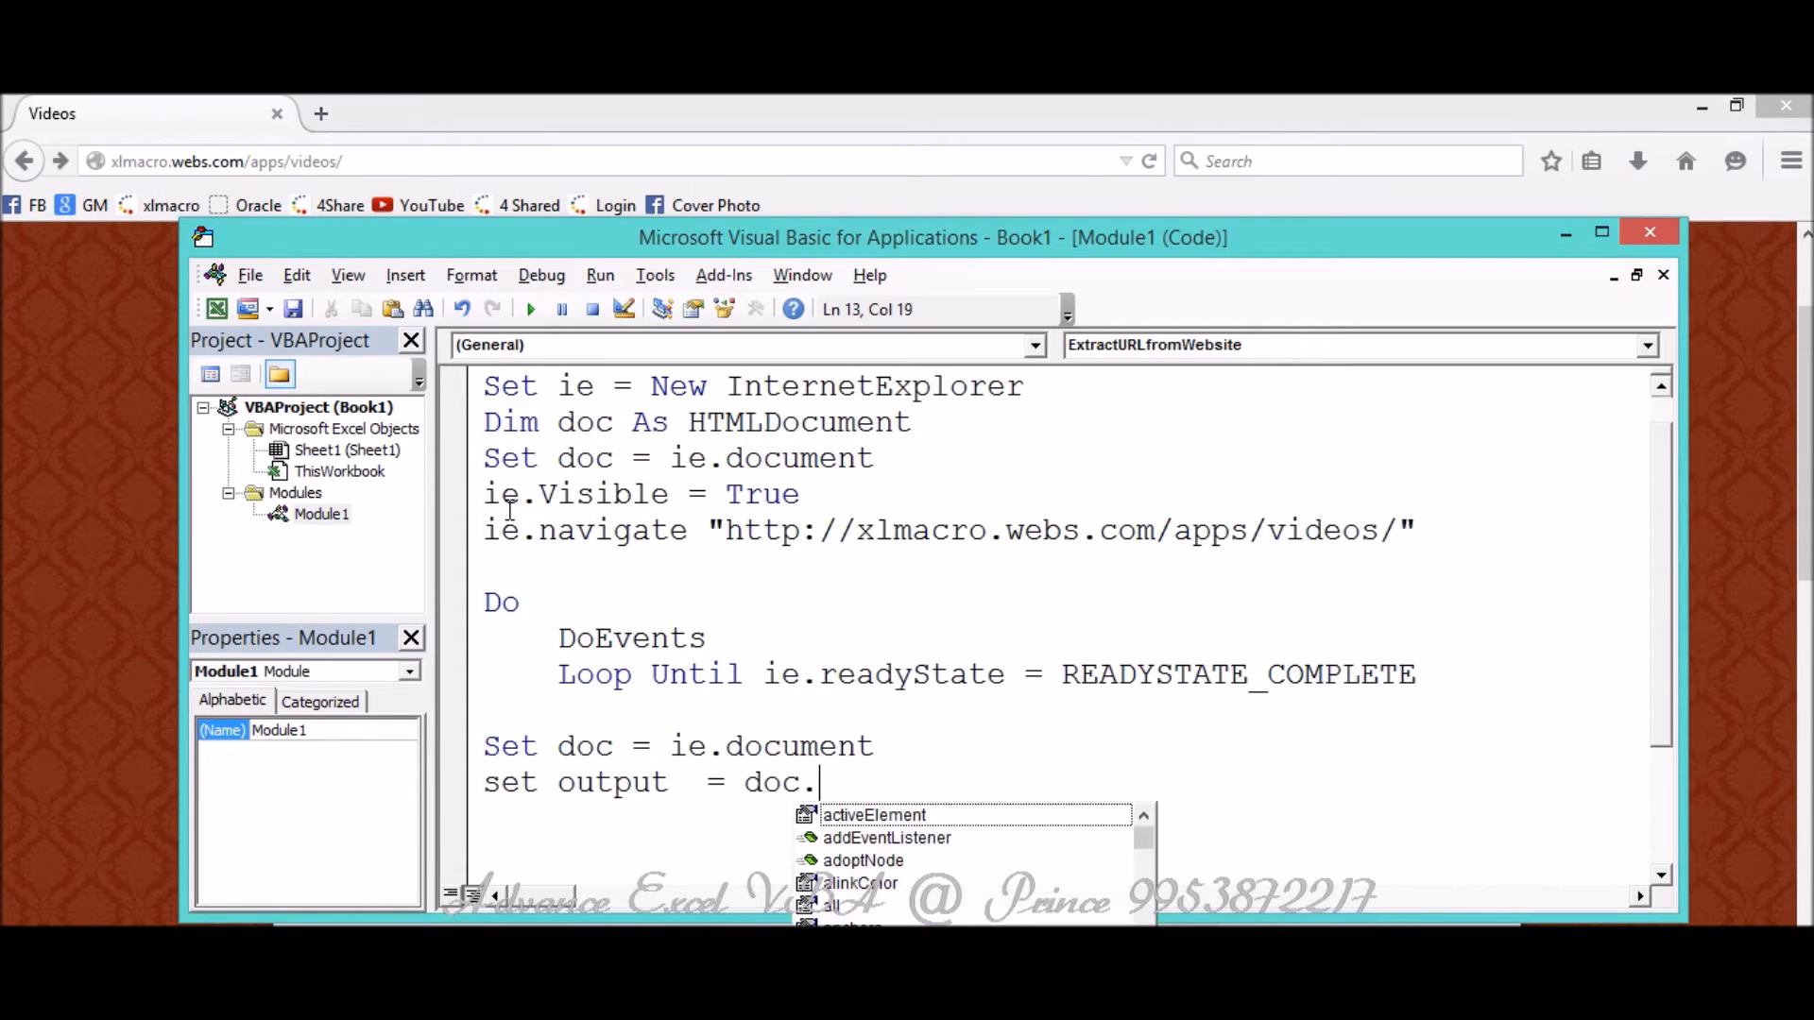
{"action": "type", "text": "getElementsByTagName"}
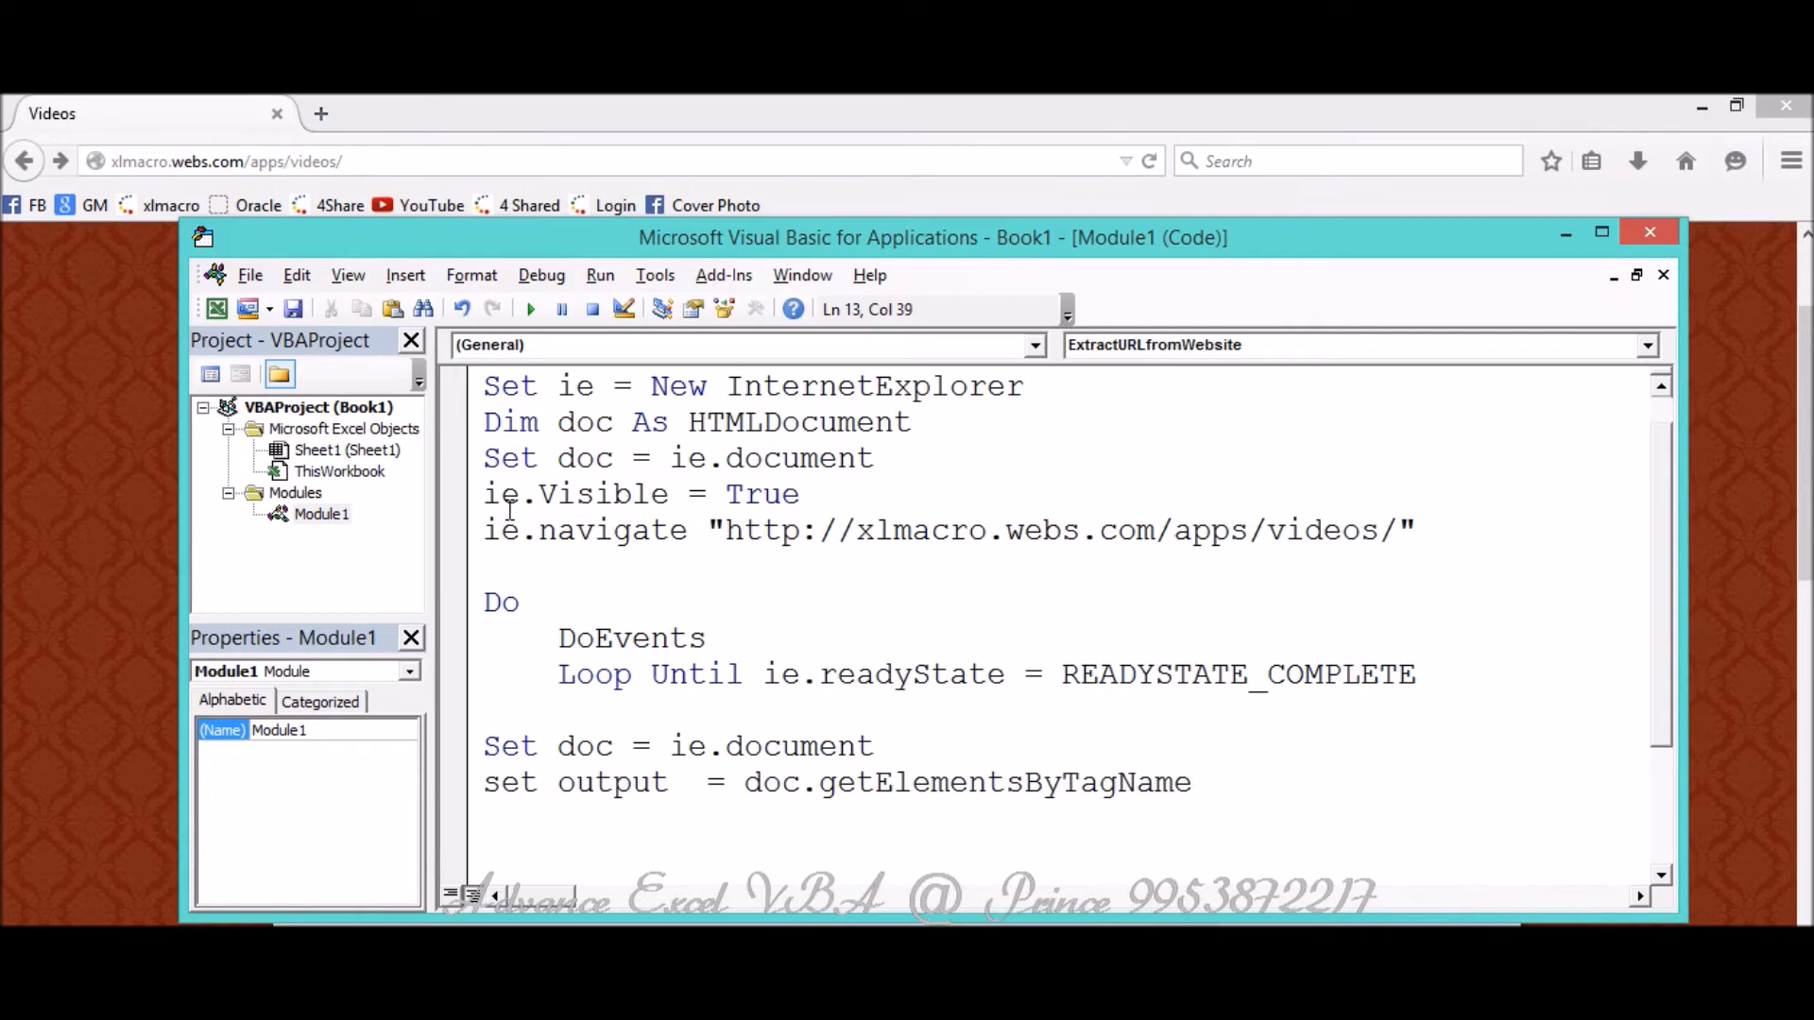
{"action": "type", "text": "(\""}
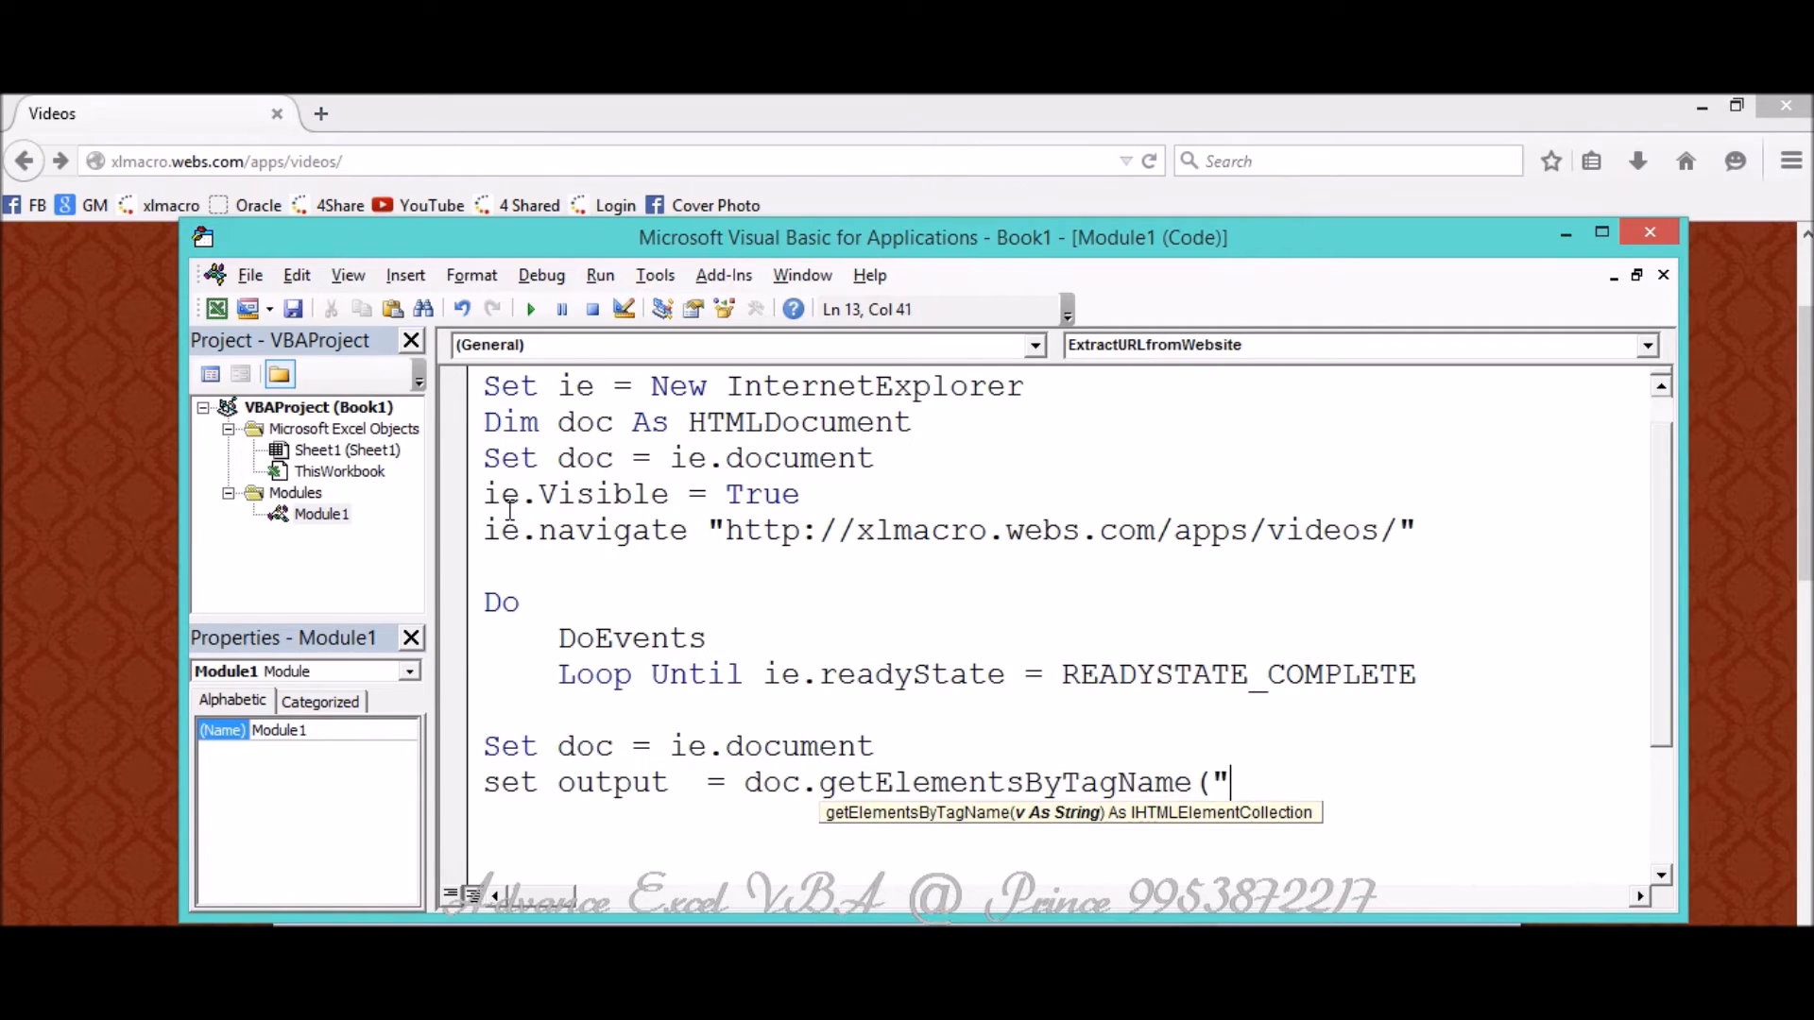
{"action": "type", "text": "a\""}
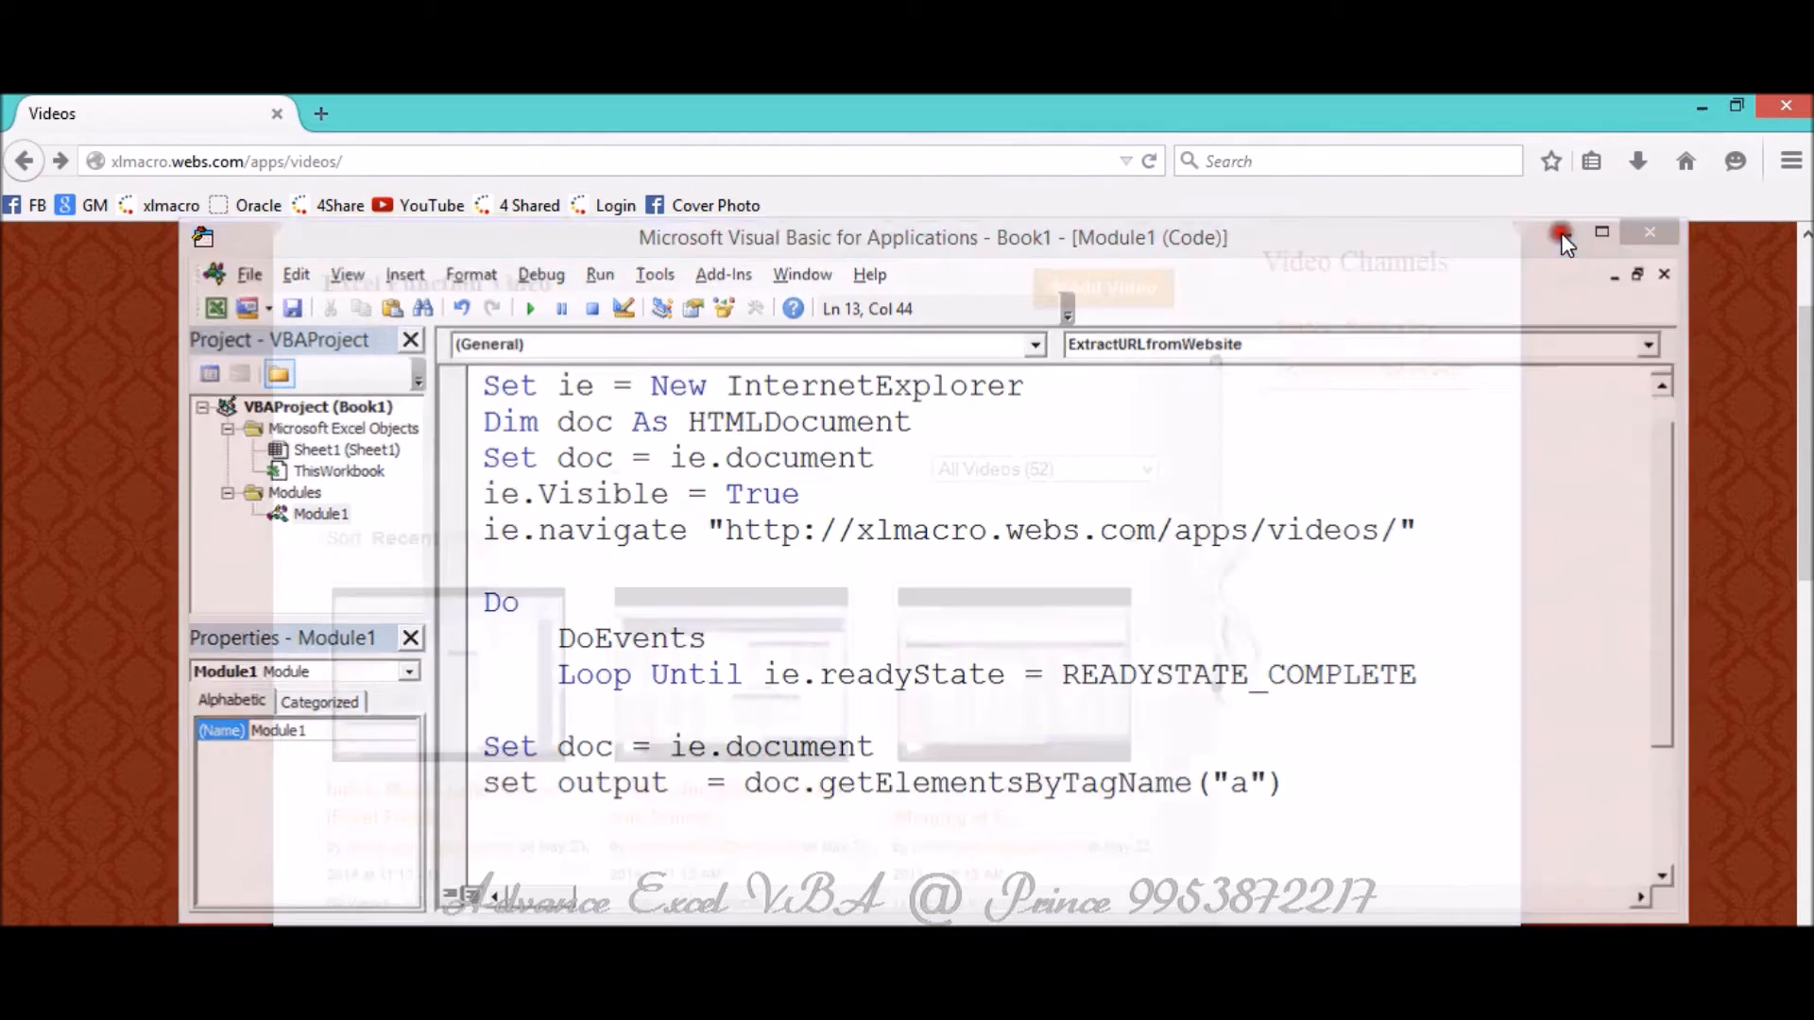
Switch to Firefox and show View Page Source for the xlmacro videos page.
{"action": "left_click", "coordinate": [1557, 233]}
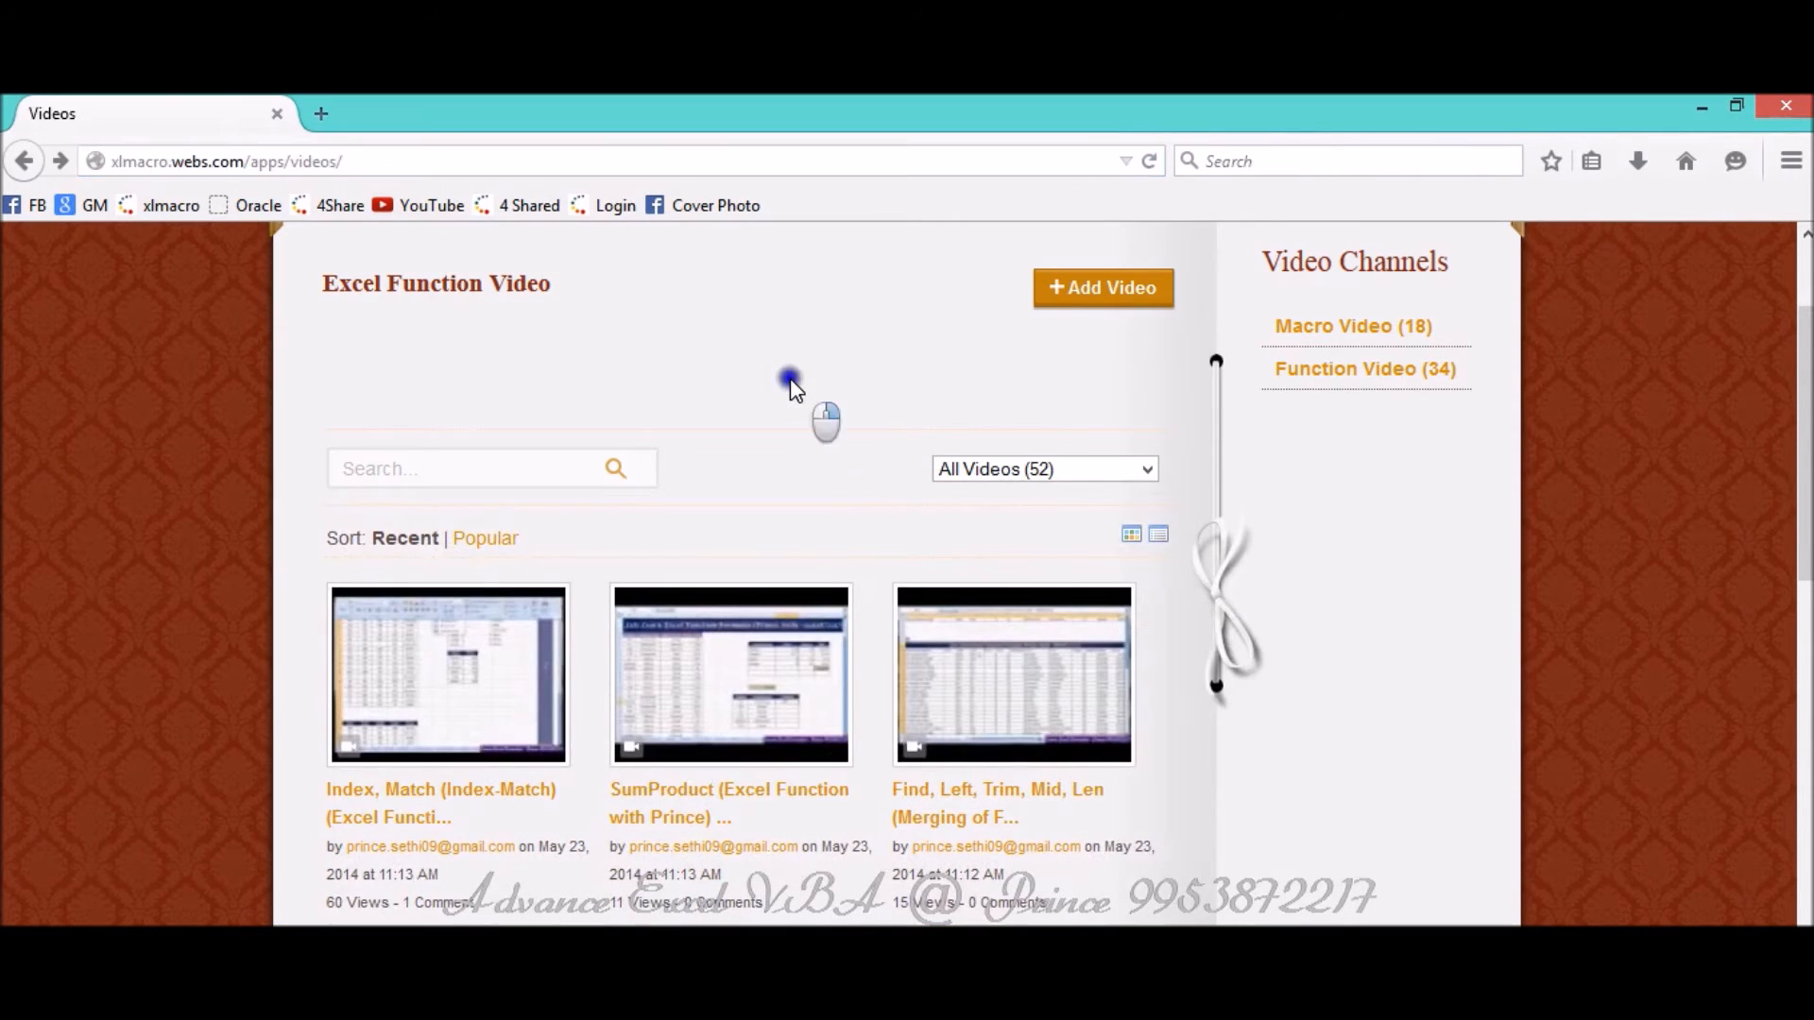
{"action": "right_click", "coordinate": [789, 382]}
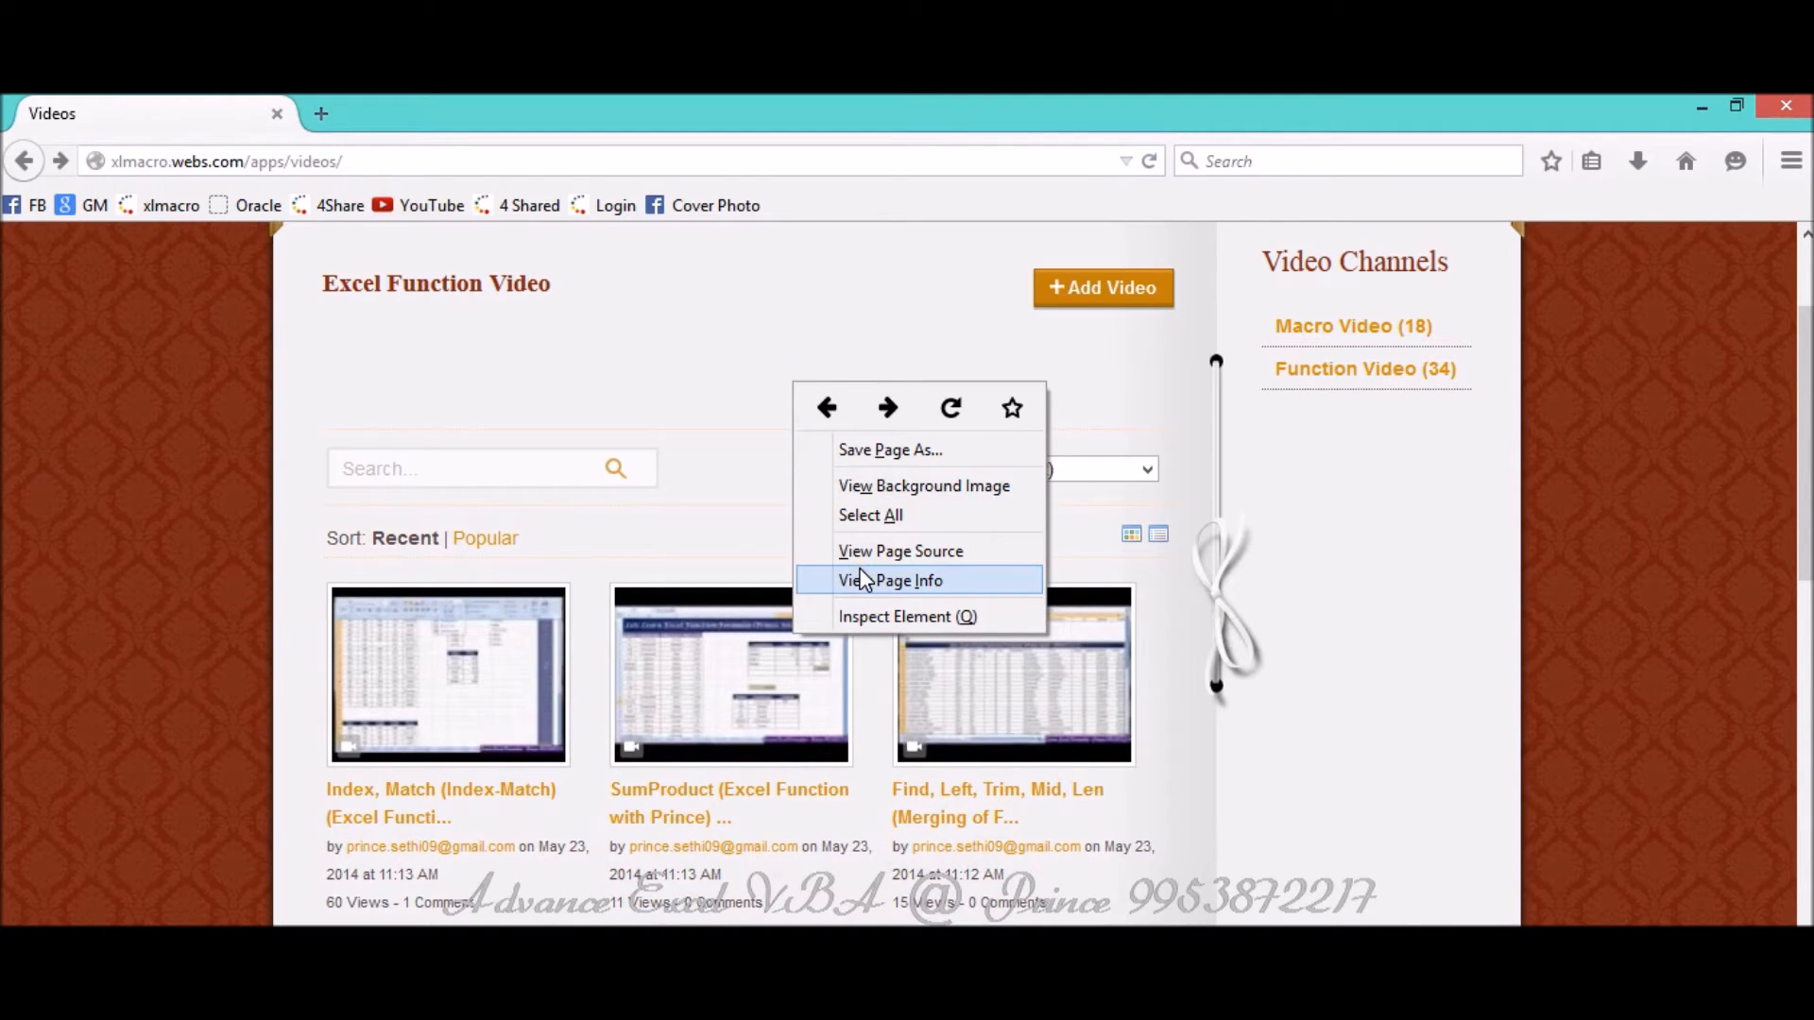
{"action": "mouse_move", "coordinate": [865, 552]}
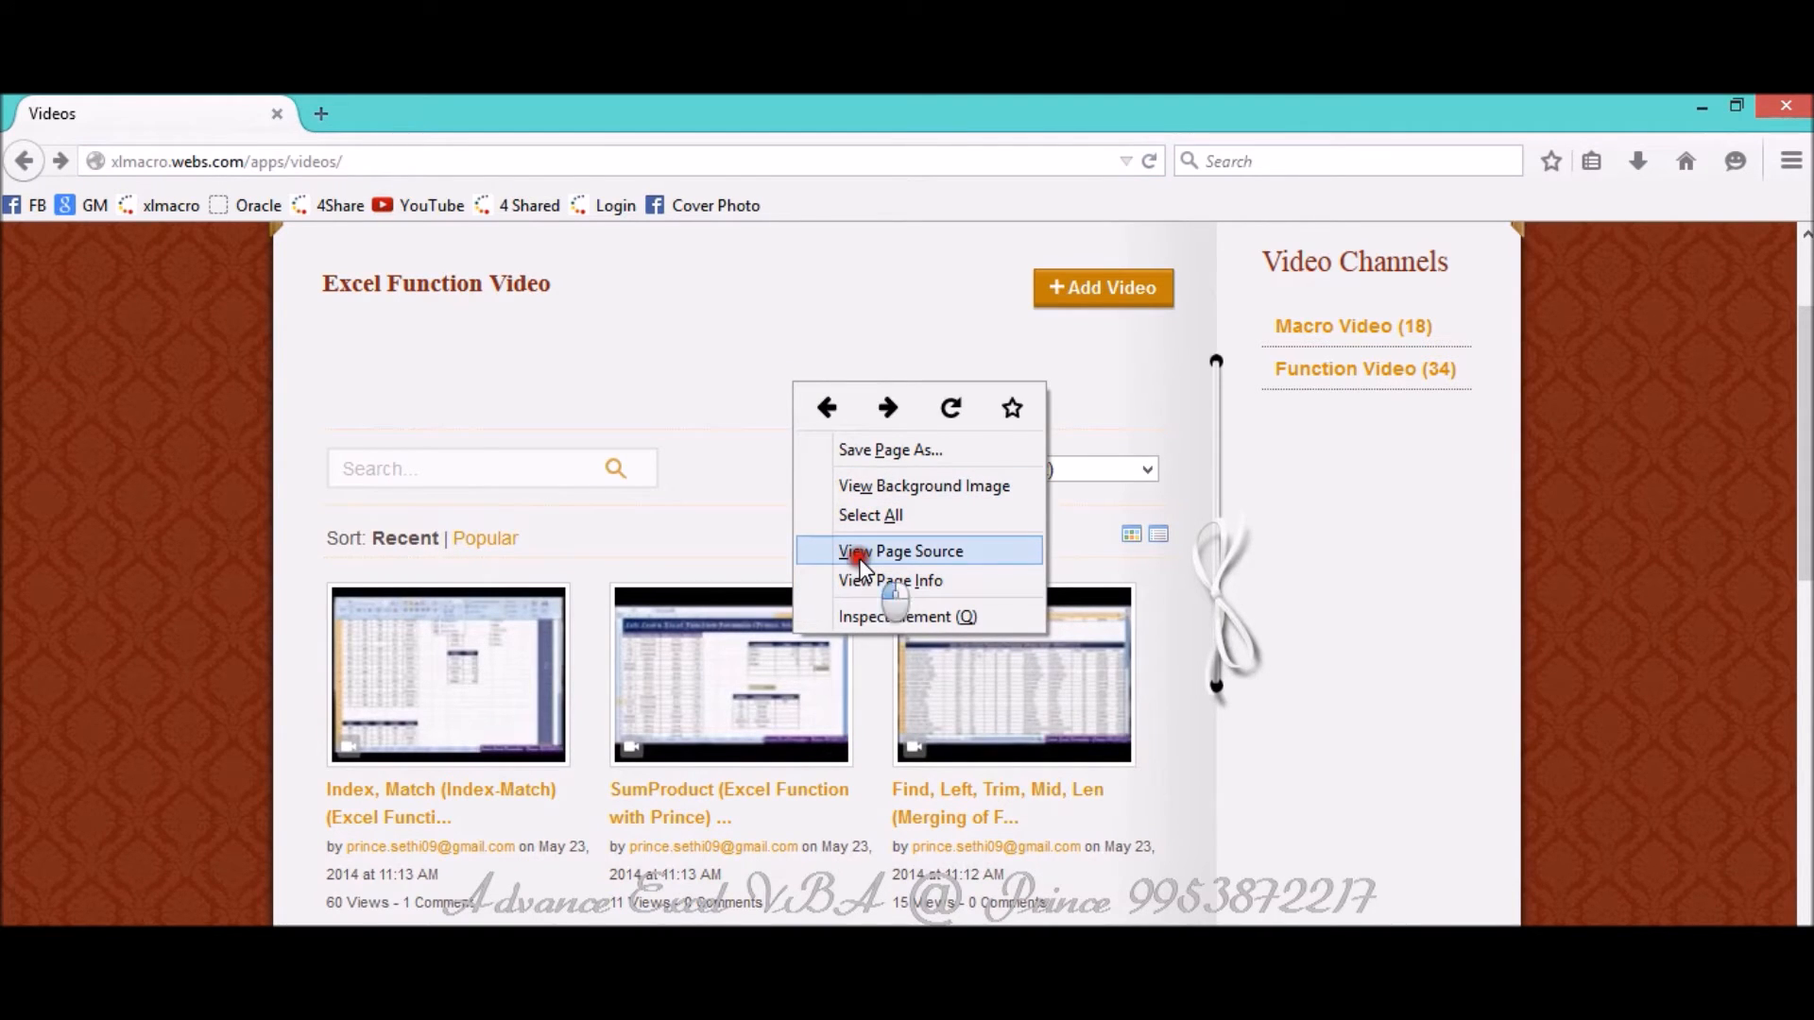
{"action": "left_click", "coordinate": [900, 552]}
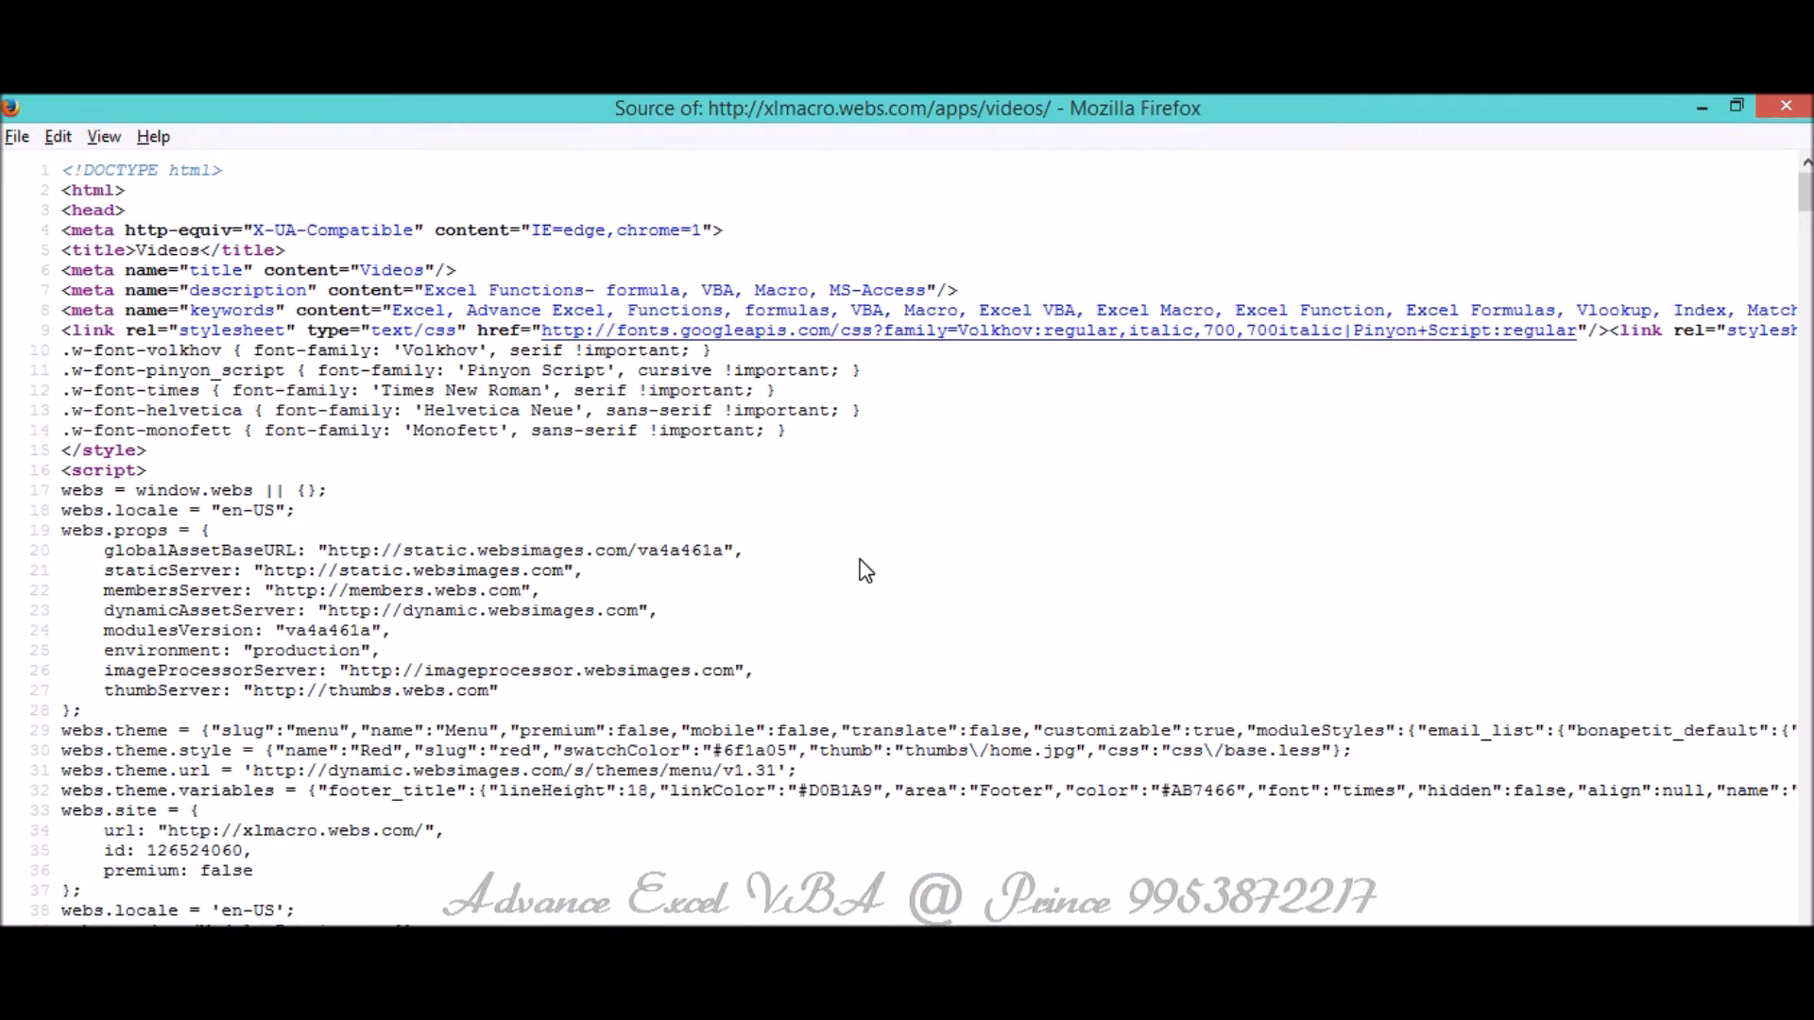
Scroll the page source to a video anchor tag with its xlmacro.webs.com show href.
{"action": "scroll", "scroll_direction": "down", "scroll_amount": 3}
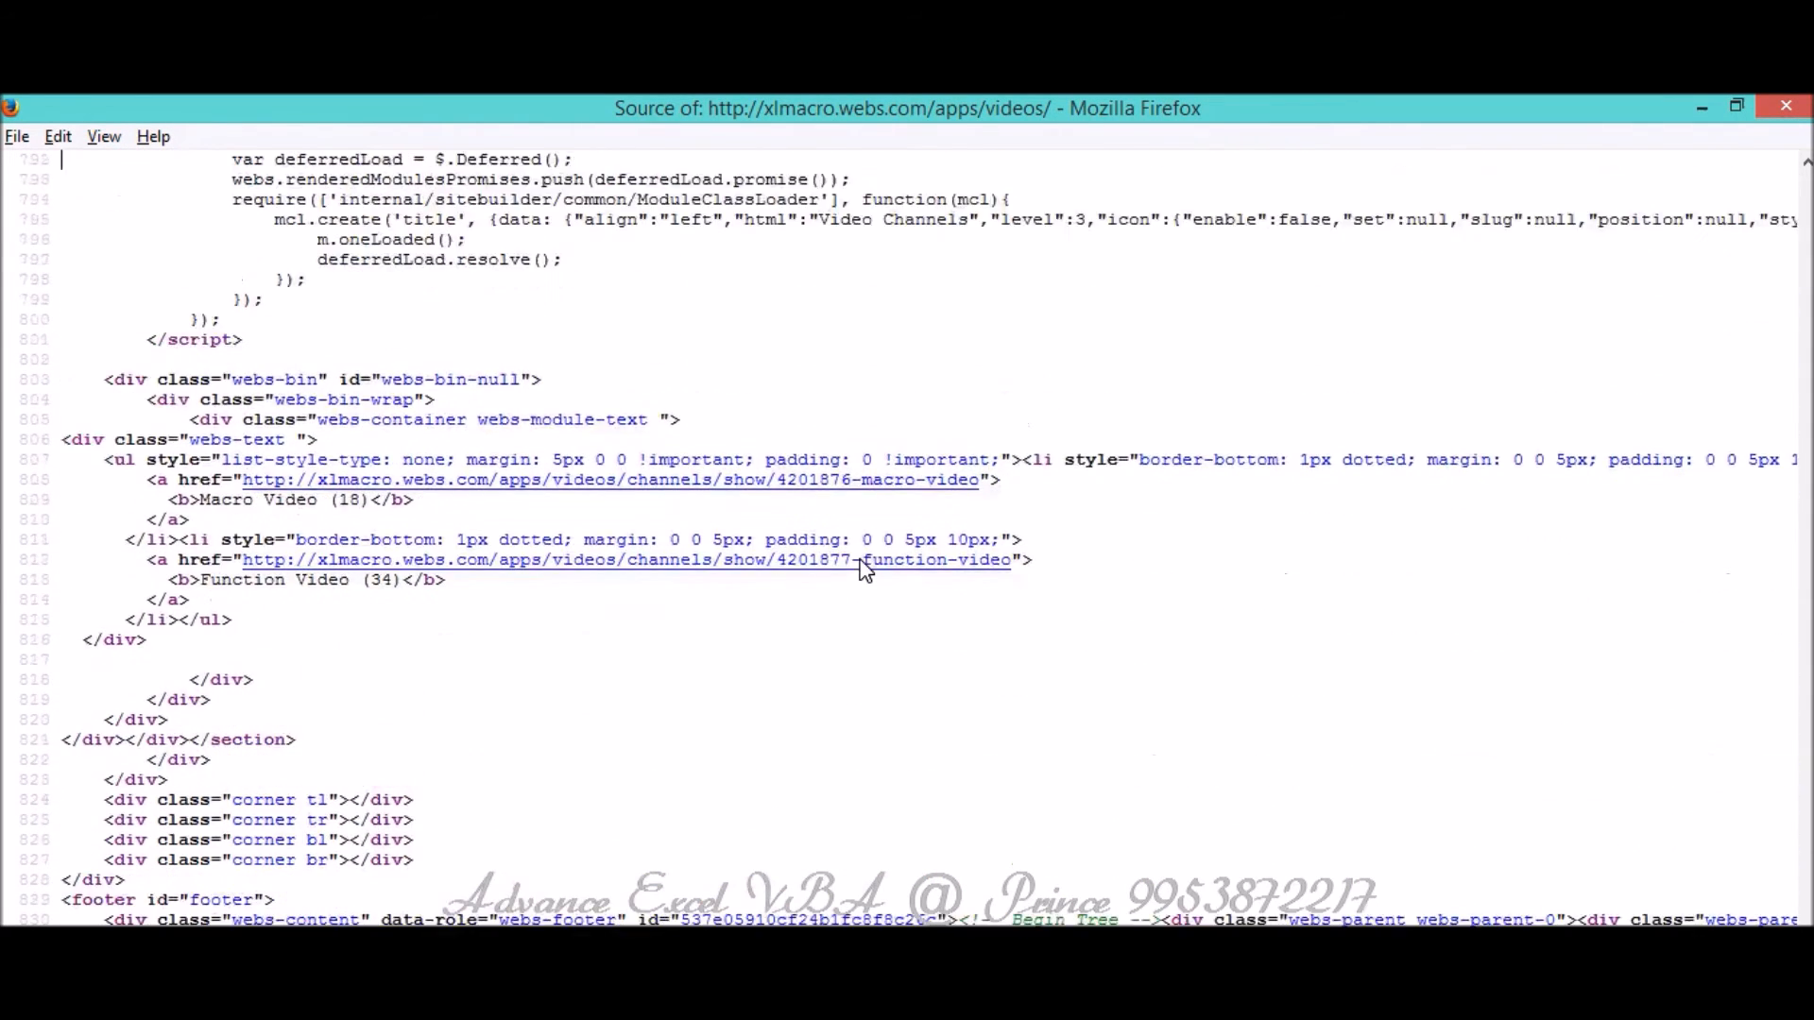
{"action": "scroll", "scroll_direction": "up", "scroll_amount": 3}
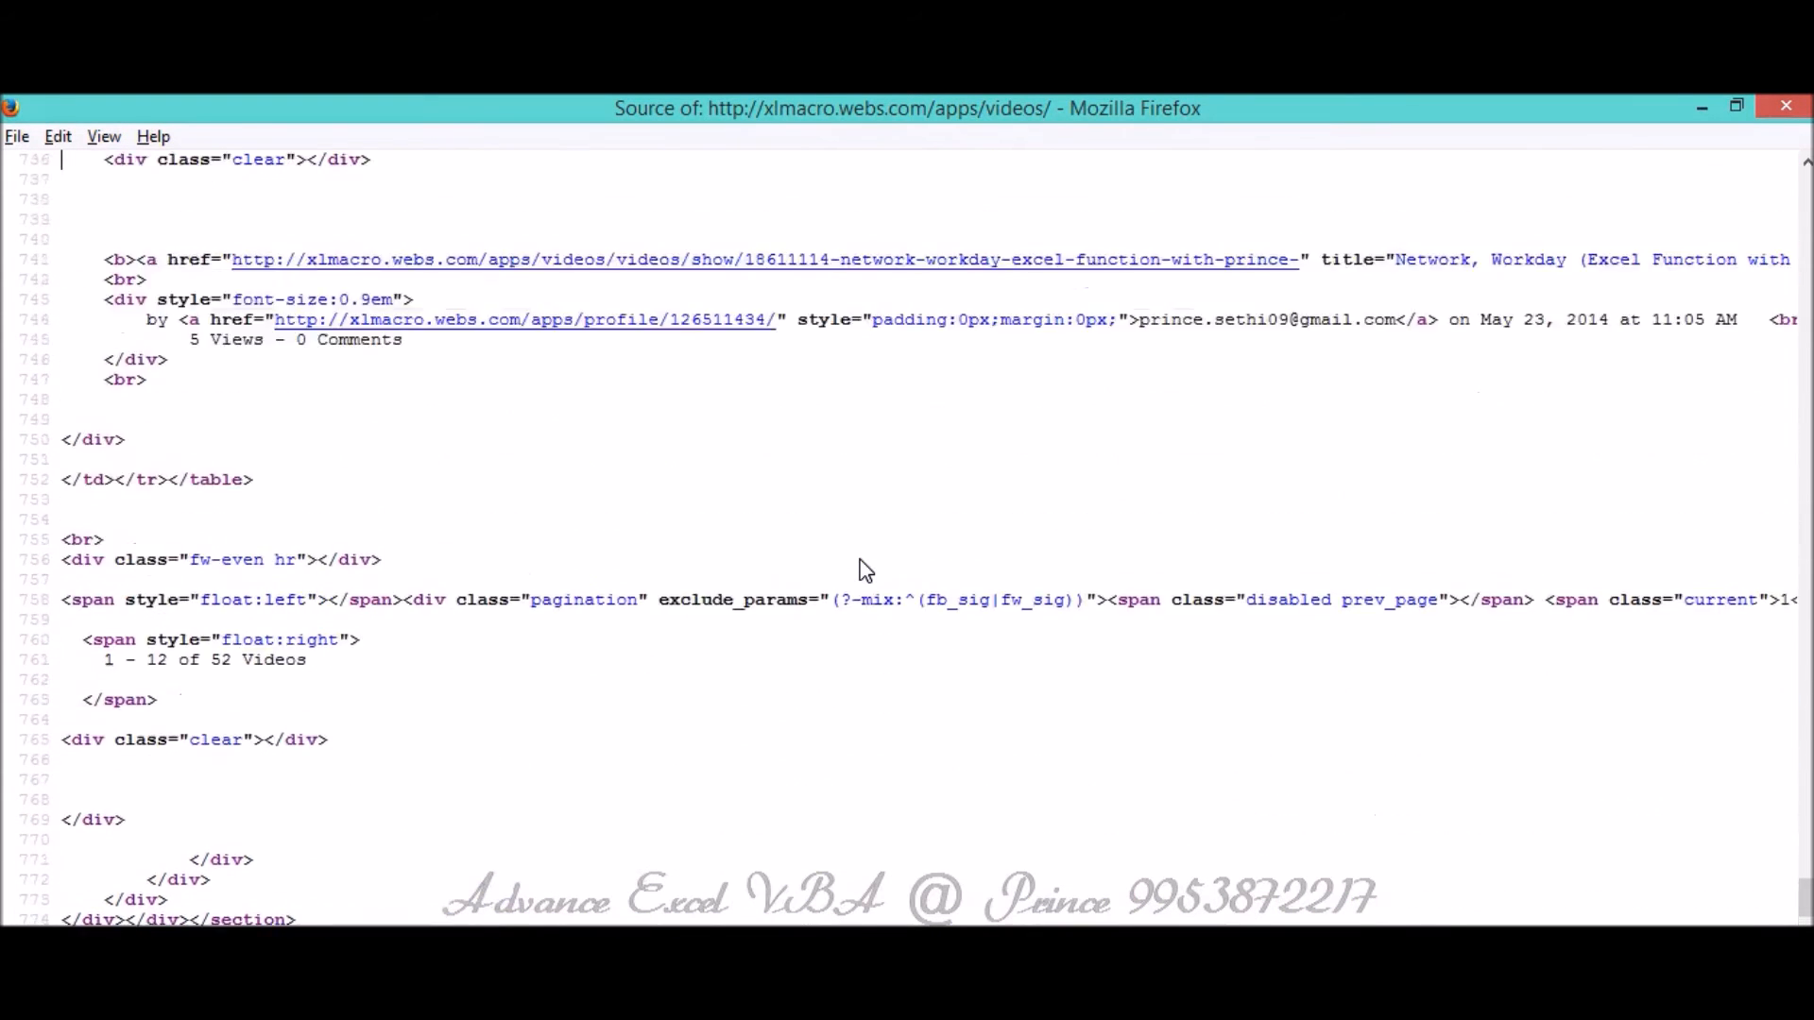
{"action": "scroll", "scroll_direction": "up", "scroll_amount": 3}
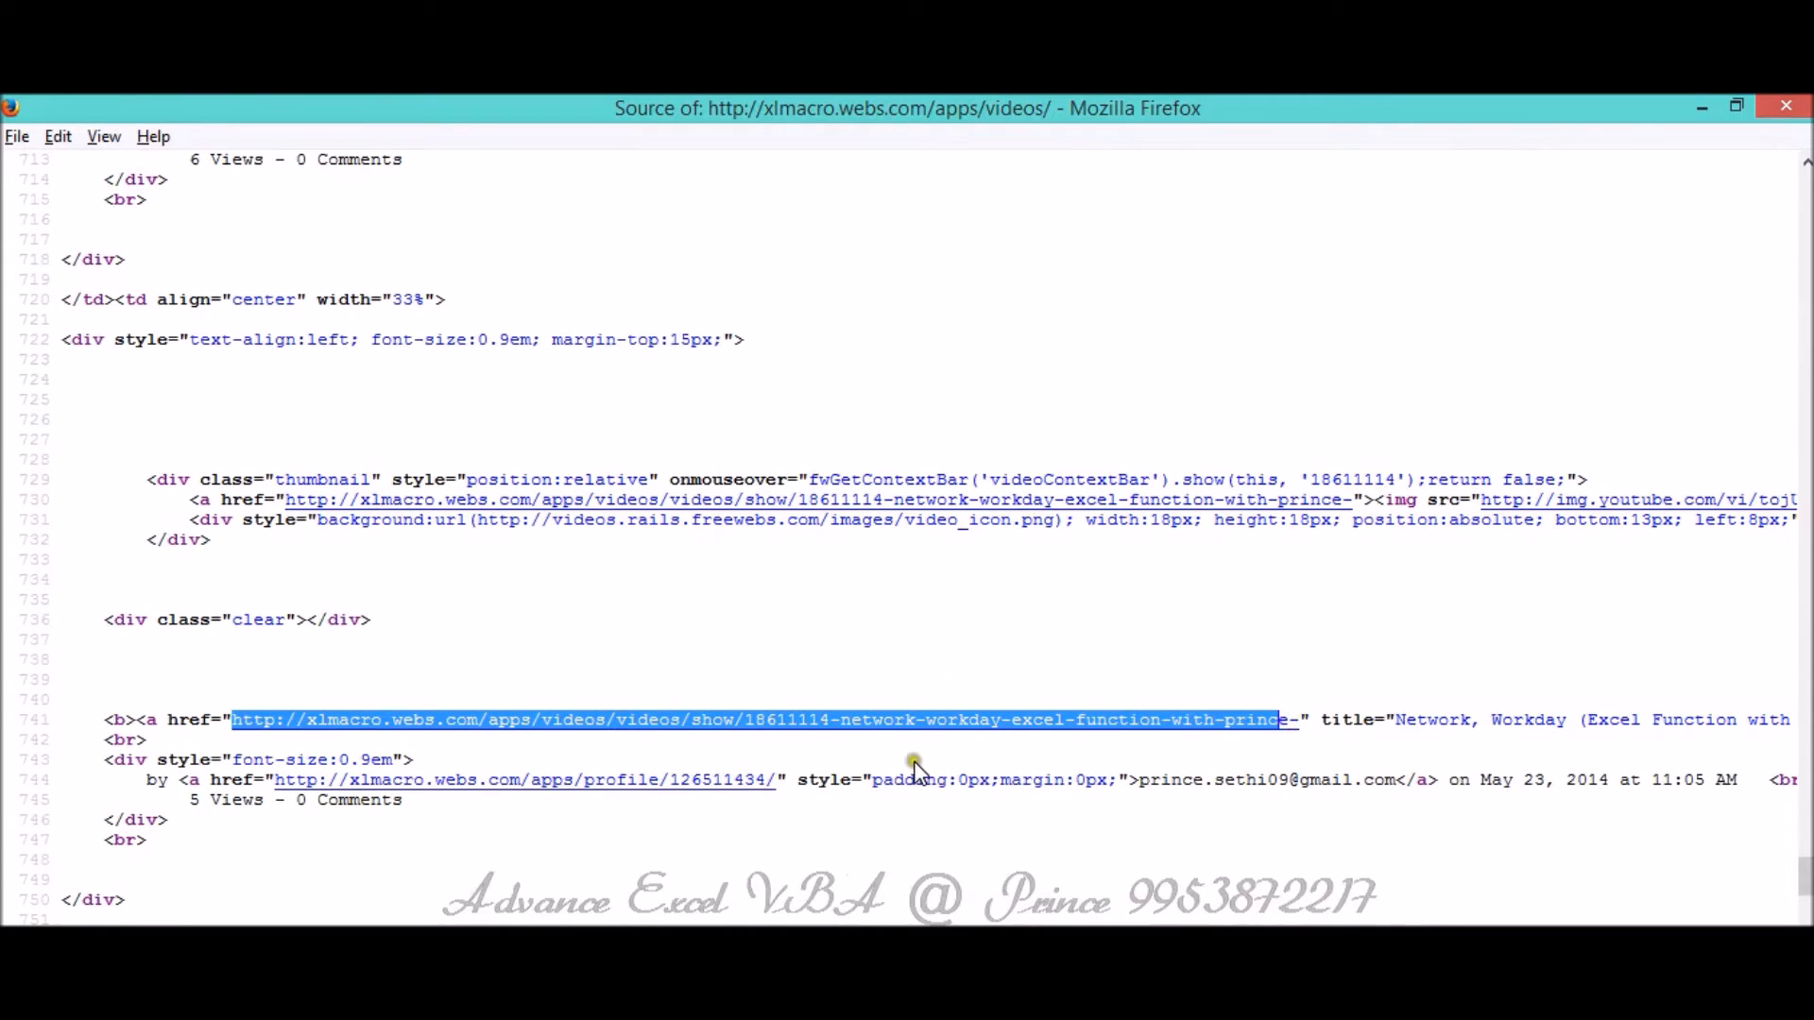
{"action": "mouse_move", "coordinate": [937, 729]}
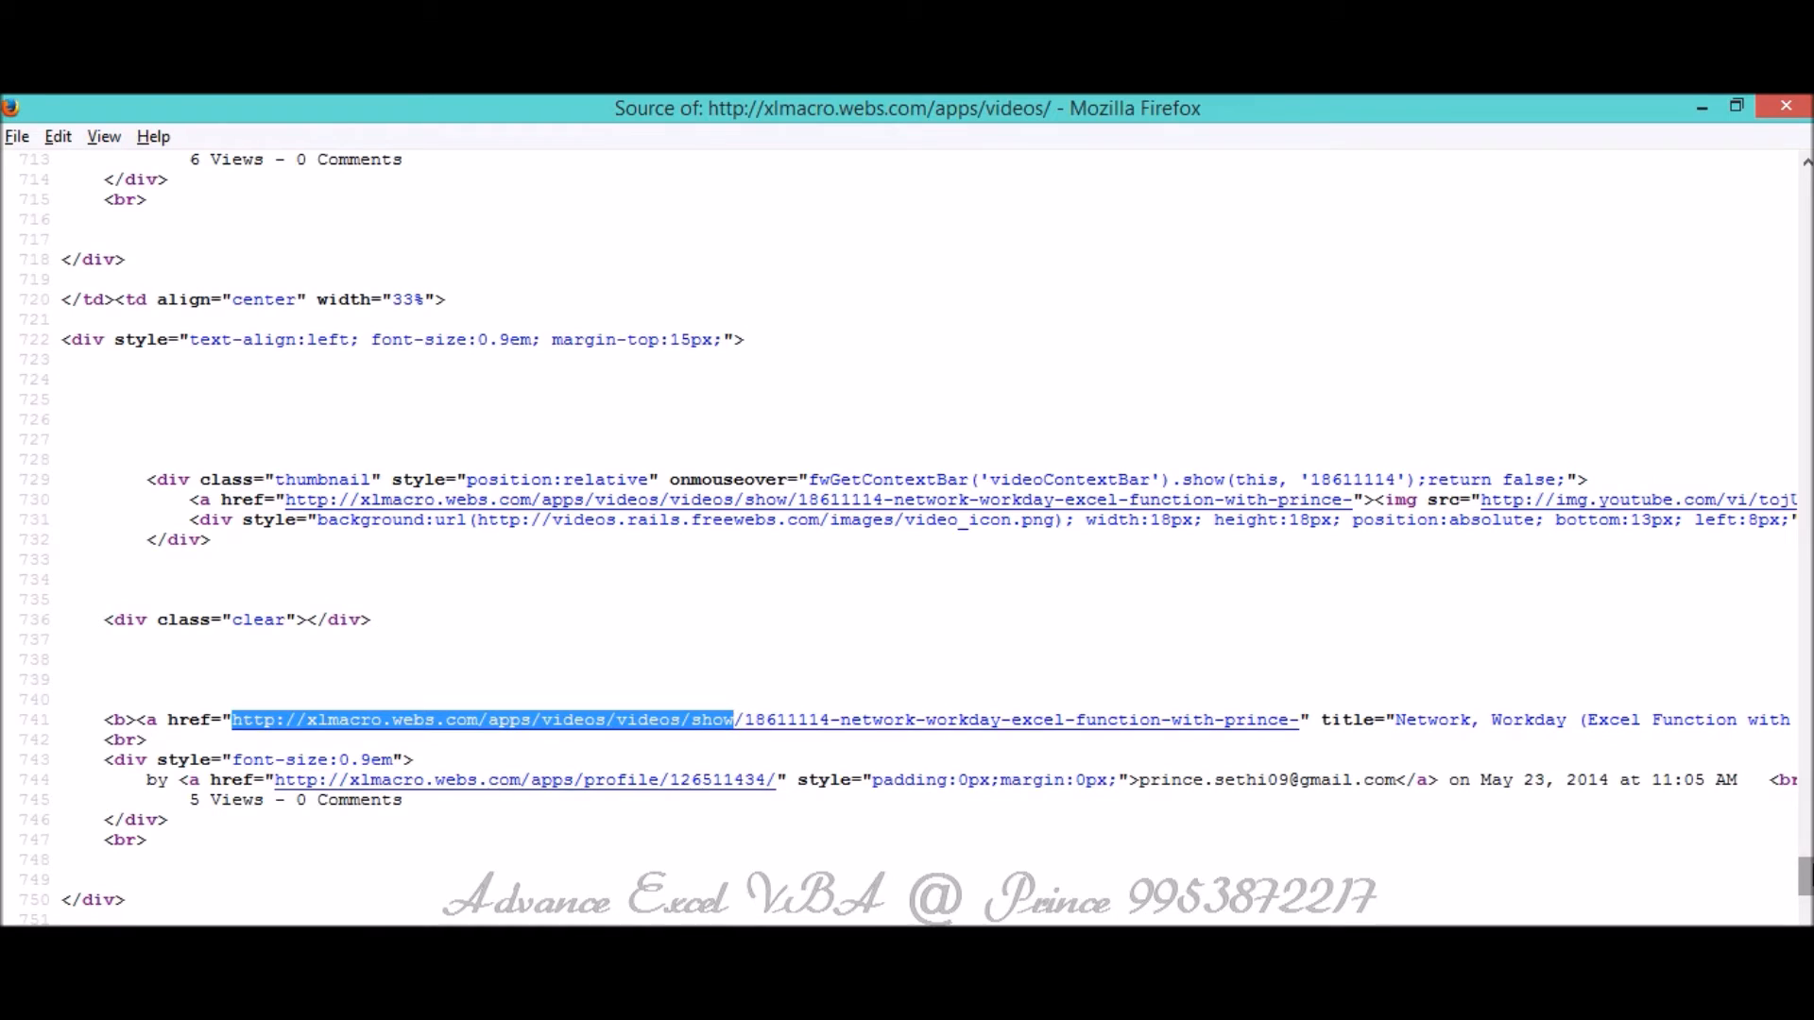
{"action": "mouse_move", "coordinate": [1795, 850]}
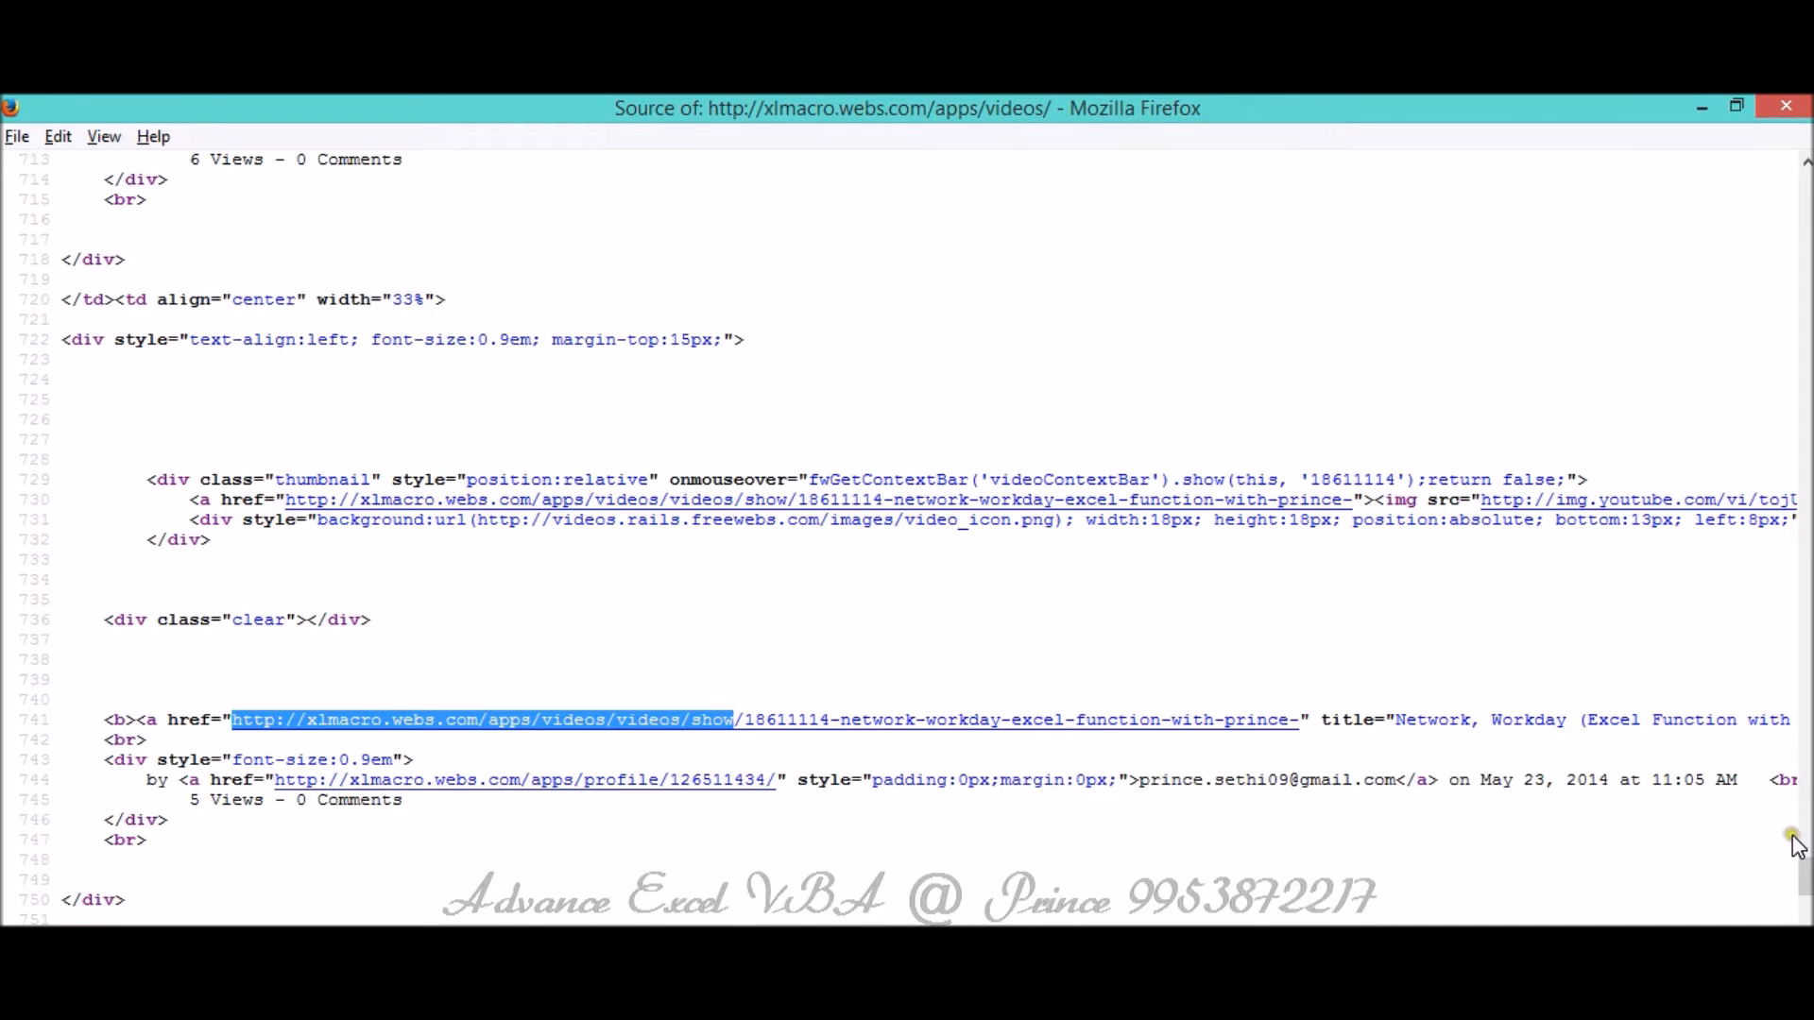
{"action": "mouse_move", "coordinate": [786, 734]}
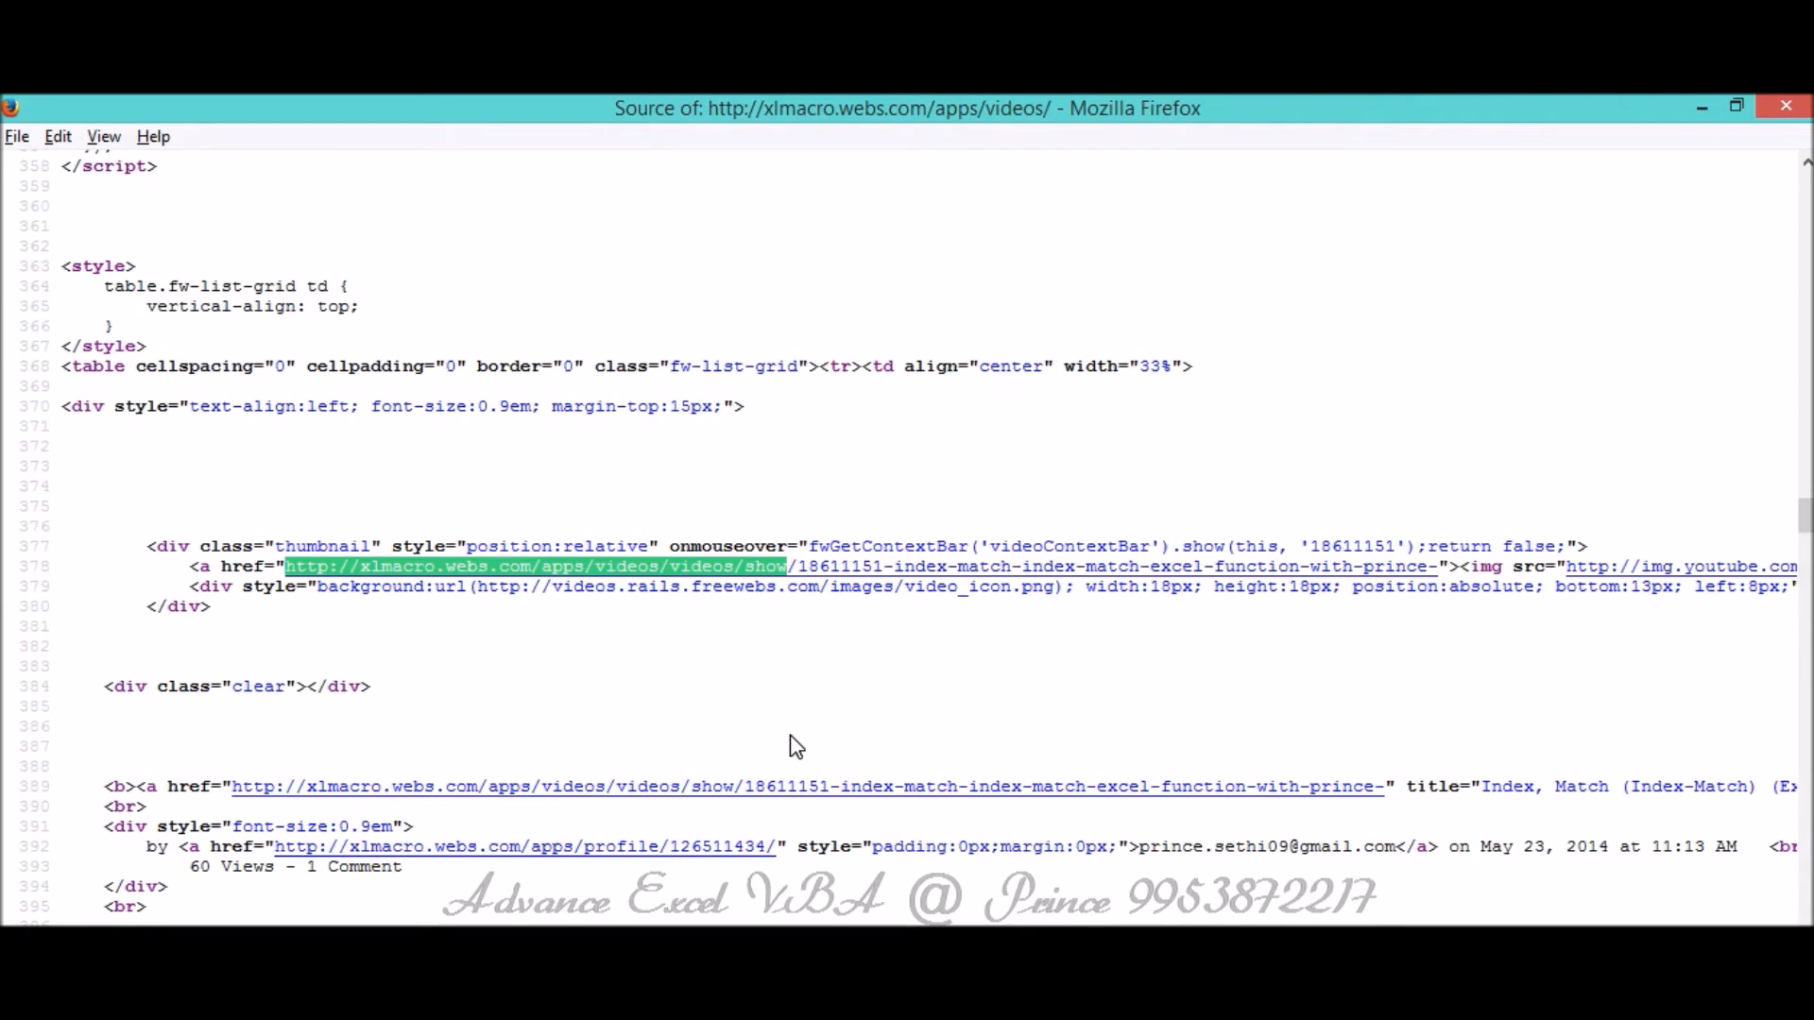
{"action": "mouse_move", "coordinate": [1014, 571]}
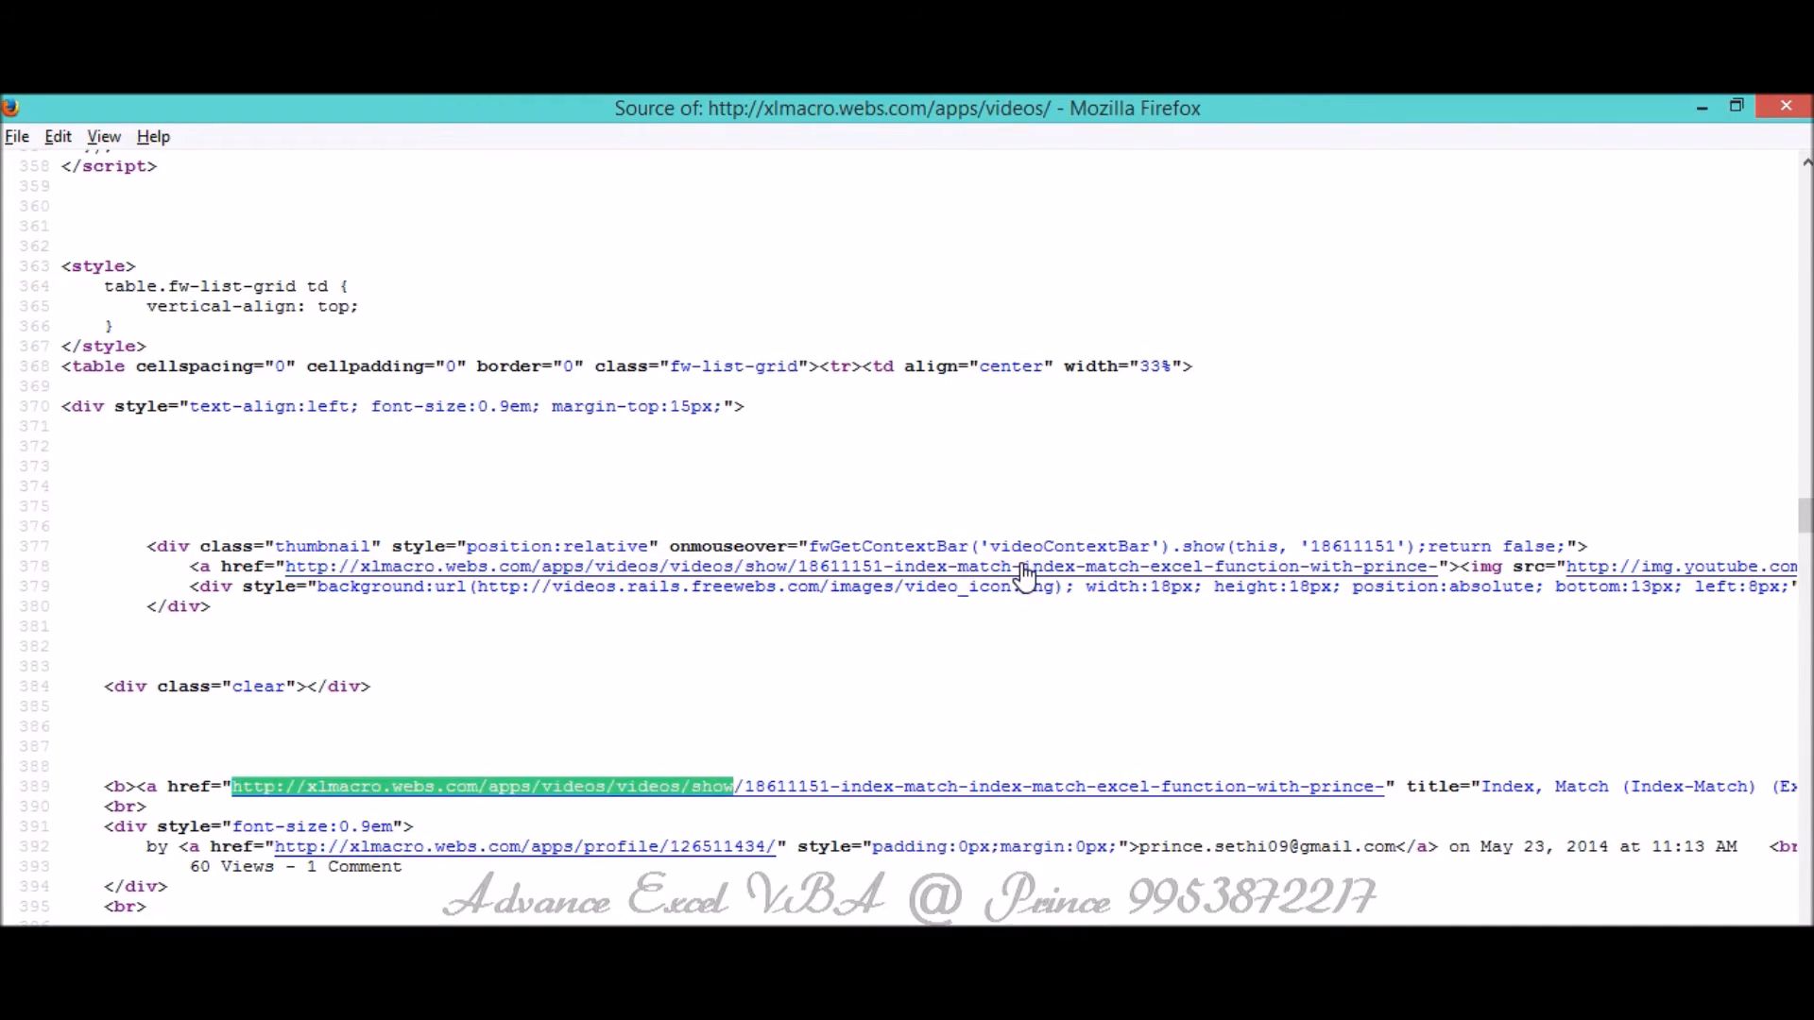
{"action": "scroll", "scroll_direction": "down", "scroll_amount": 3}
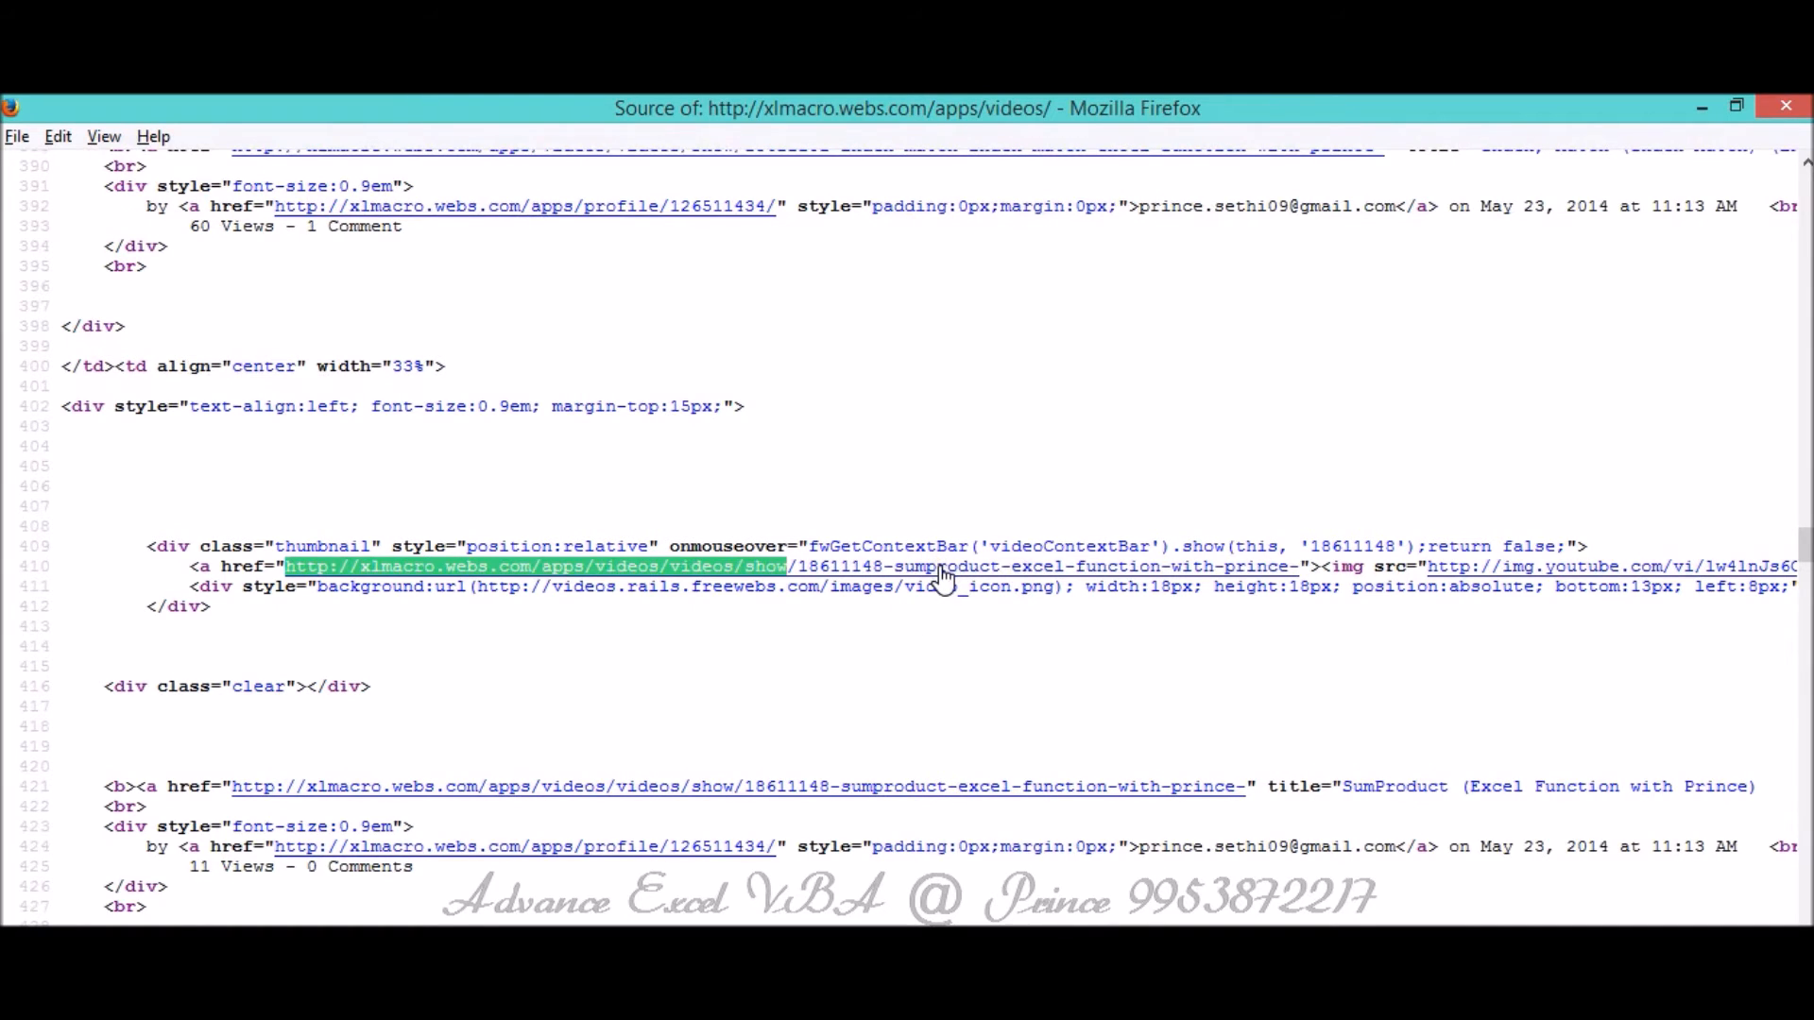
{"action": "scroll", "scroll_direction": "down", "scroll_amount": 3}
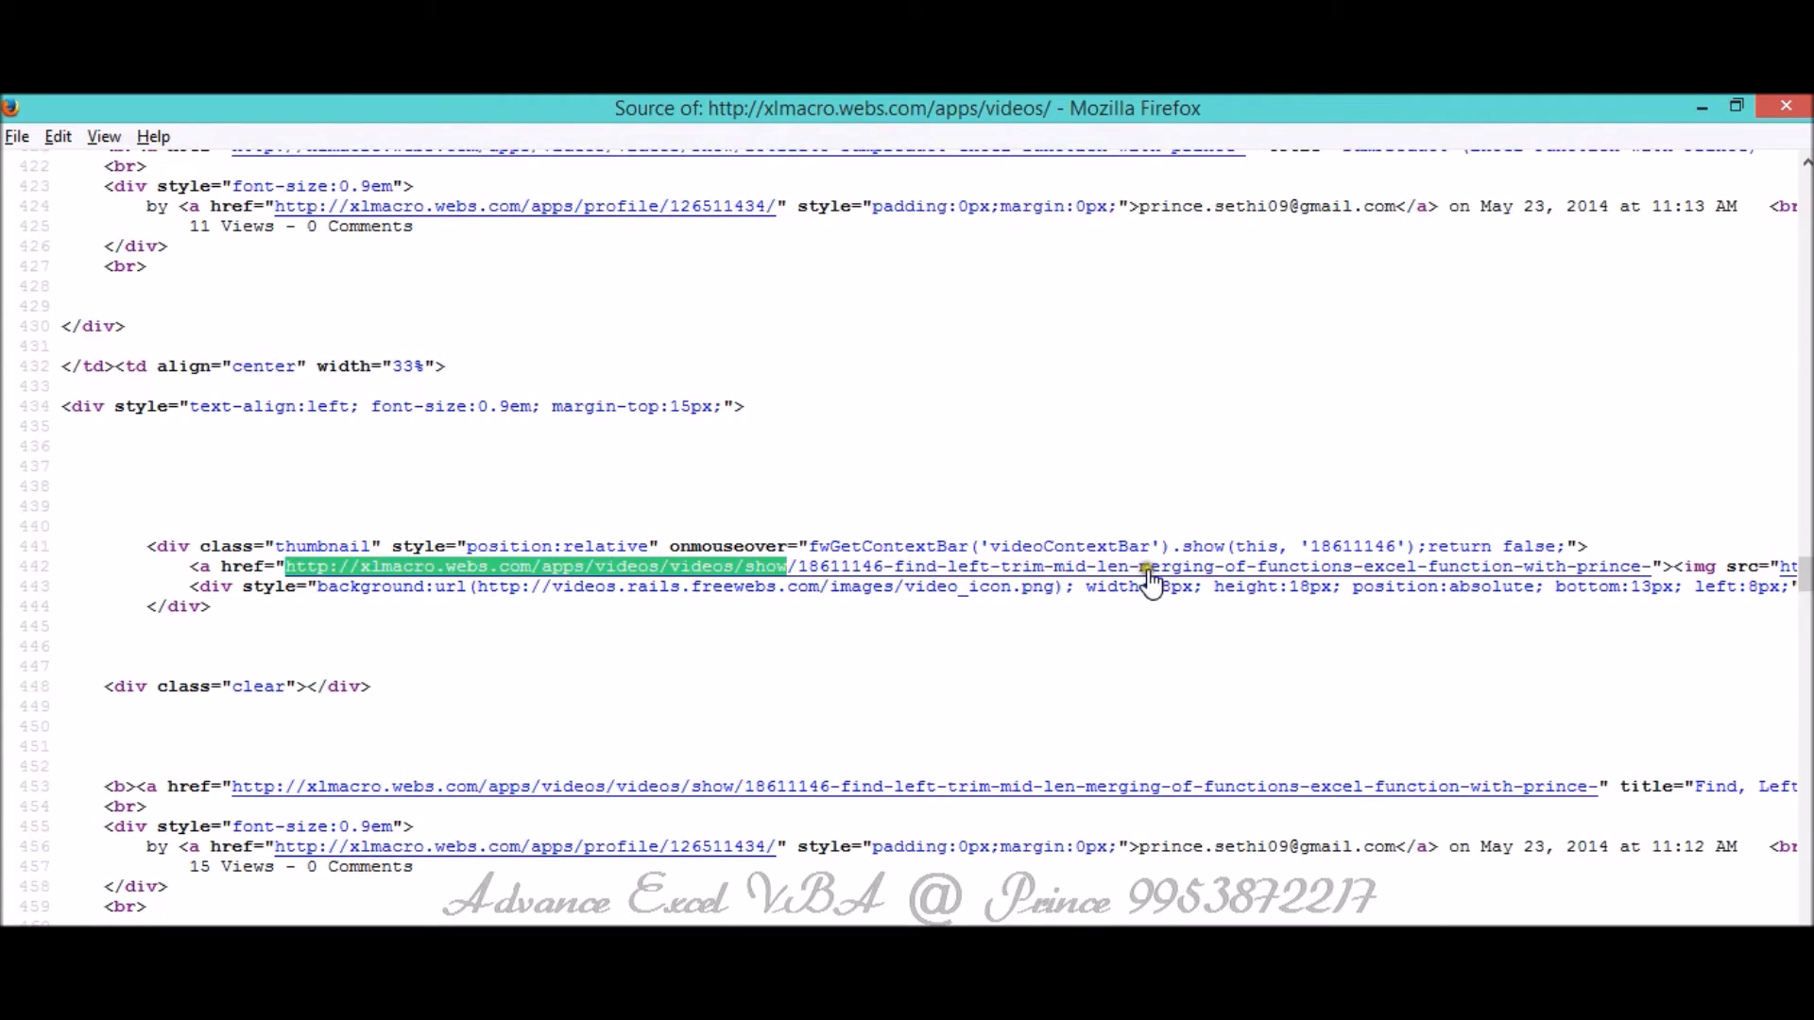
{"action": "mouse_move", "coordinate": [627, 613]}
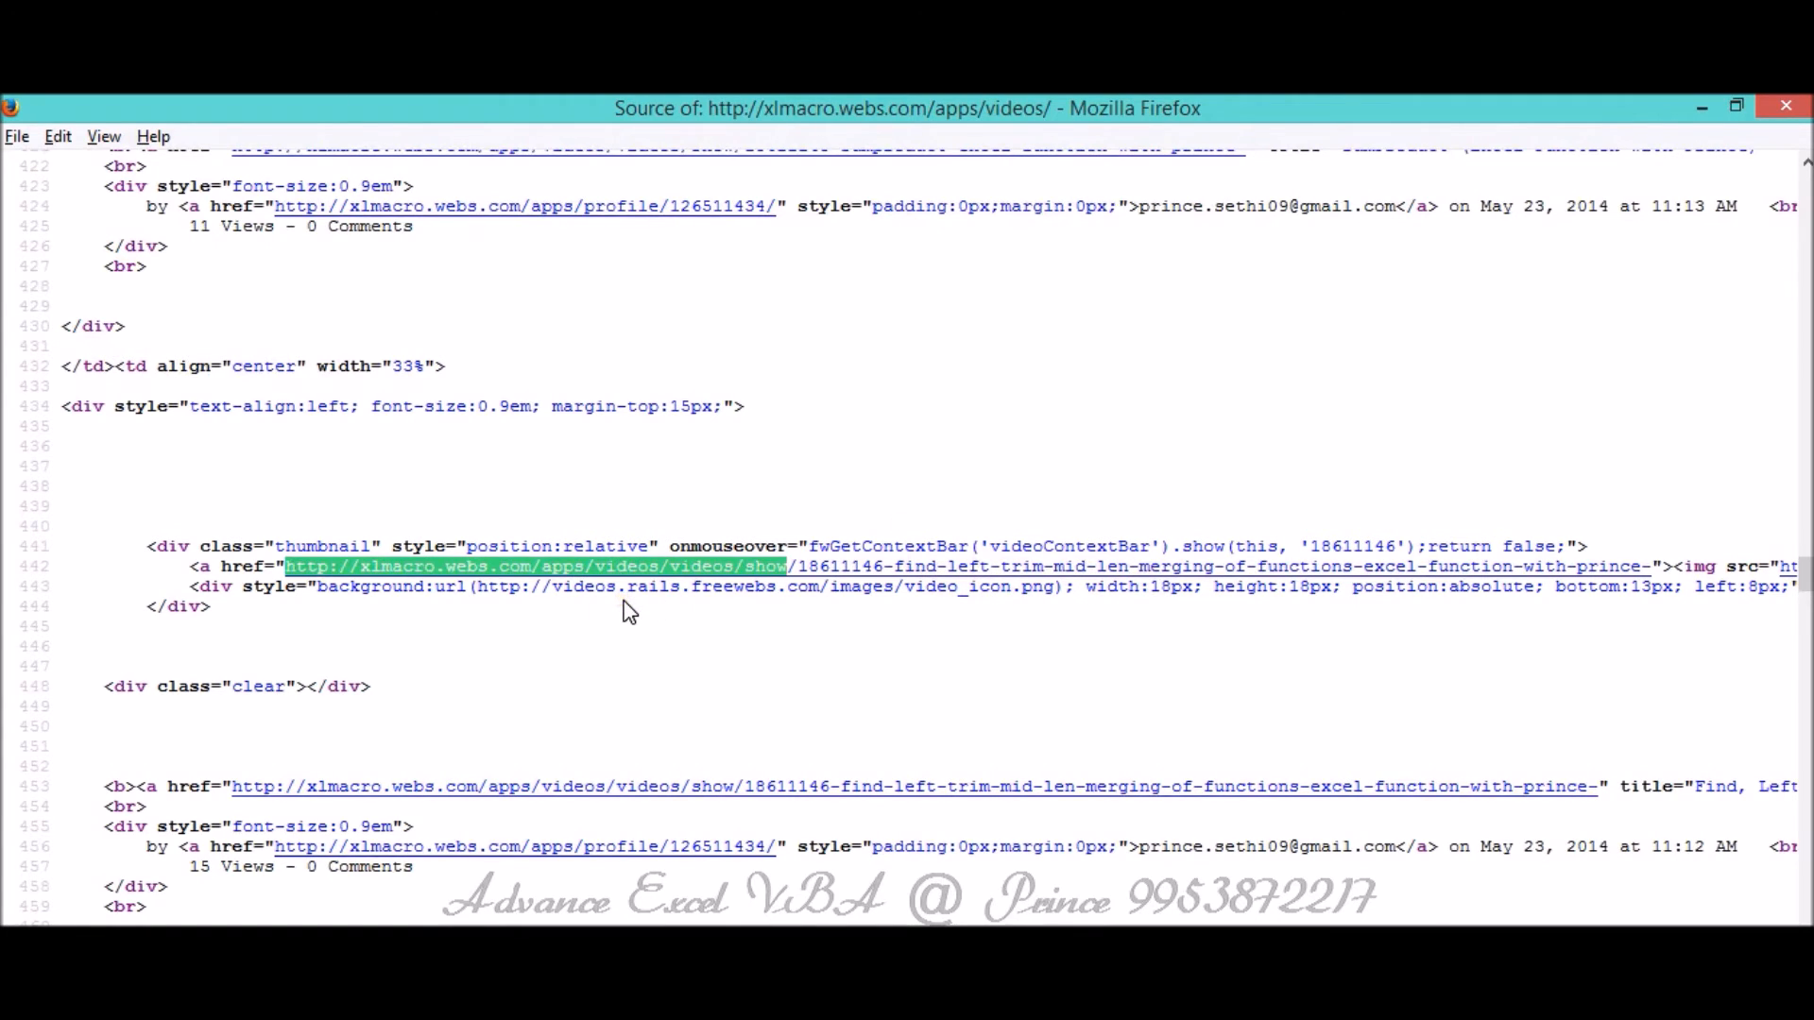
{"action": "mouse_move", "coordinate": [210, 588]}
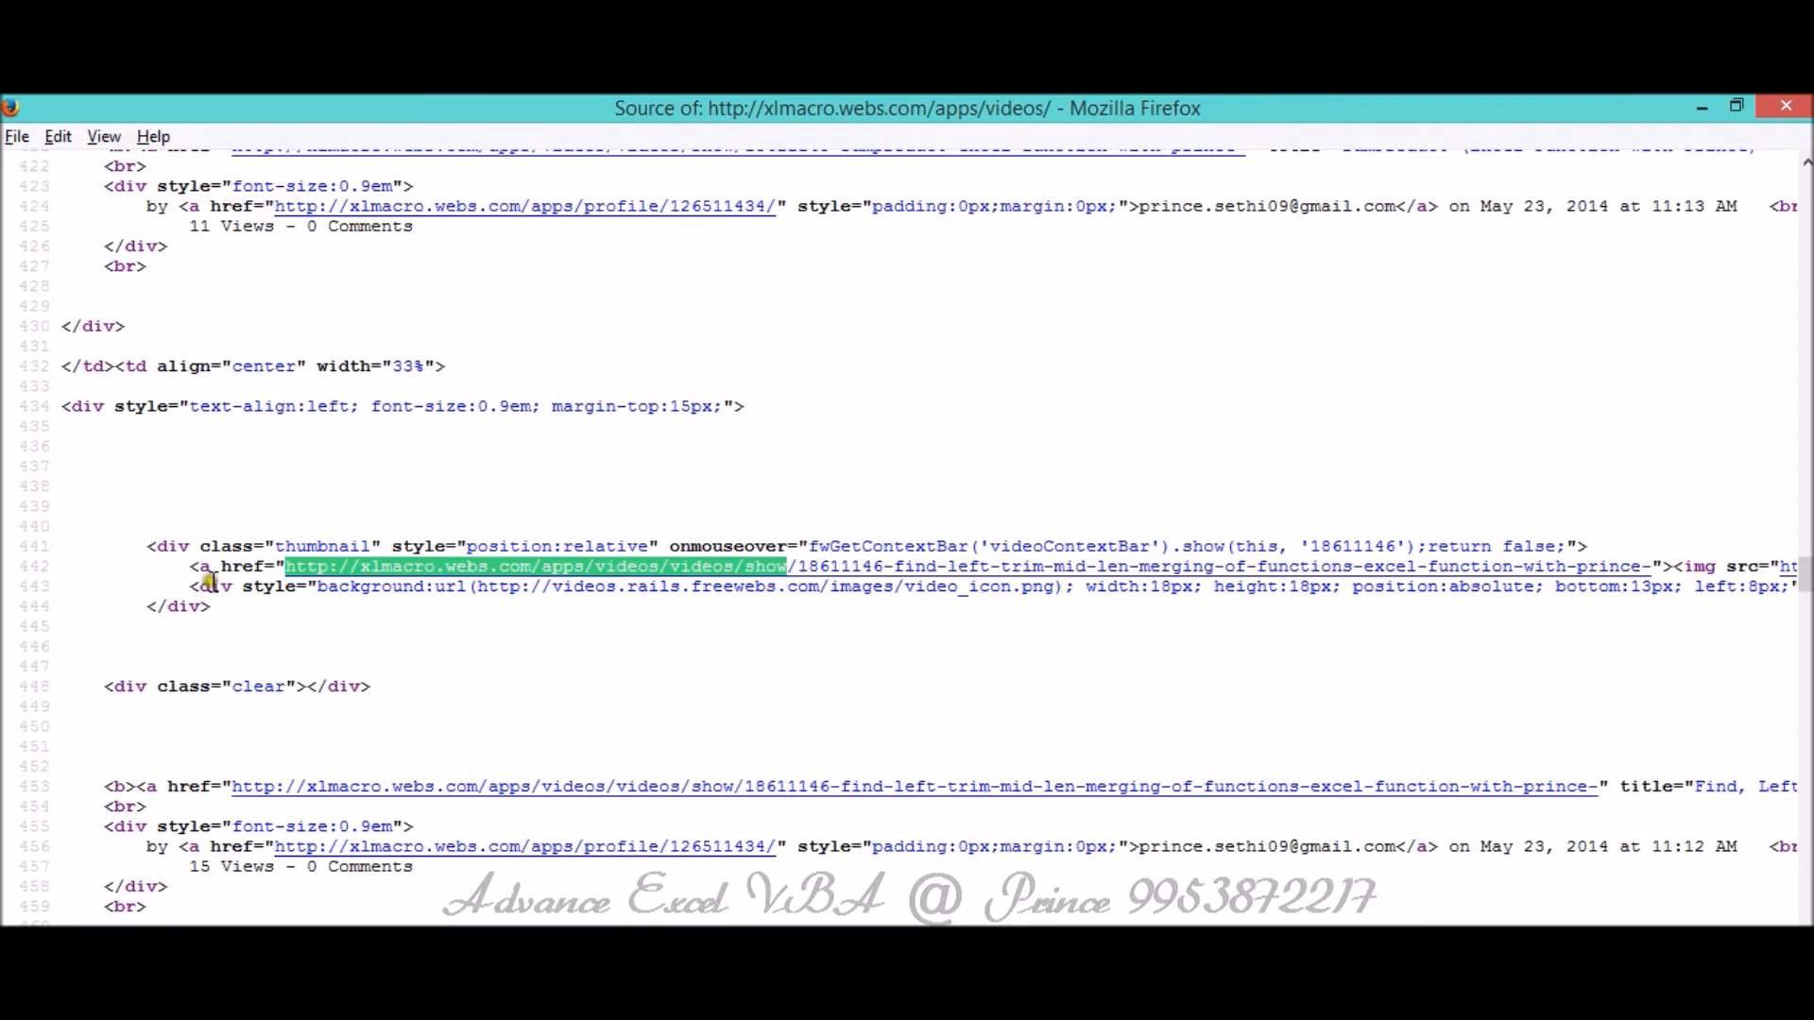
{"action": "left_click", "coordinate": [198, 567]}
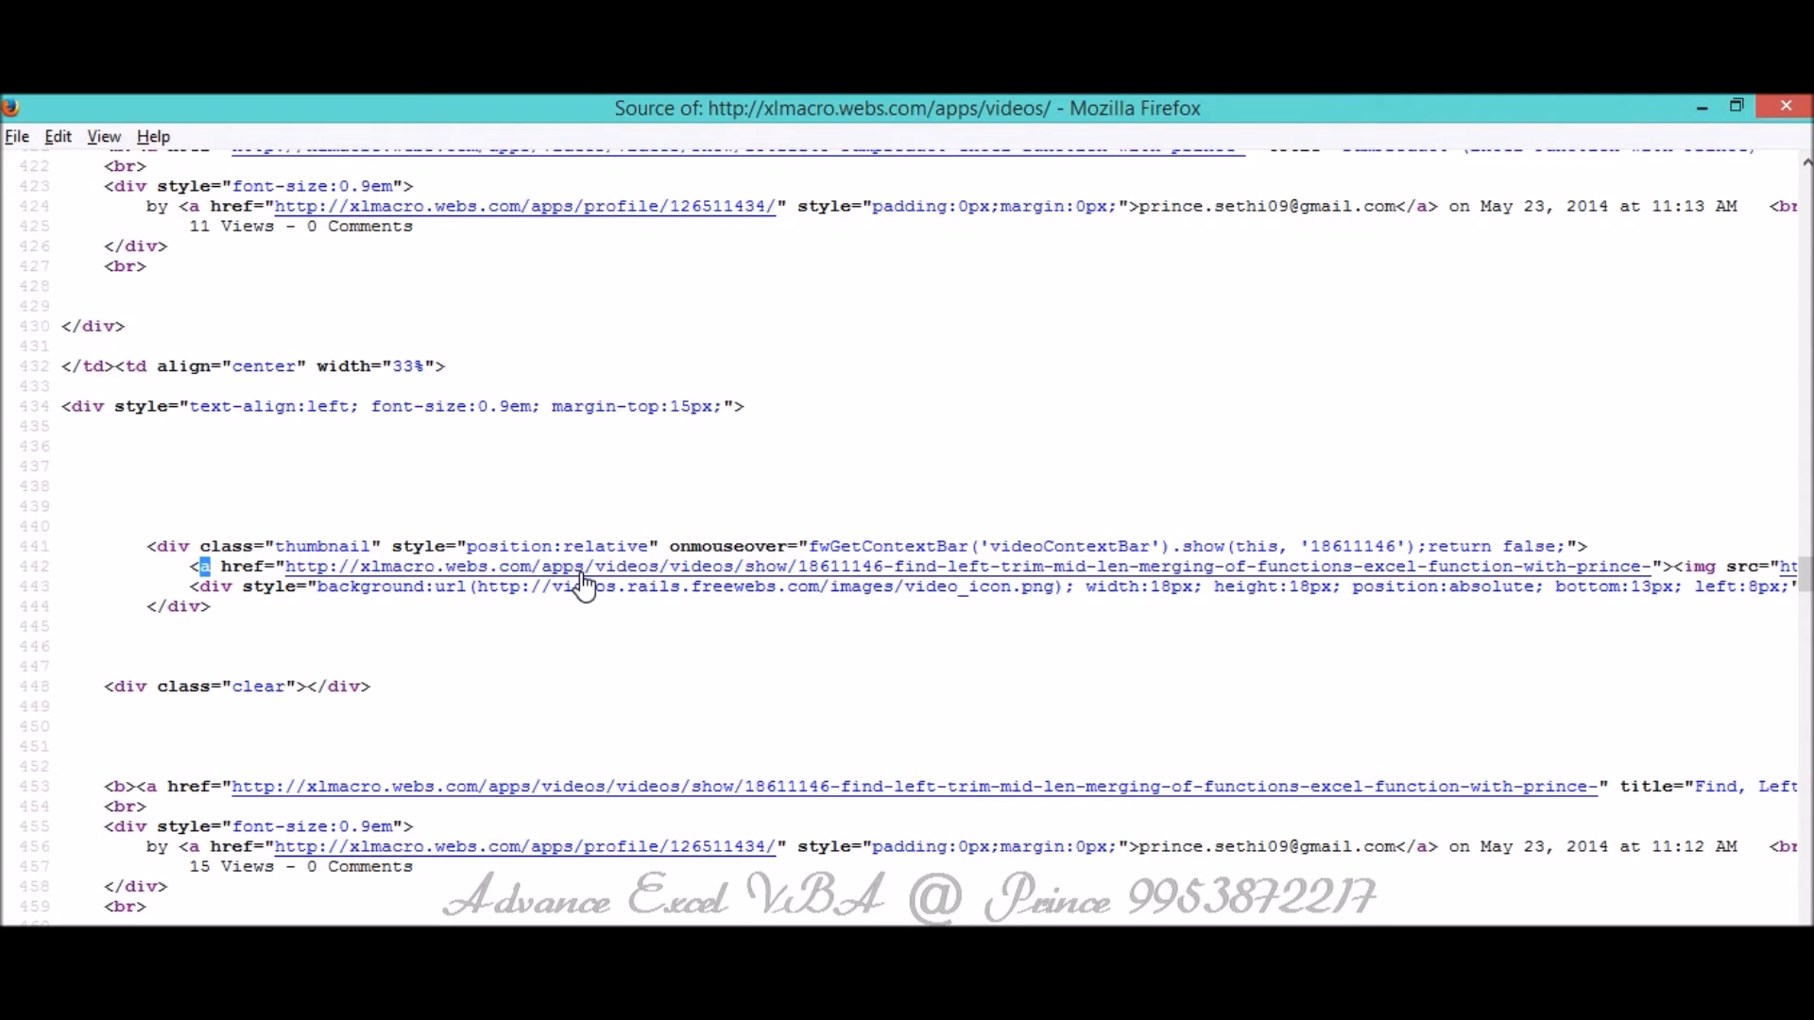
{"action": "mouse_move", "coordinate": [857, 430]}
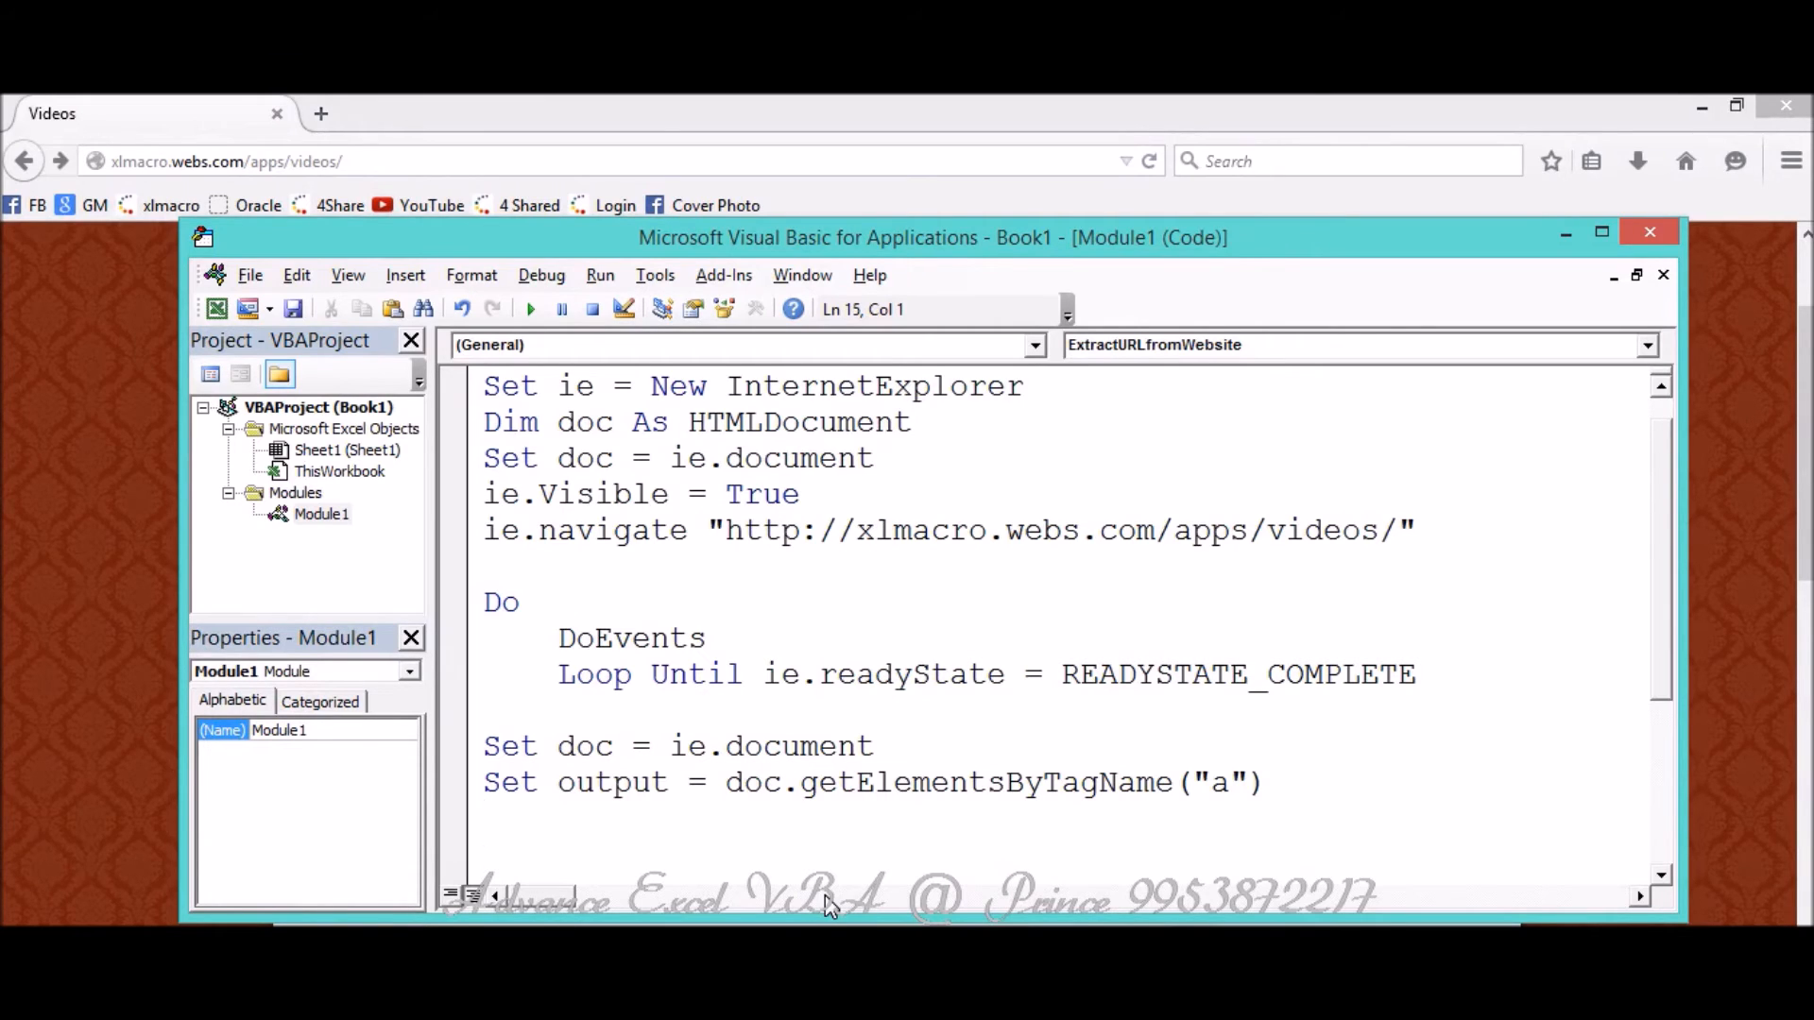
{"action": "mouse_move", "coordinate": [866, 253]}
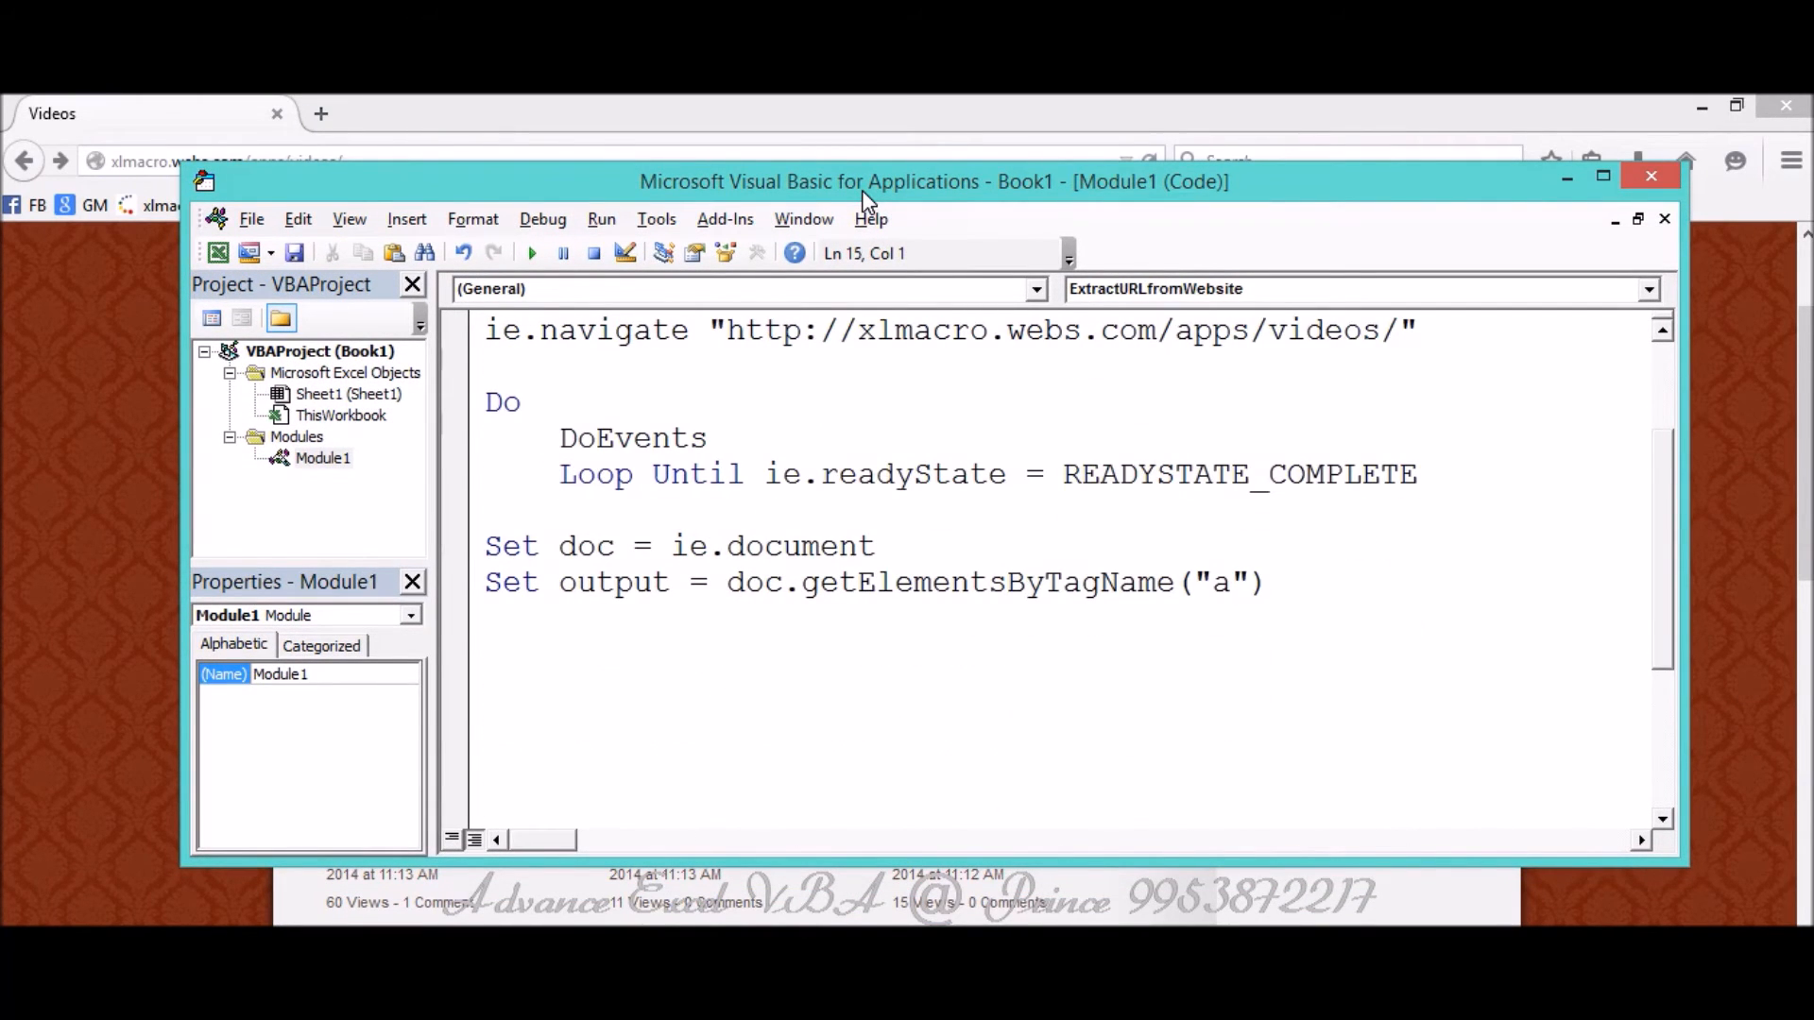
Add the loop header 'For Each link In output' after the getElementsByTagName line.
{"action": "type", "text": "for"}
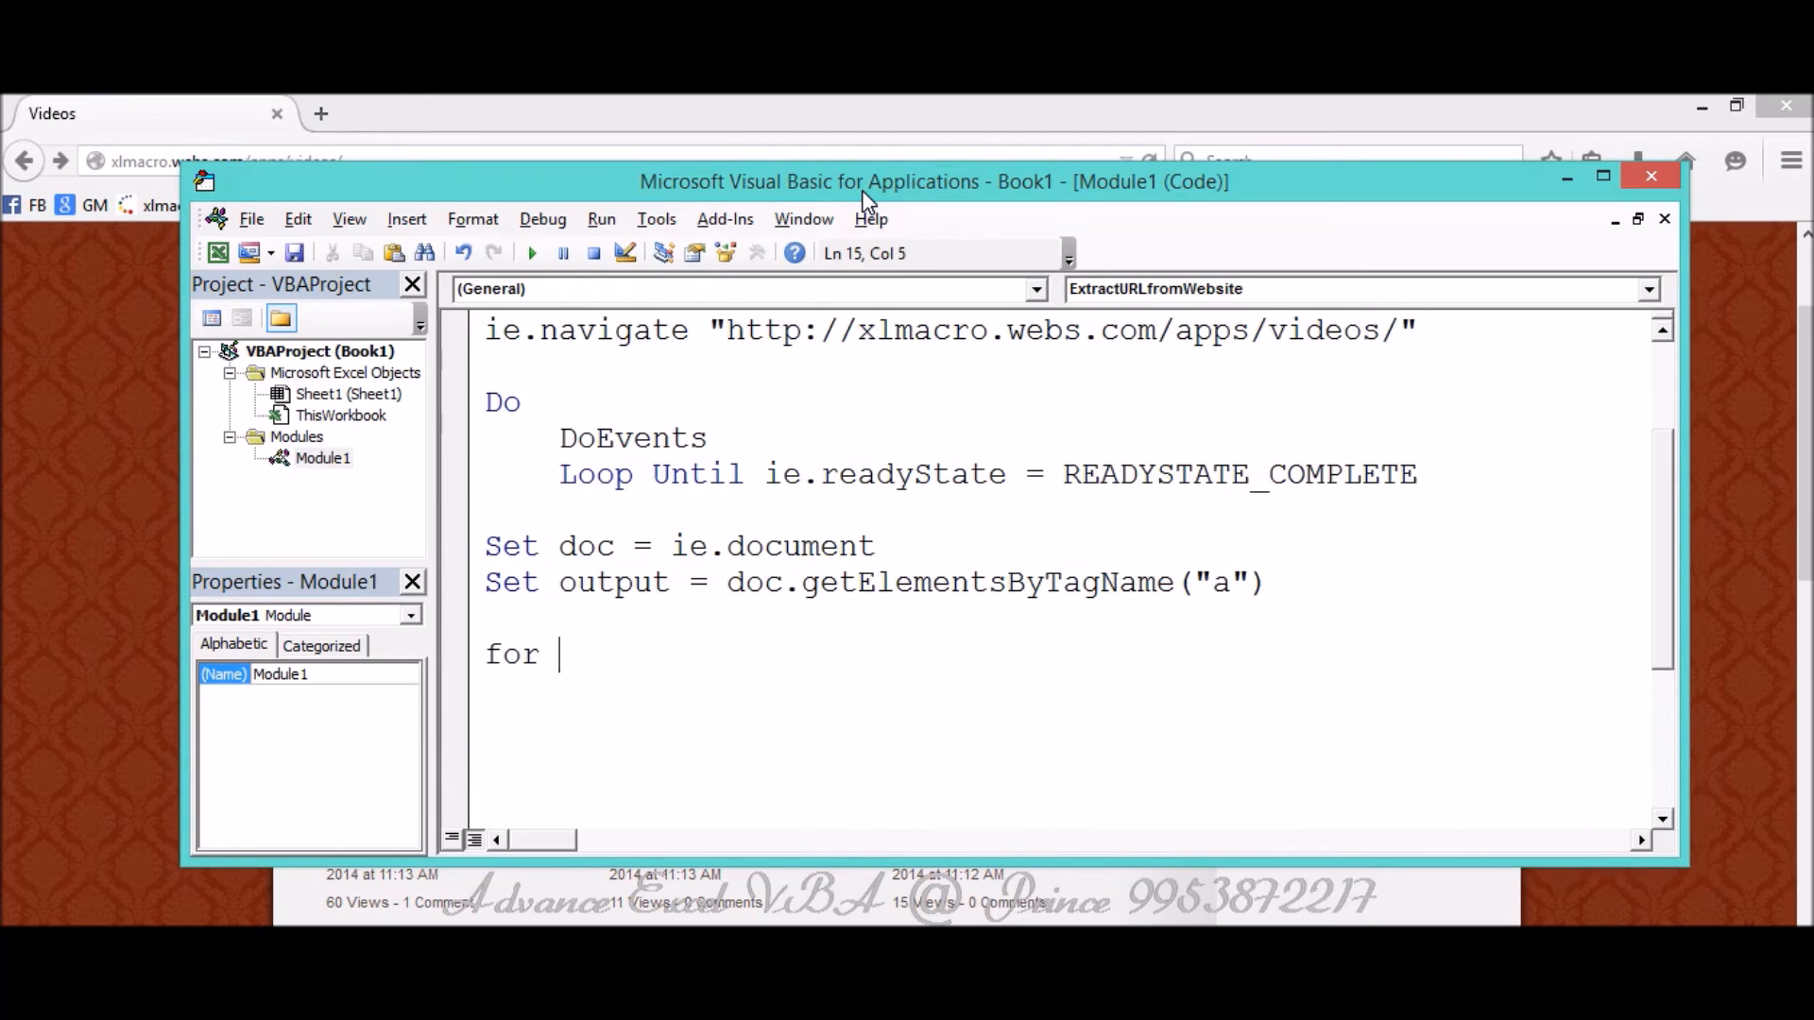
{"action": "type", "text": "each li"}
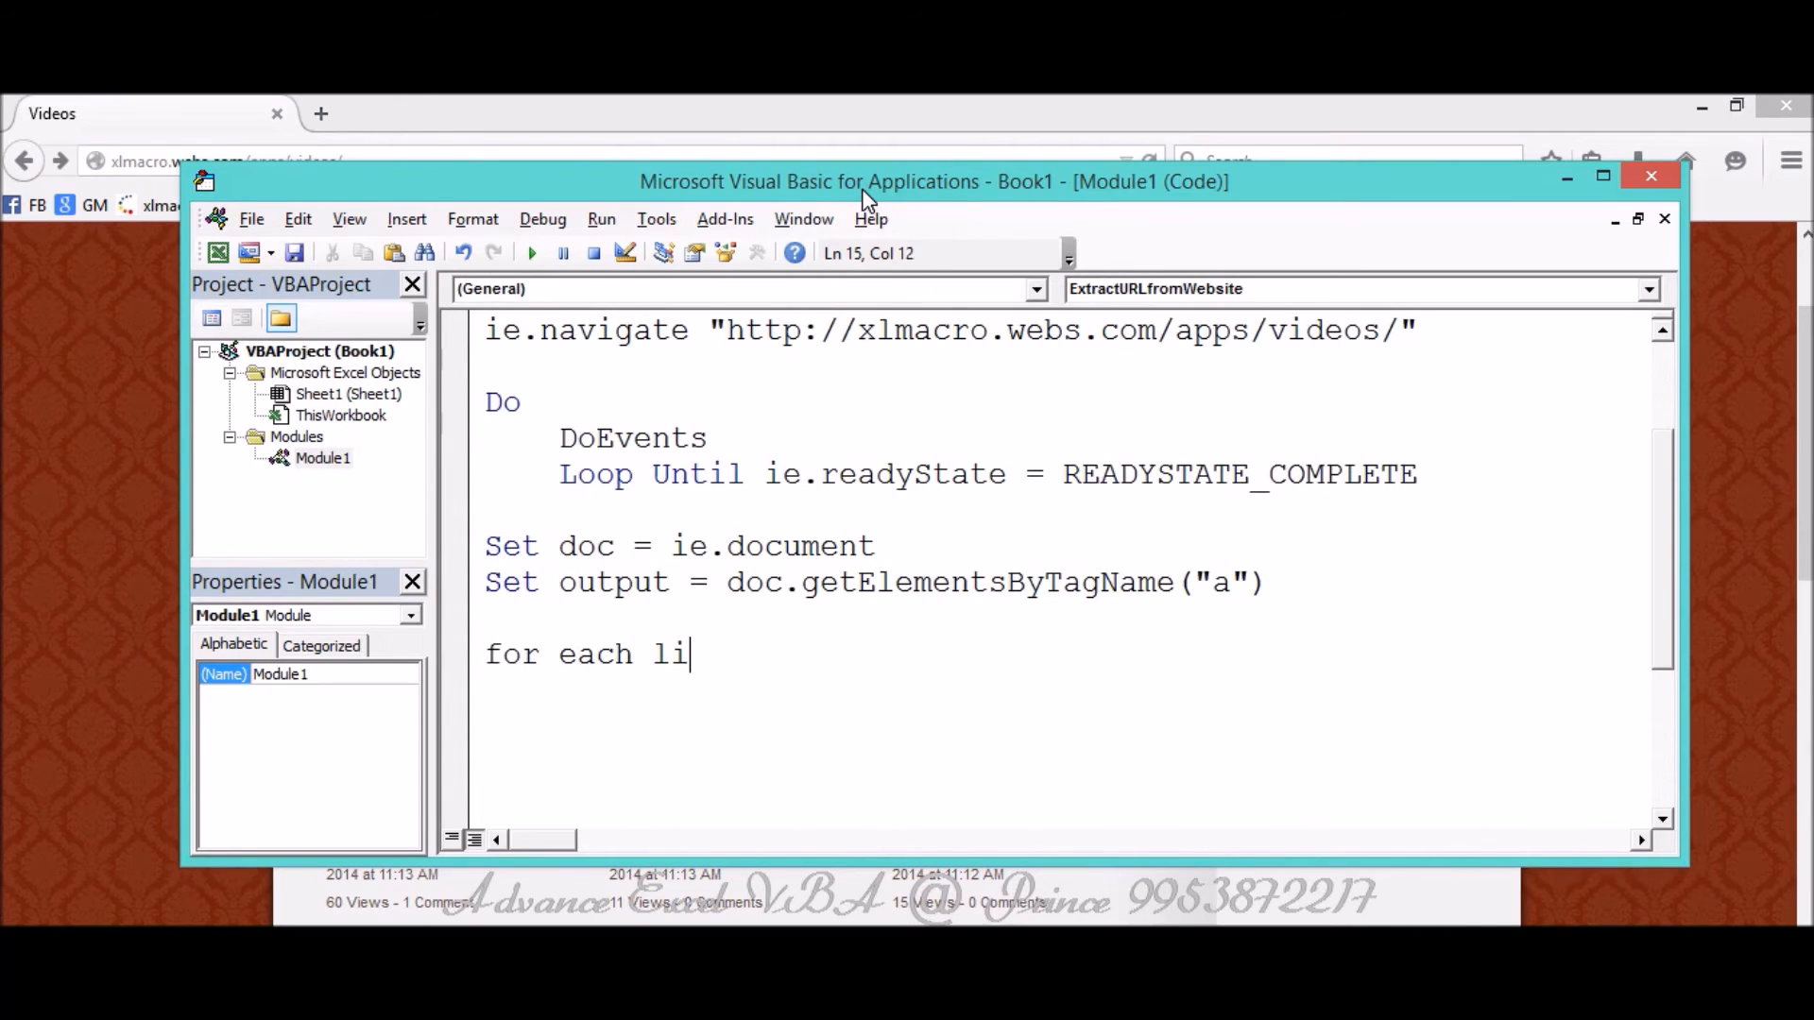
{"action": "type", "text": "nk in outp"}
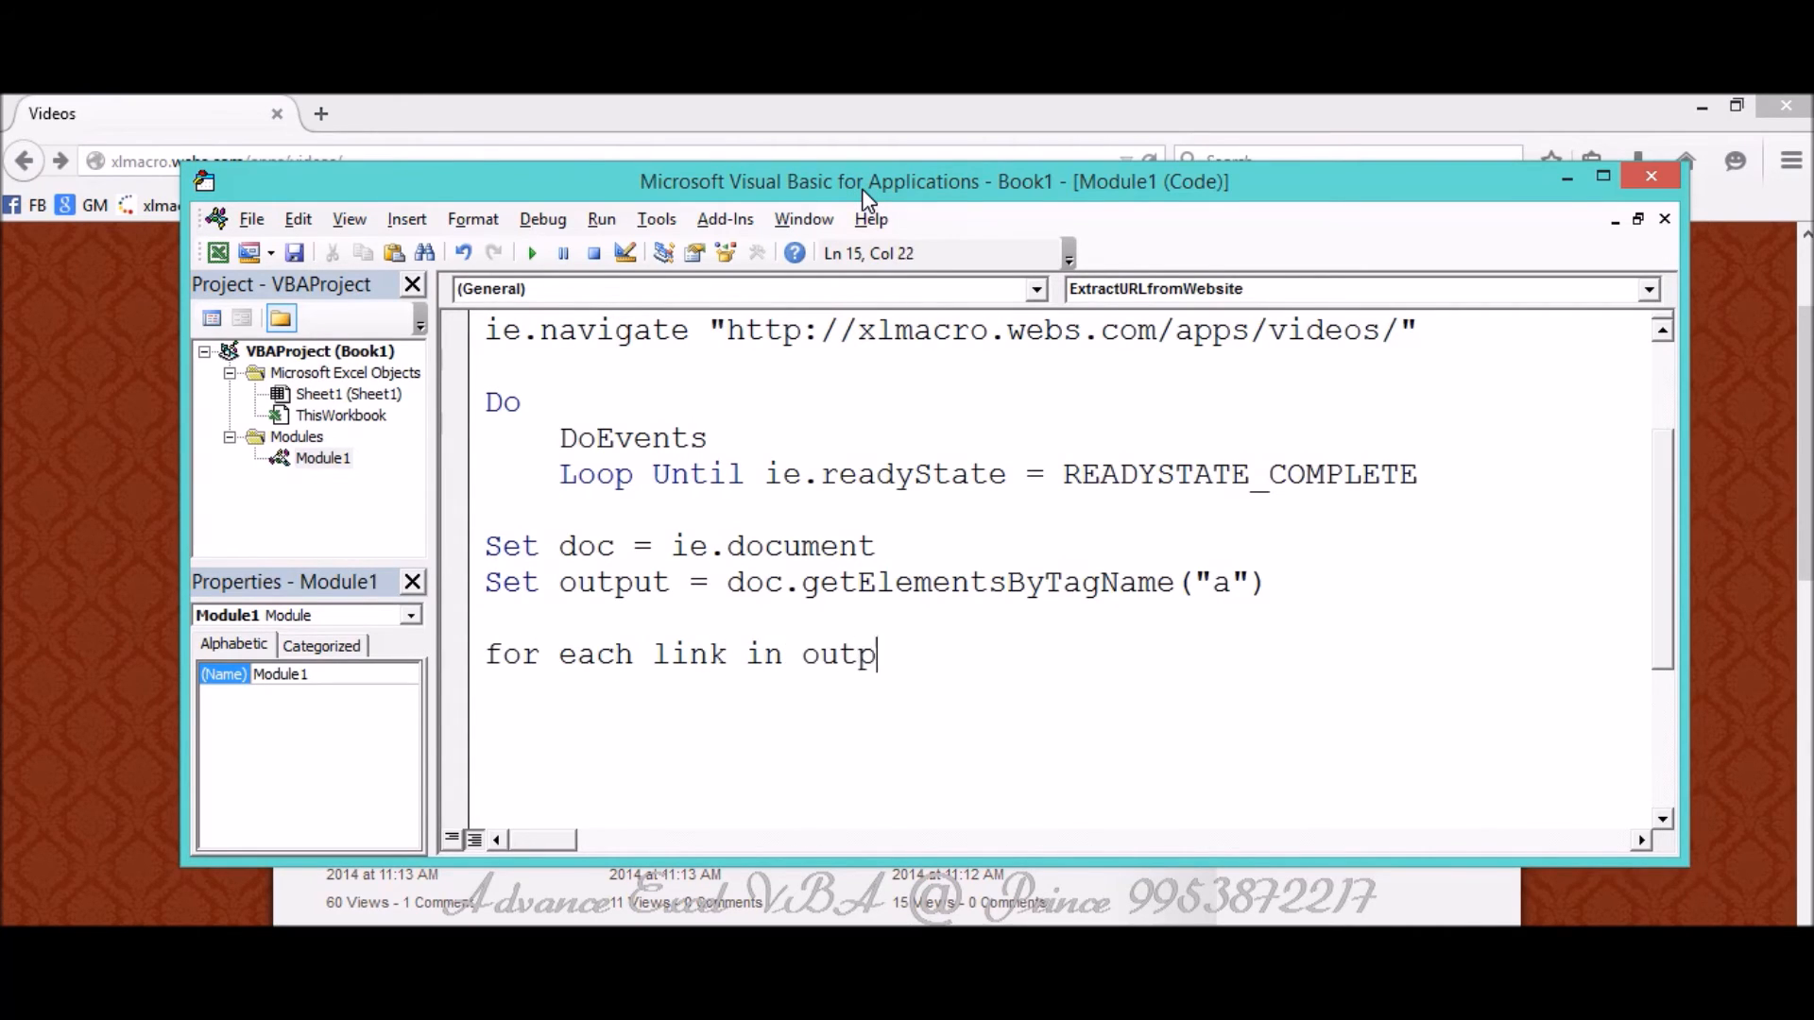
{"action": "key", "text": "Enter"}
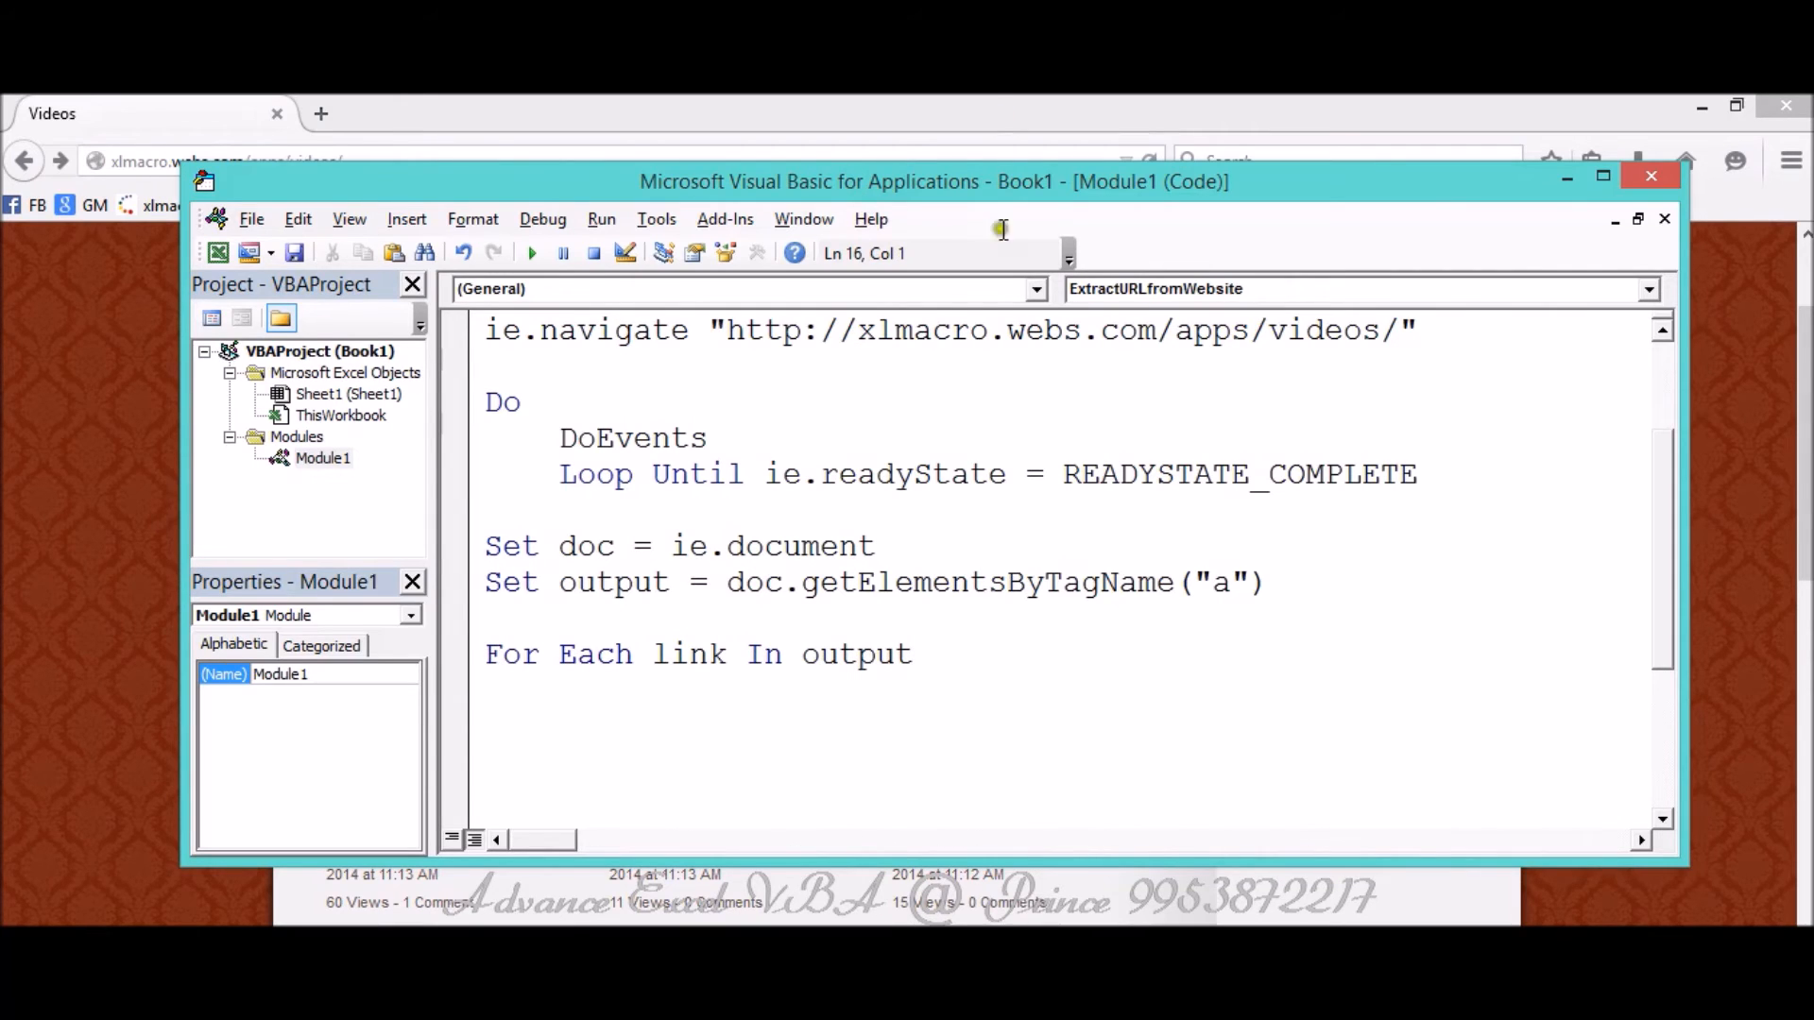
{"action": "left_click_drag", "start_coordinate": [726, 582], "coordinate": [920, 582]}
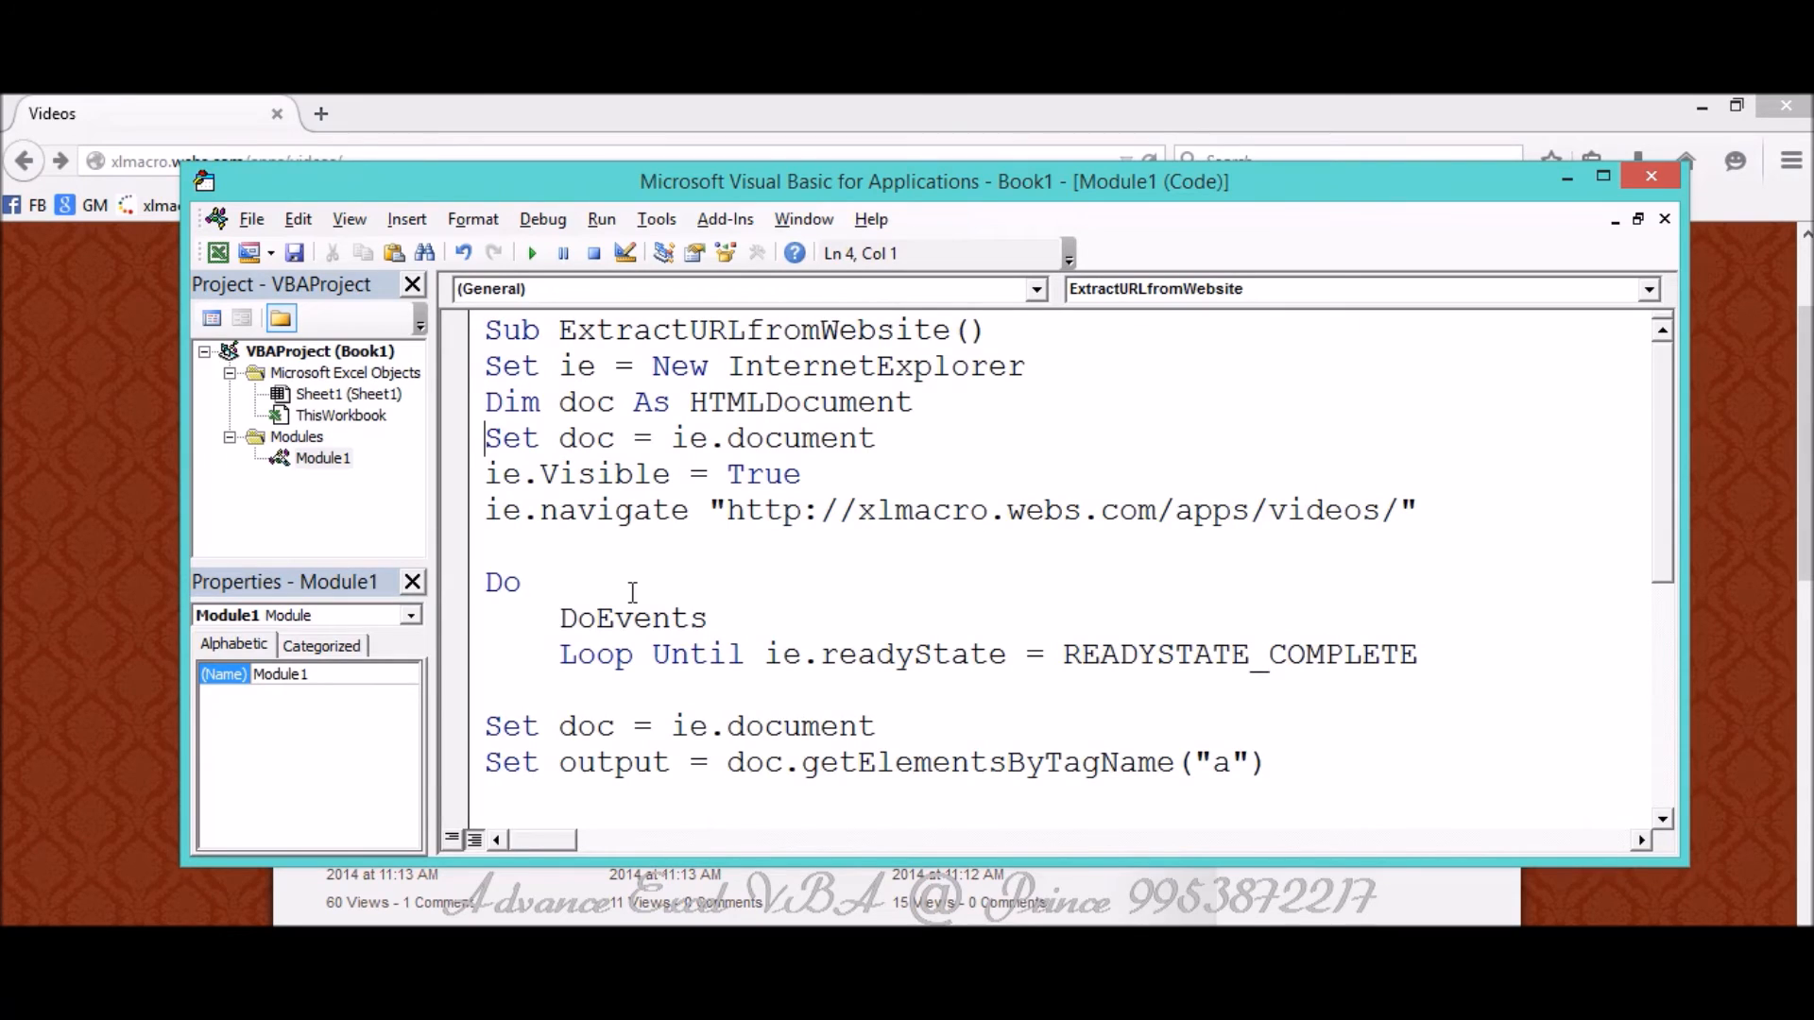
Declare 'Dim output As Object' and frame the 'For Each link In output … Next' loop.
{"action": "type", "text": "dim"}
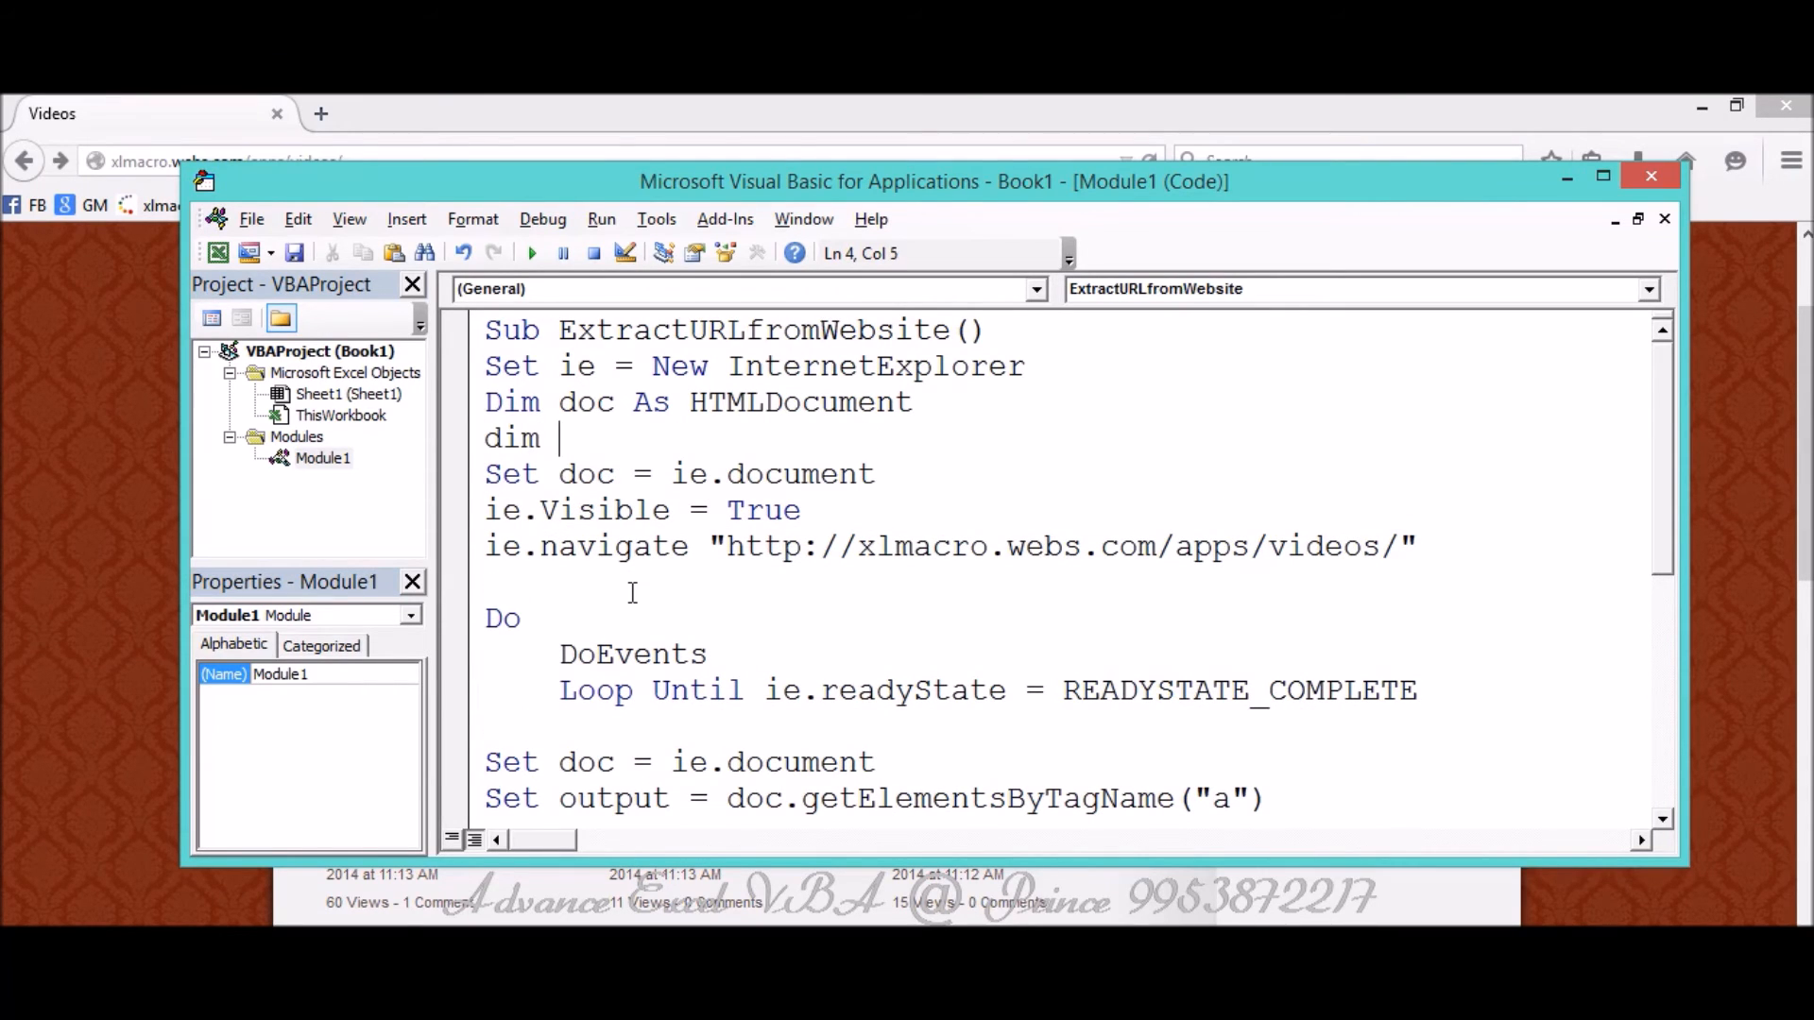
{"action": "type", "text": "output"}
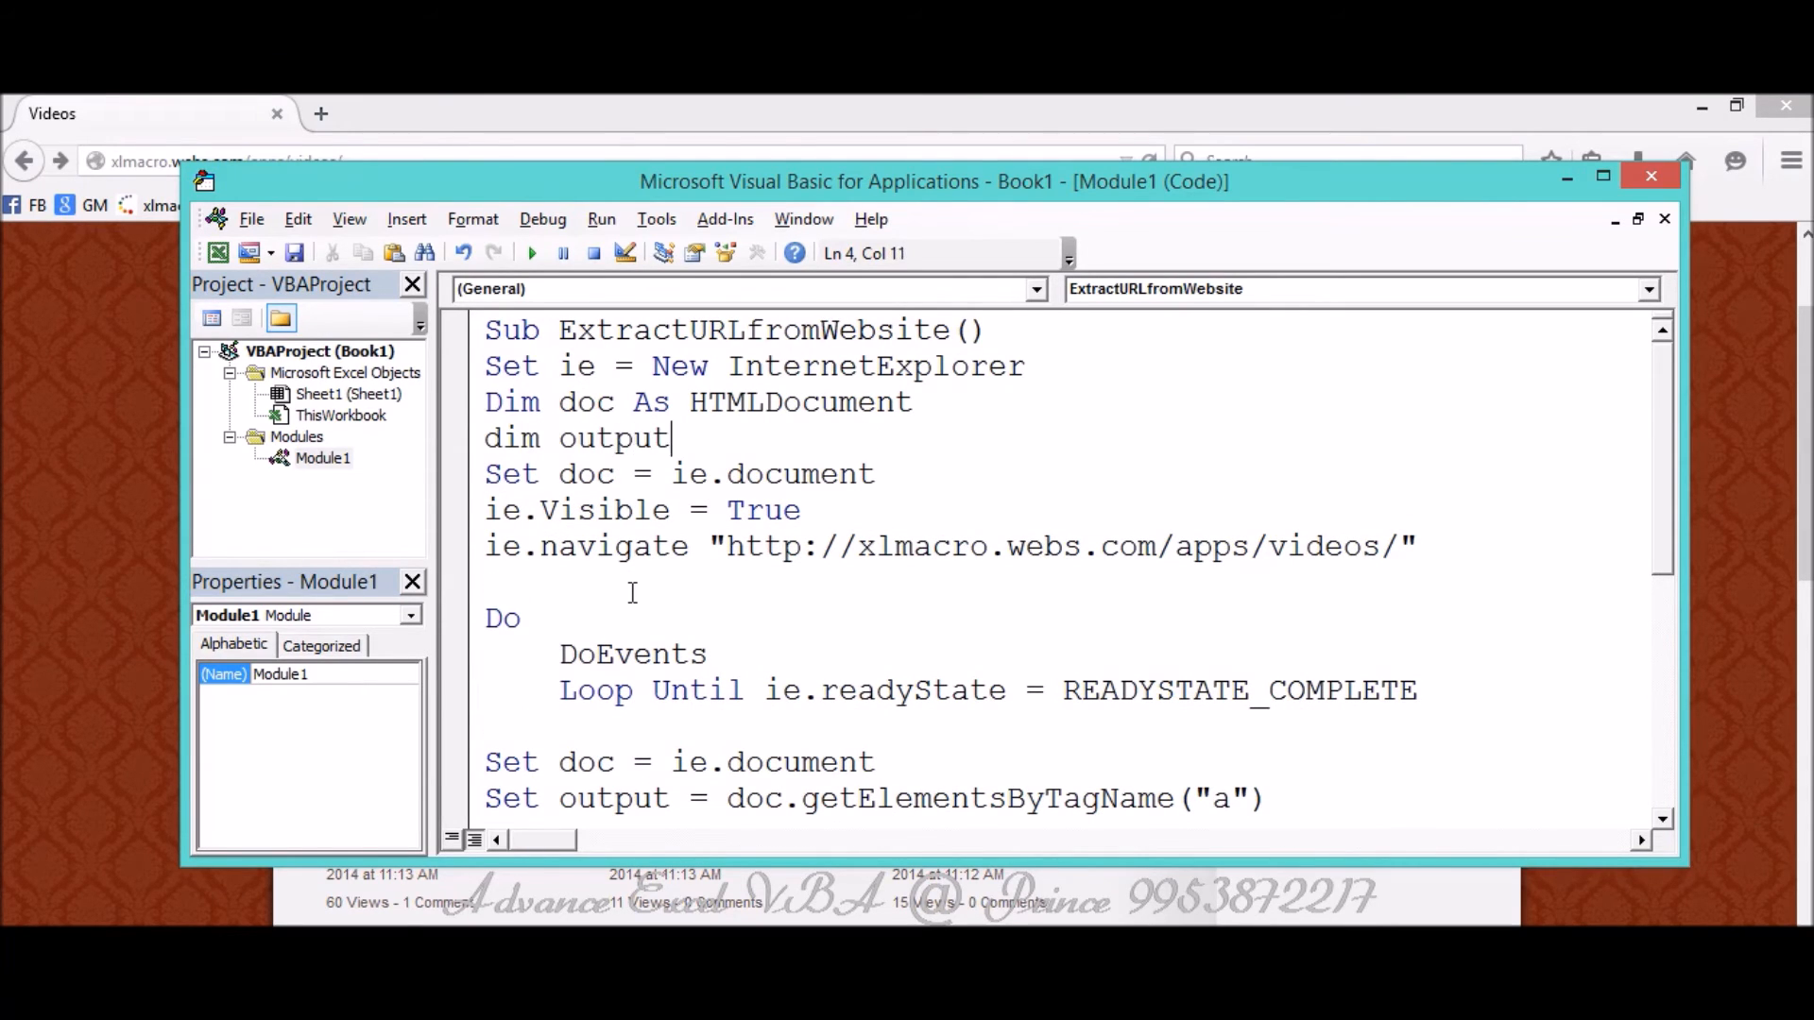
{"action": "type", "text": "as Object"}
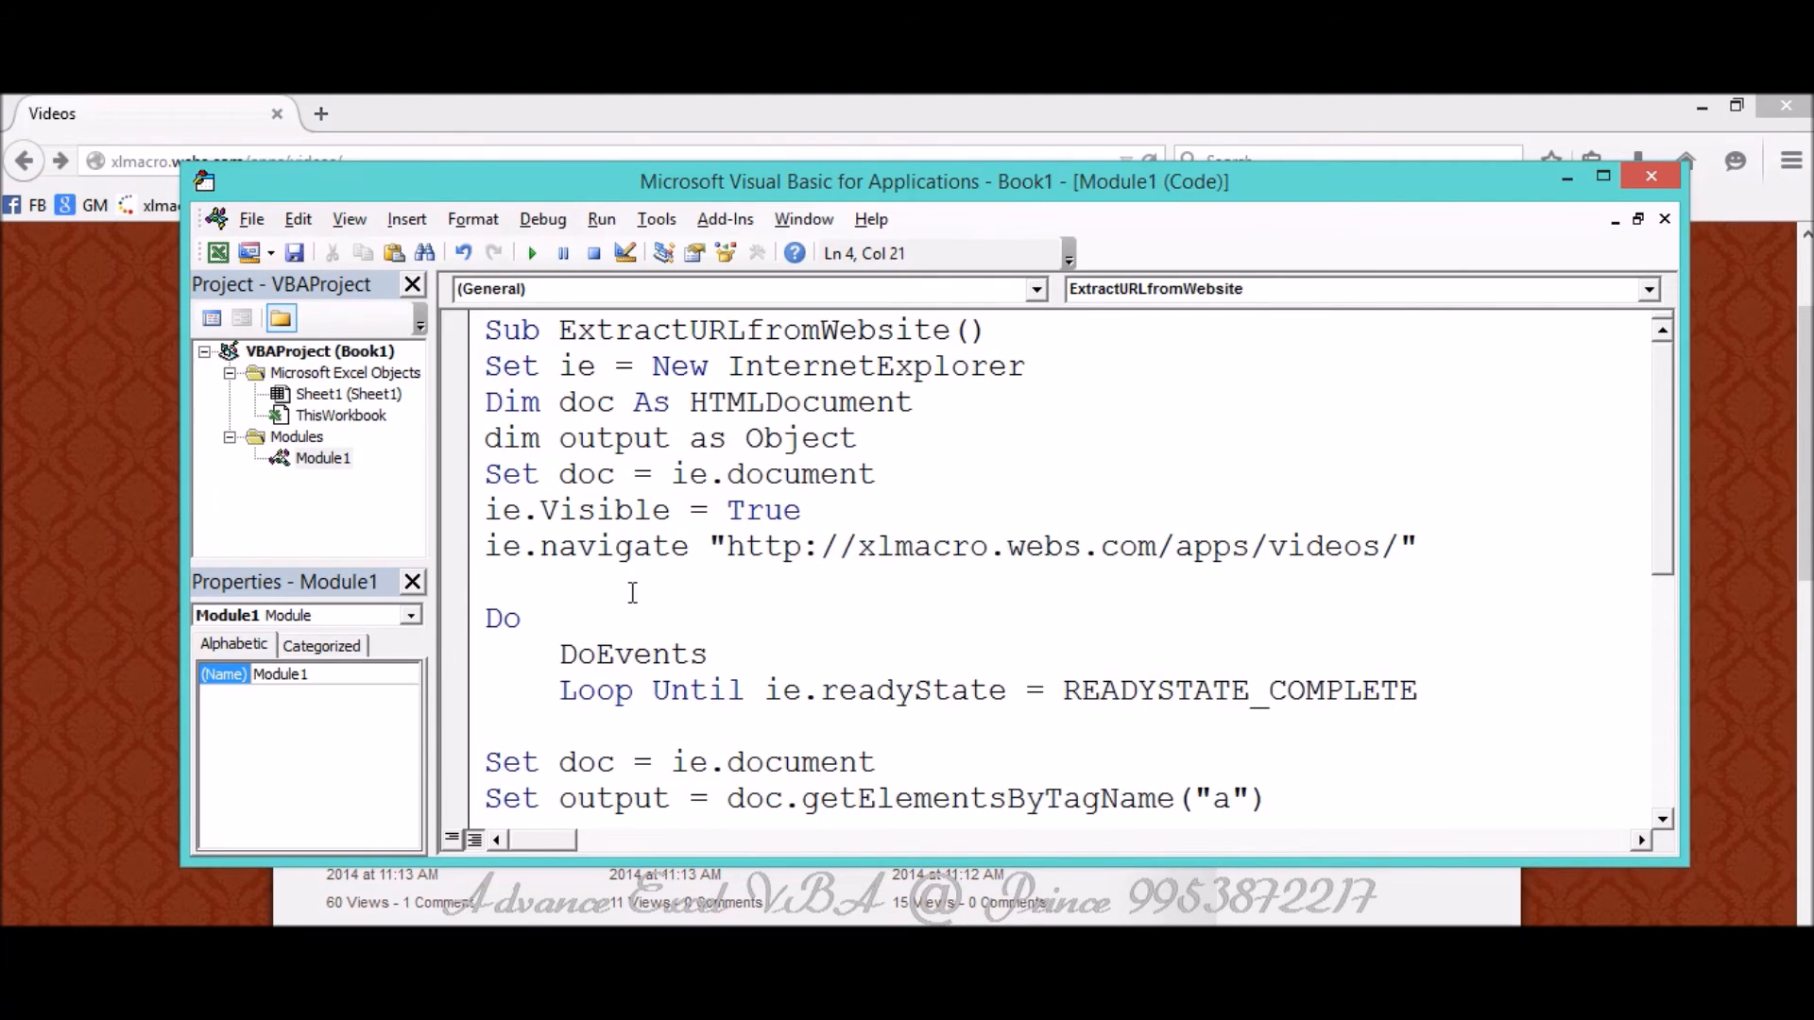
{"action": "type", "text": "For Each link In output"}
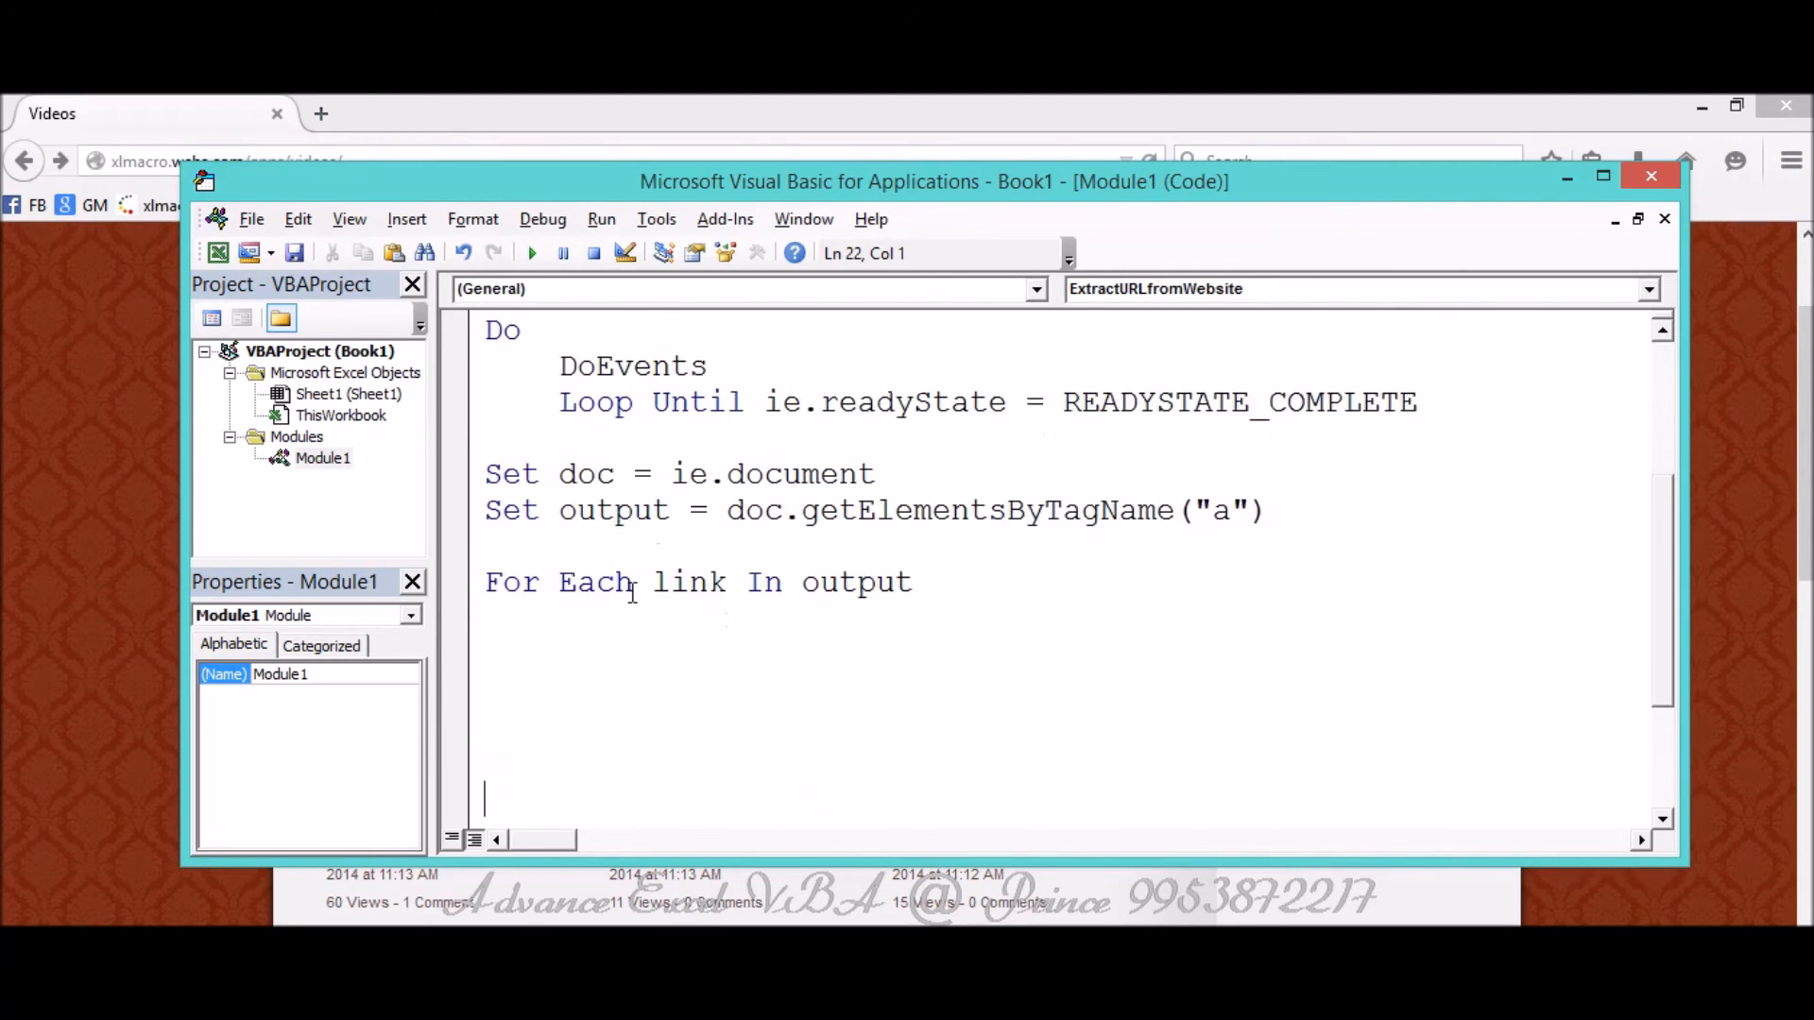
{"action": "type", "text": "Next"}
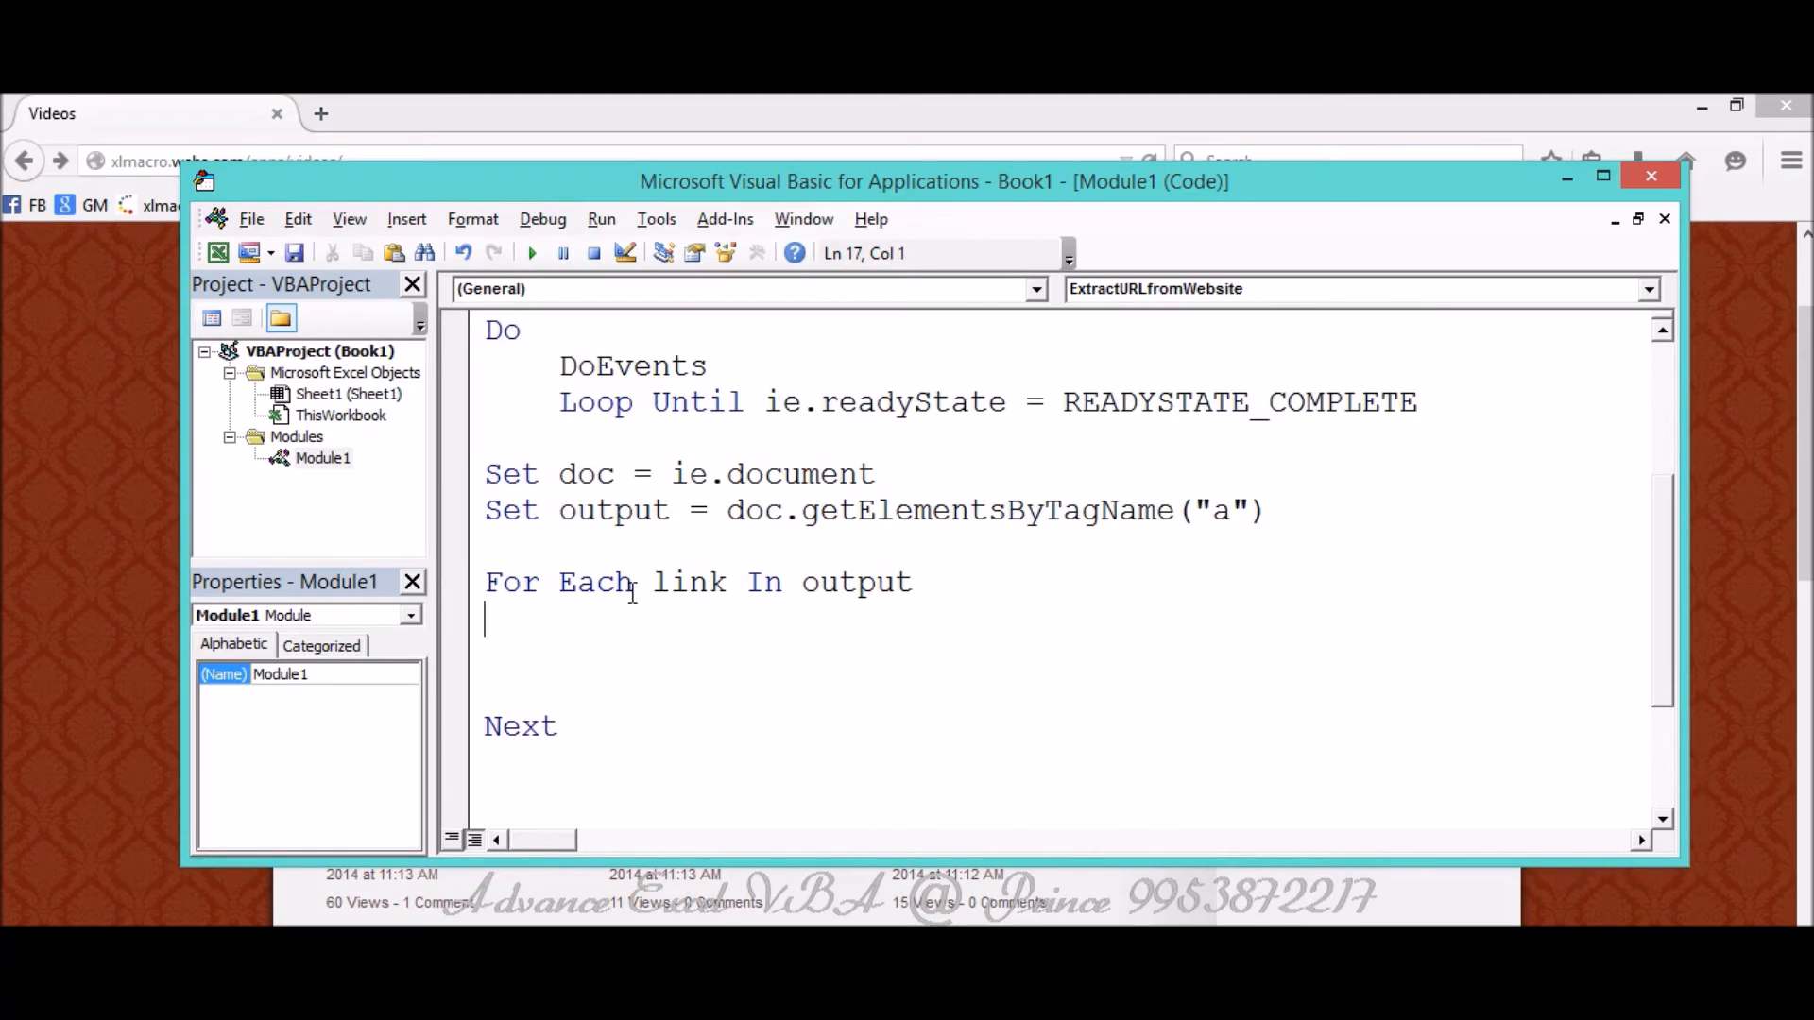
Inside the loop write each link to column A with Range("a1").Value = link.
{"action": "type", "text": "Ra"}
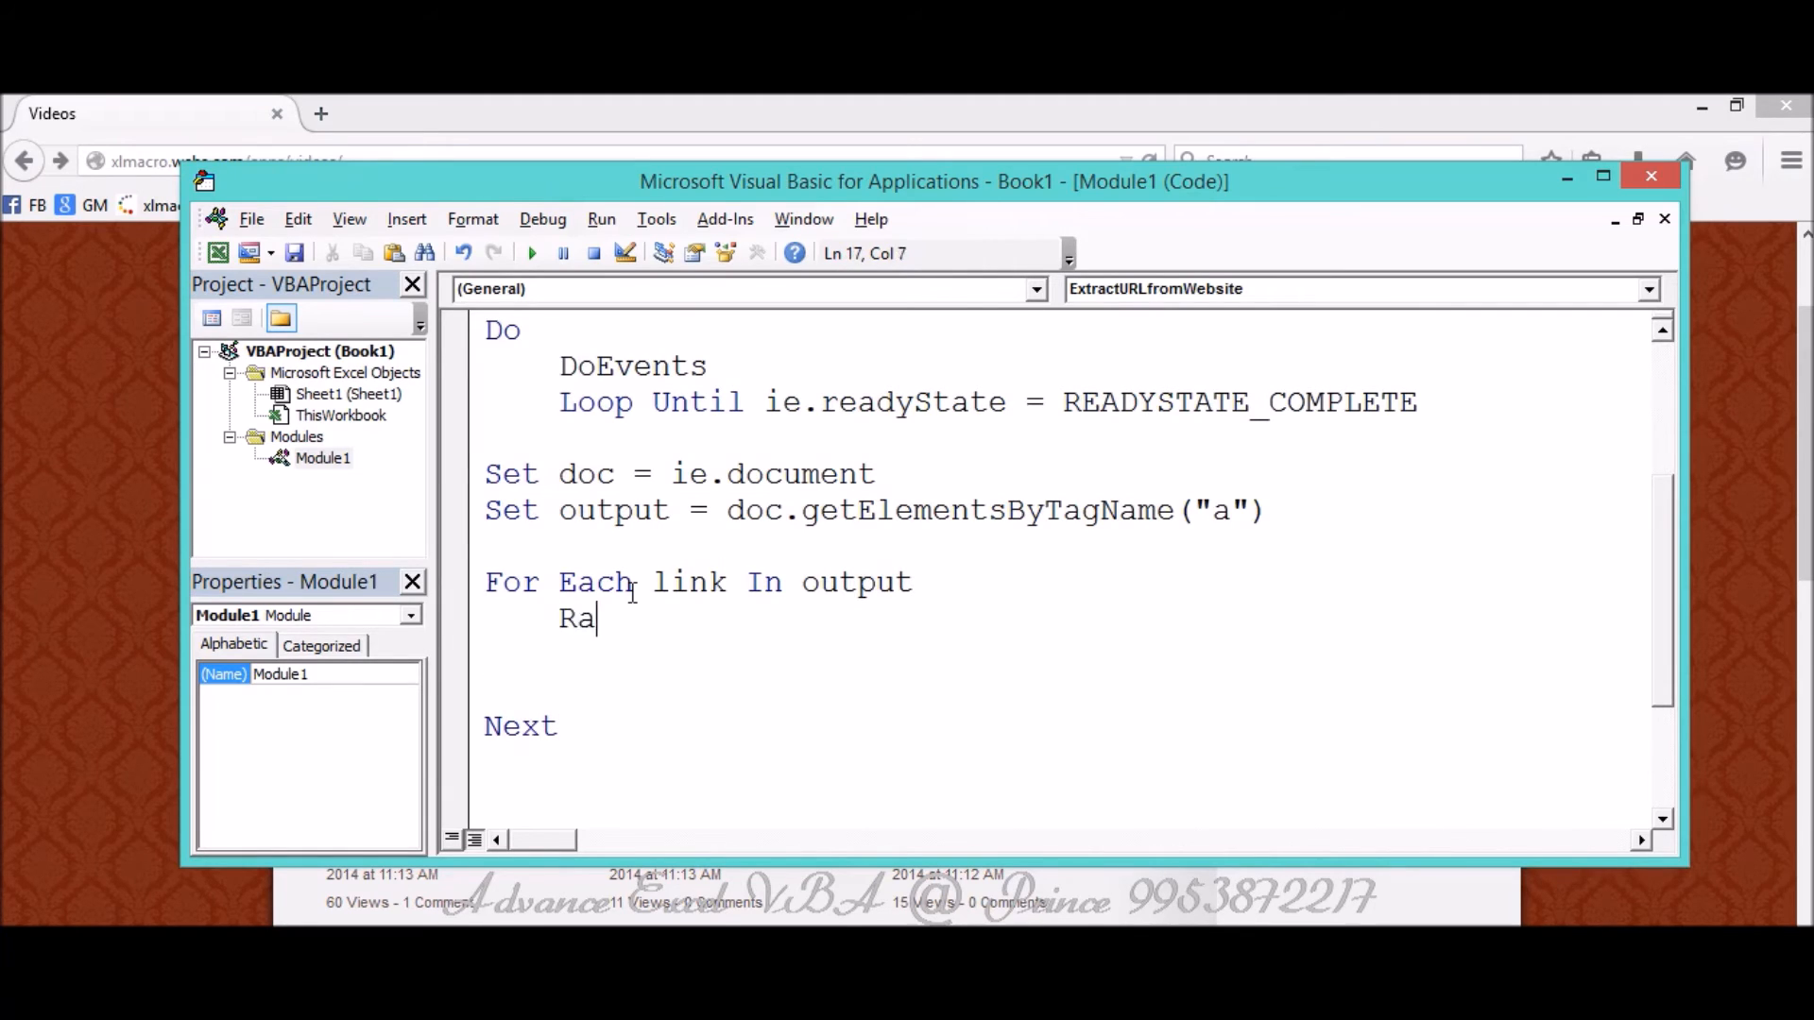
{"action": "key", "text": "Backspace"}
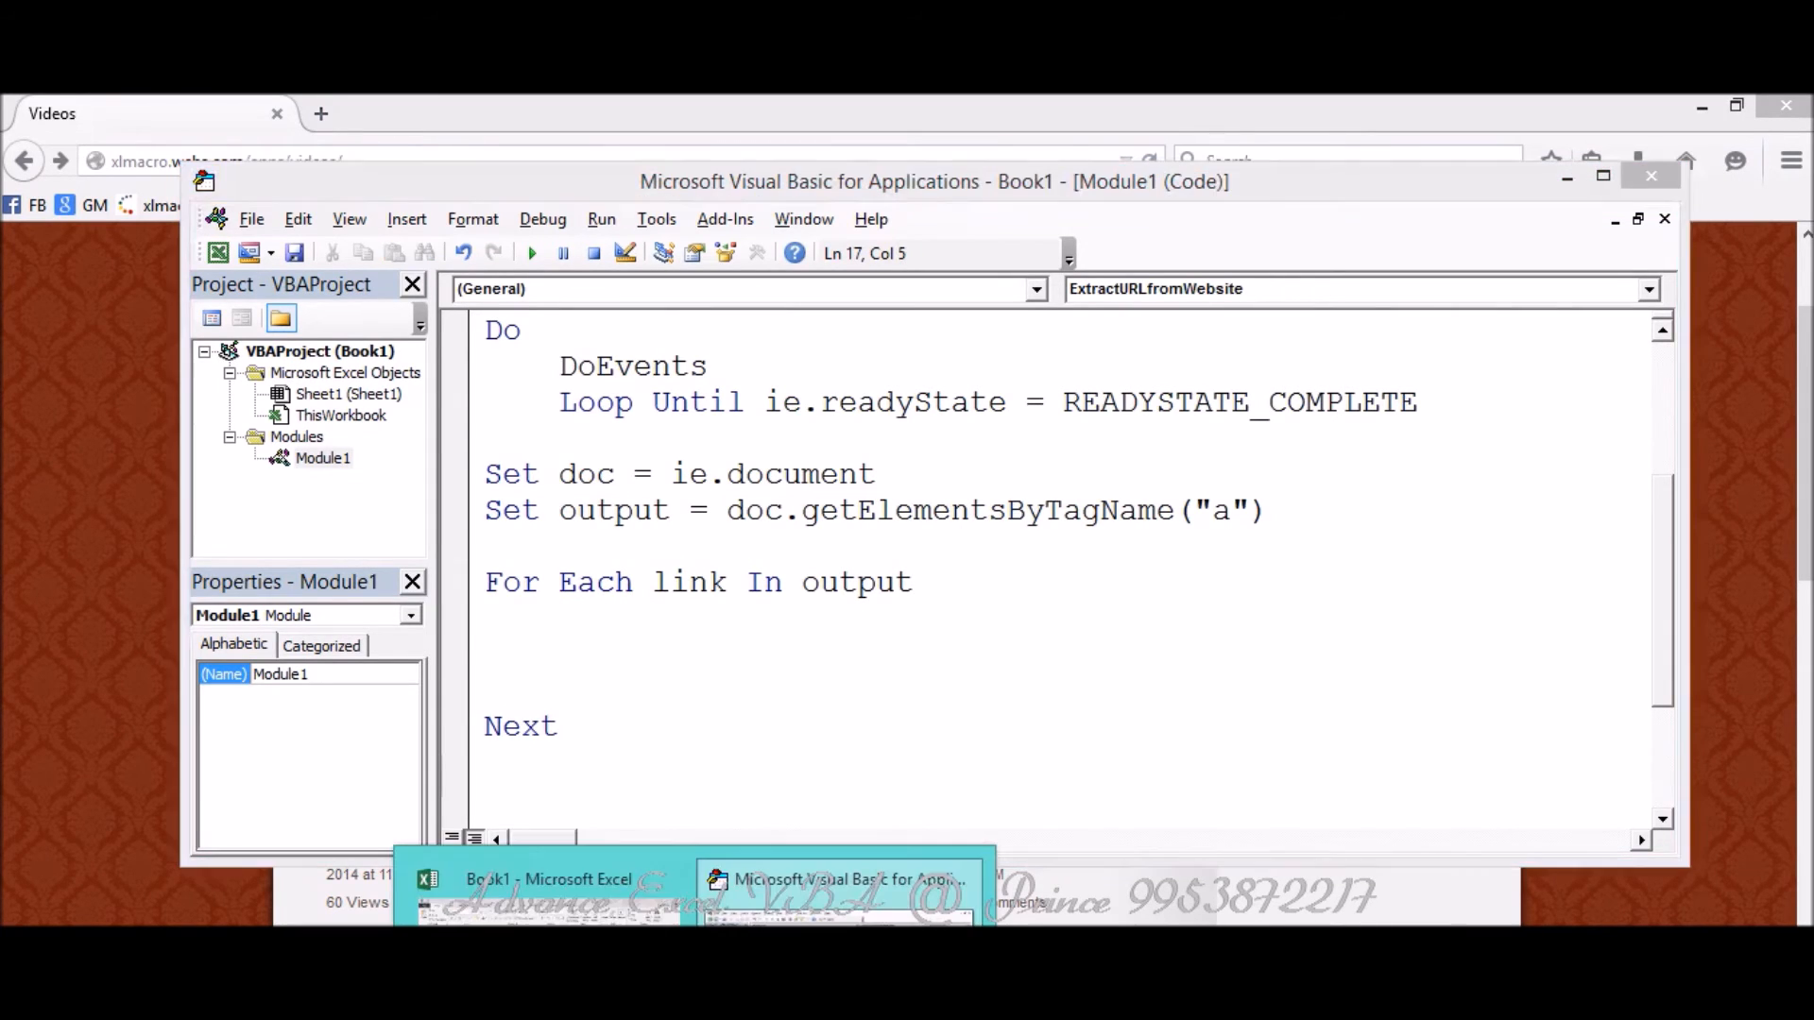
{"action": "left_click", "coordinate": [542, 878]}
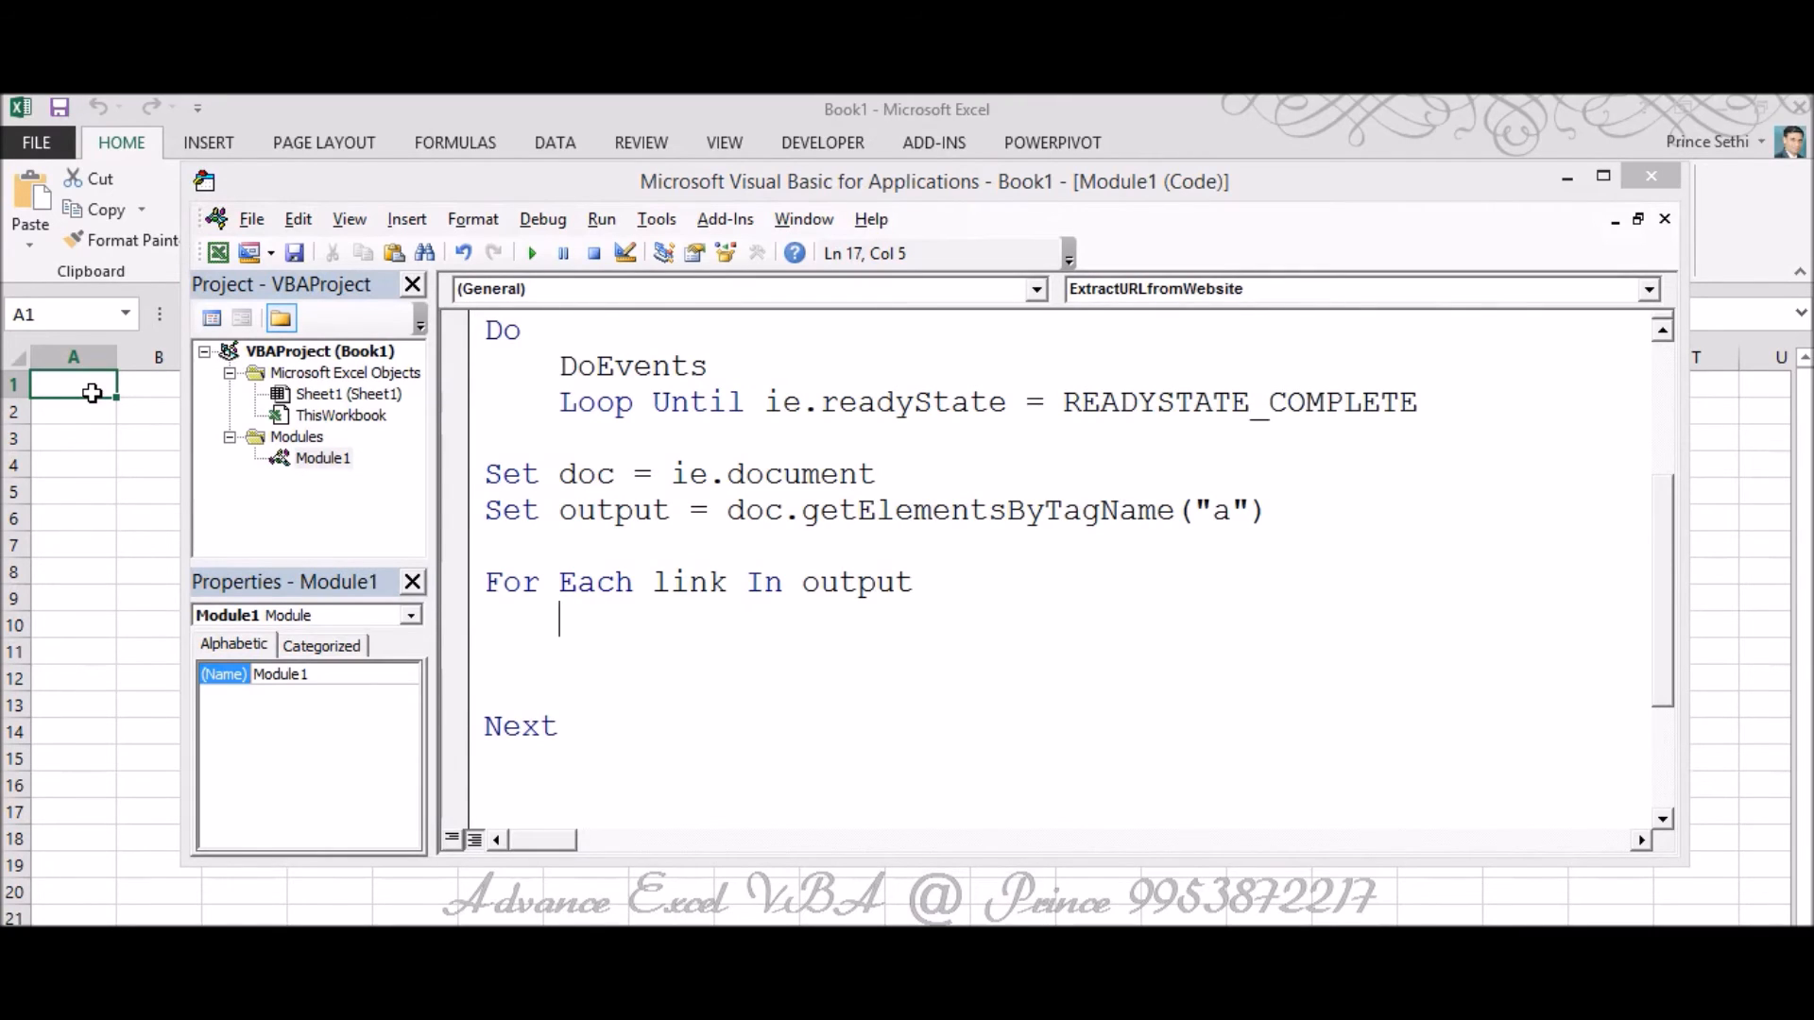
{"action": "type", "text": "Range"}
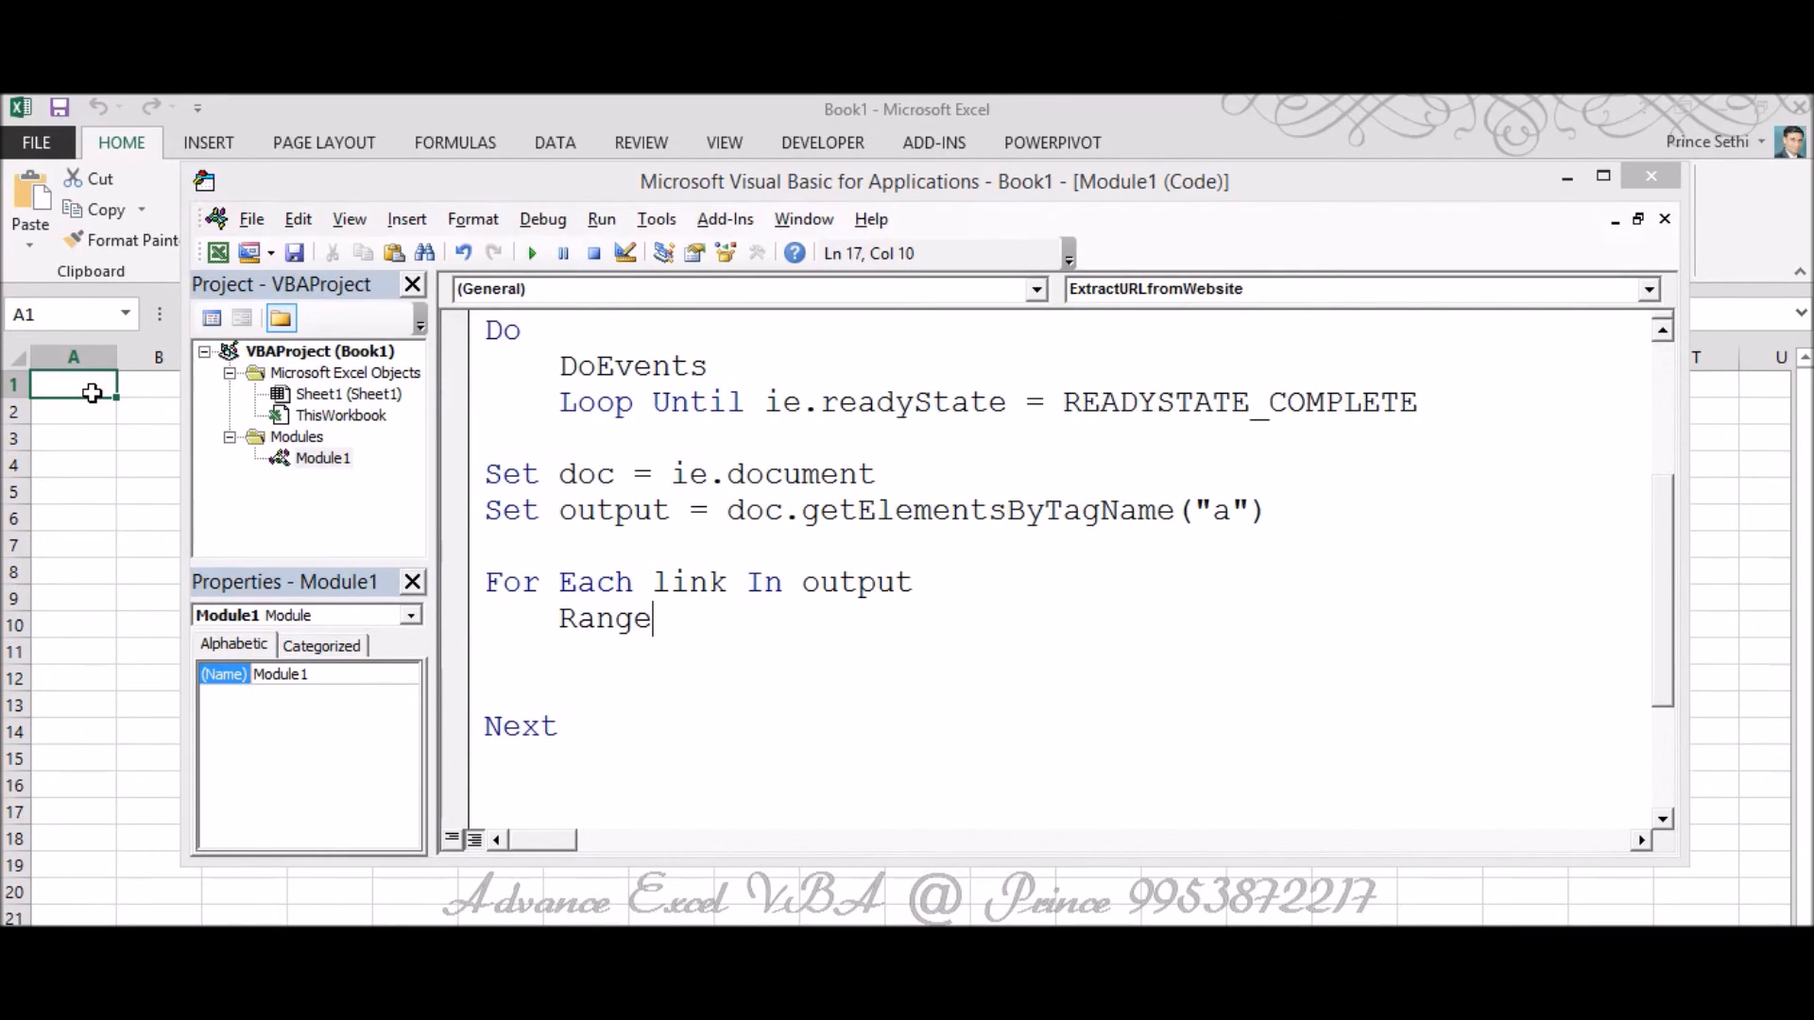
{"action": "type", "text": "(\"a"}
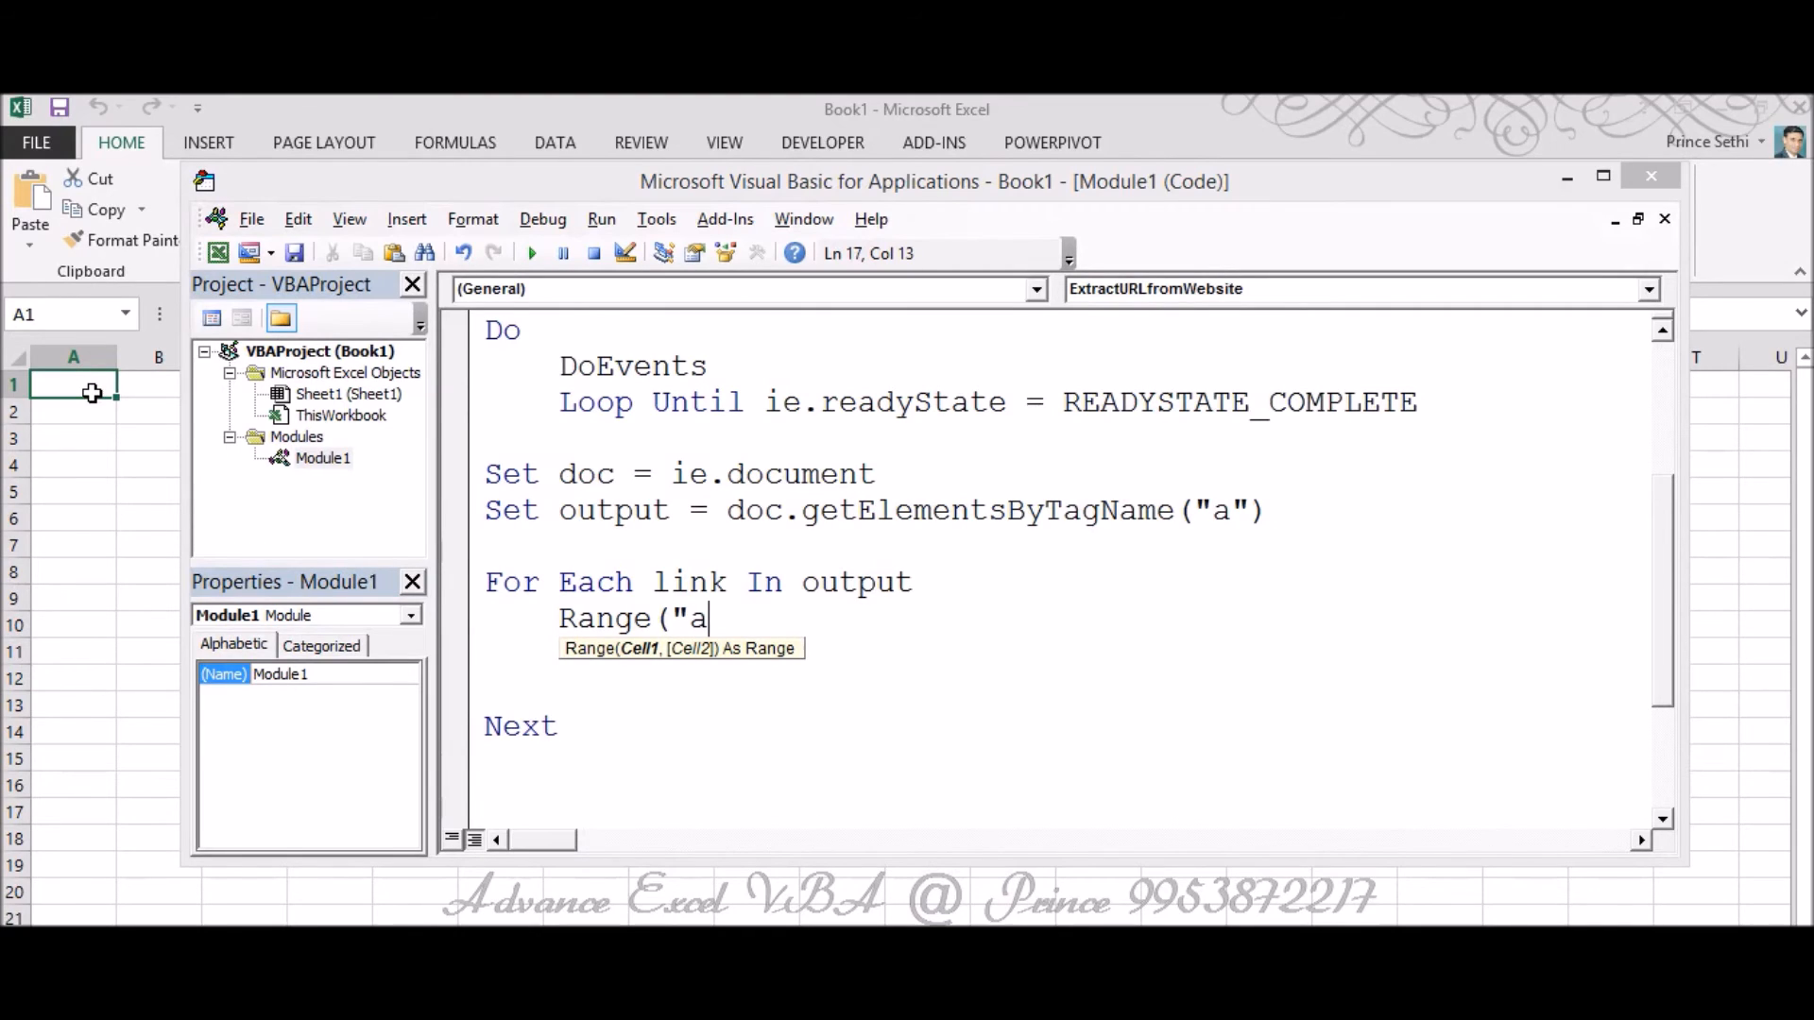
{"action": "type", "text": "1"}
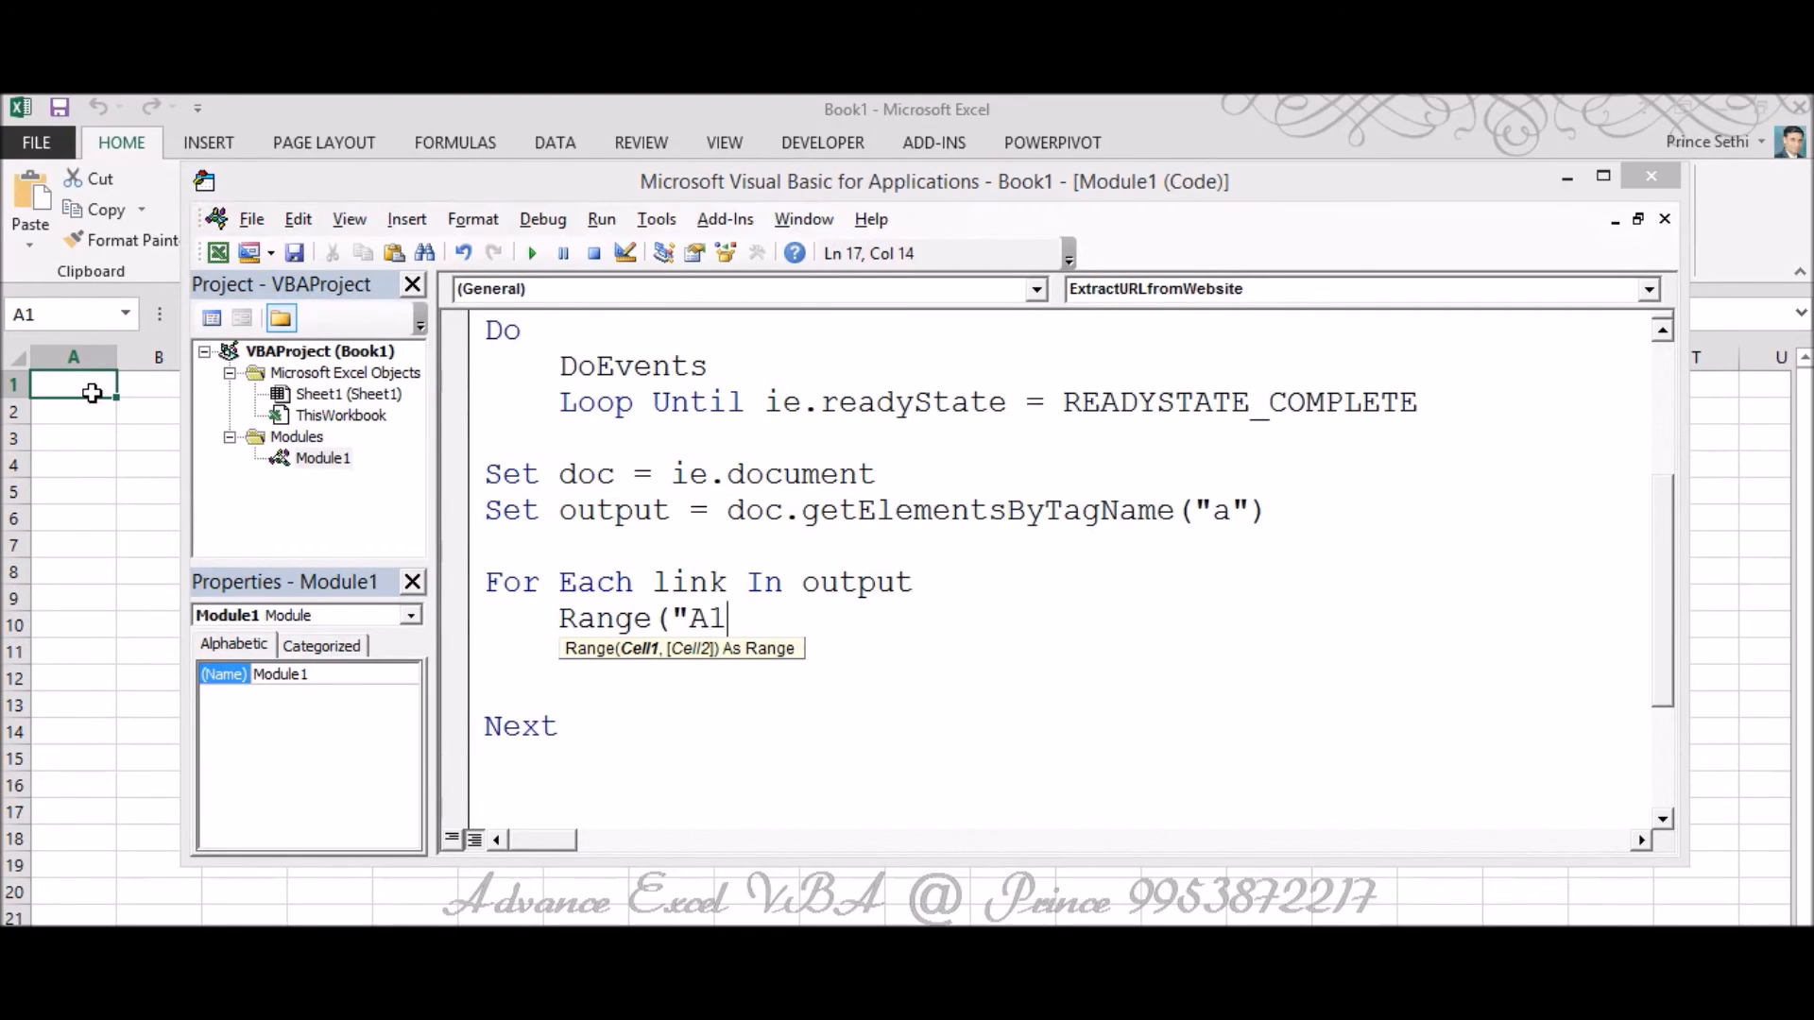
{"action": "type", "text": "\""}
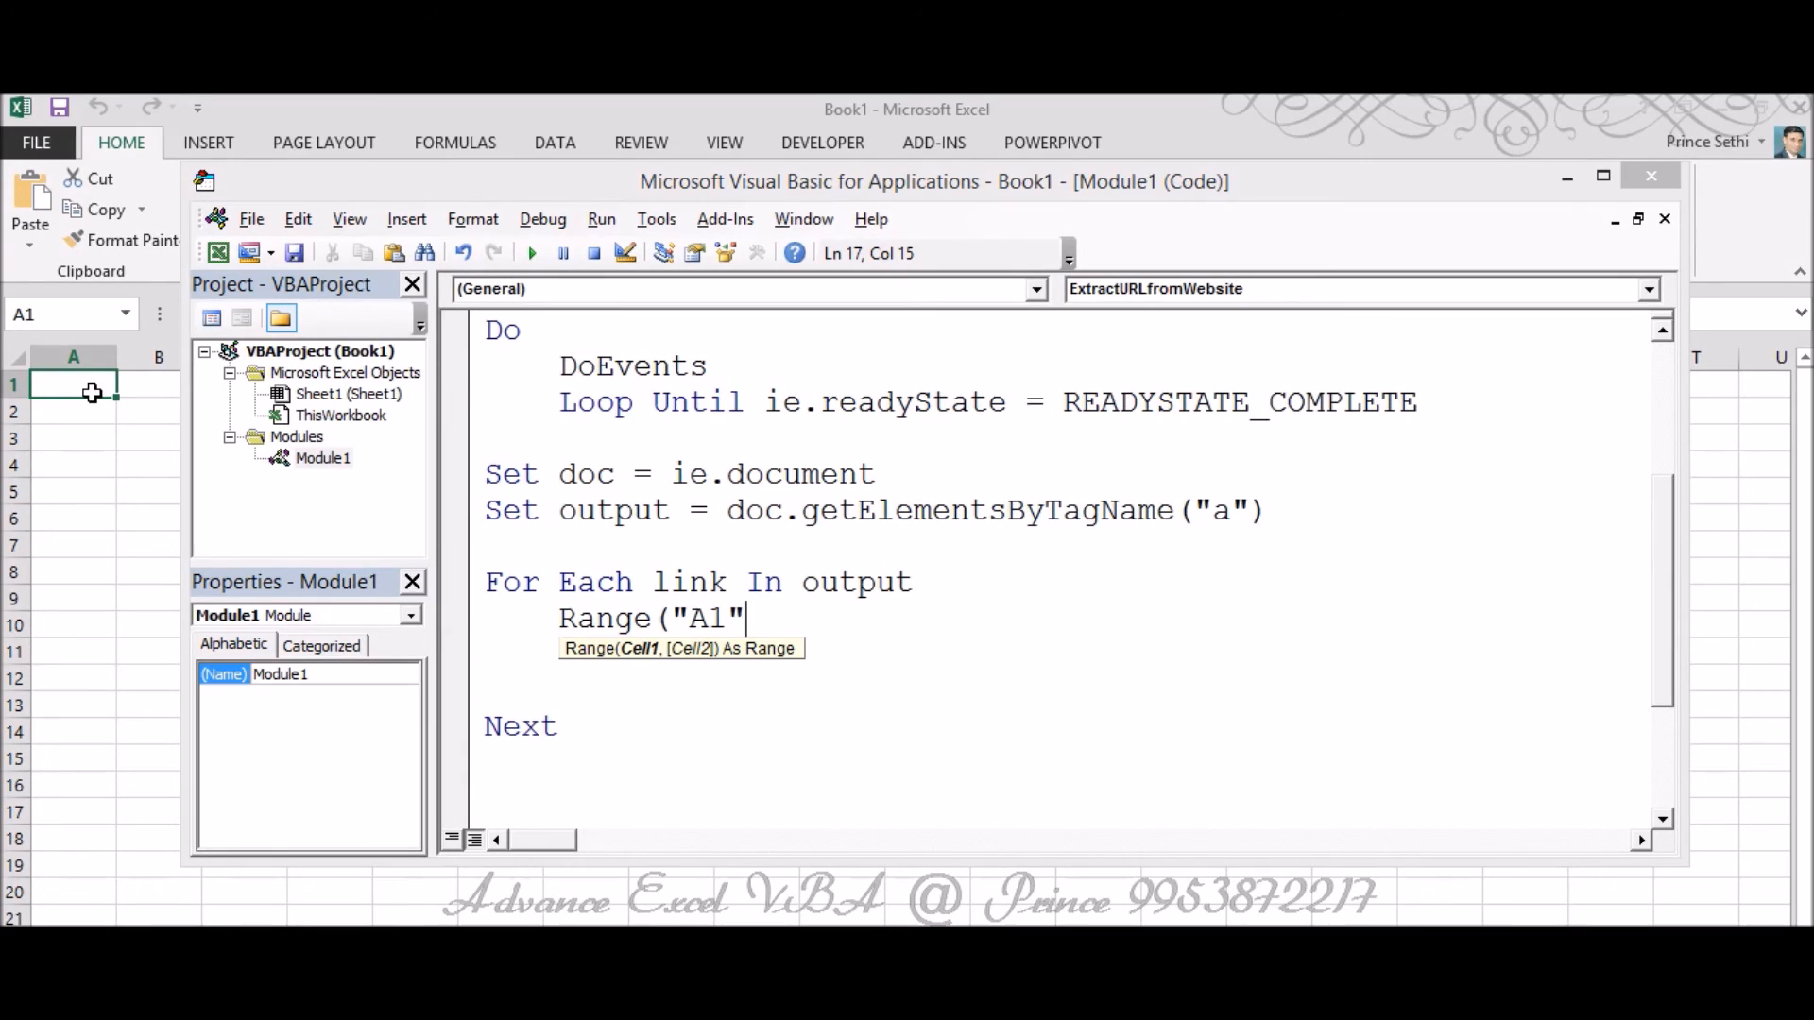
{"action": "type", "text": ").Value"}
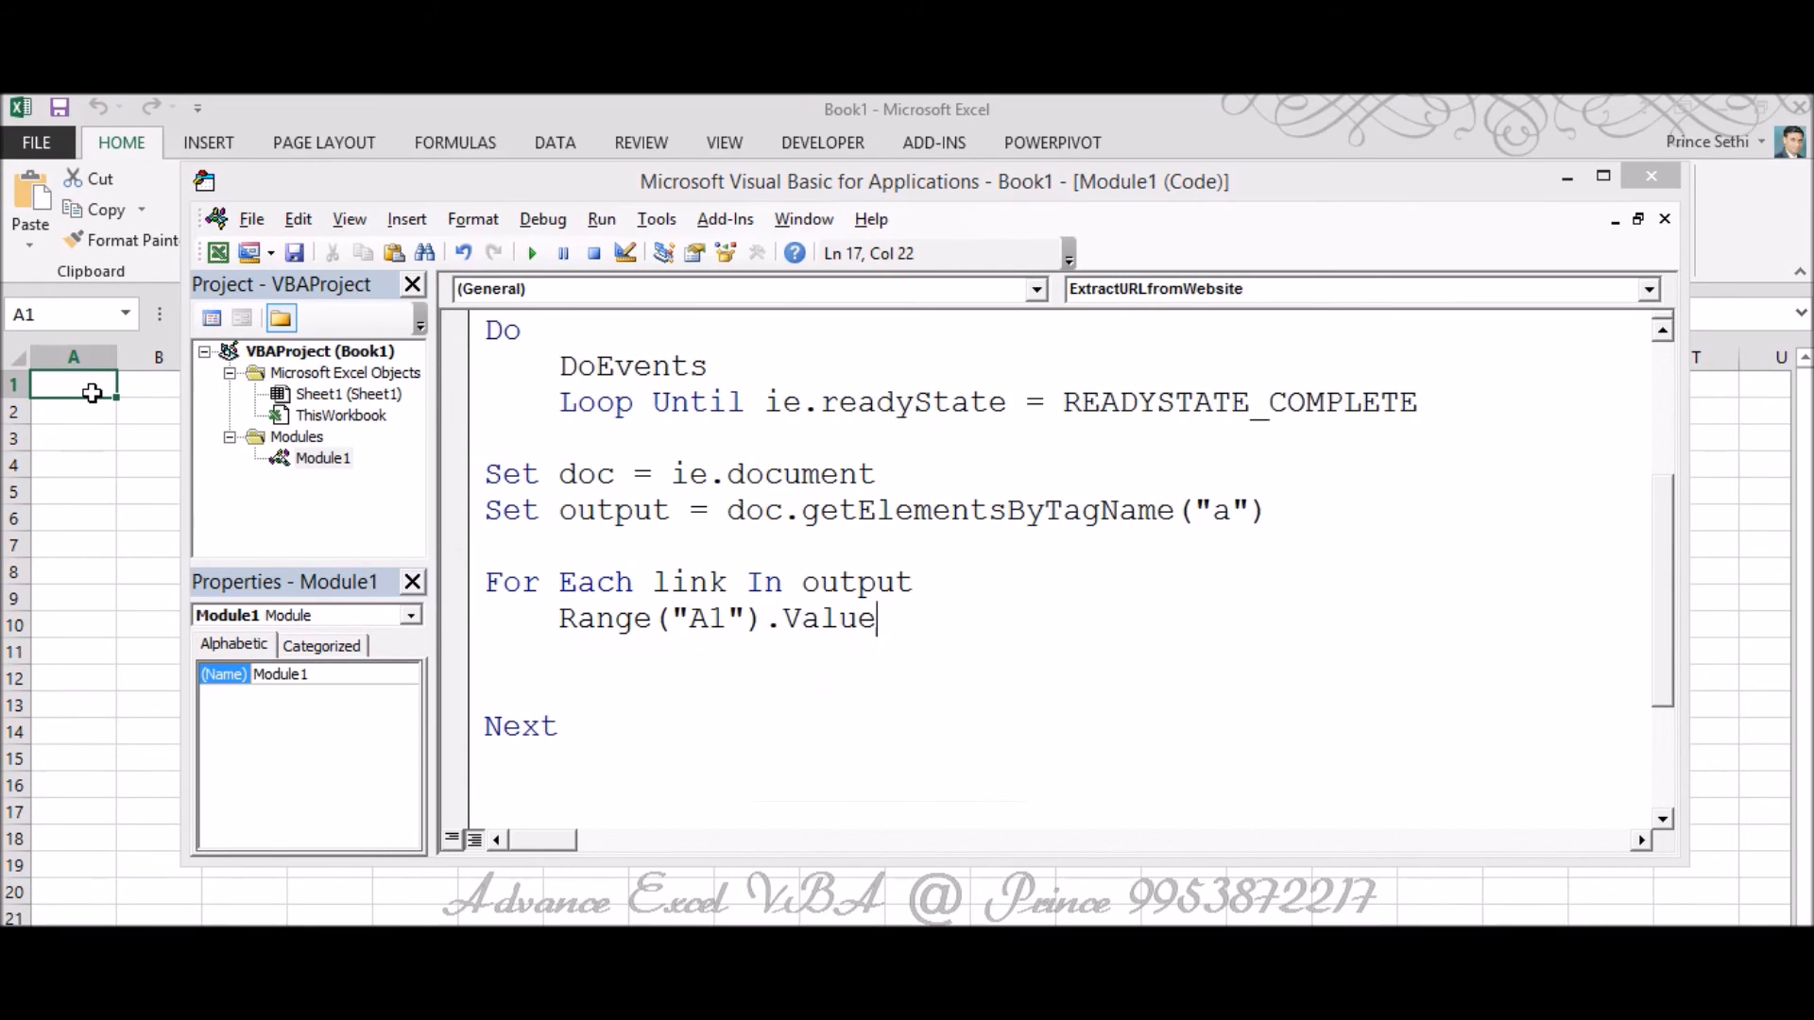
{"action": "type", "text": "= link"}
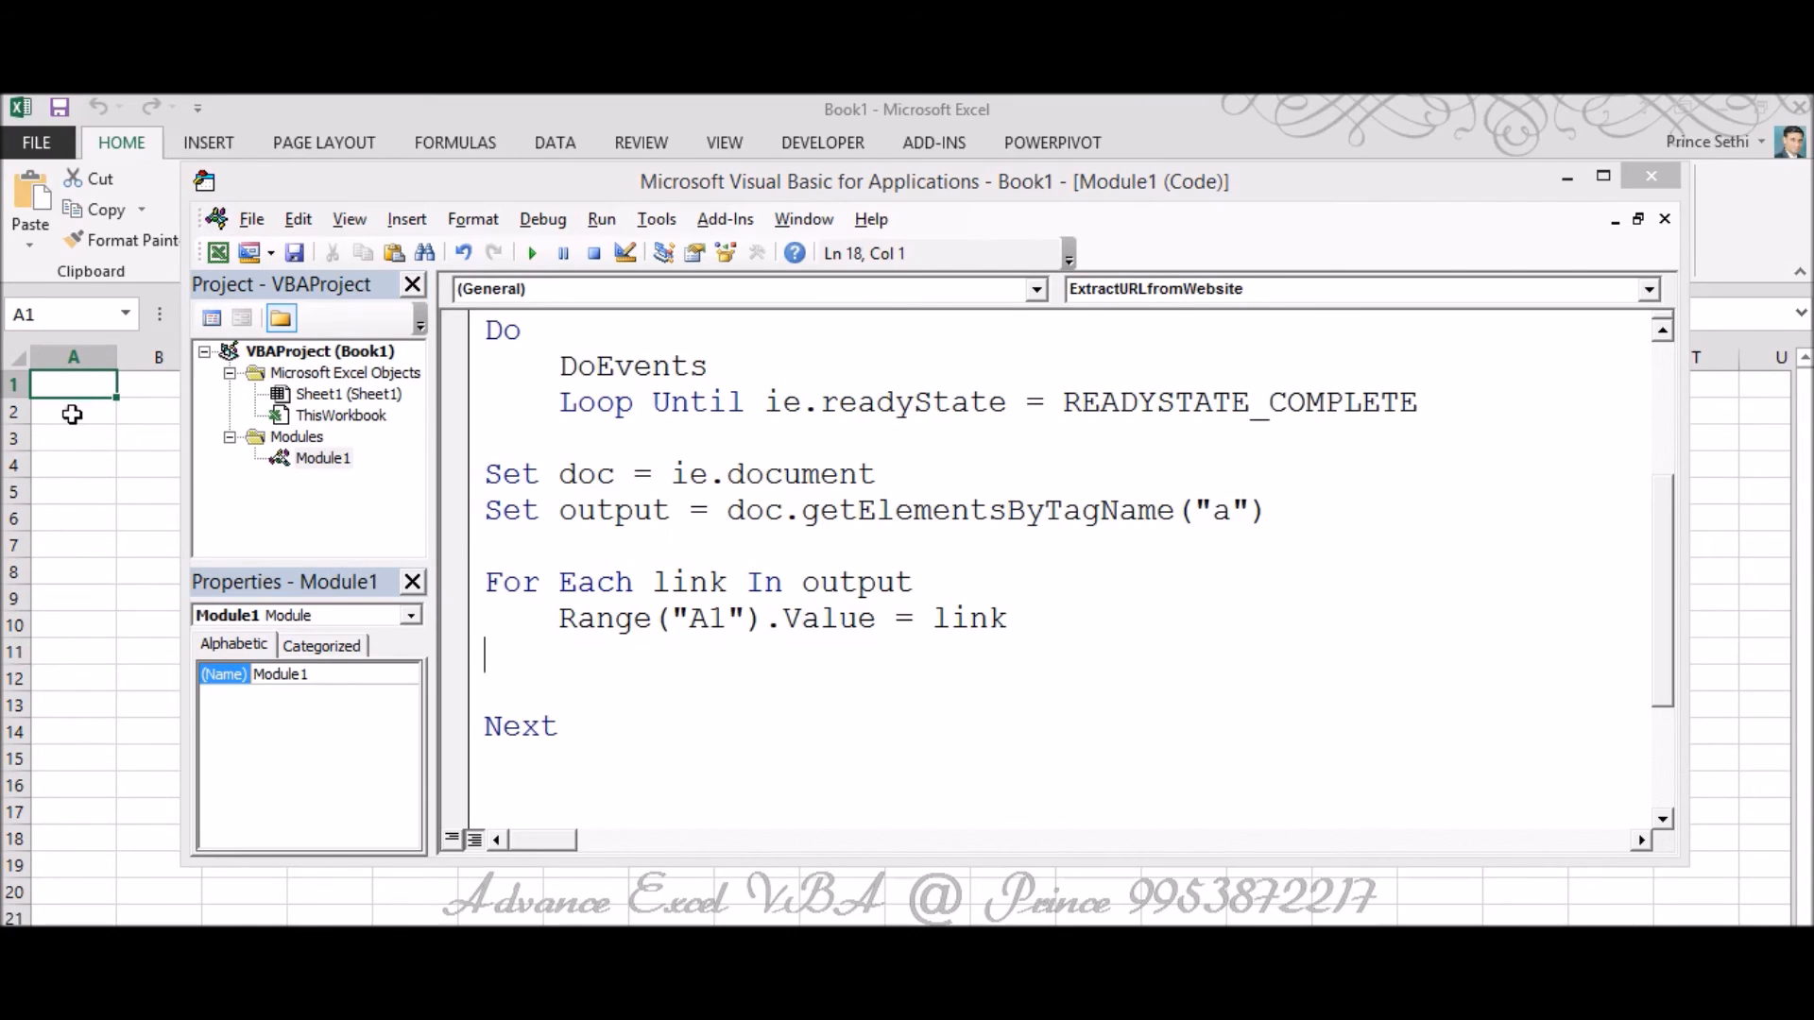
{"action": "mouse_move", "coordinate": [64, 563]}
{"action": "type", "text": " & i"}
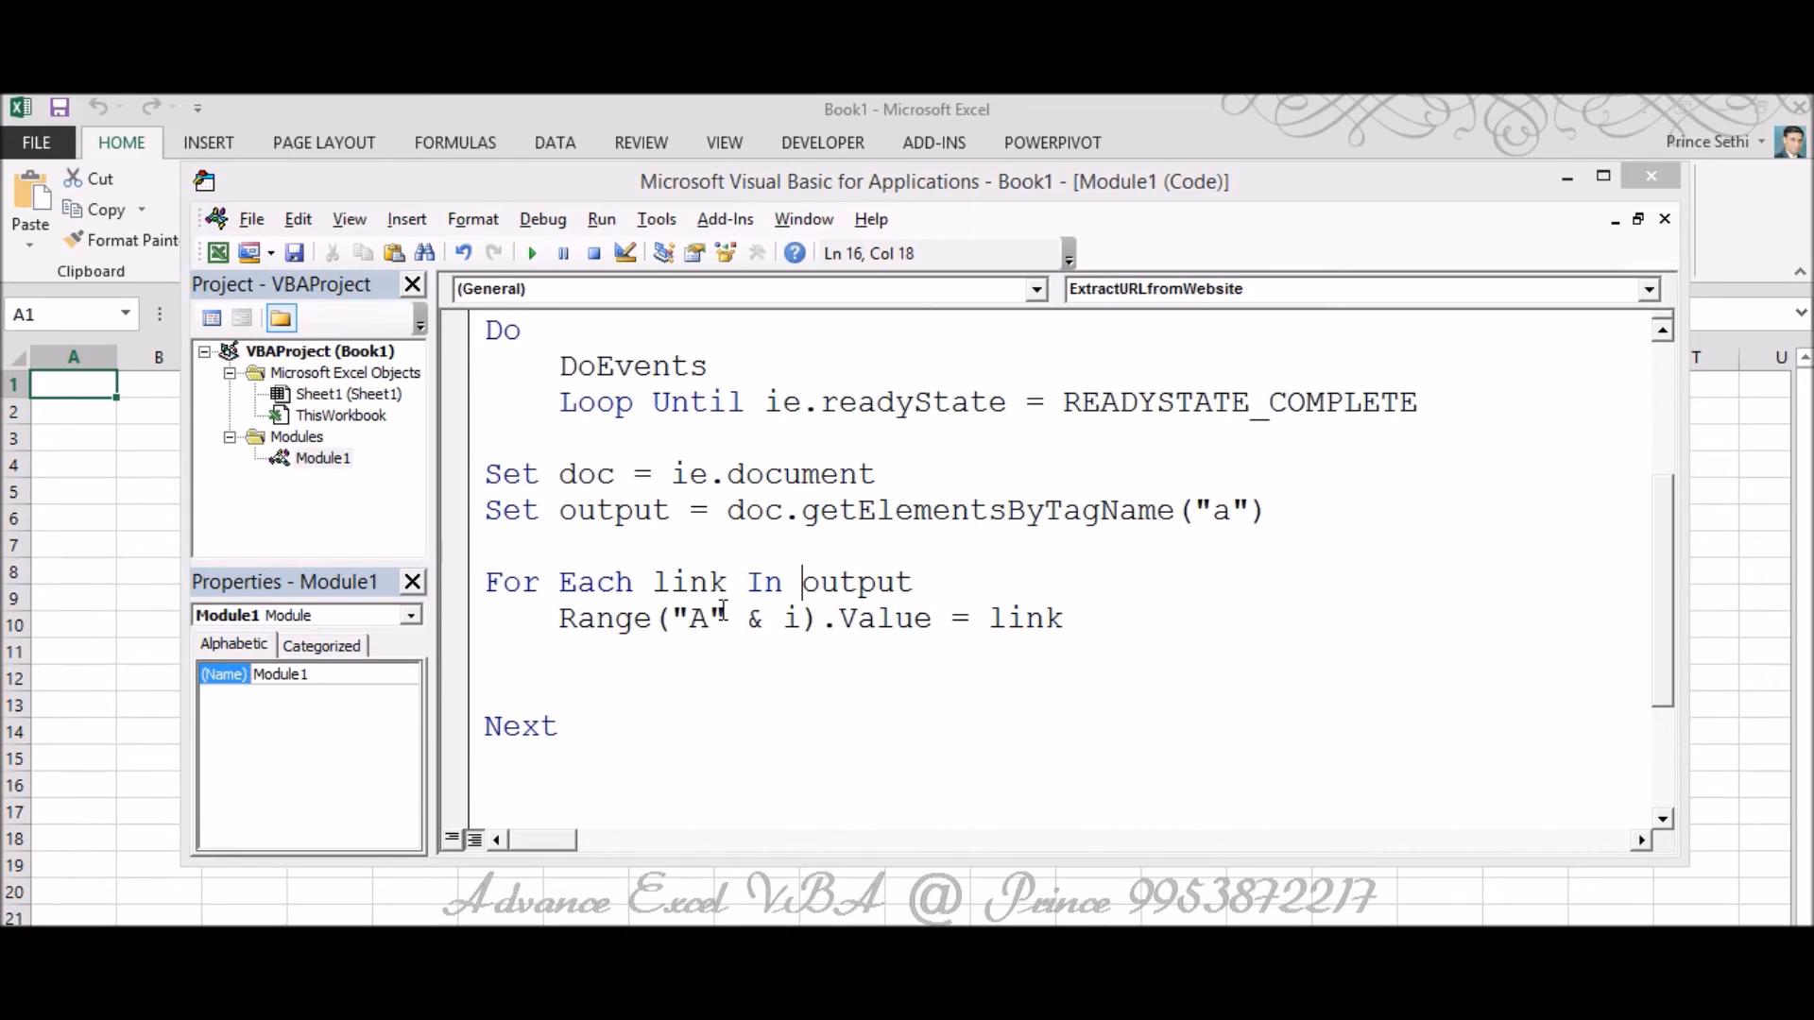
Set i = 1 before the loop, i = i + 1 inside it, and ie.Quit after Next.
{"action": "left_click", "coordinate": [914, 582]}
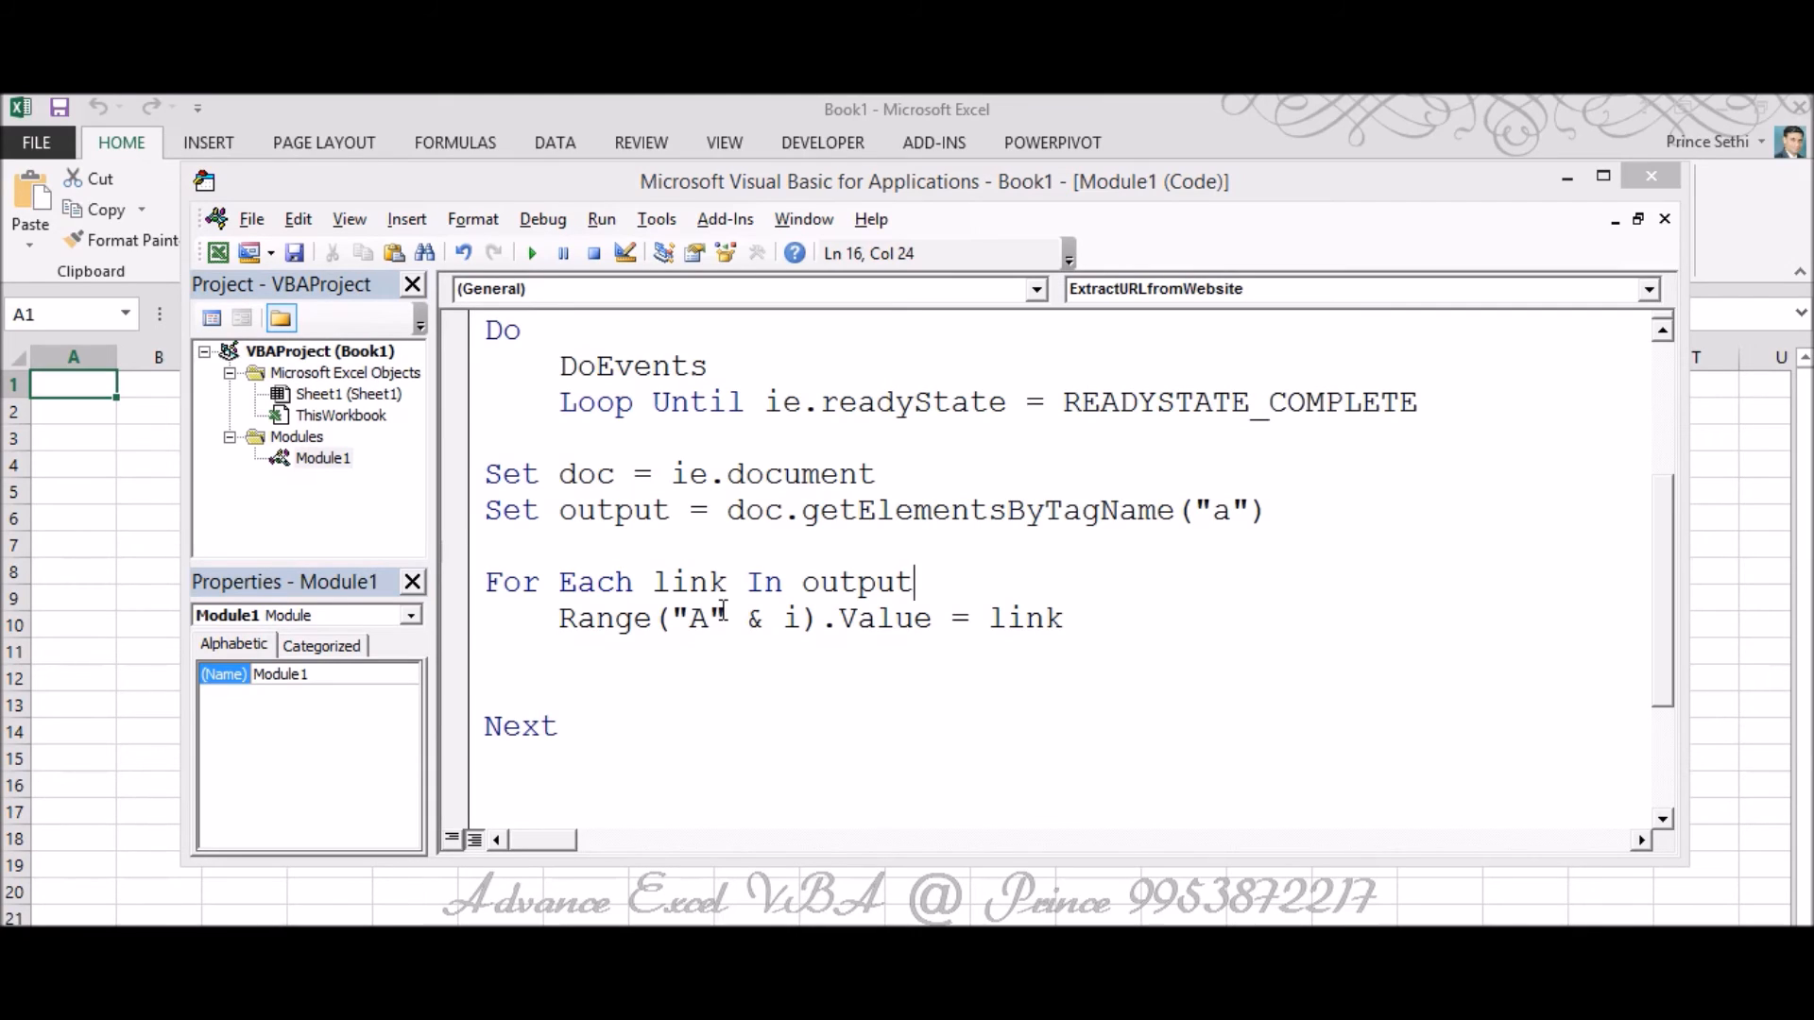
{"action": "type", "text": "i"}
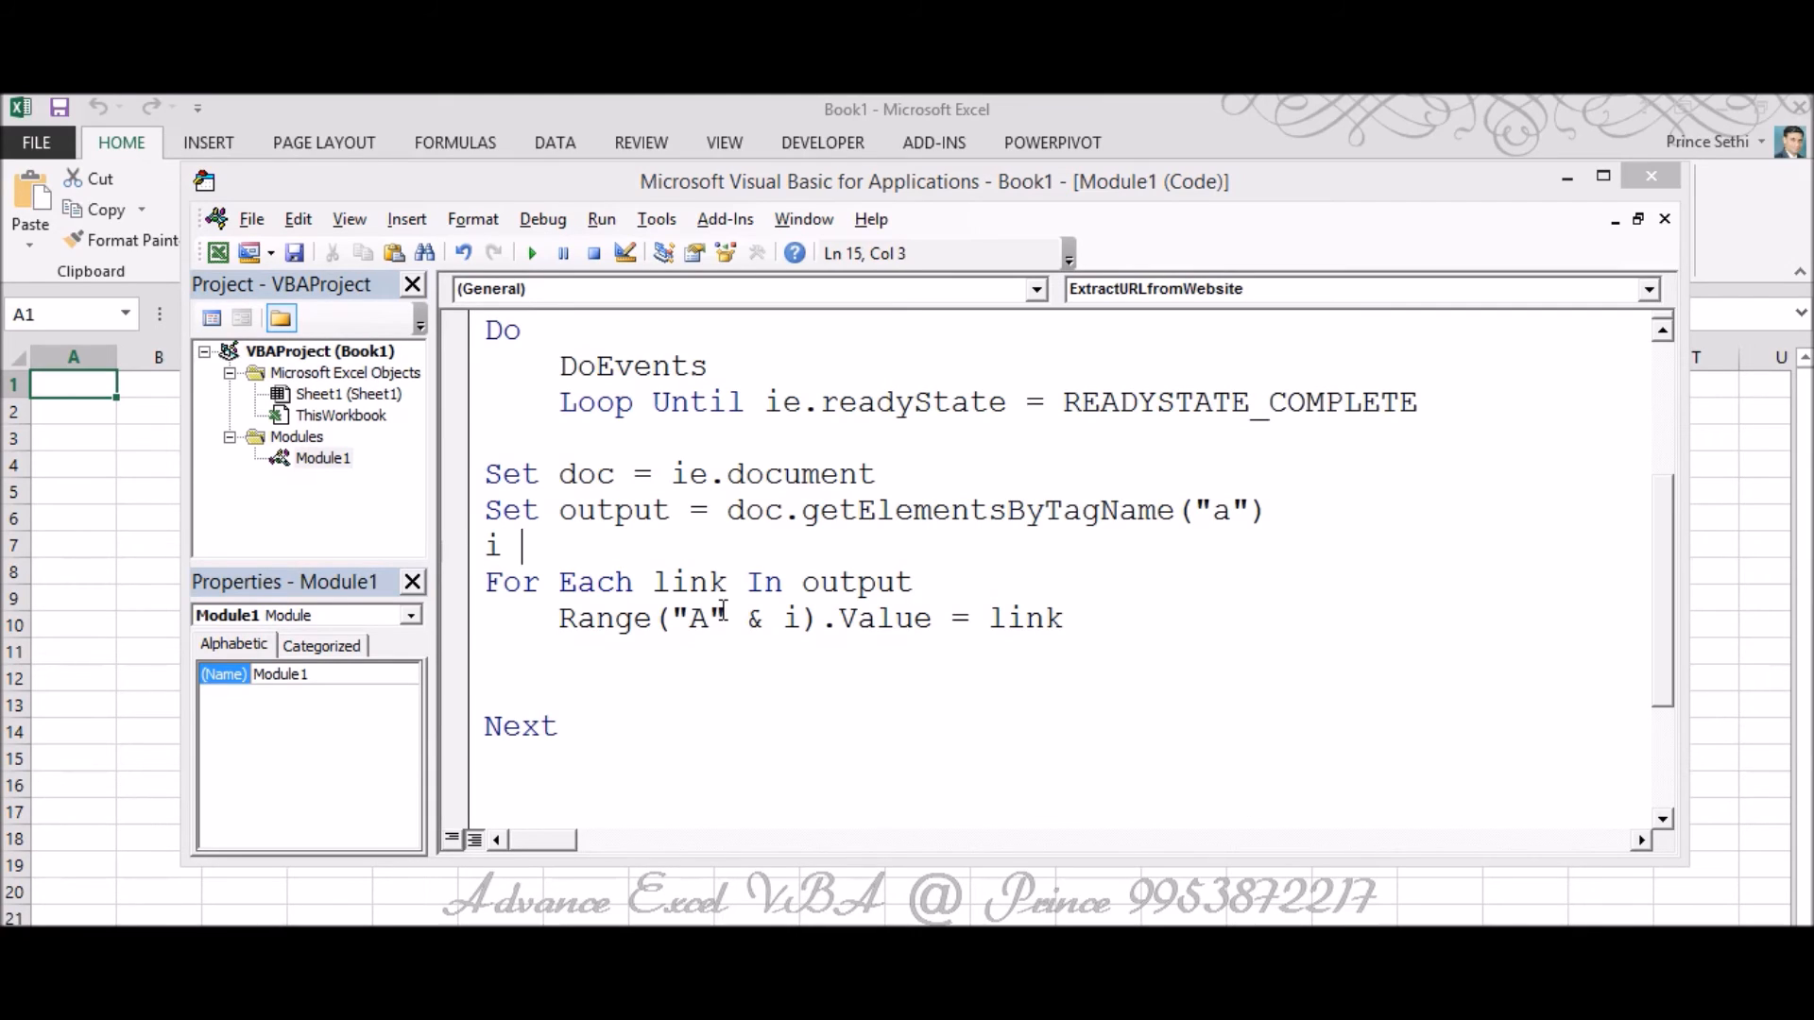
{"action": "type", "text": "= 1"}
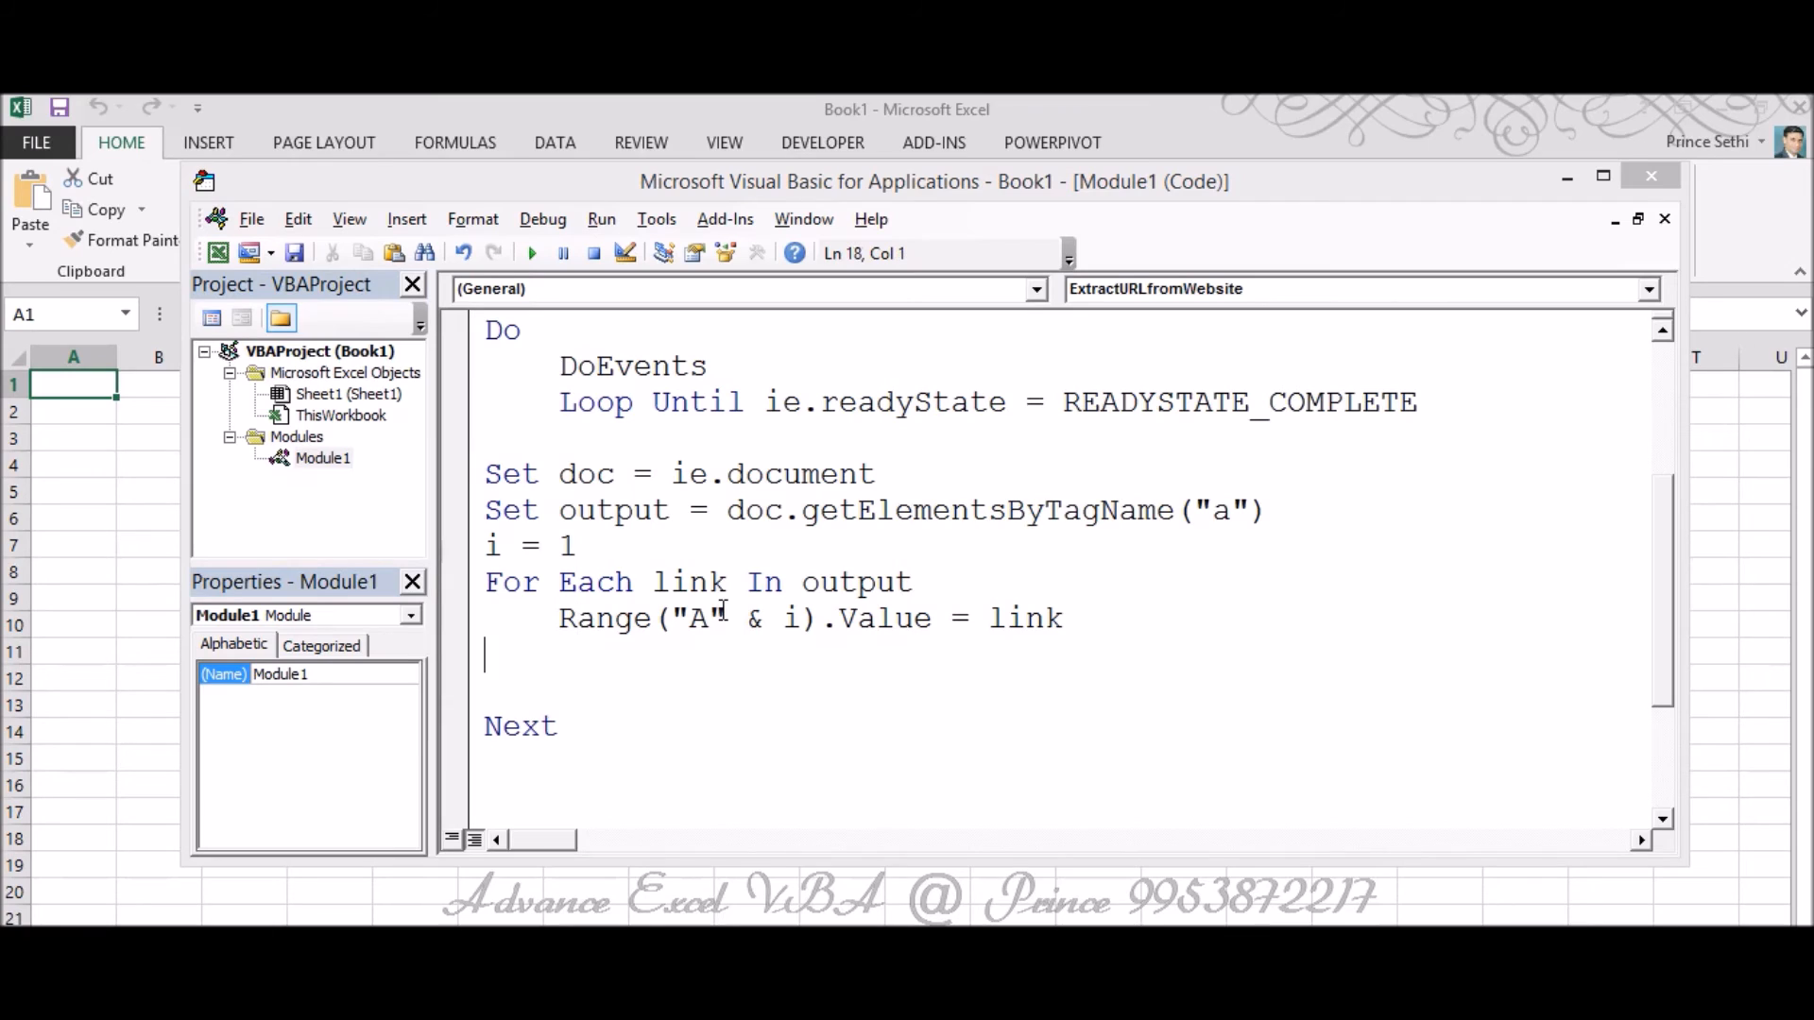
{"action": "type", "text": "i"}
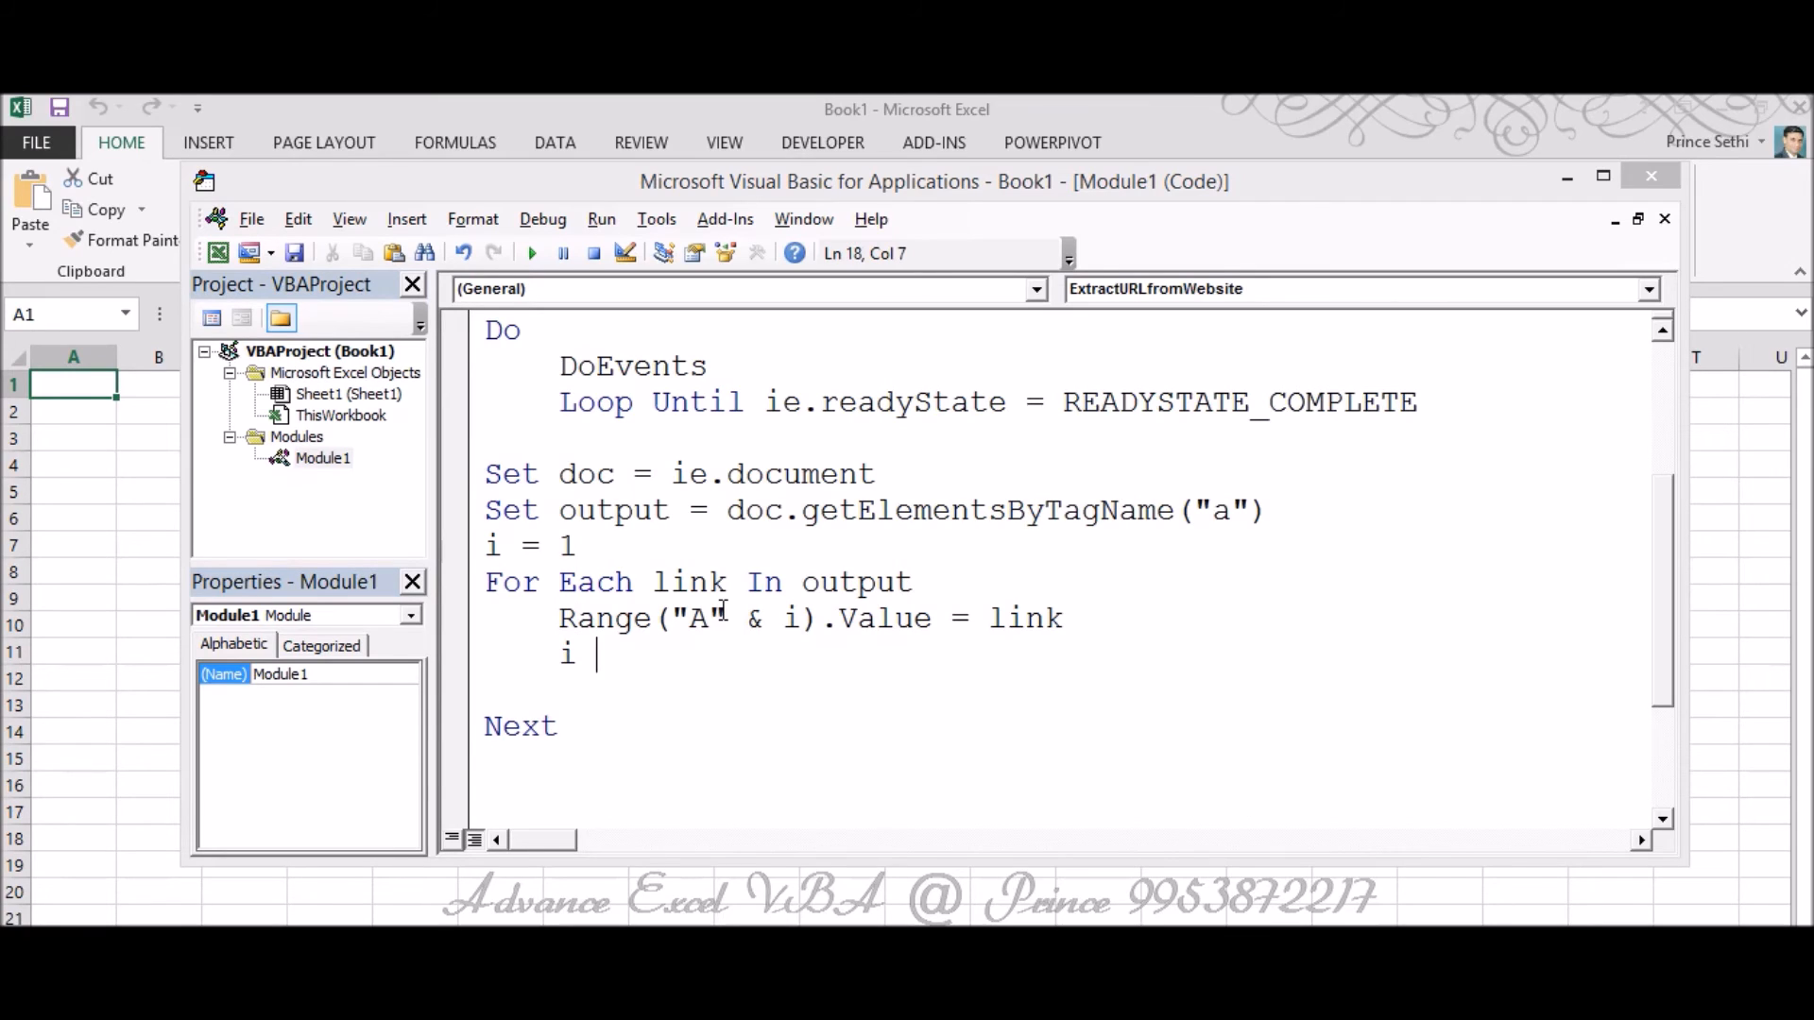
{"action": "type", "text": "= i+1"}
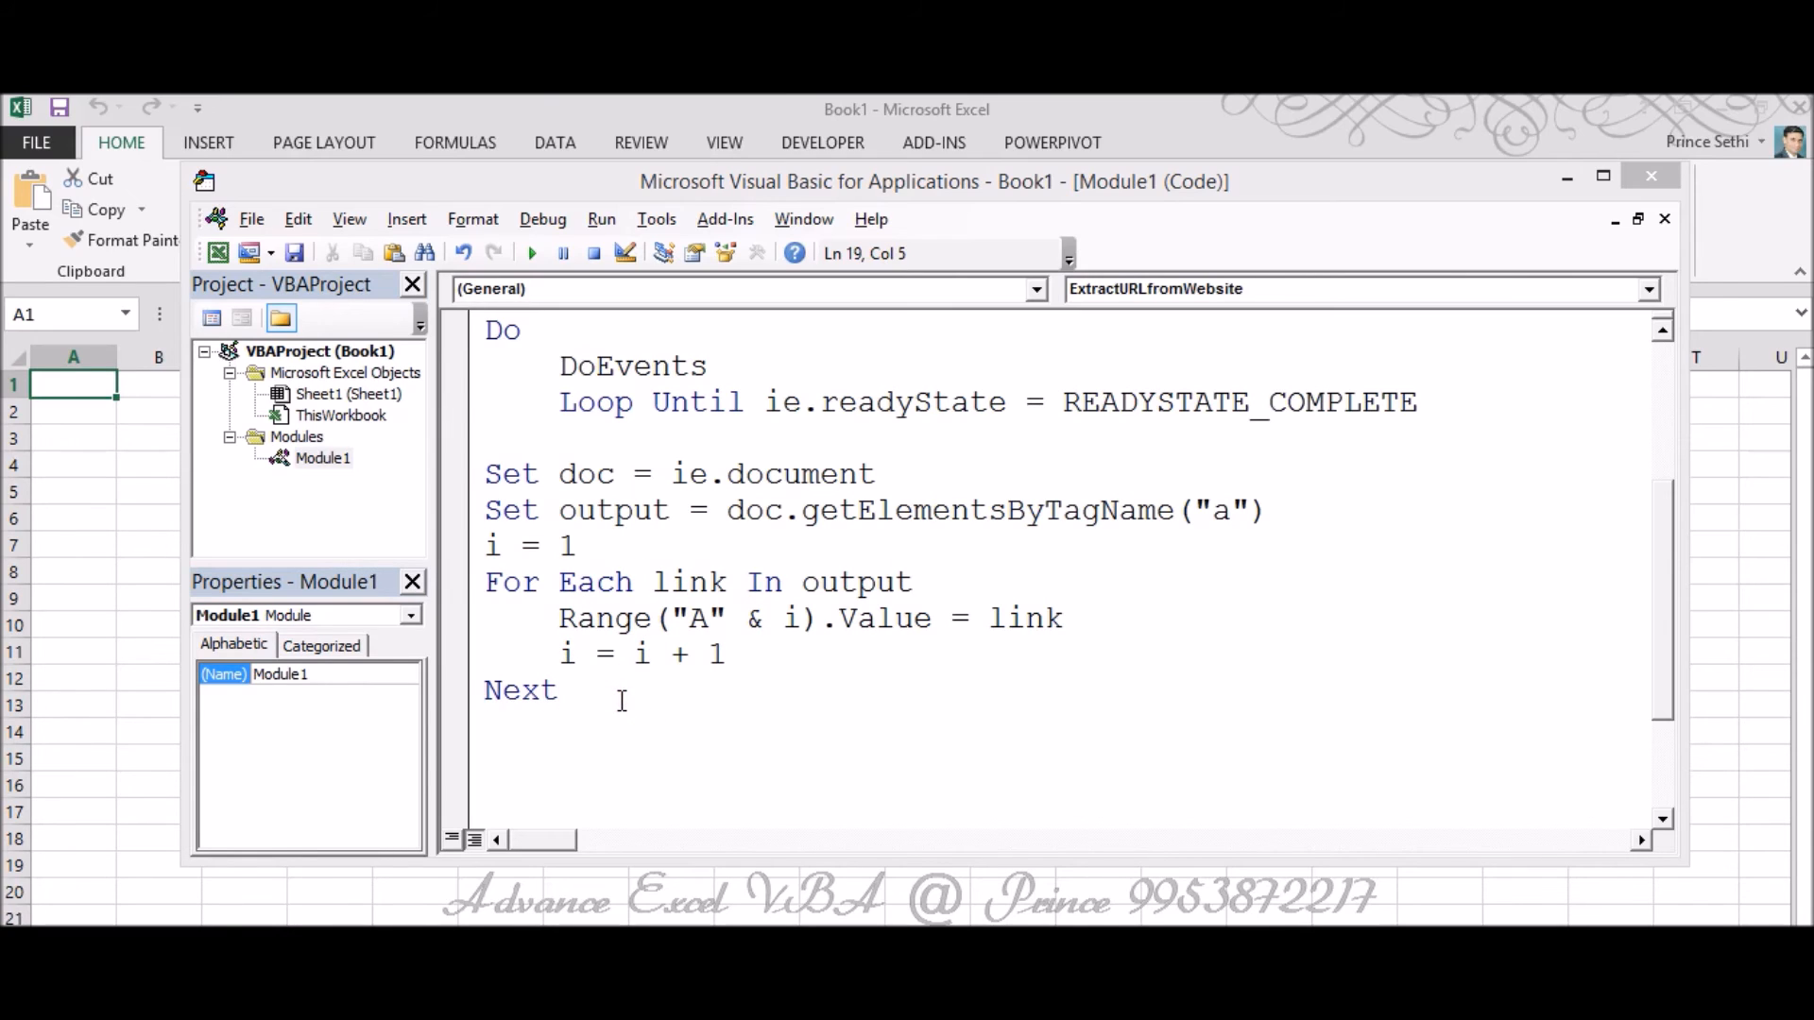
{"action": "type", "text": "ie."}
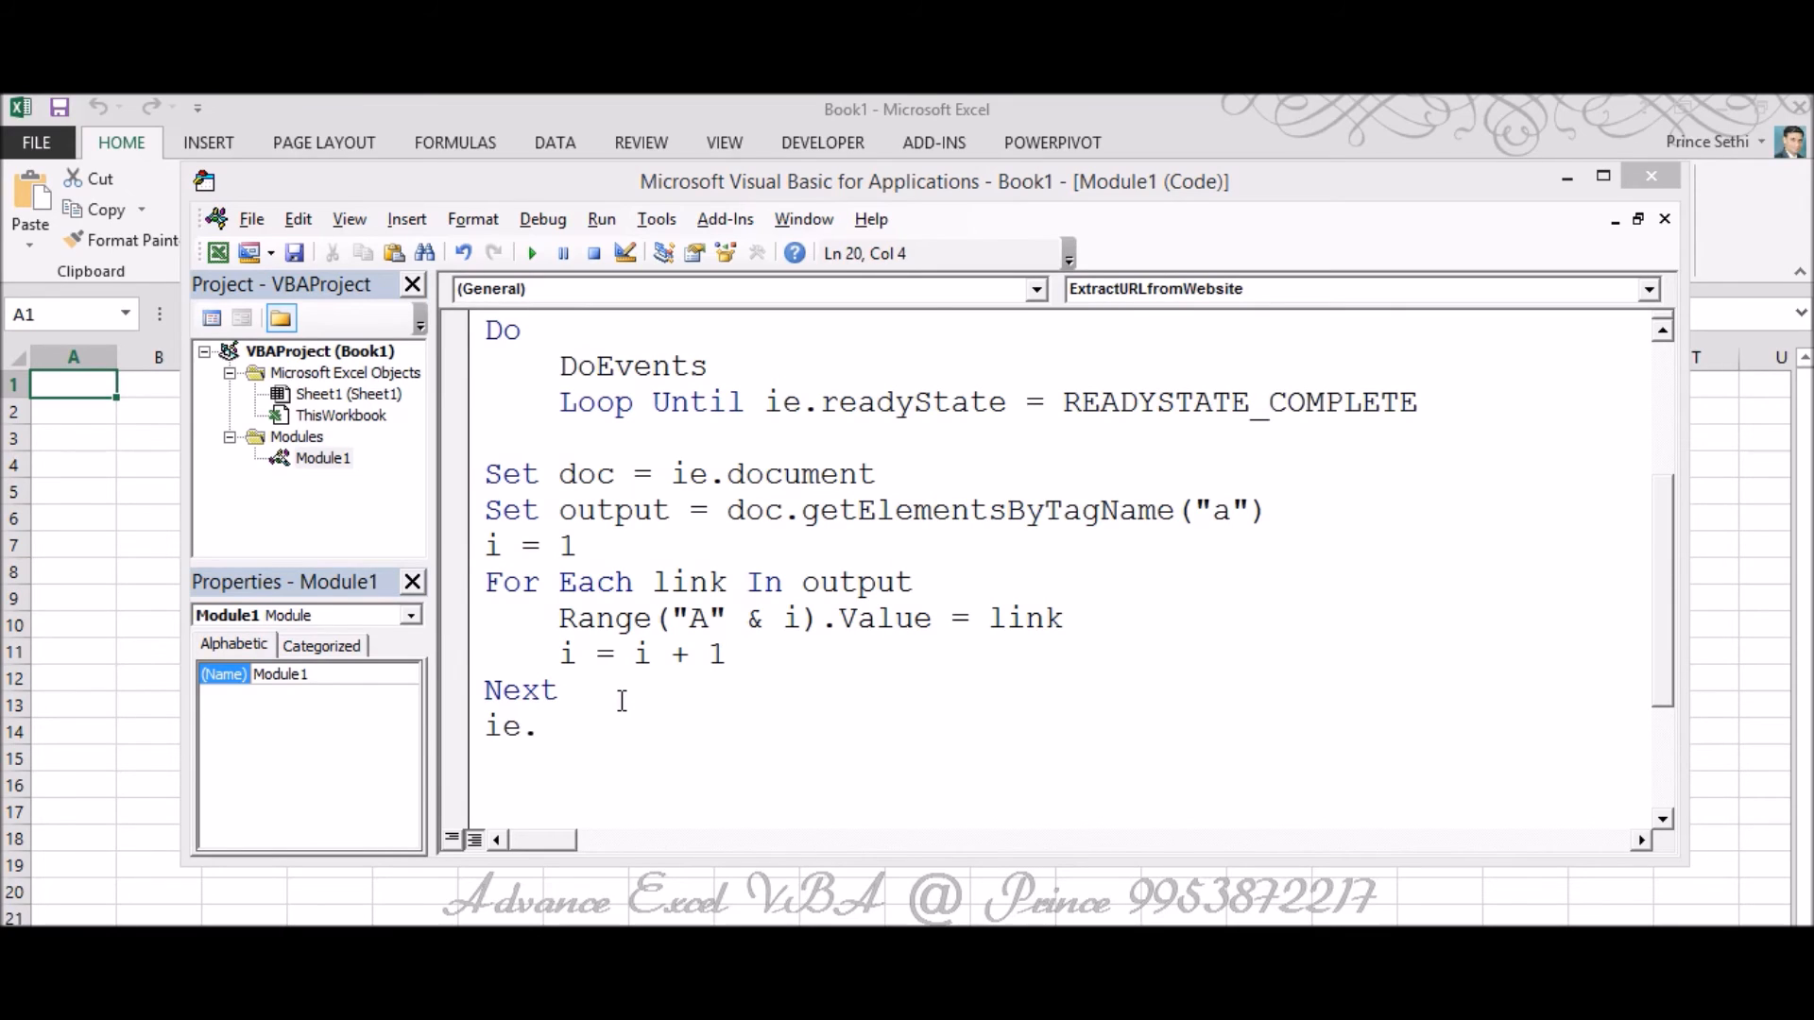
{"action": "type", "text": "quit"}
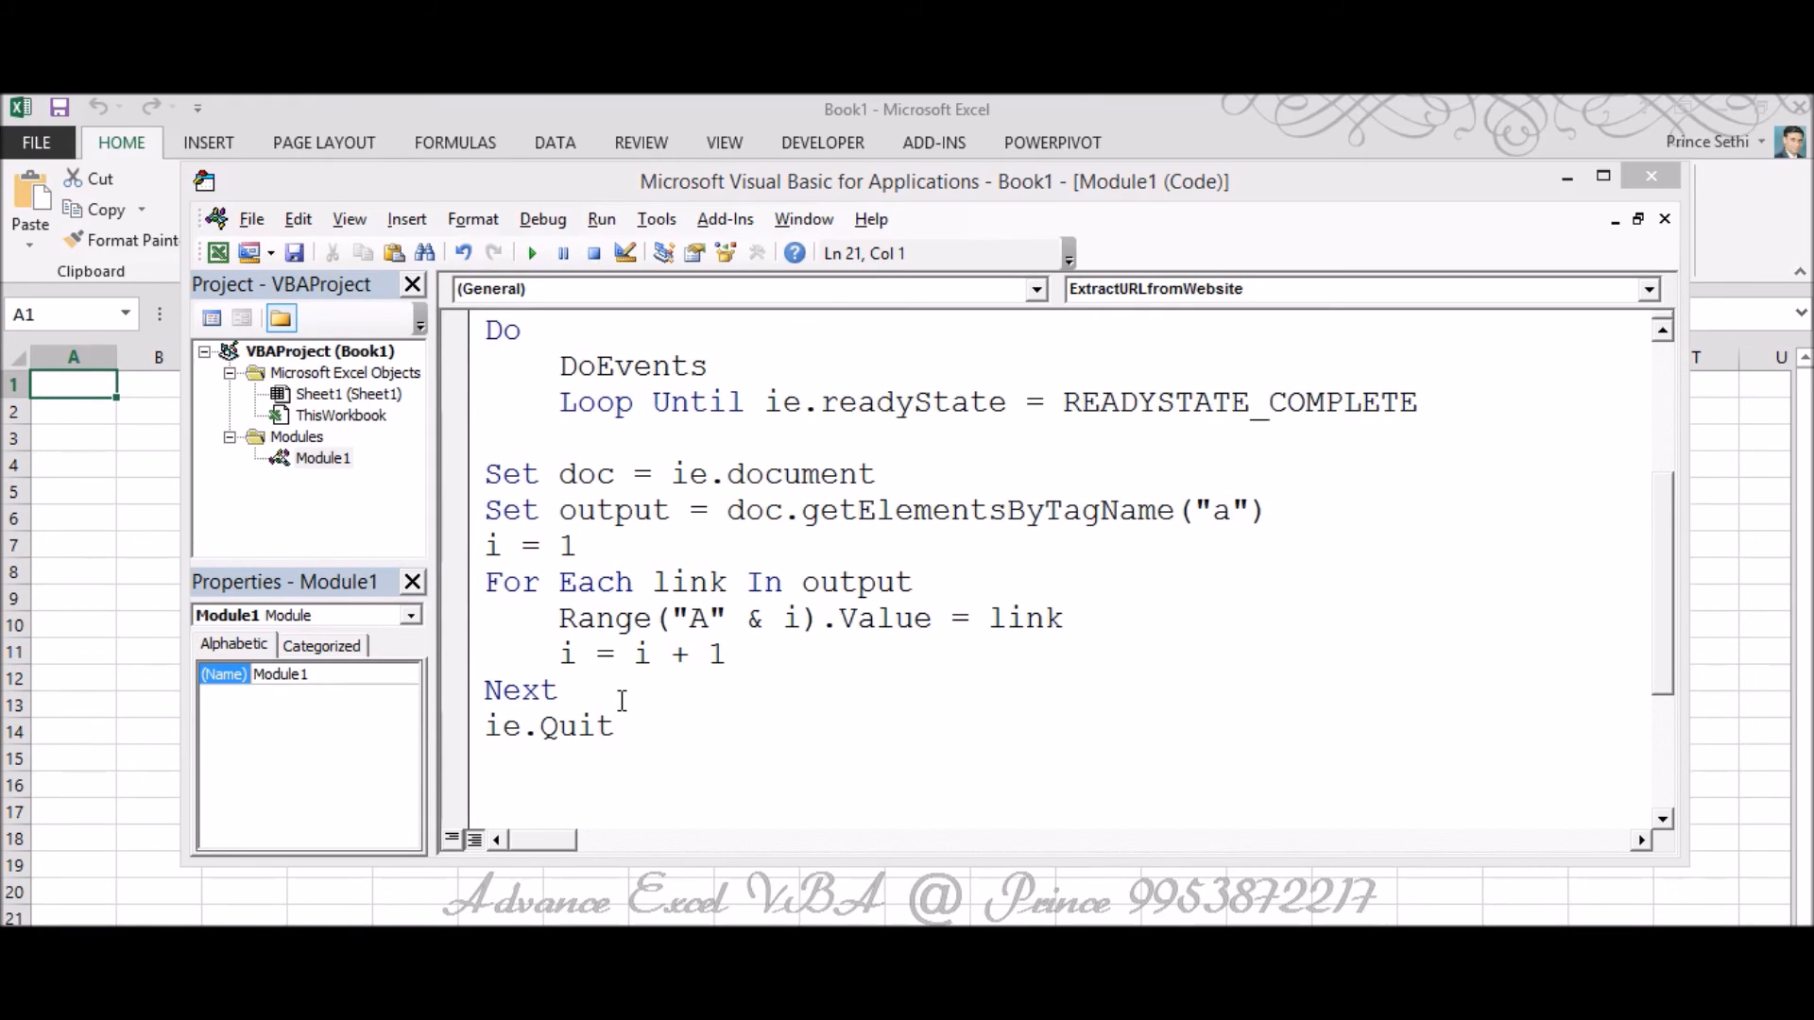
Add a Msgbox "Done" line after ie.Quit.
{"action": "key", "text": "Enter"}
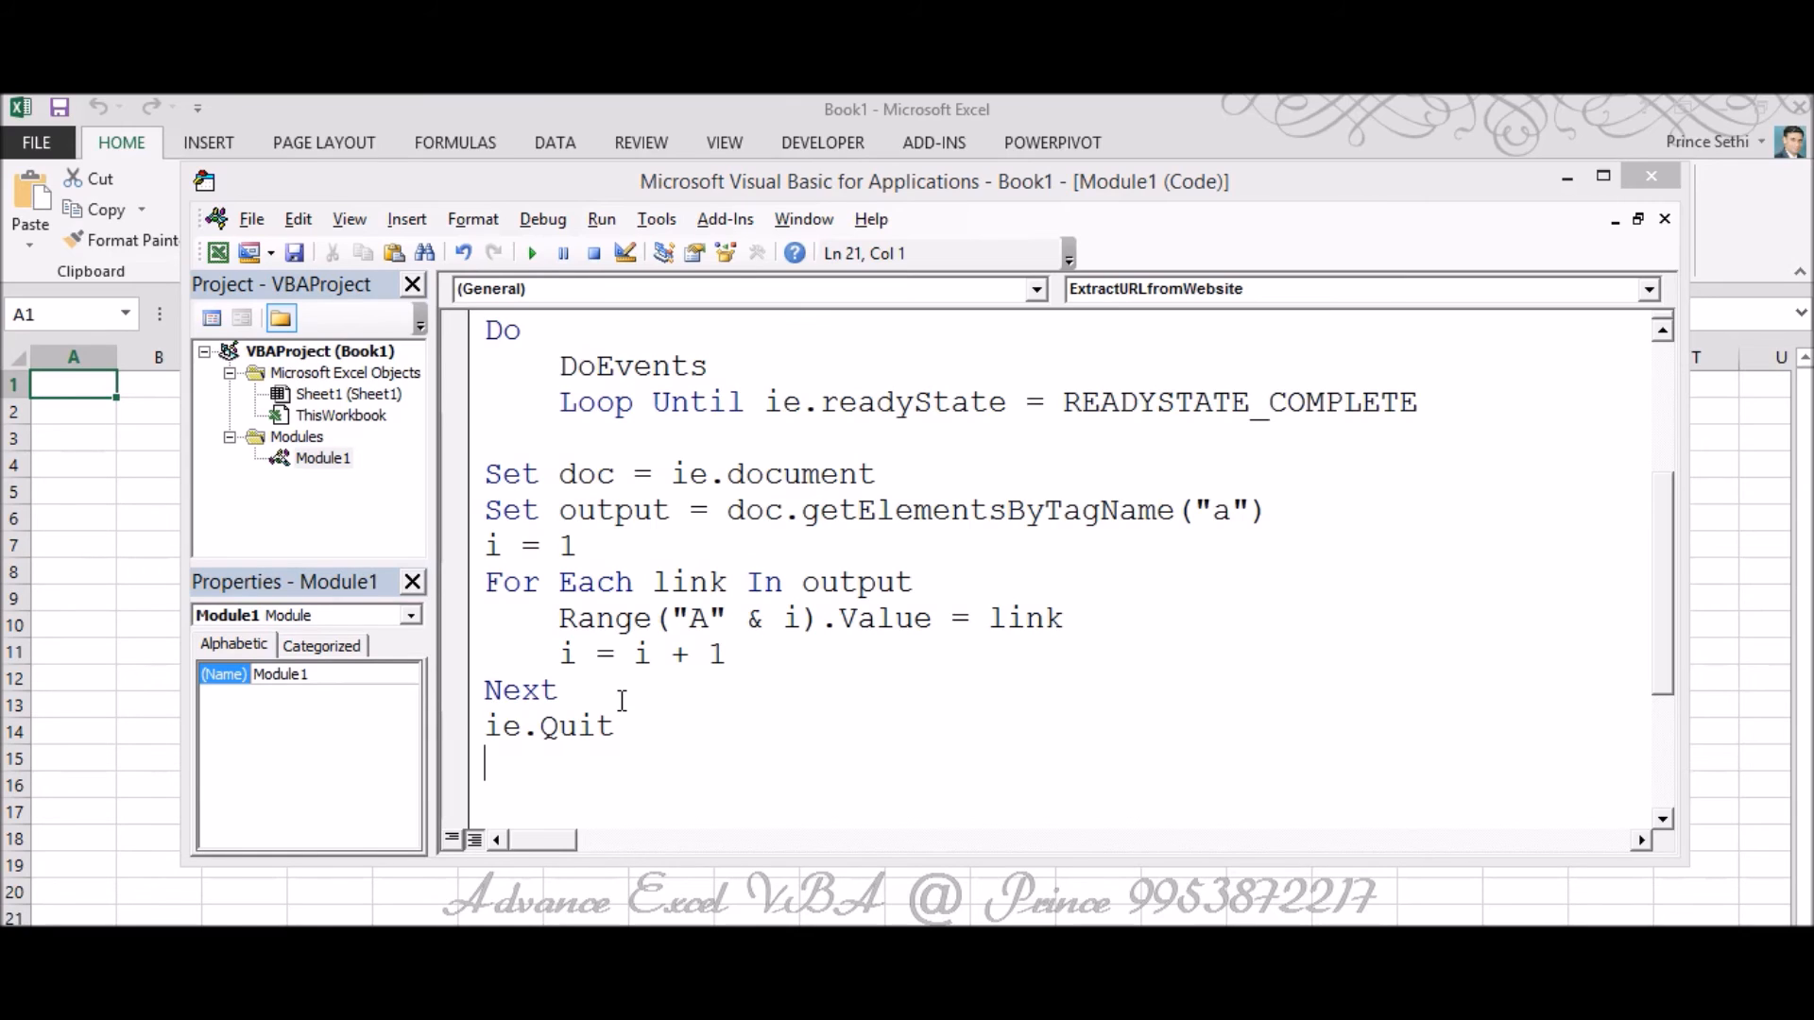
{"action": "type", "text": "Msgbox"}
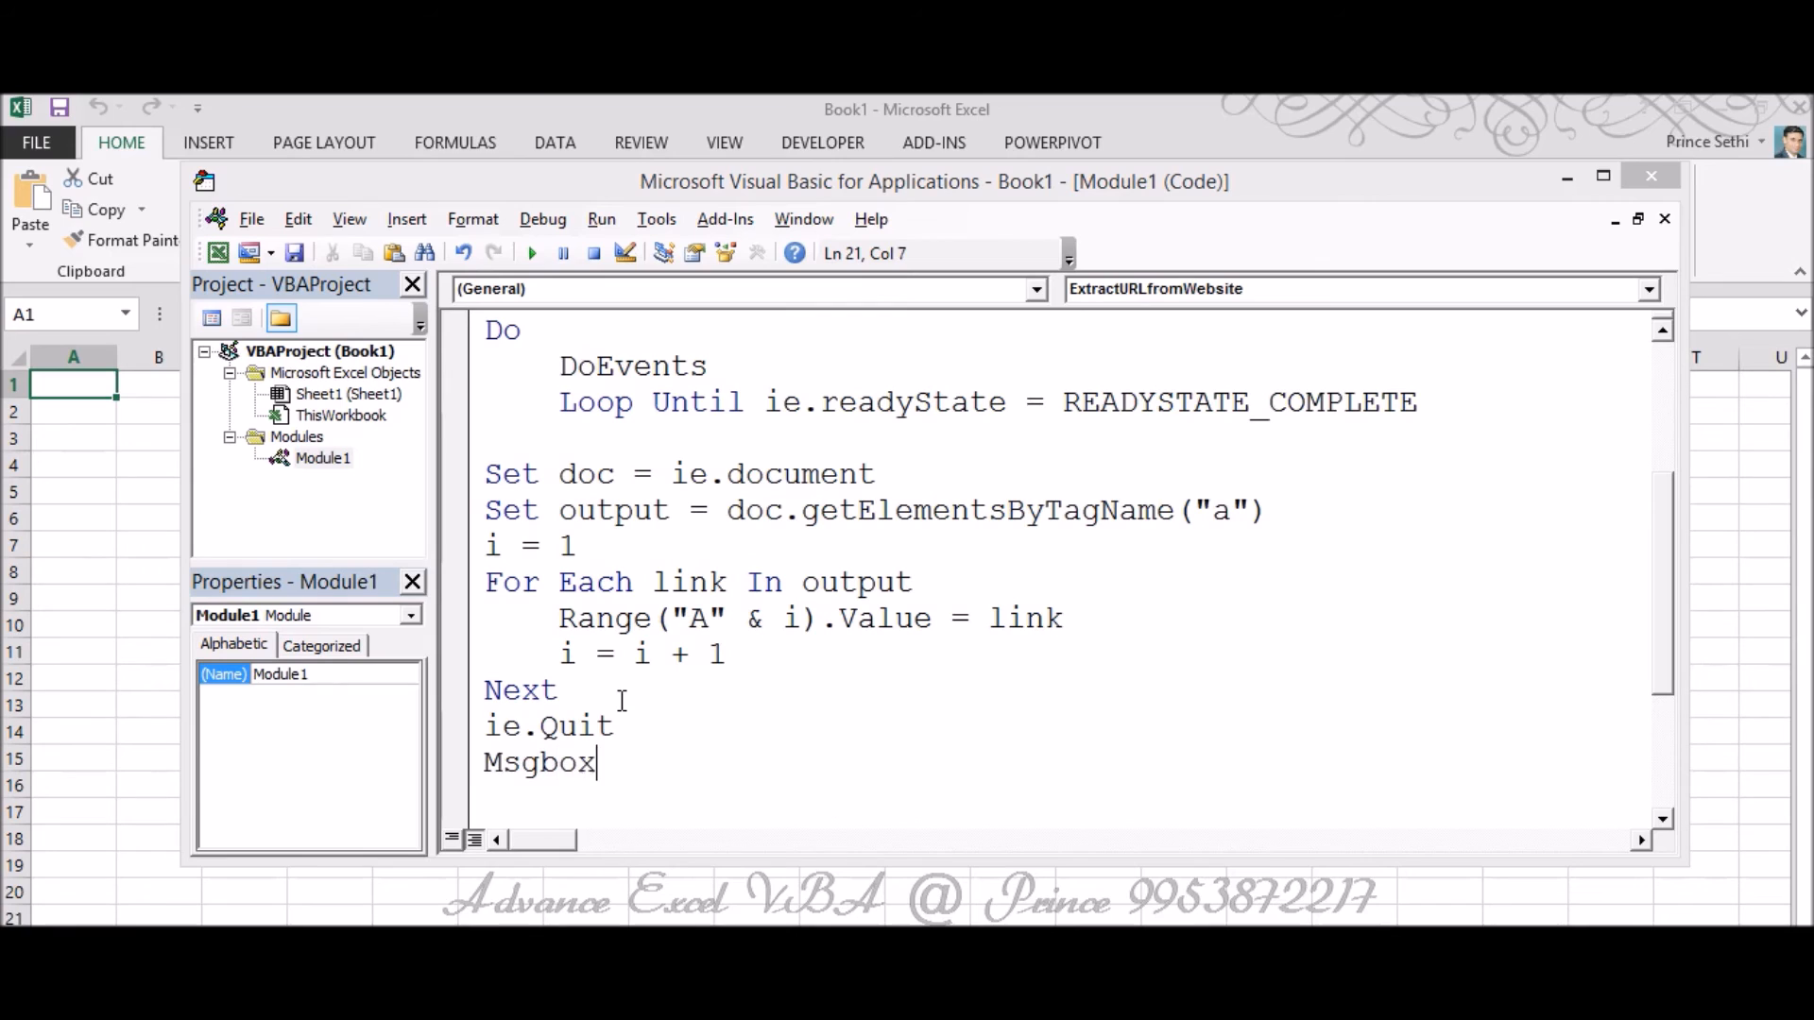
{"action": "type", "text": "\"Don"}
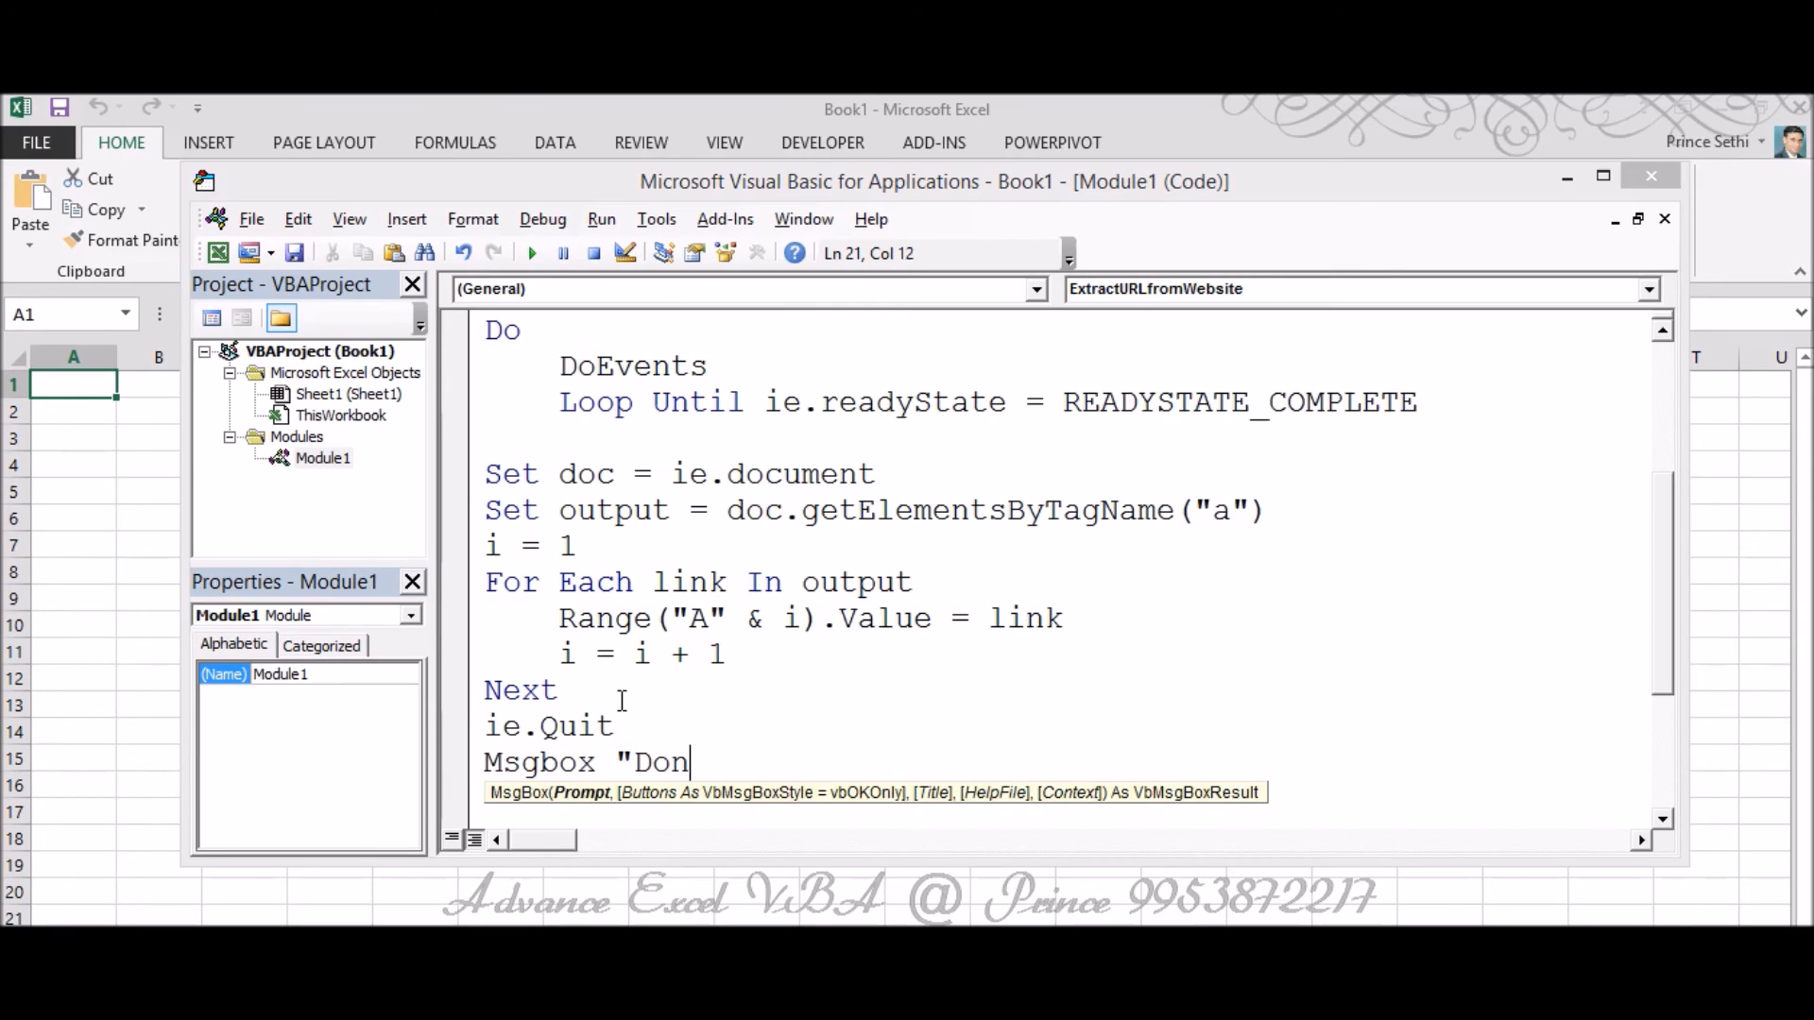
{"action": "type", "text": "e\""}
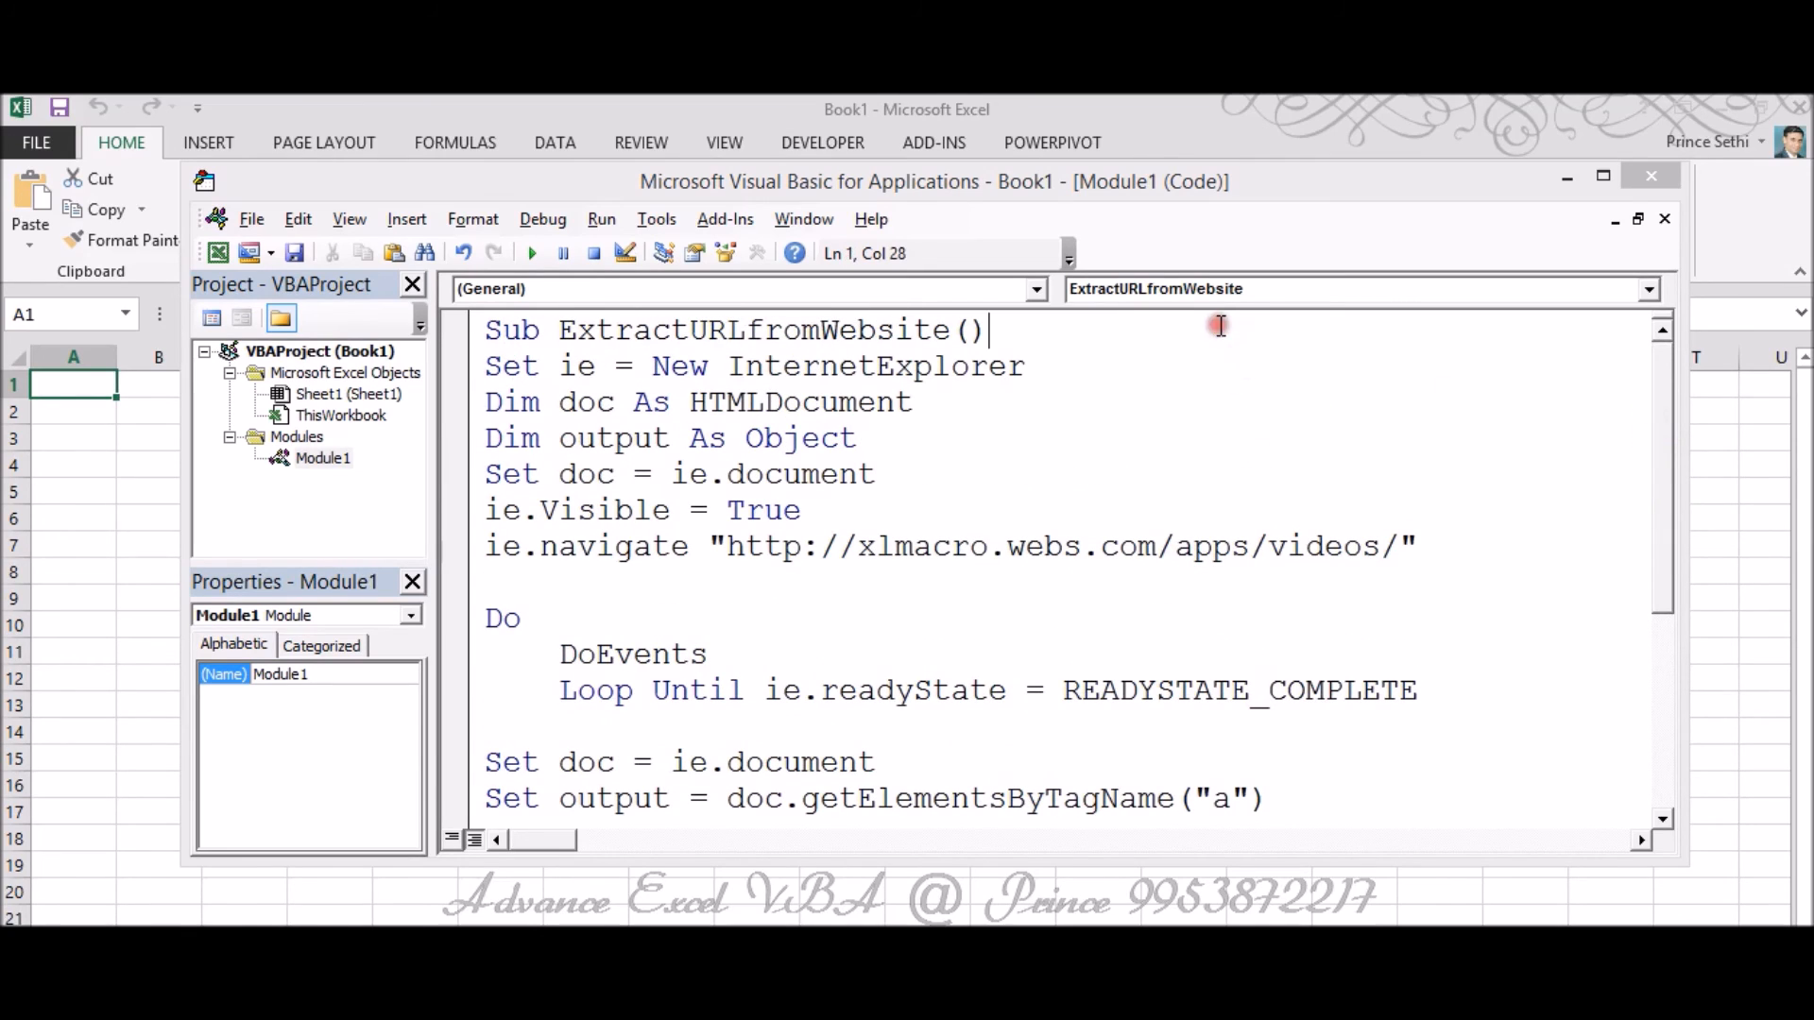
{"action": "mouse_move", "coordinate": [1670, 100]}
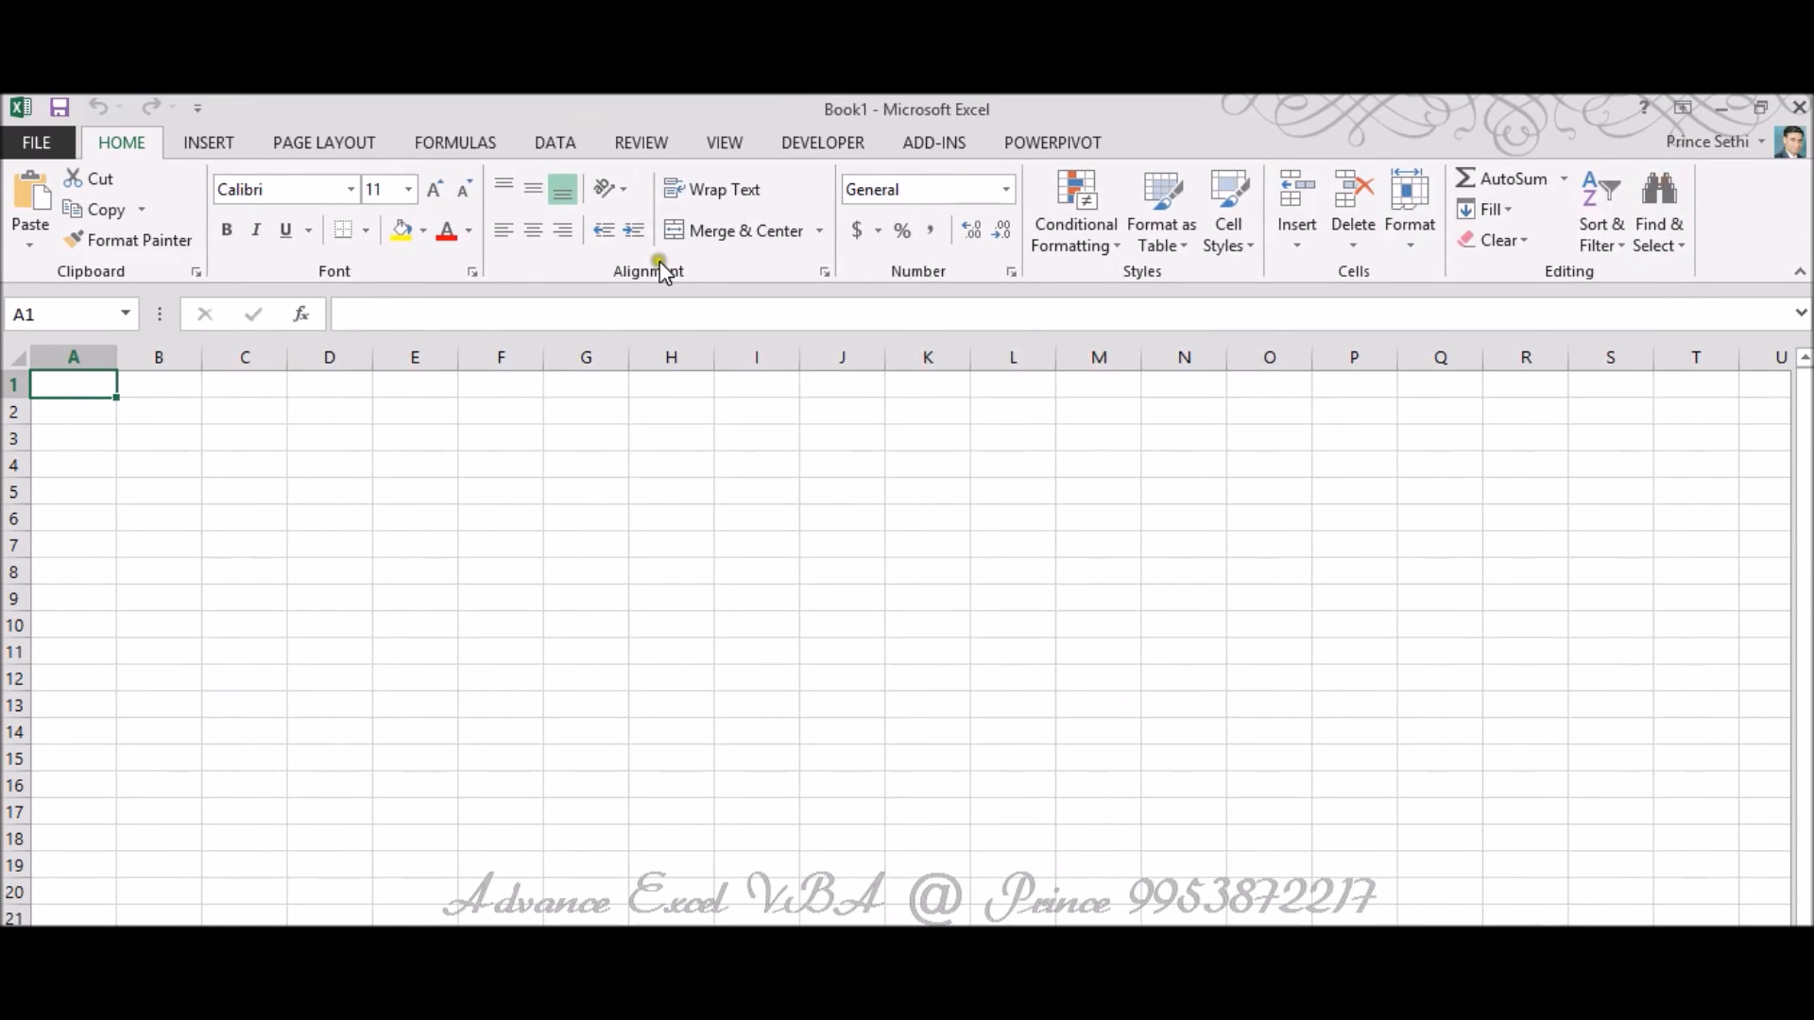
Draw a rounded rectangle over H3:I4 and label it 'Extract URL'.
{"action": "left_click", "coordinate": [208, 144]}
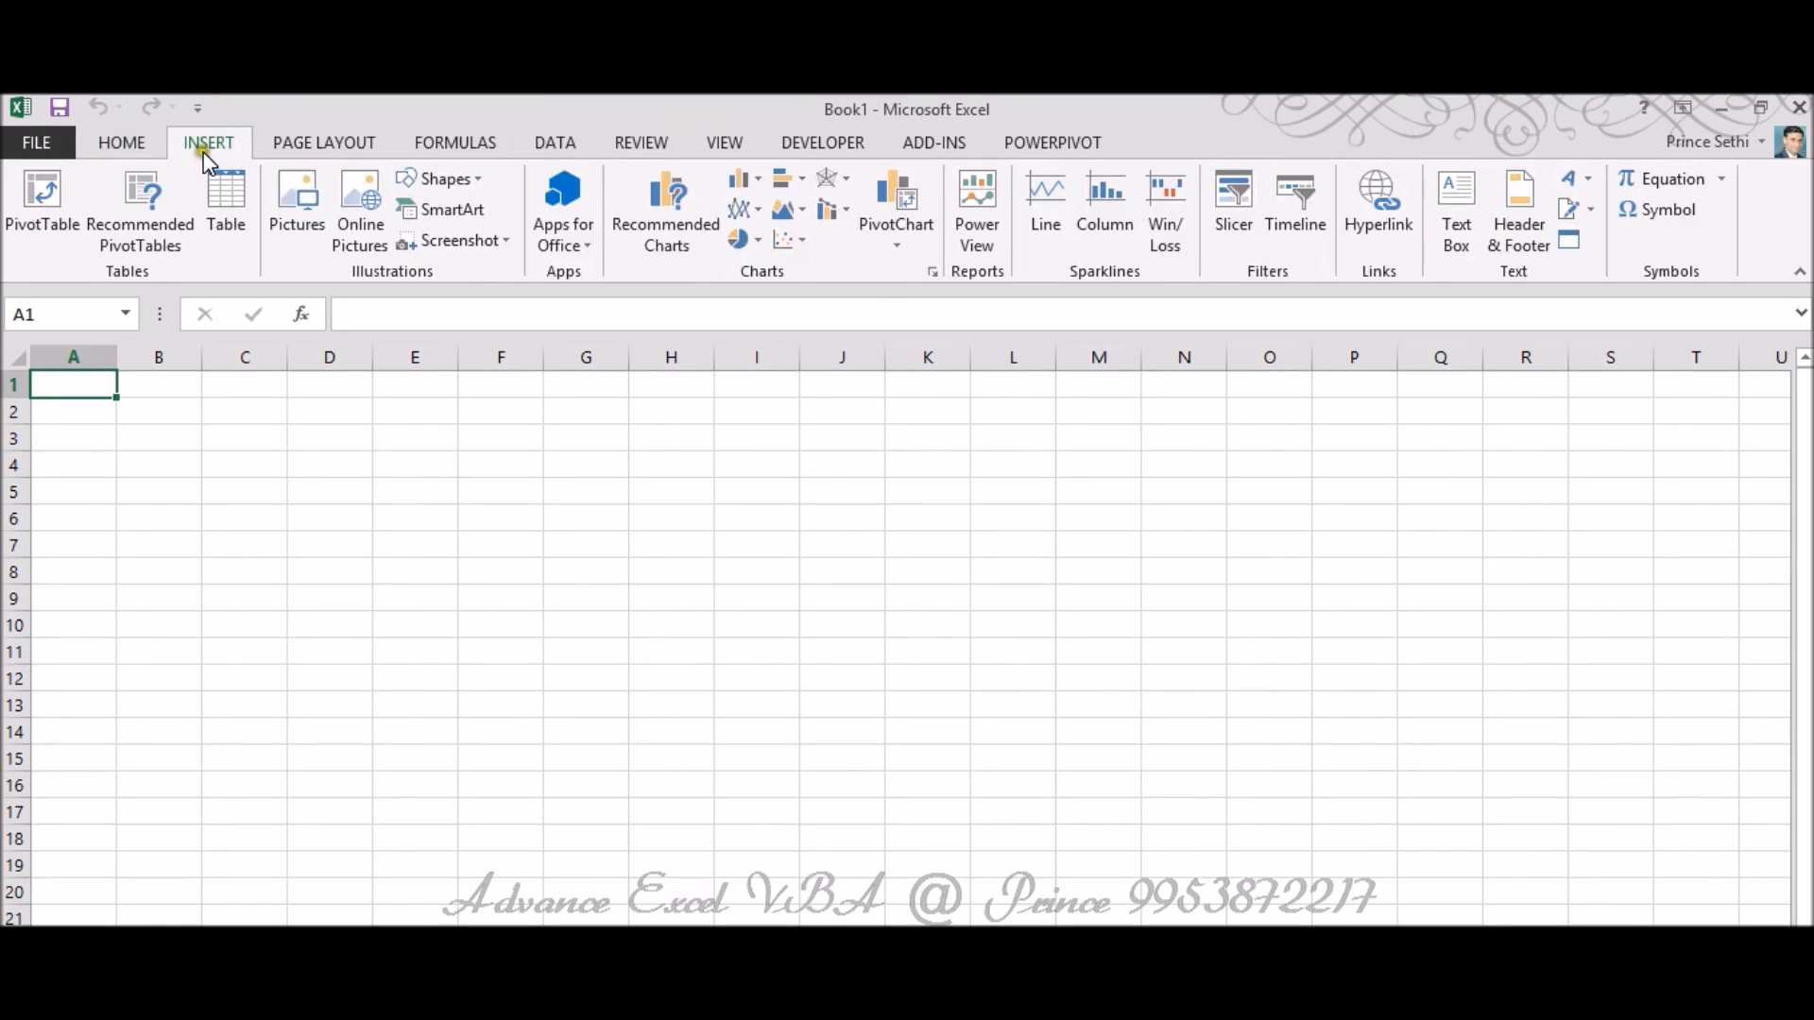
{"action": "left_click", "coordinate": [438, 177]}
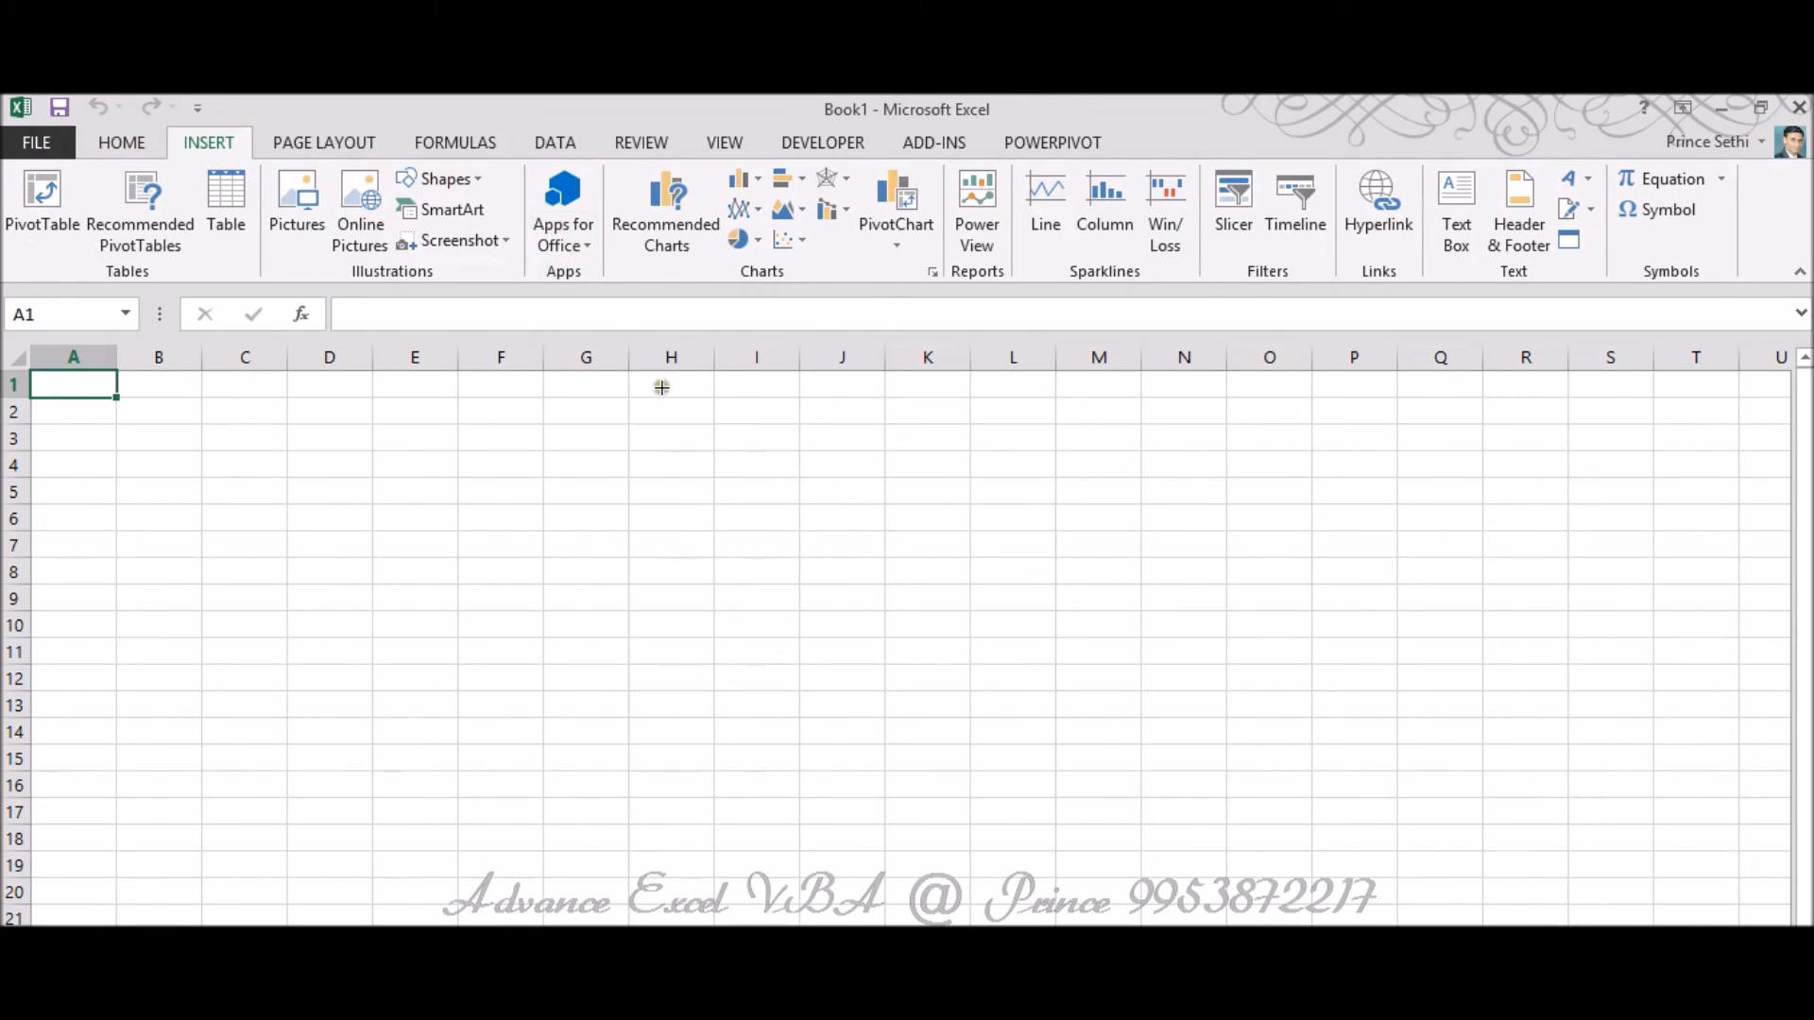
{"action": "left_click_drag", "start_coordinate": [661, 425], "coordinate": [822, 474]}
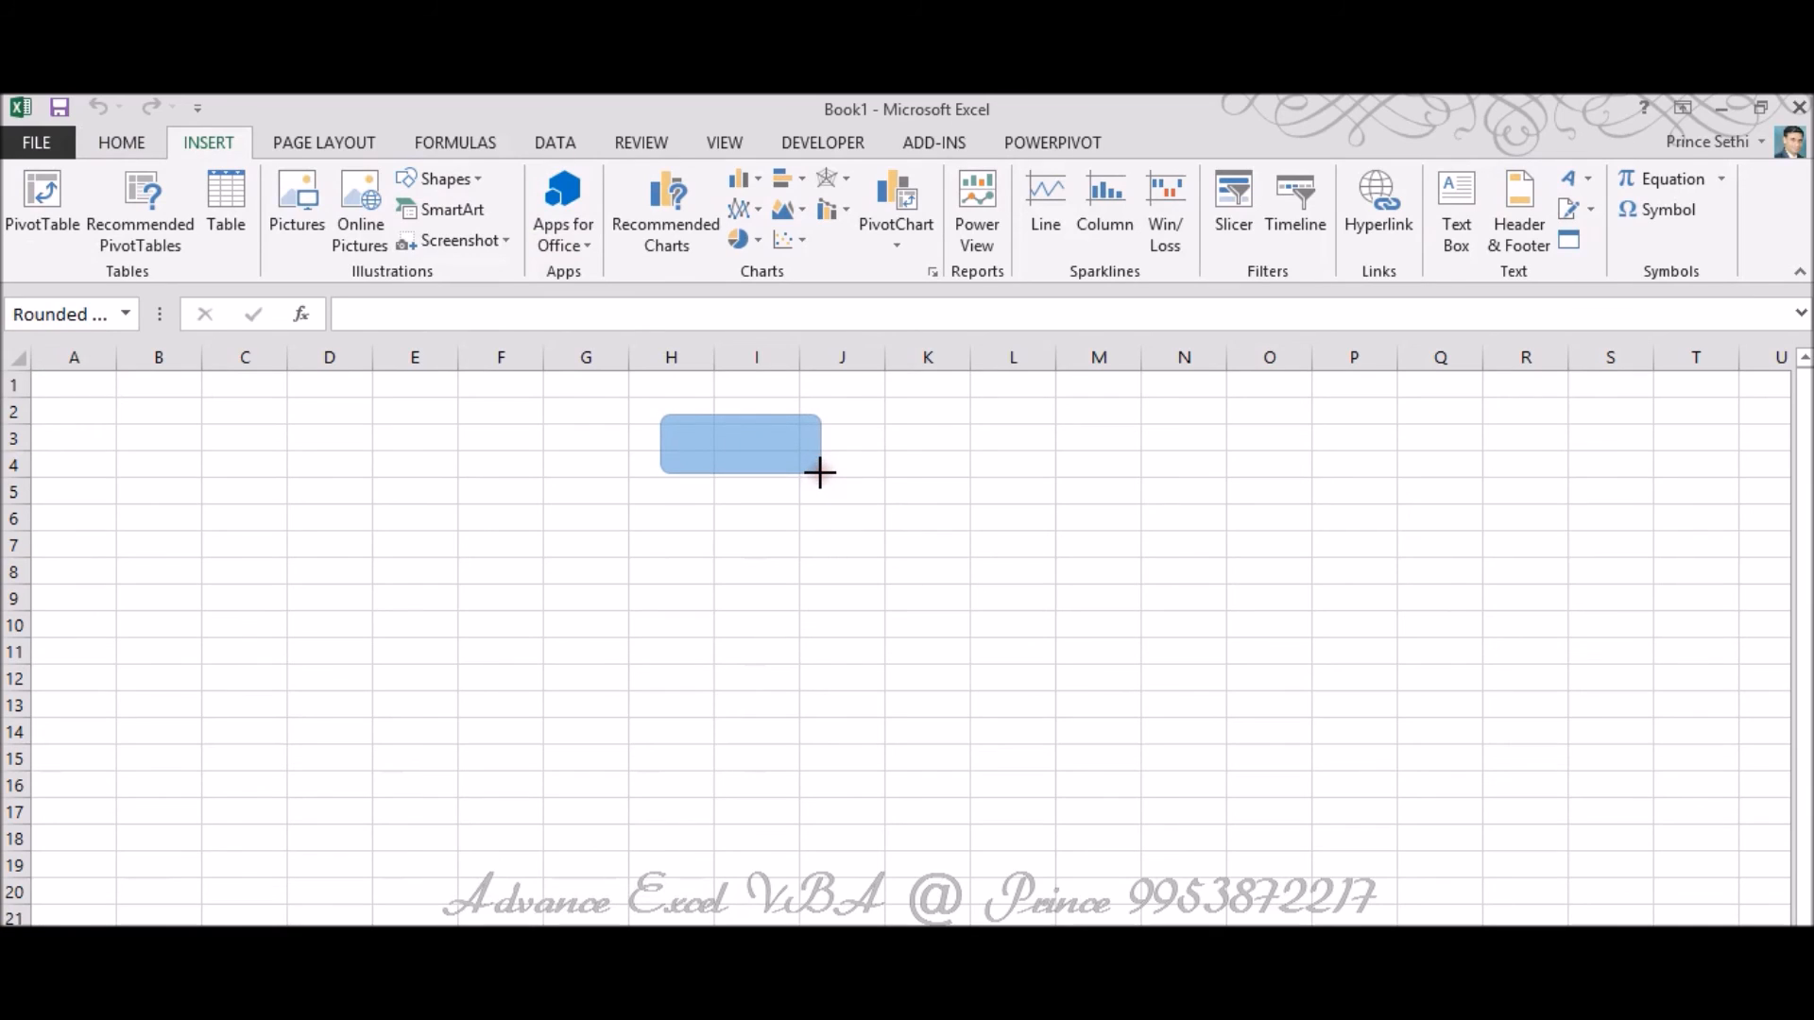
{"action": "left_click", "coordinate": [738, 442]}
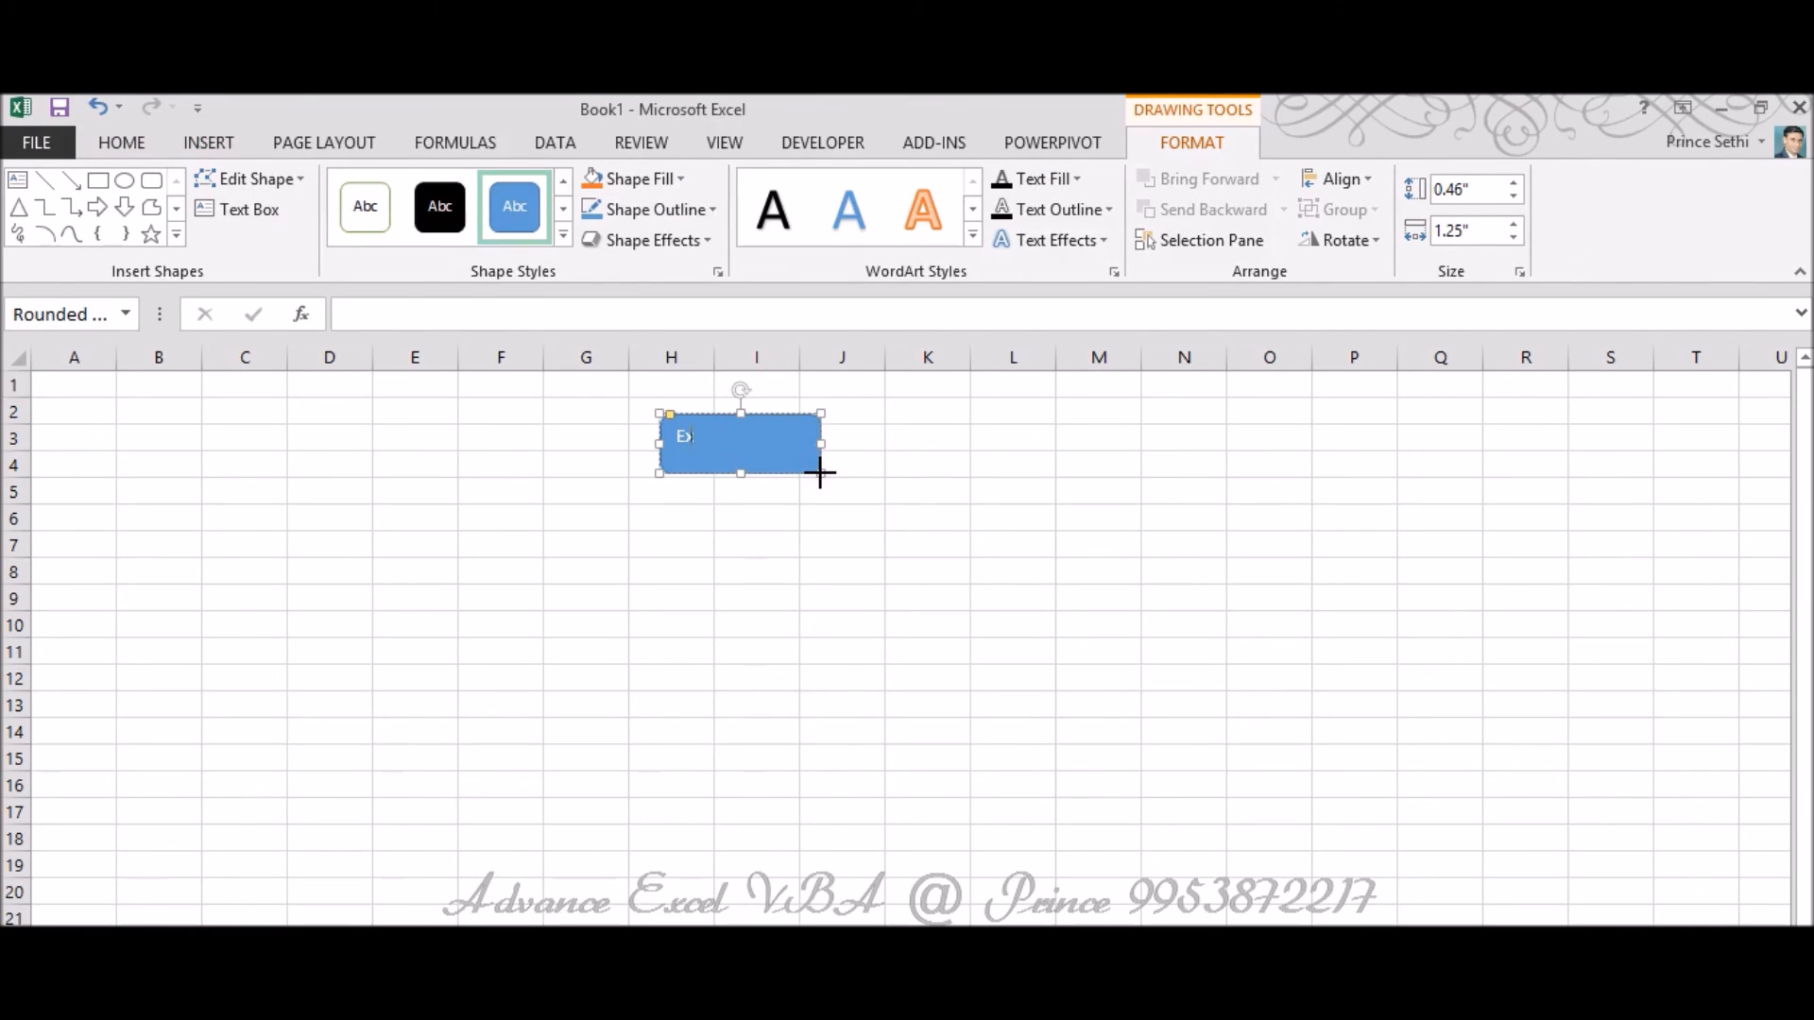
{"action": "type", "text": "Extract U"}
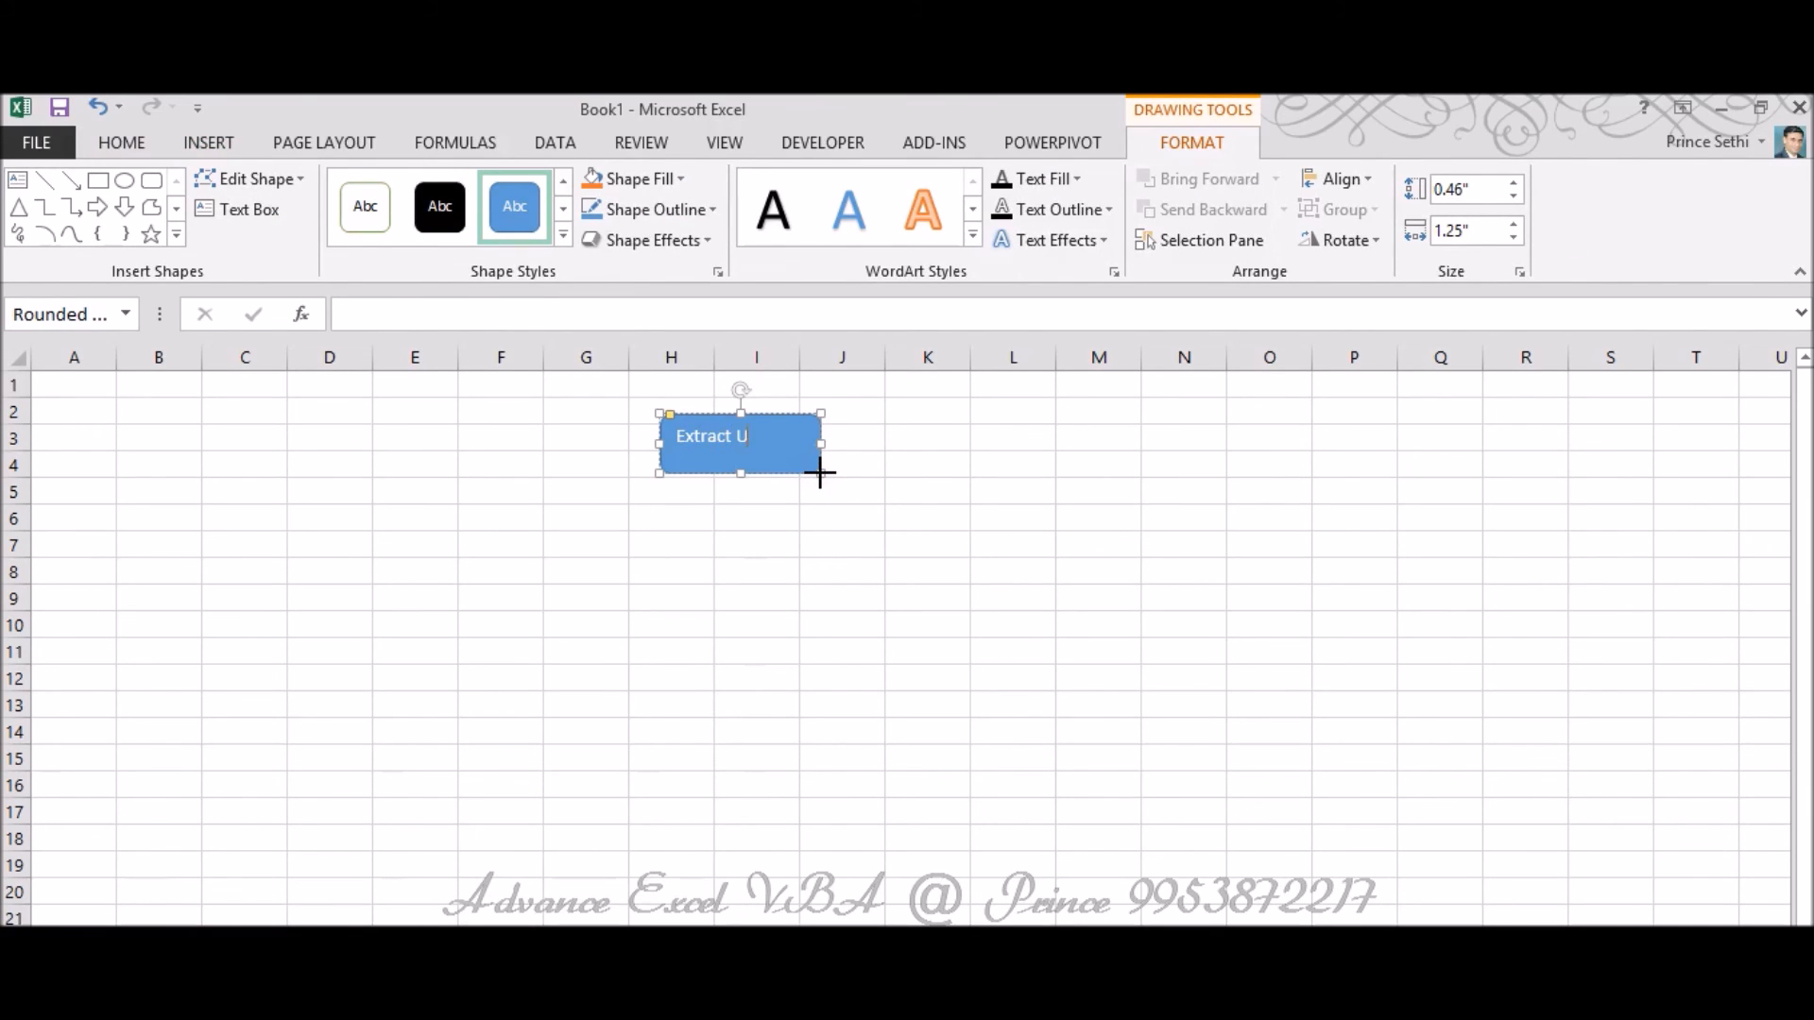
{"action": "type", "text": "RLs"}
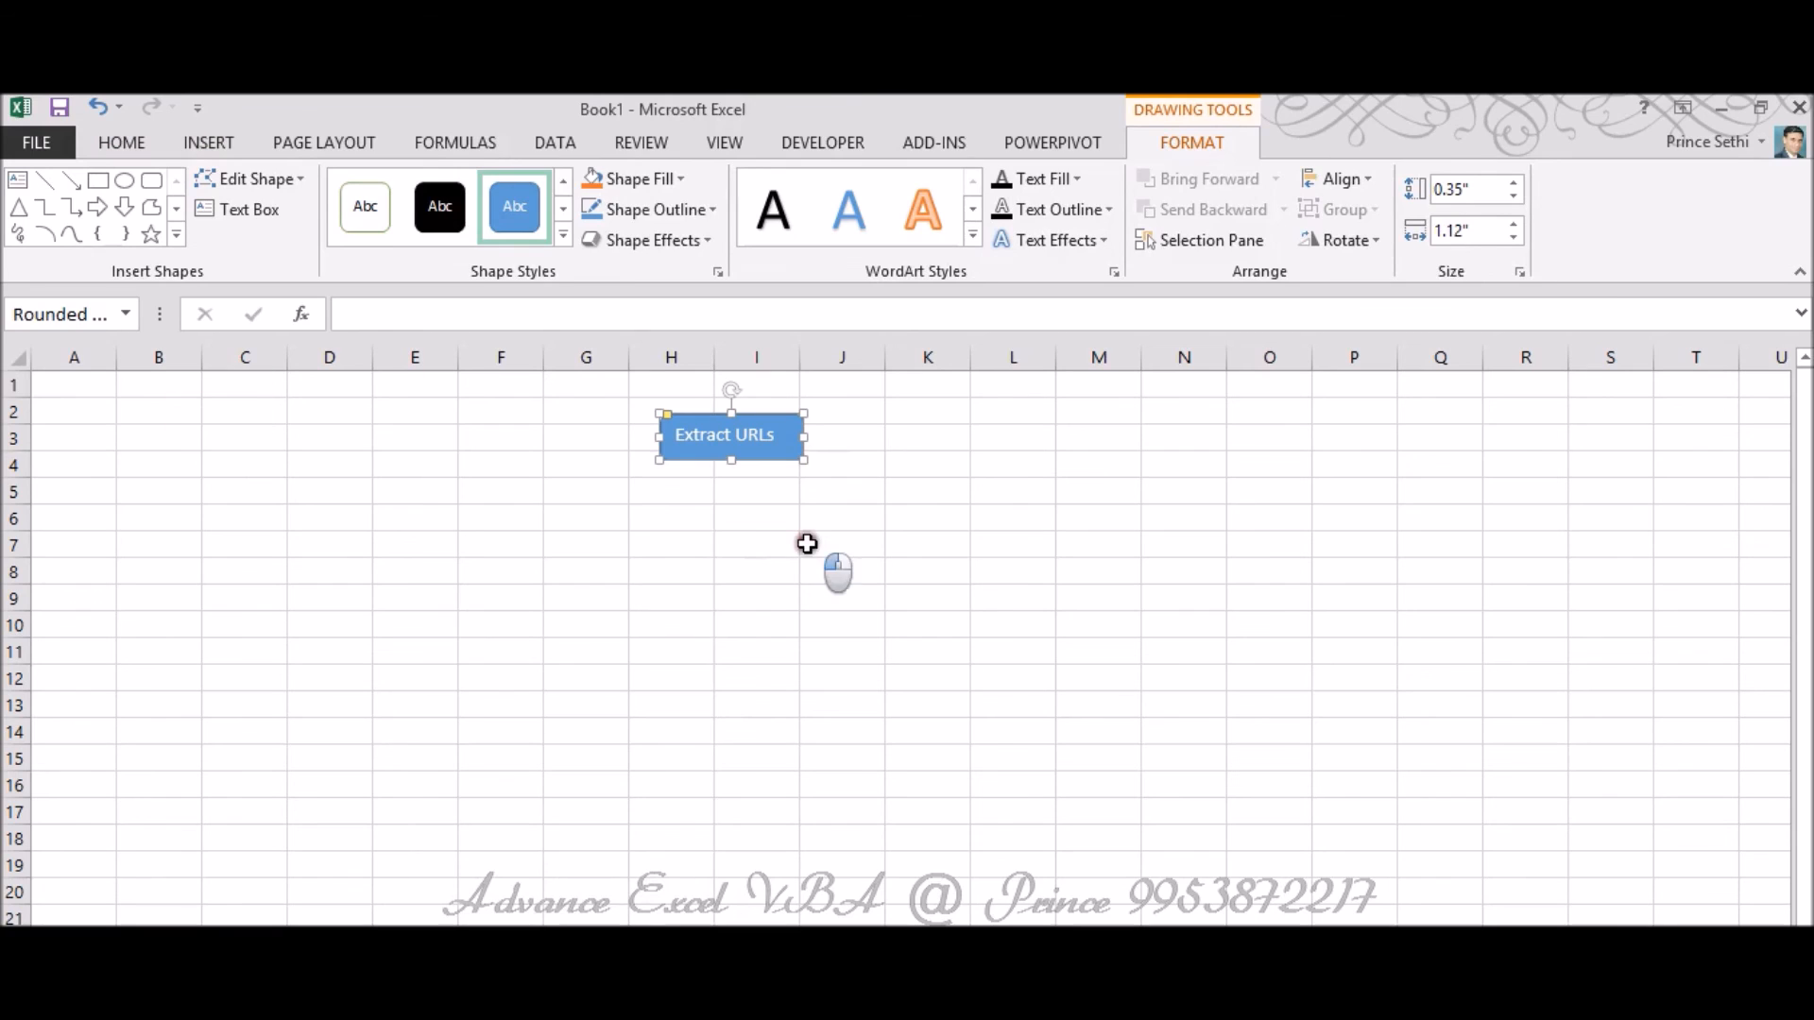
Assign the ExtractURLfromWebsite macro to the shape.
{"action": "right_click", "coordinate": [722, 434]}
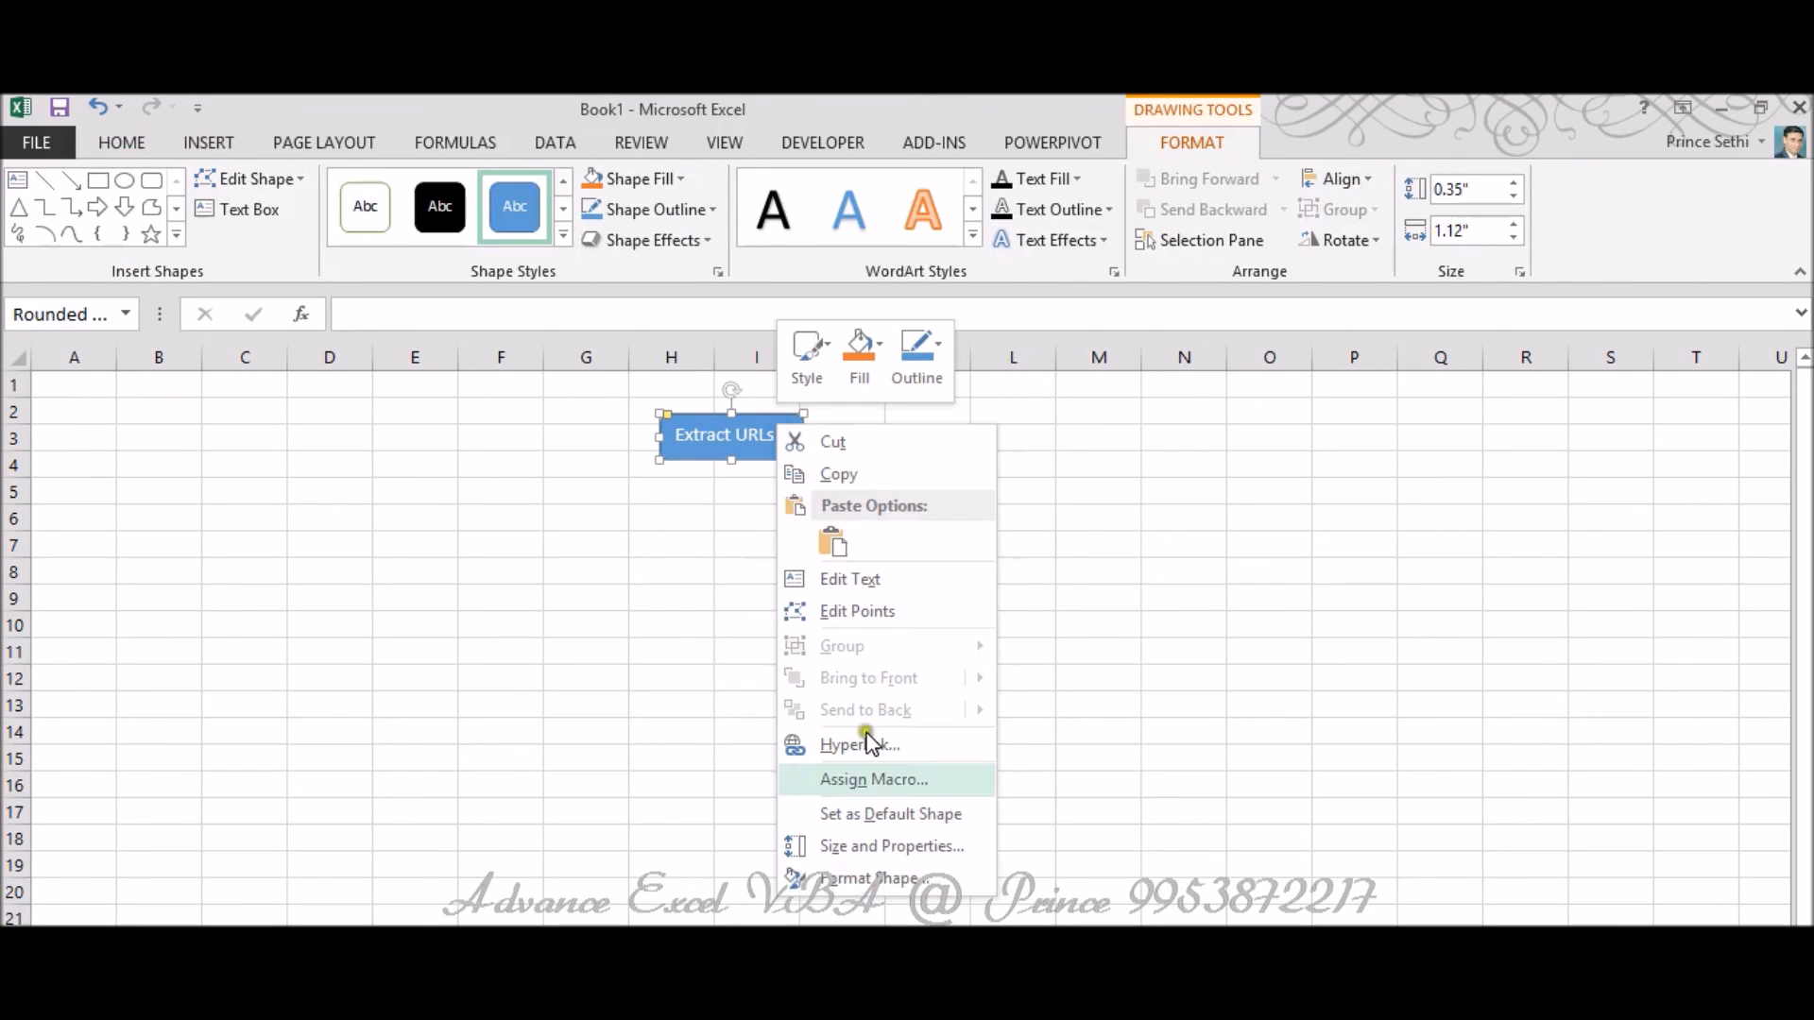
{"action": "left_click", "coordinate": [873, 779]}
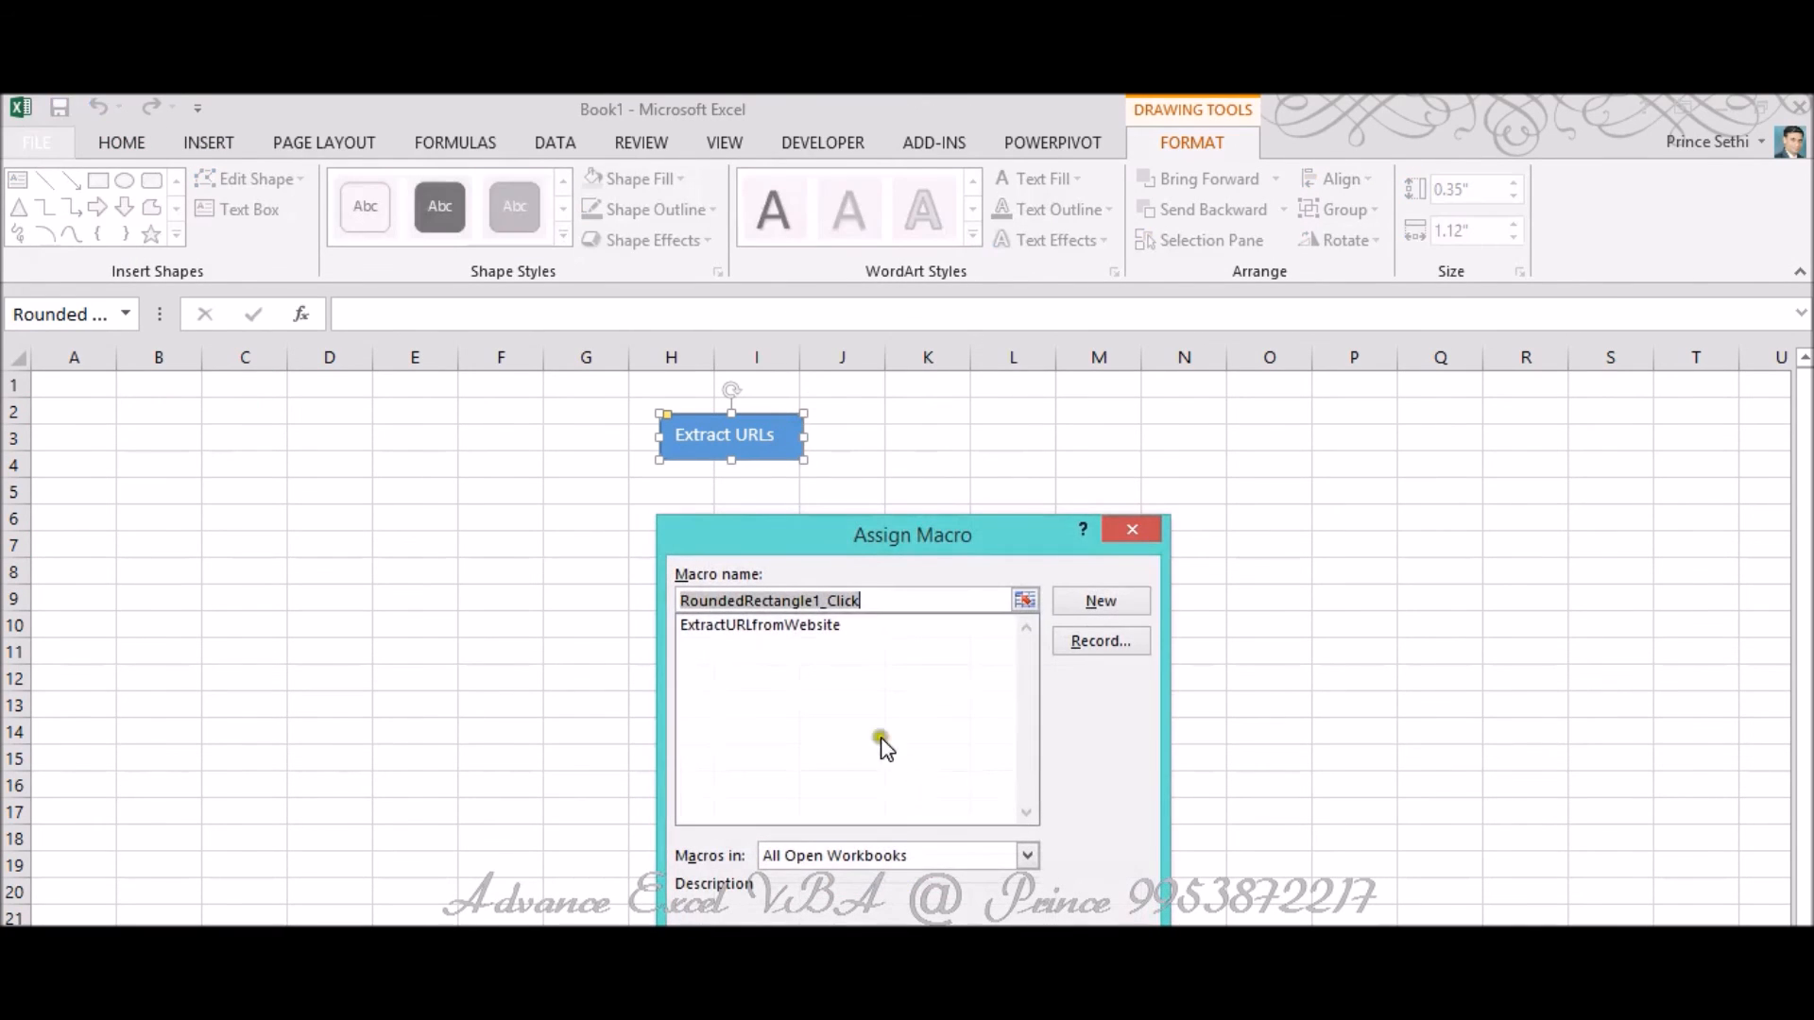
{"action": "left_click", "coordinate": [760, 624]}
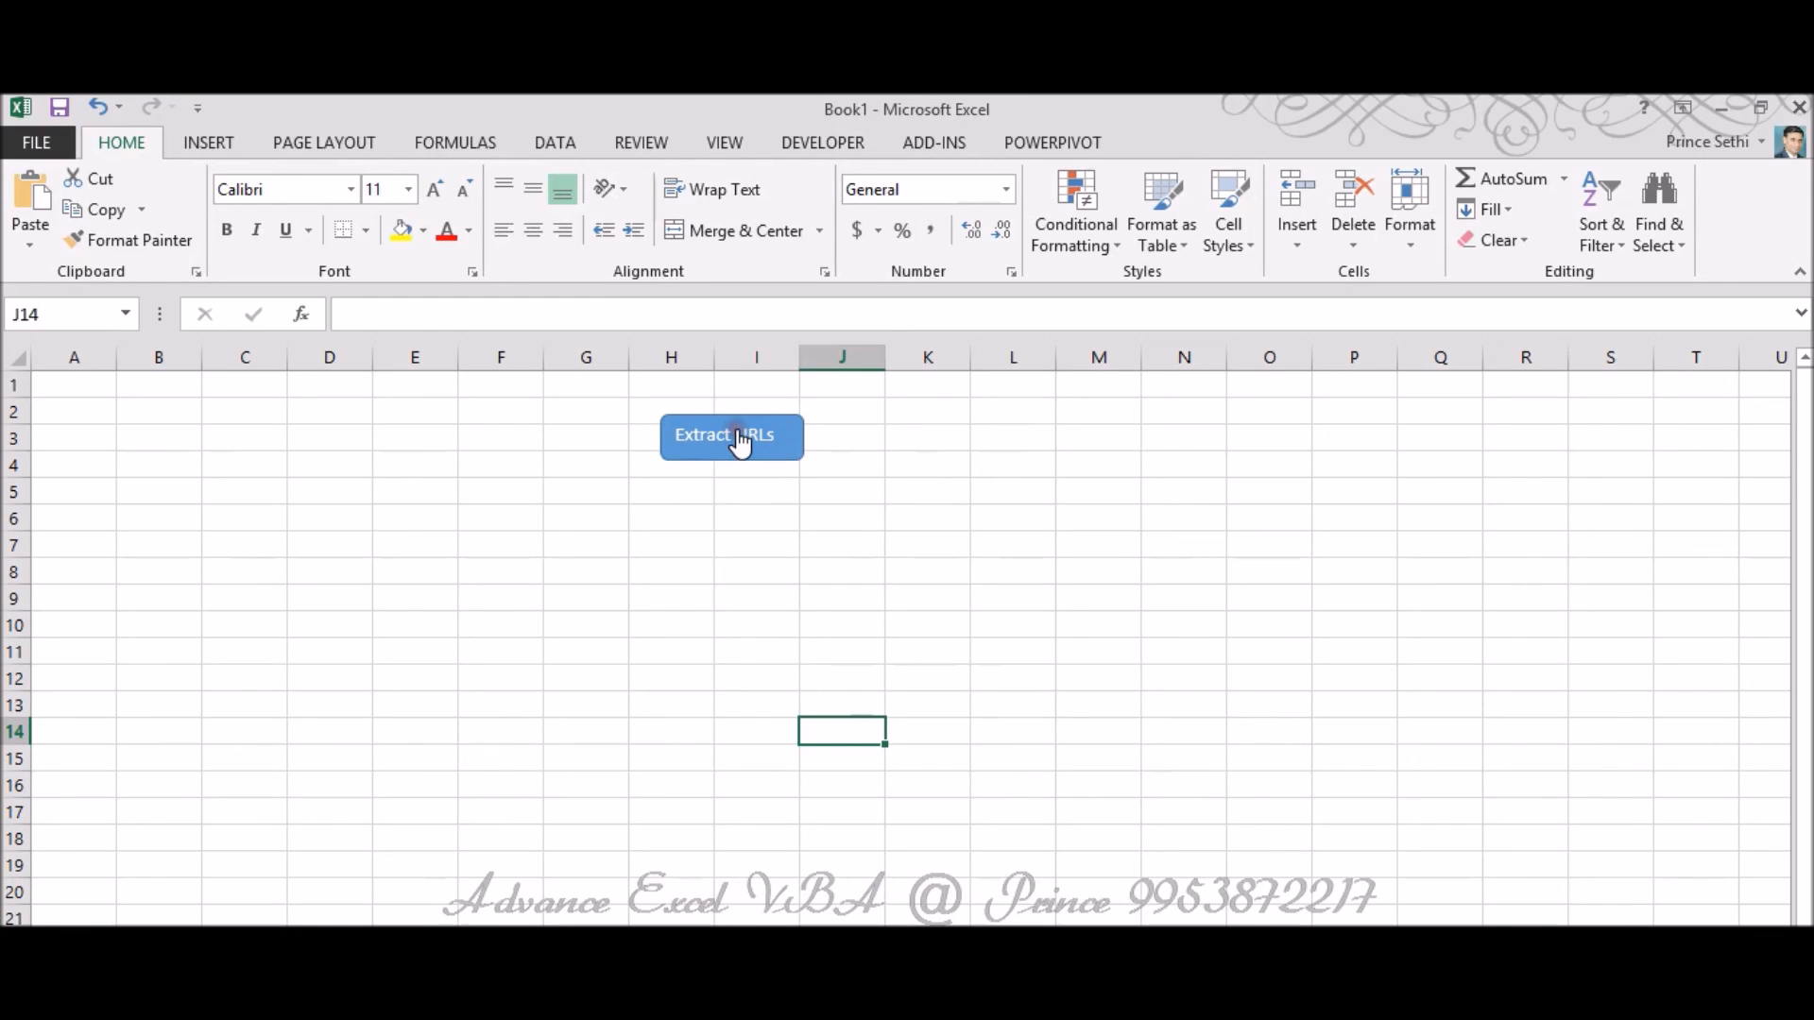
Run Extract URLs, debug the IWebBrowser2 Document run-time error, and rerun the macro.
{"action": "left_click", "coordinate": [731, 436]}
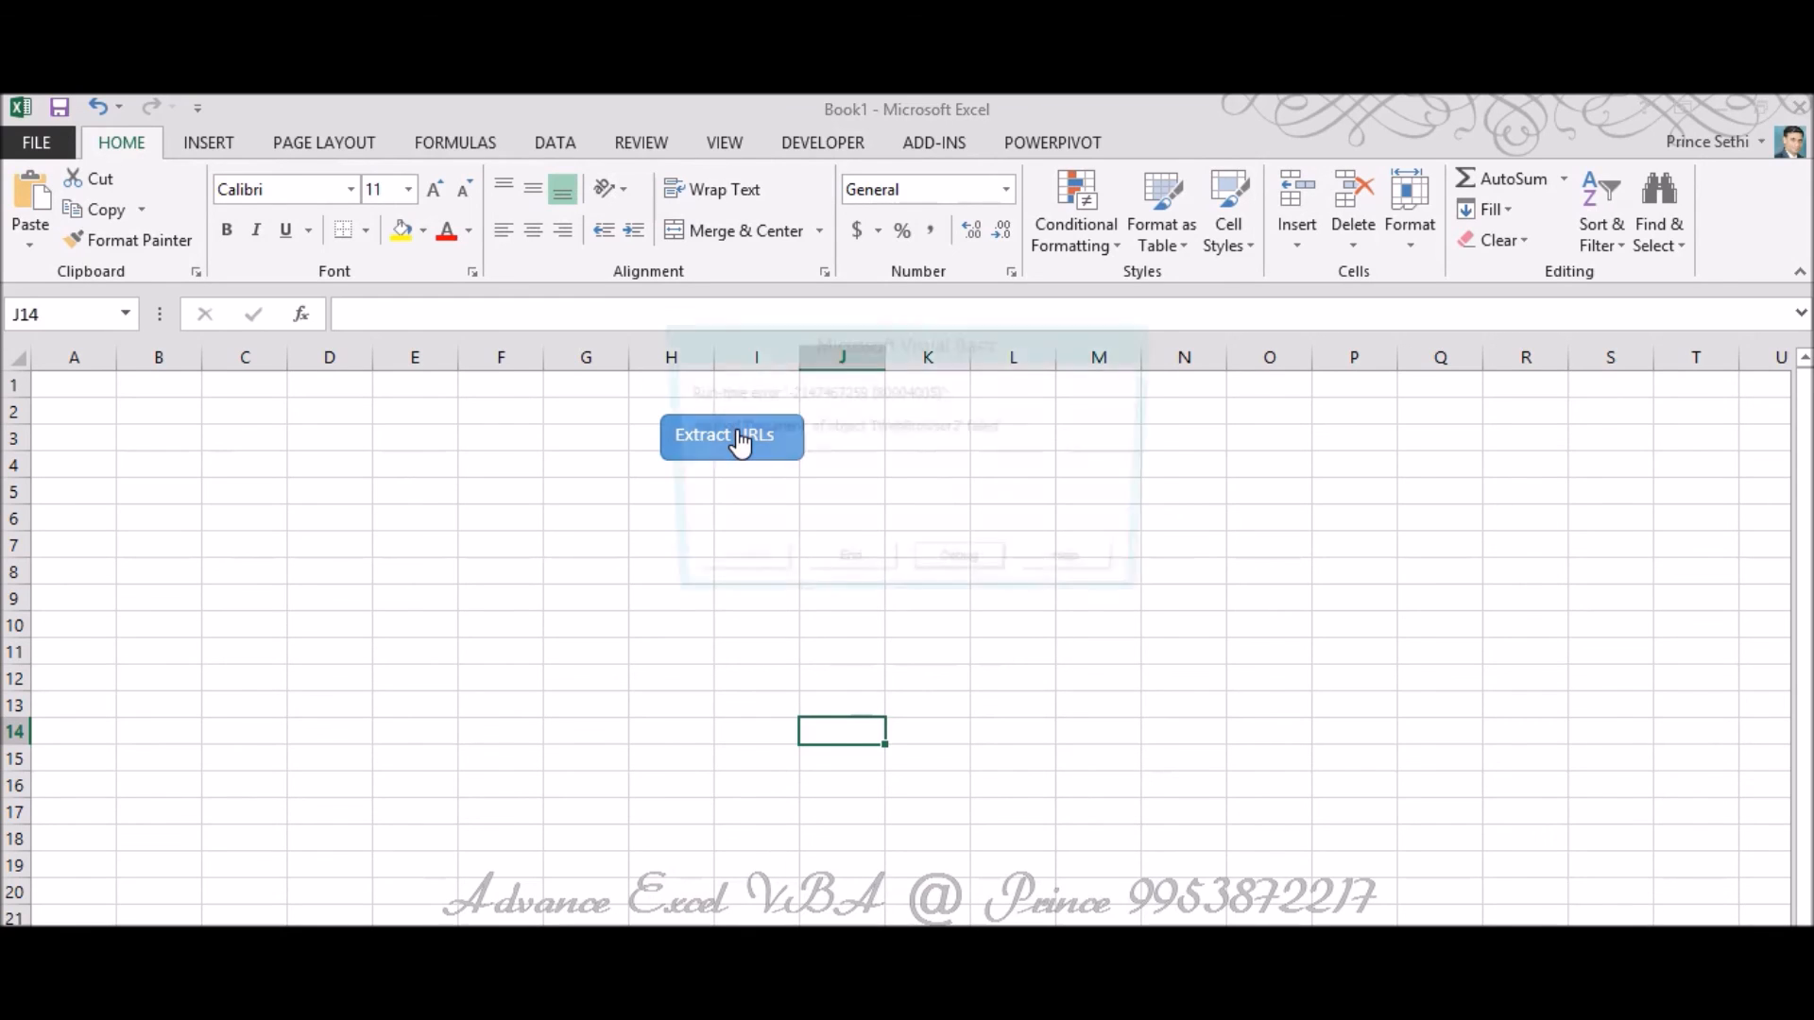
{"action": "left_click", "coordinate": [731, 434]}
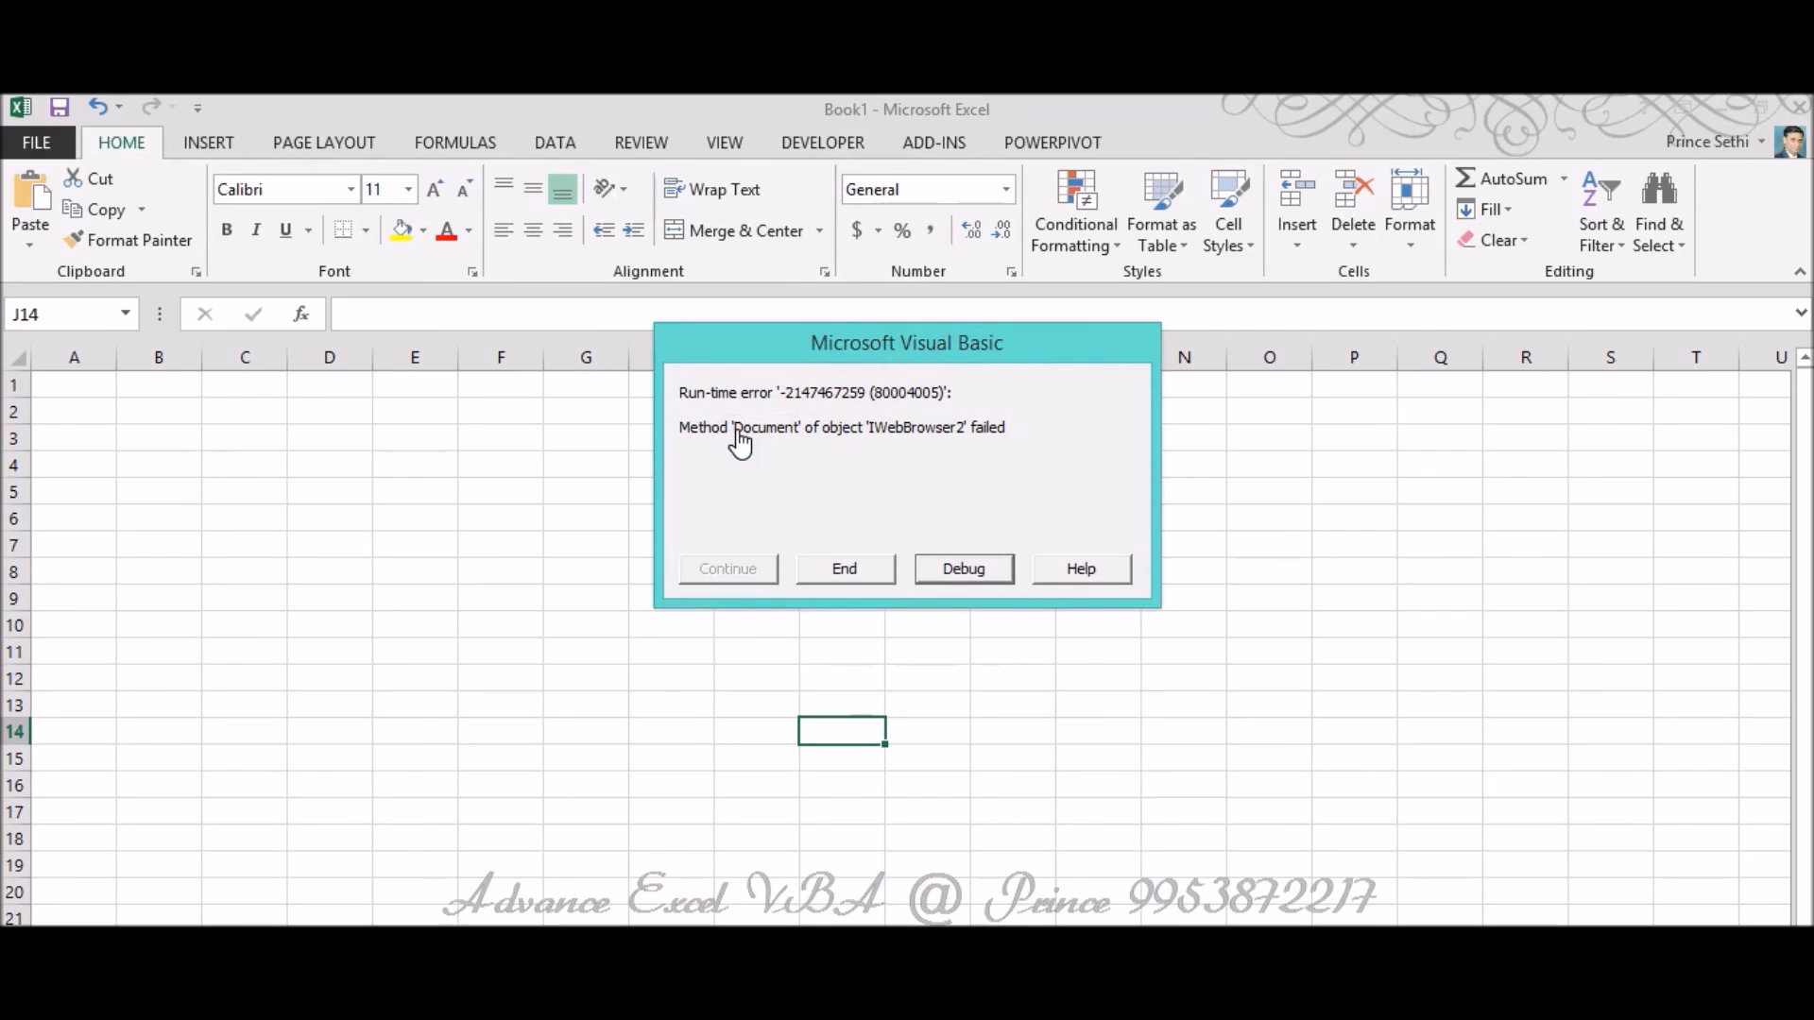
{"action": "mouse_move", "coordinate": [903, 455]}
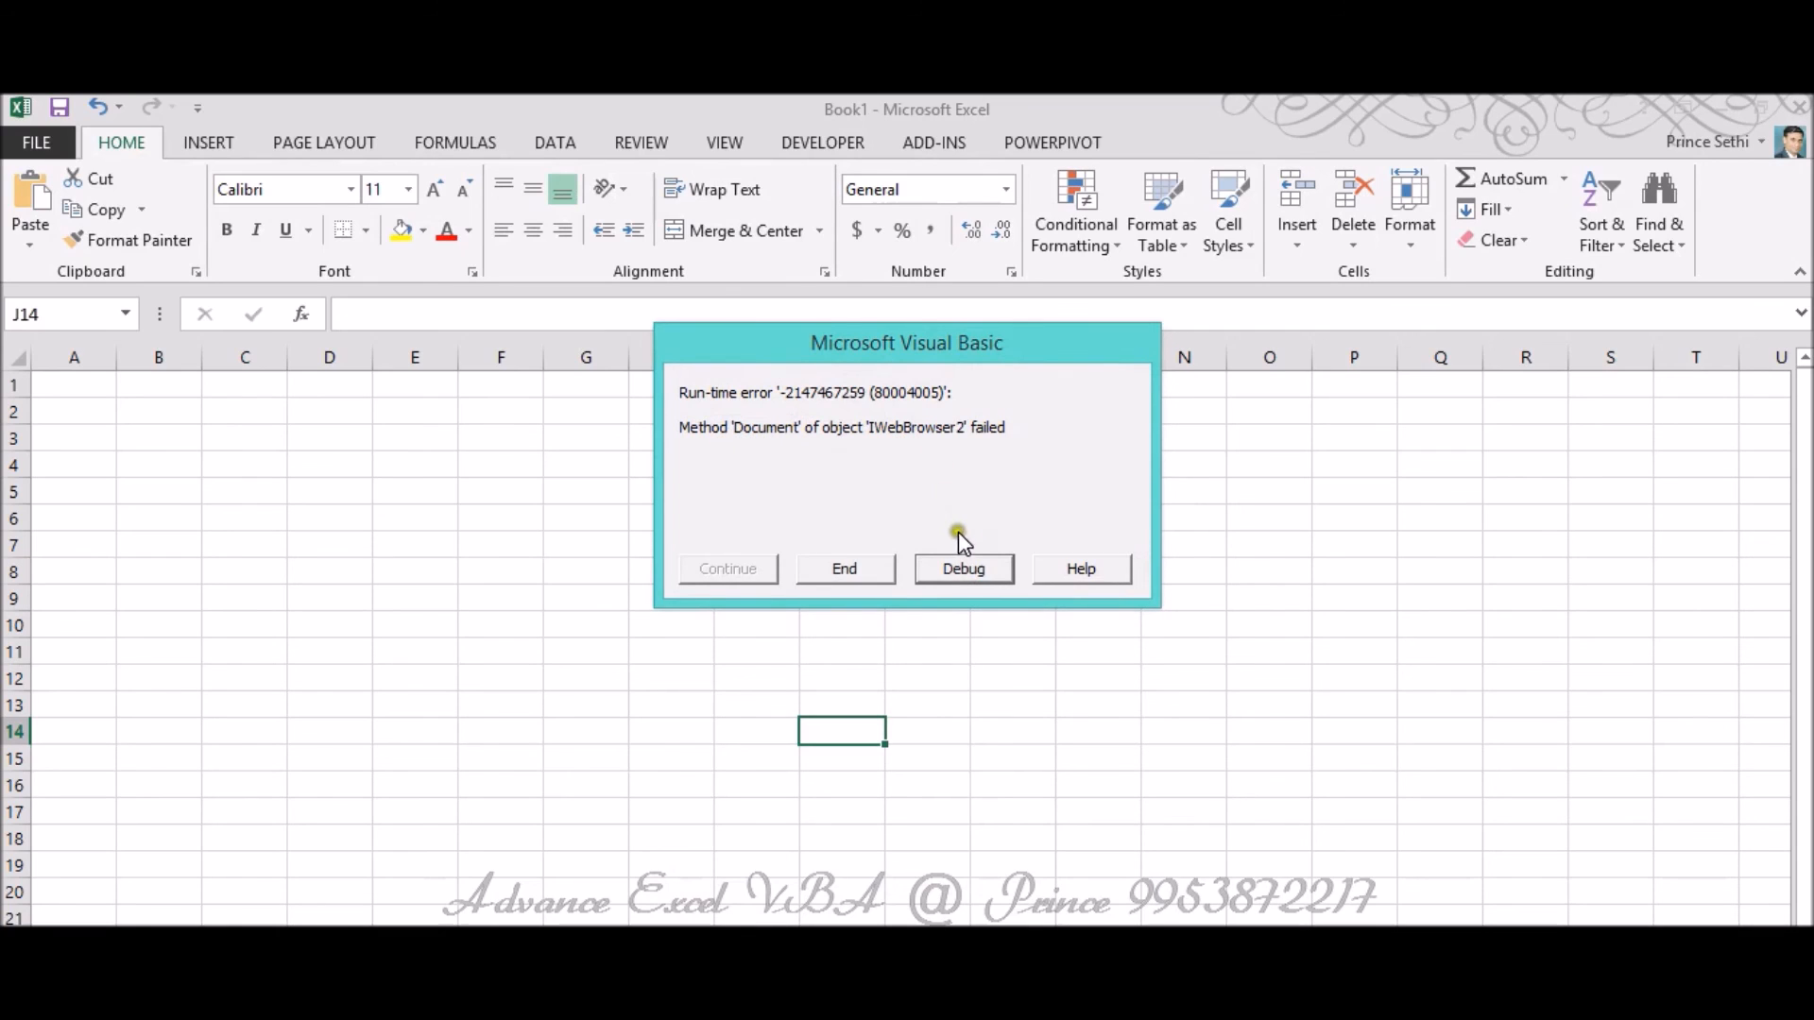
{"action": "left_click", "coordinate": [963, 569]}
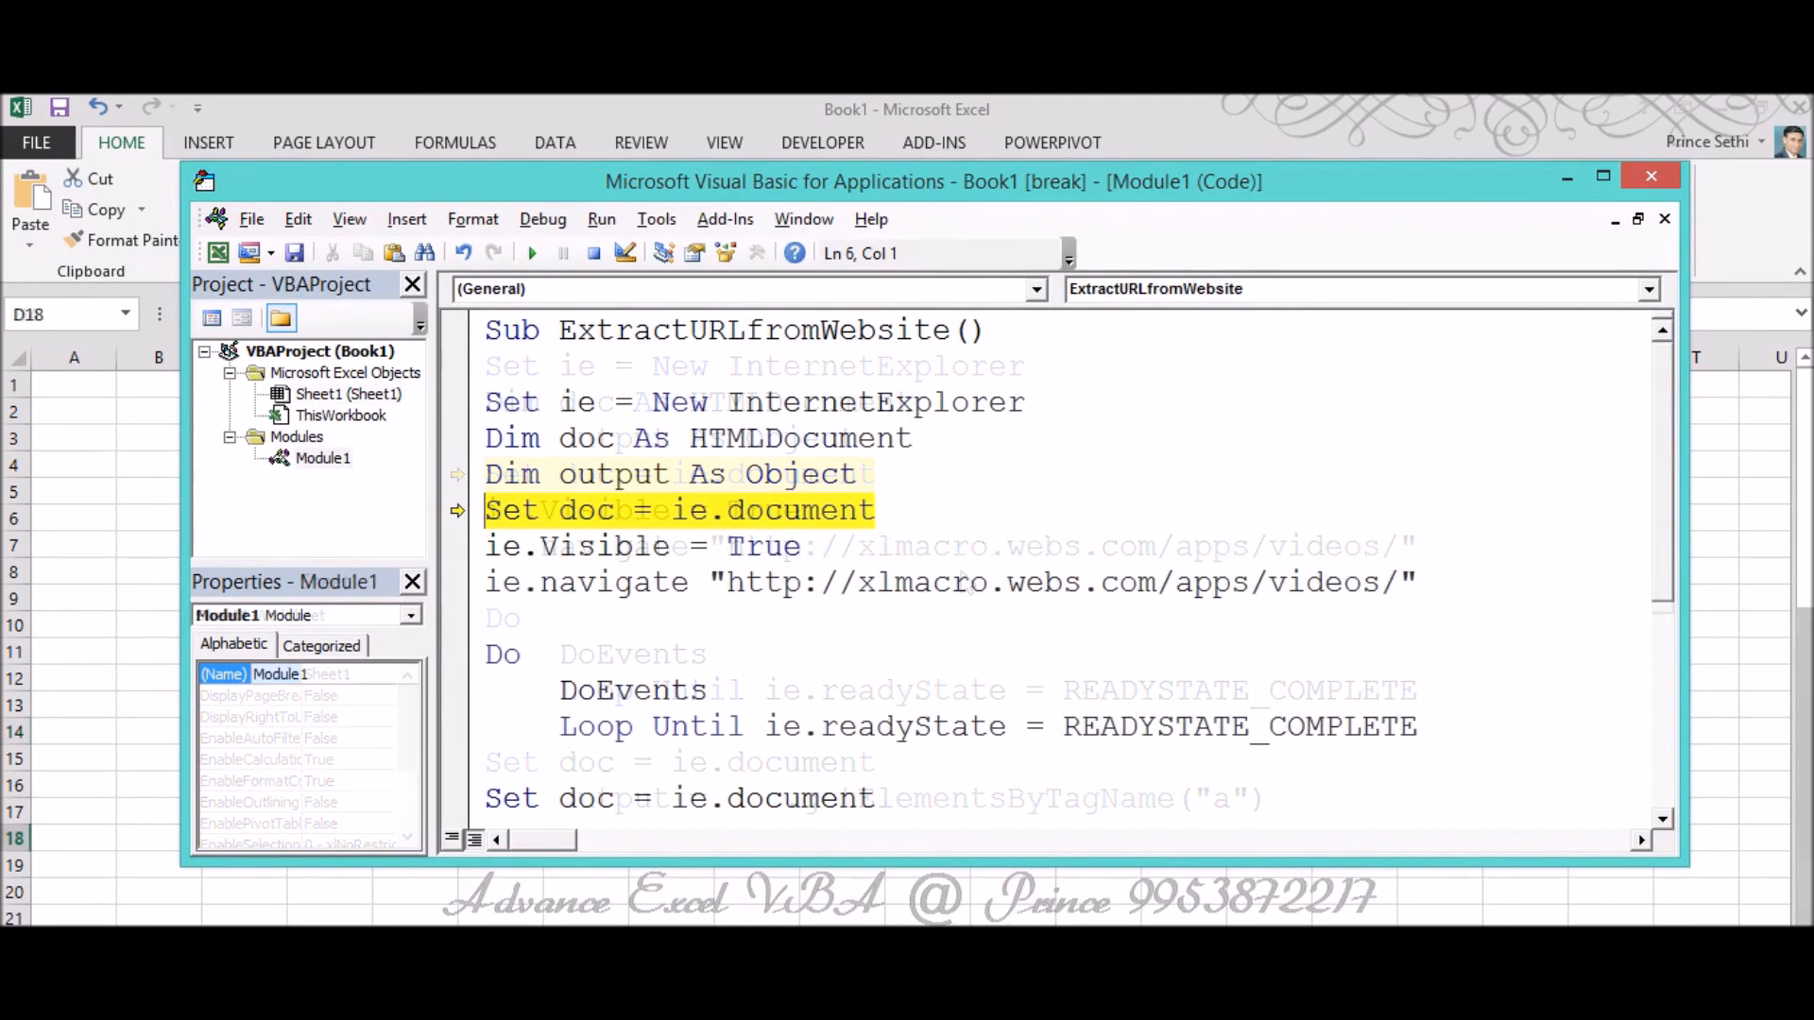
{"action": "left_click", "coordinate": [531, 253]}
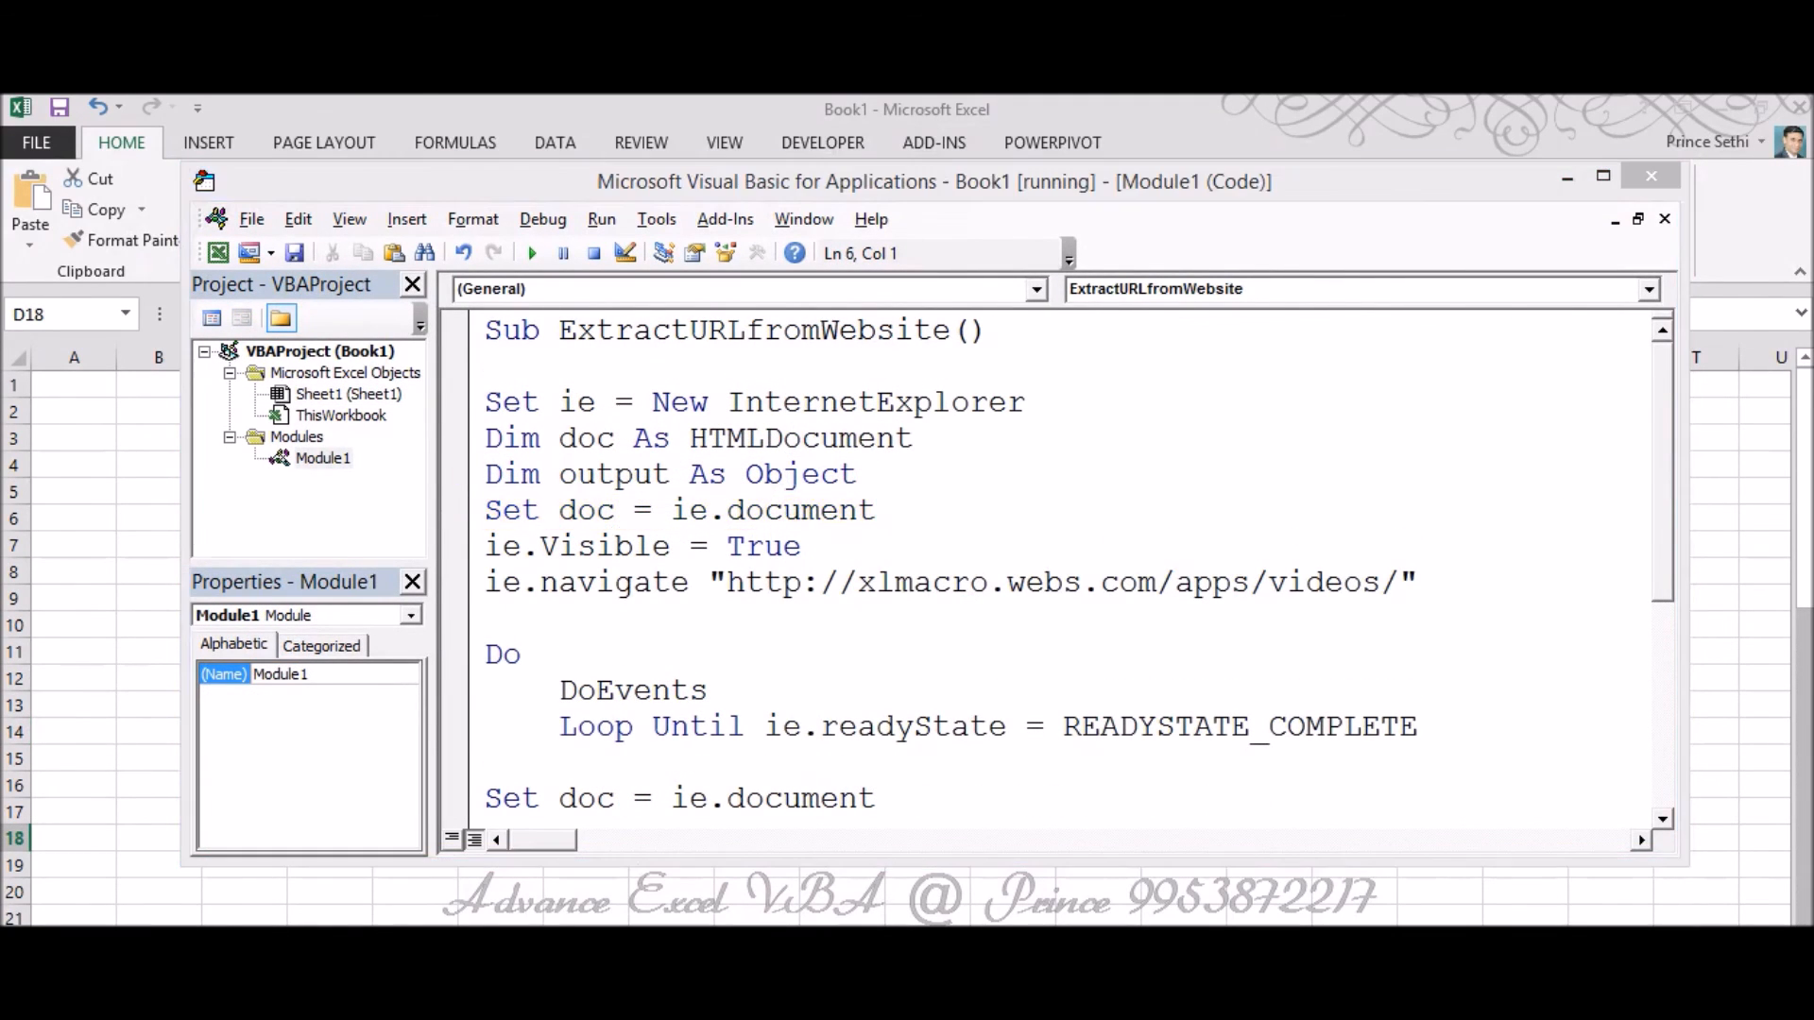
{"action": "left_click", "coordinate": [531, 253]}
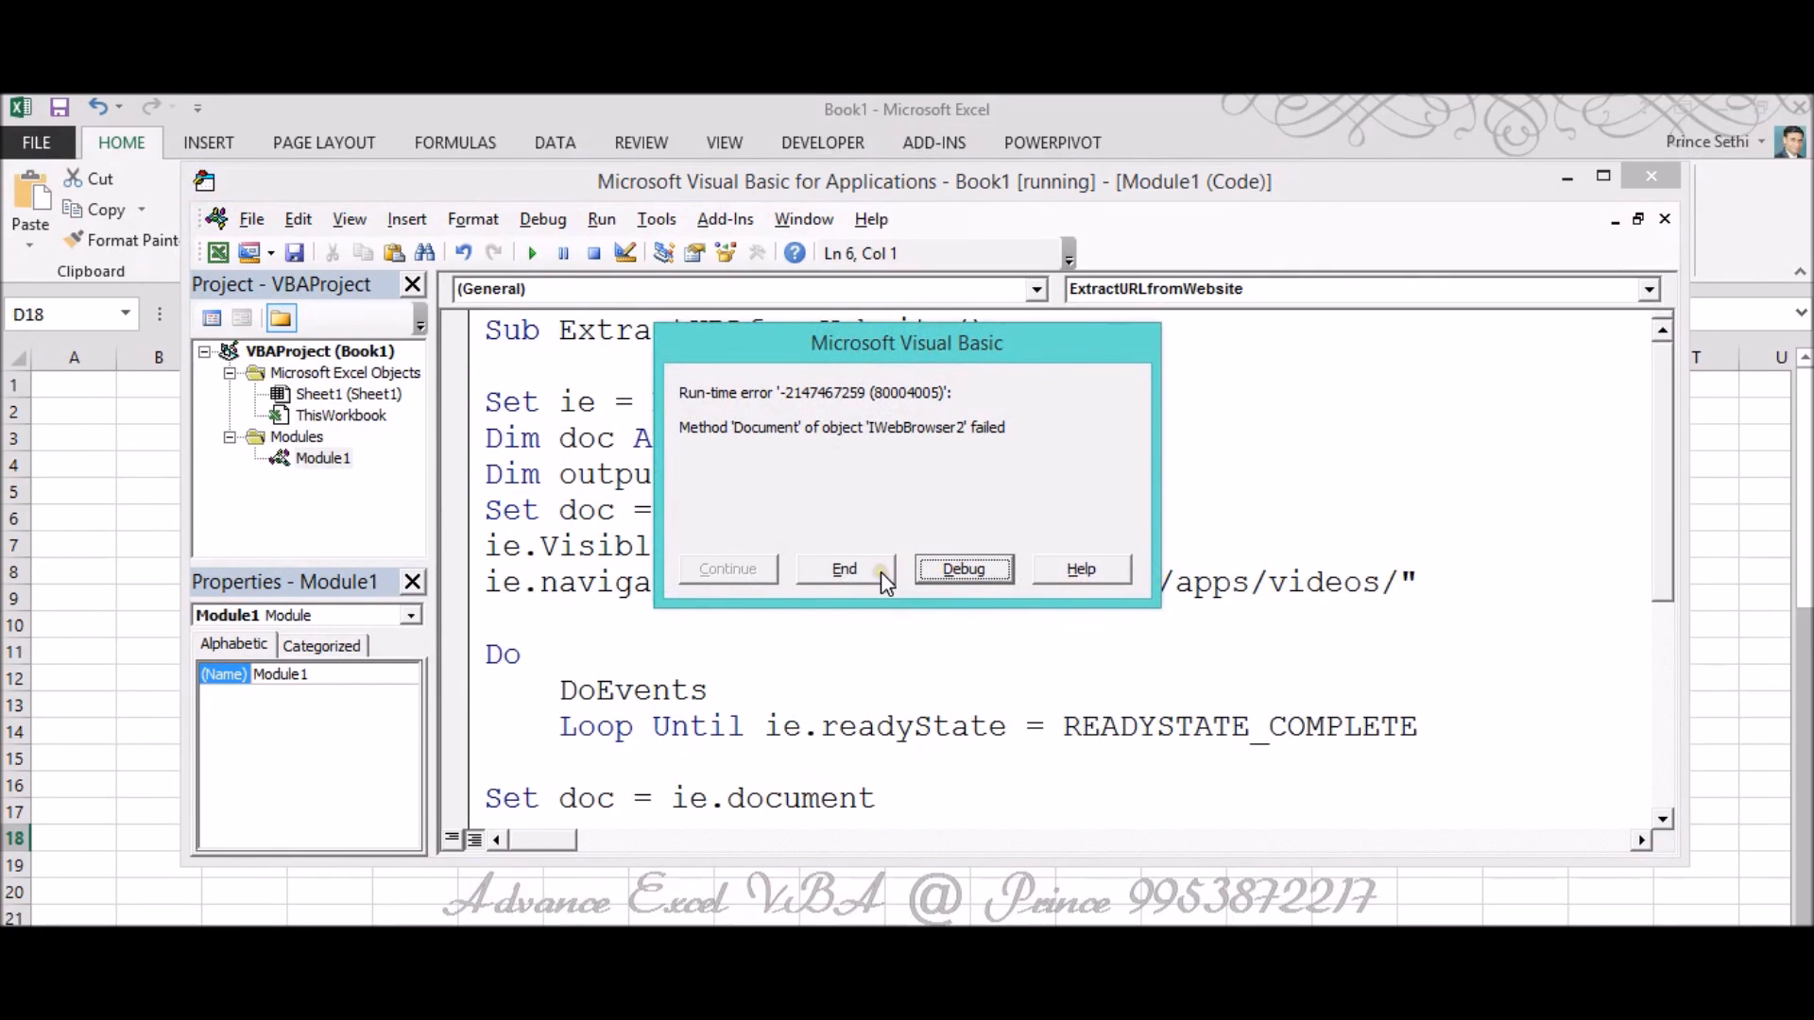
End the run, add 'On Error Resume Next' below the Sub line, and close the editor.
{"action": "left_click", "coordinate": [842, 569]}
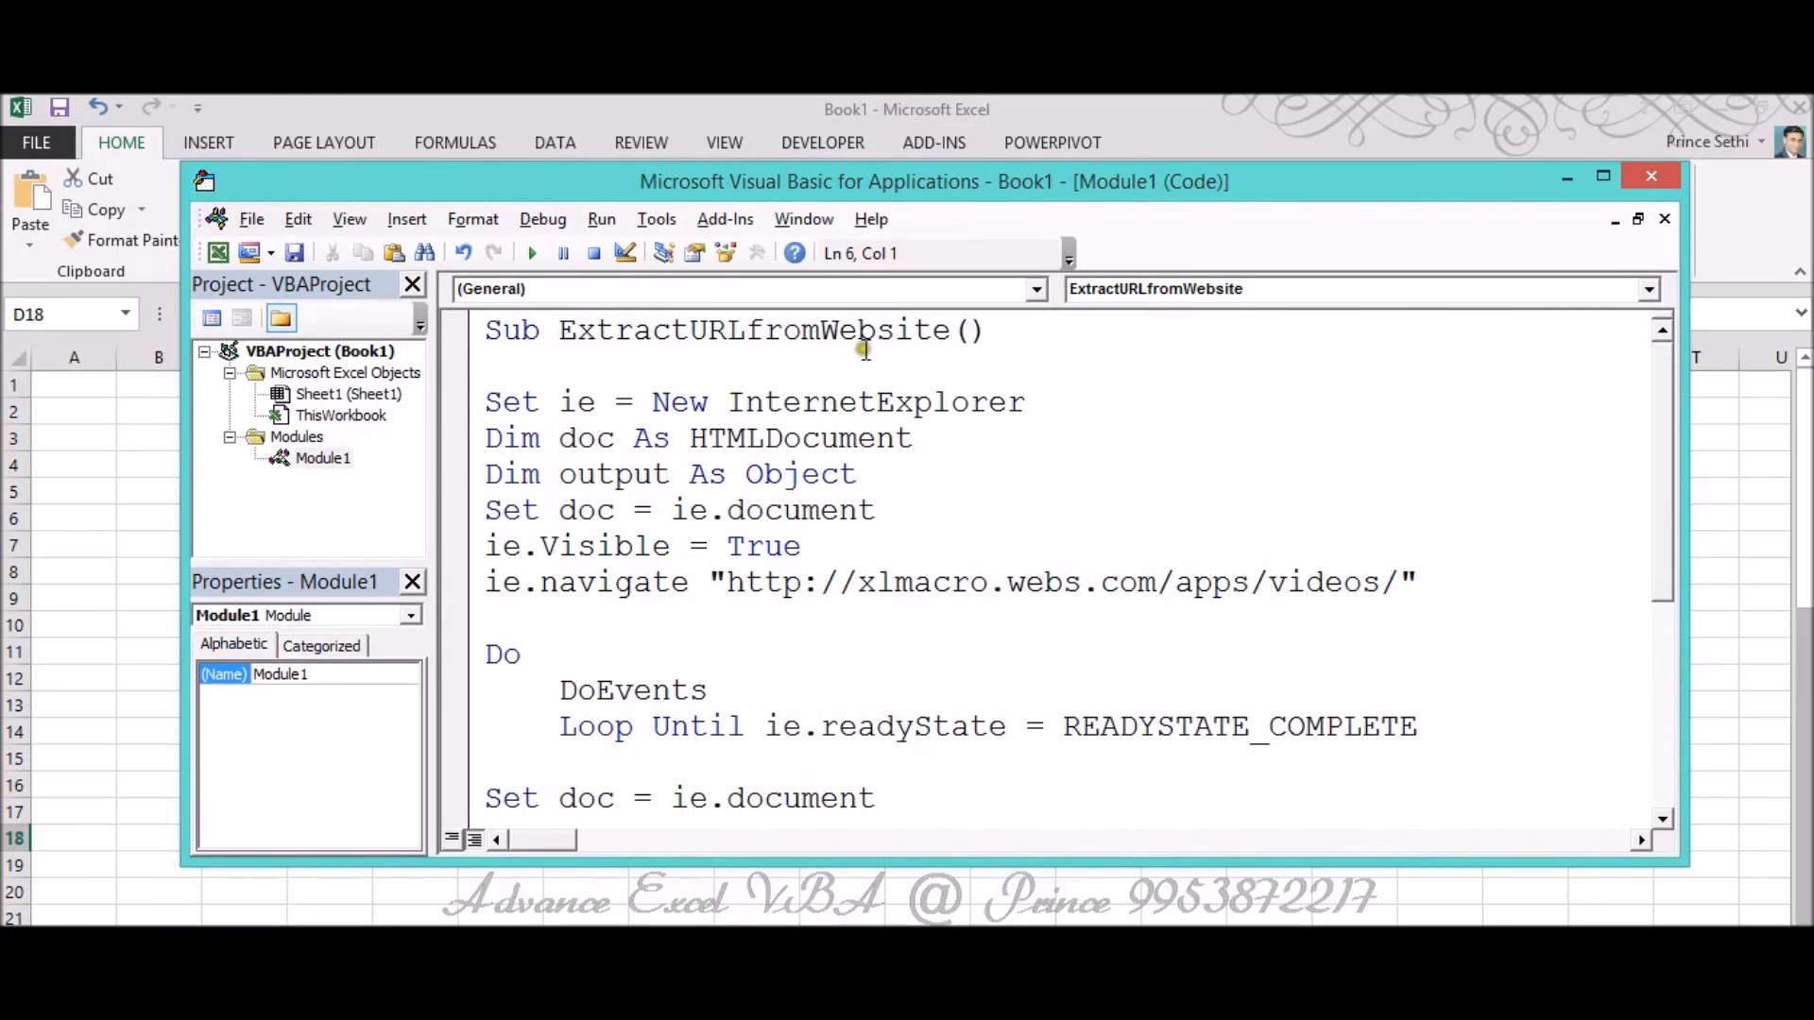
{"action": "type", "text": "On"}
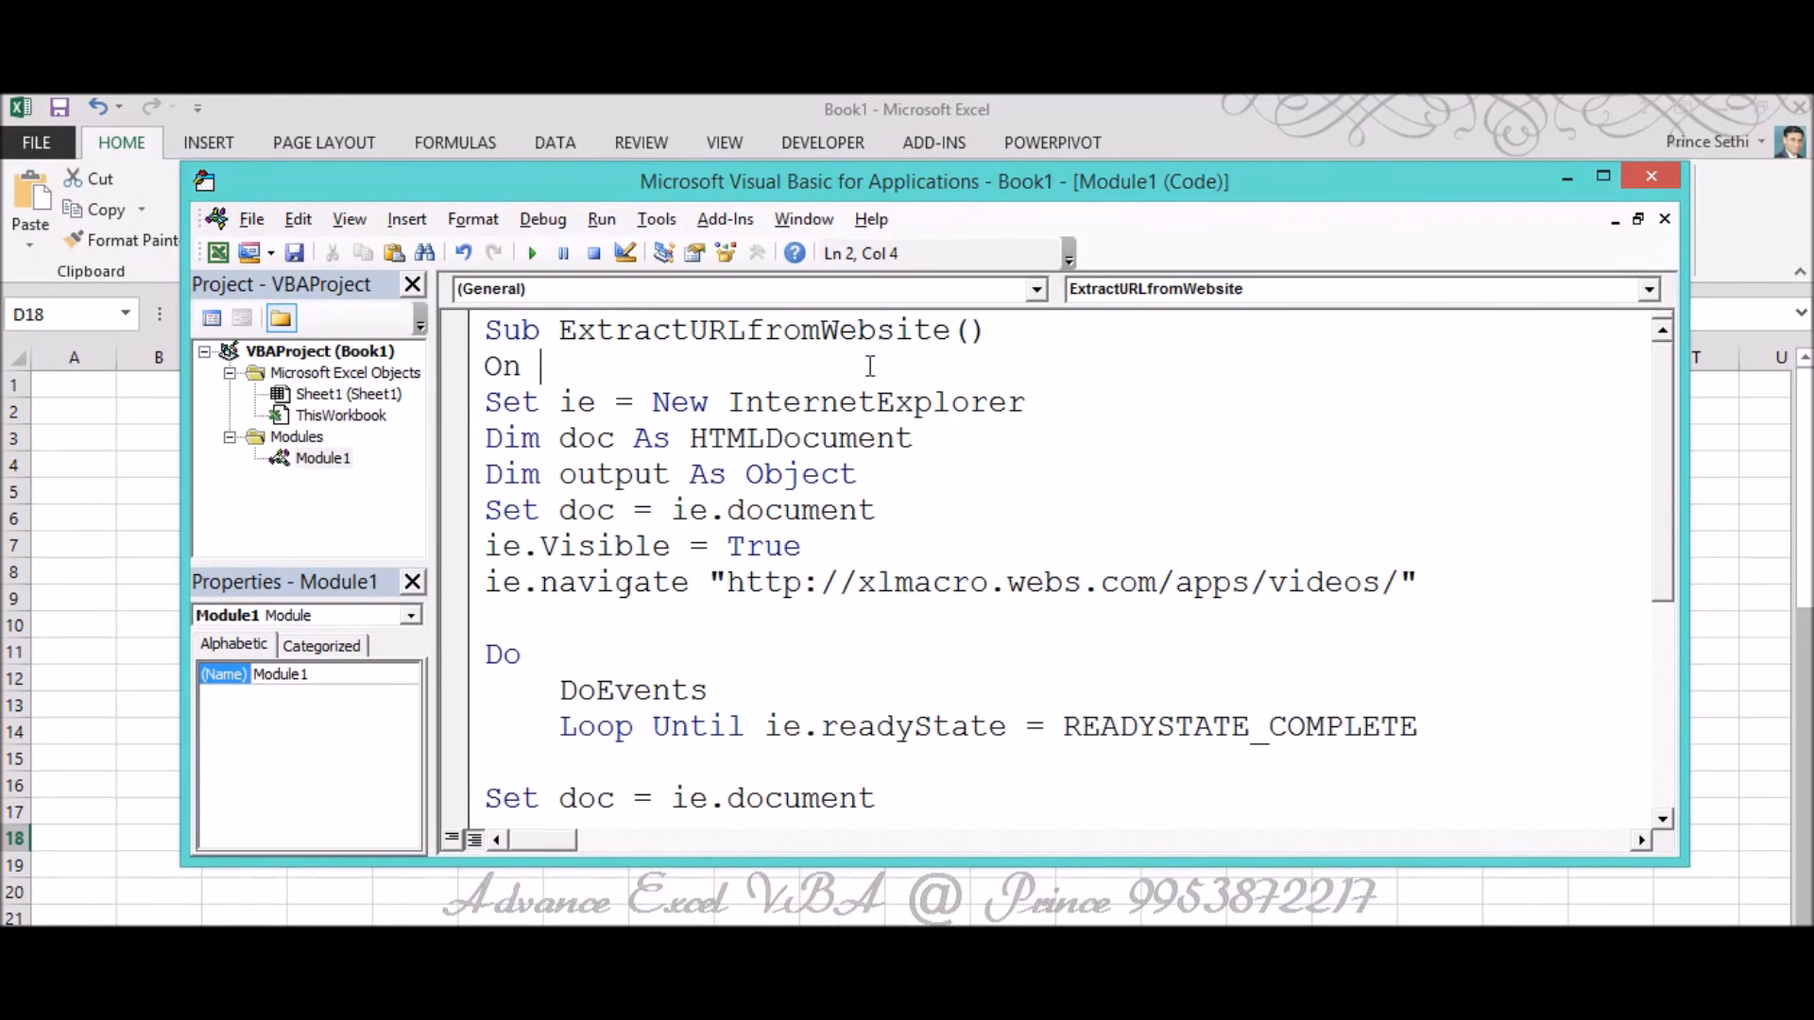
{"action": "type", "text": "Error res"}
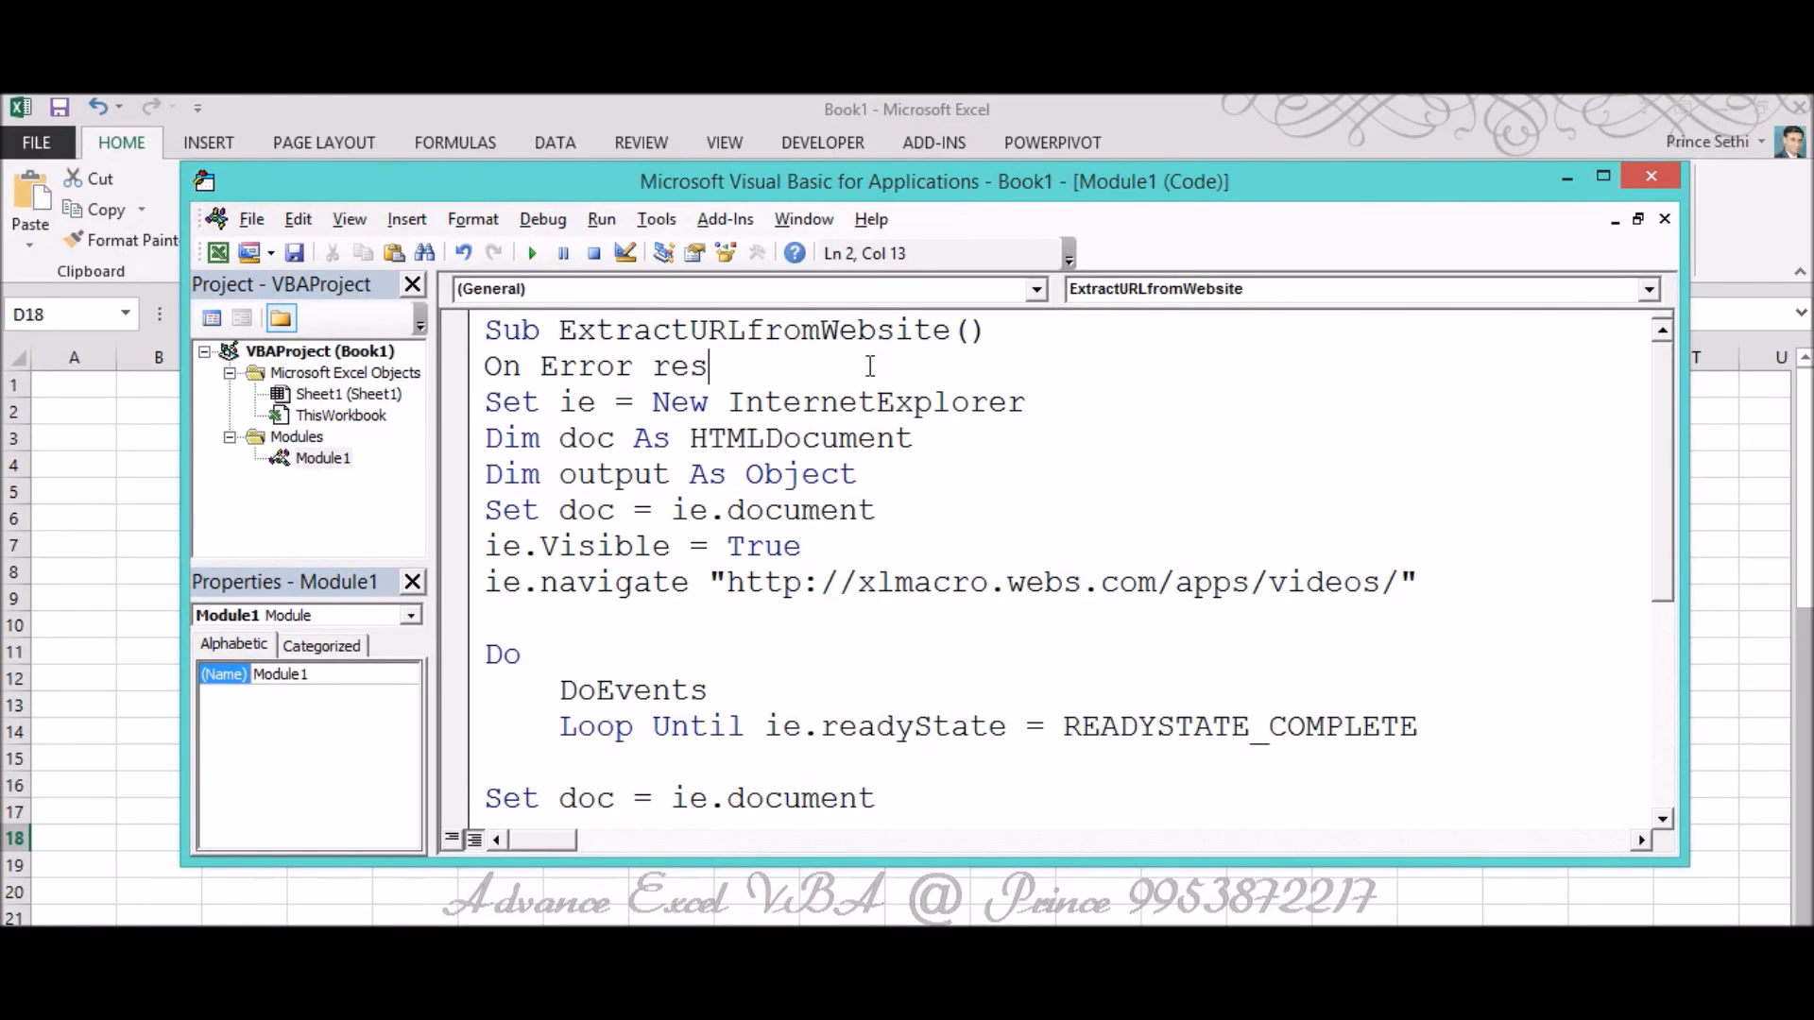
{"action": "type", "text": "ume Next"}
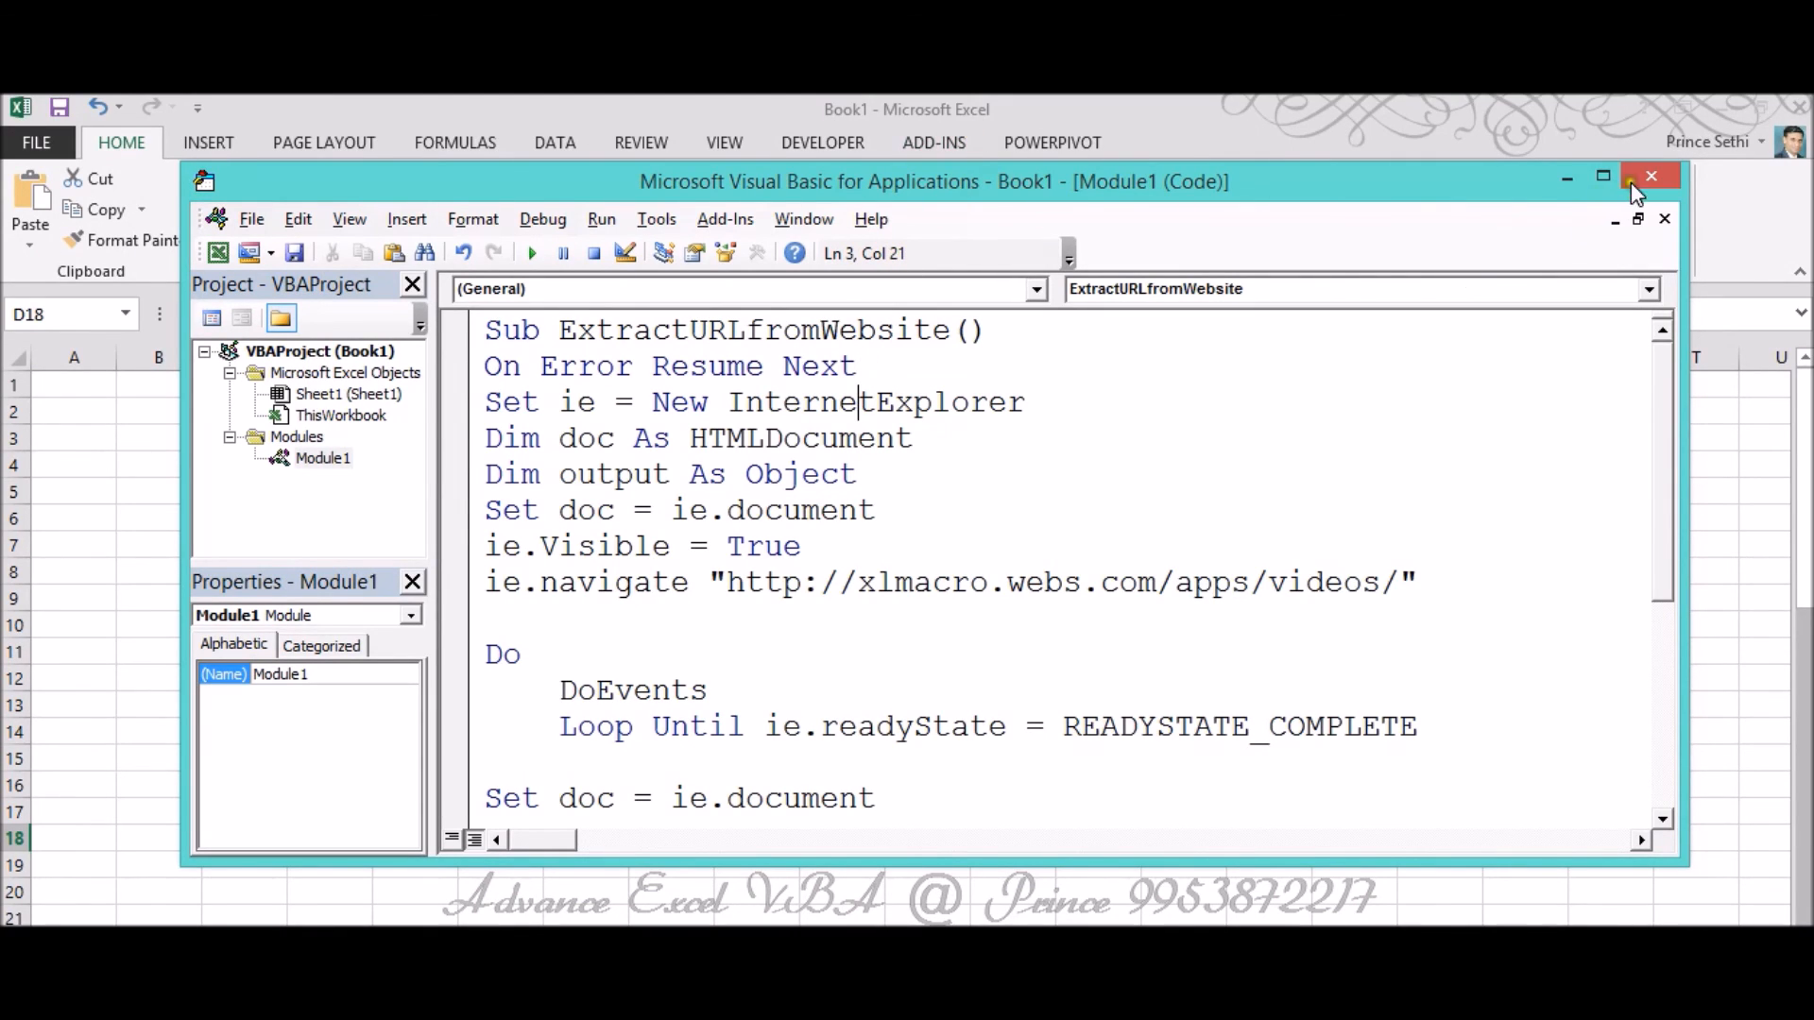
{"action": "left_click", "coordinate": [1651, 176]}
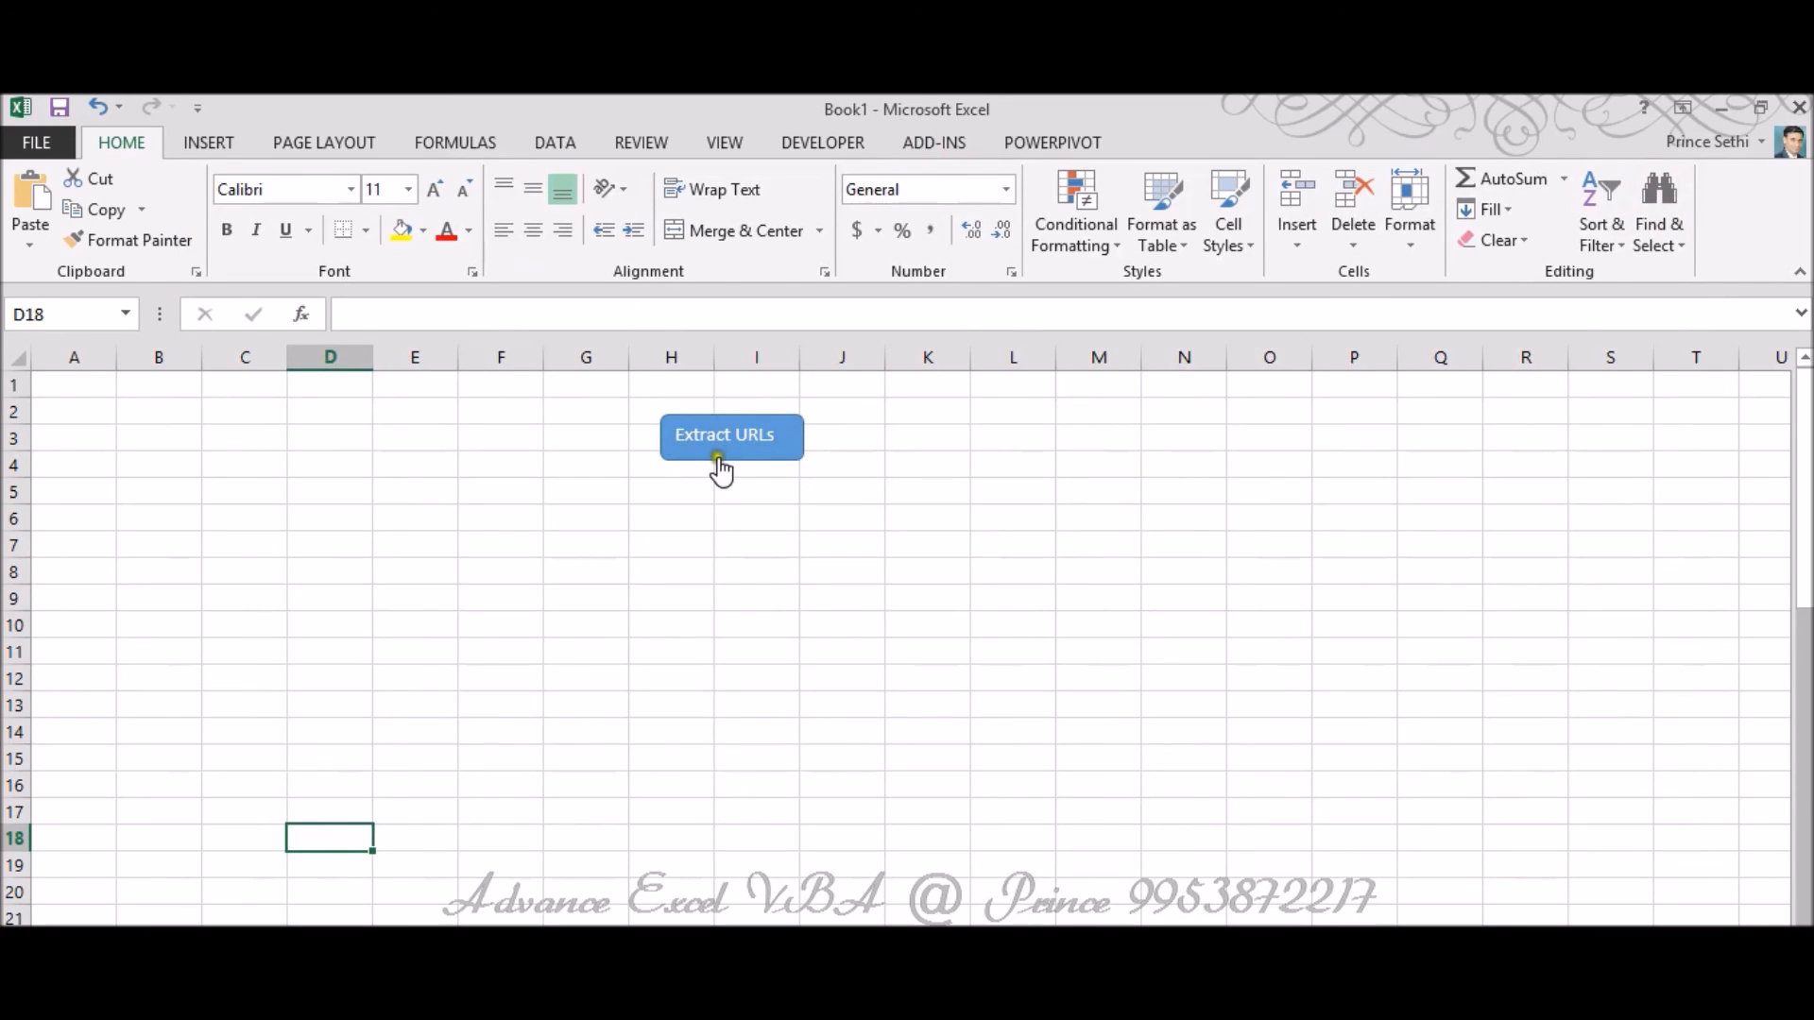
Run Extract URLs, dismiss the Done message, and review the scraped links in column A.
{"action": "left_click", "coordinate": [731, 437]}
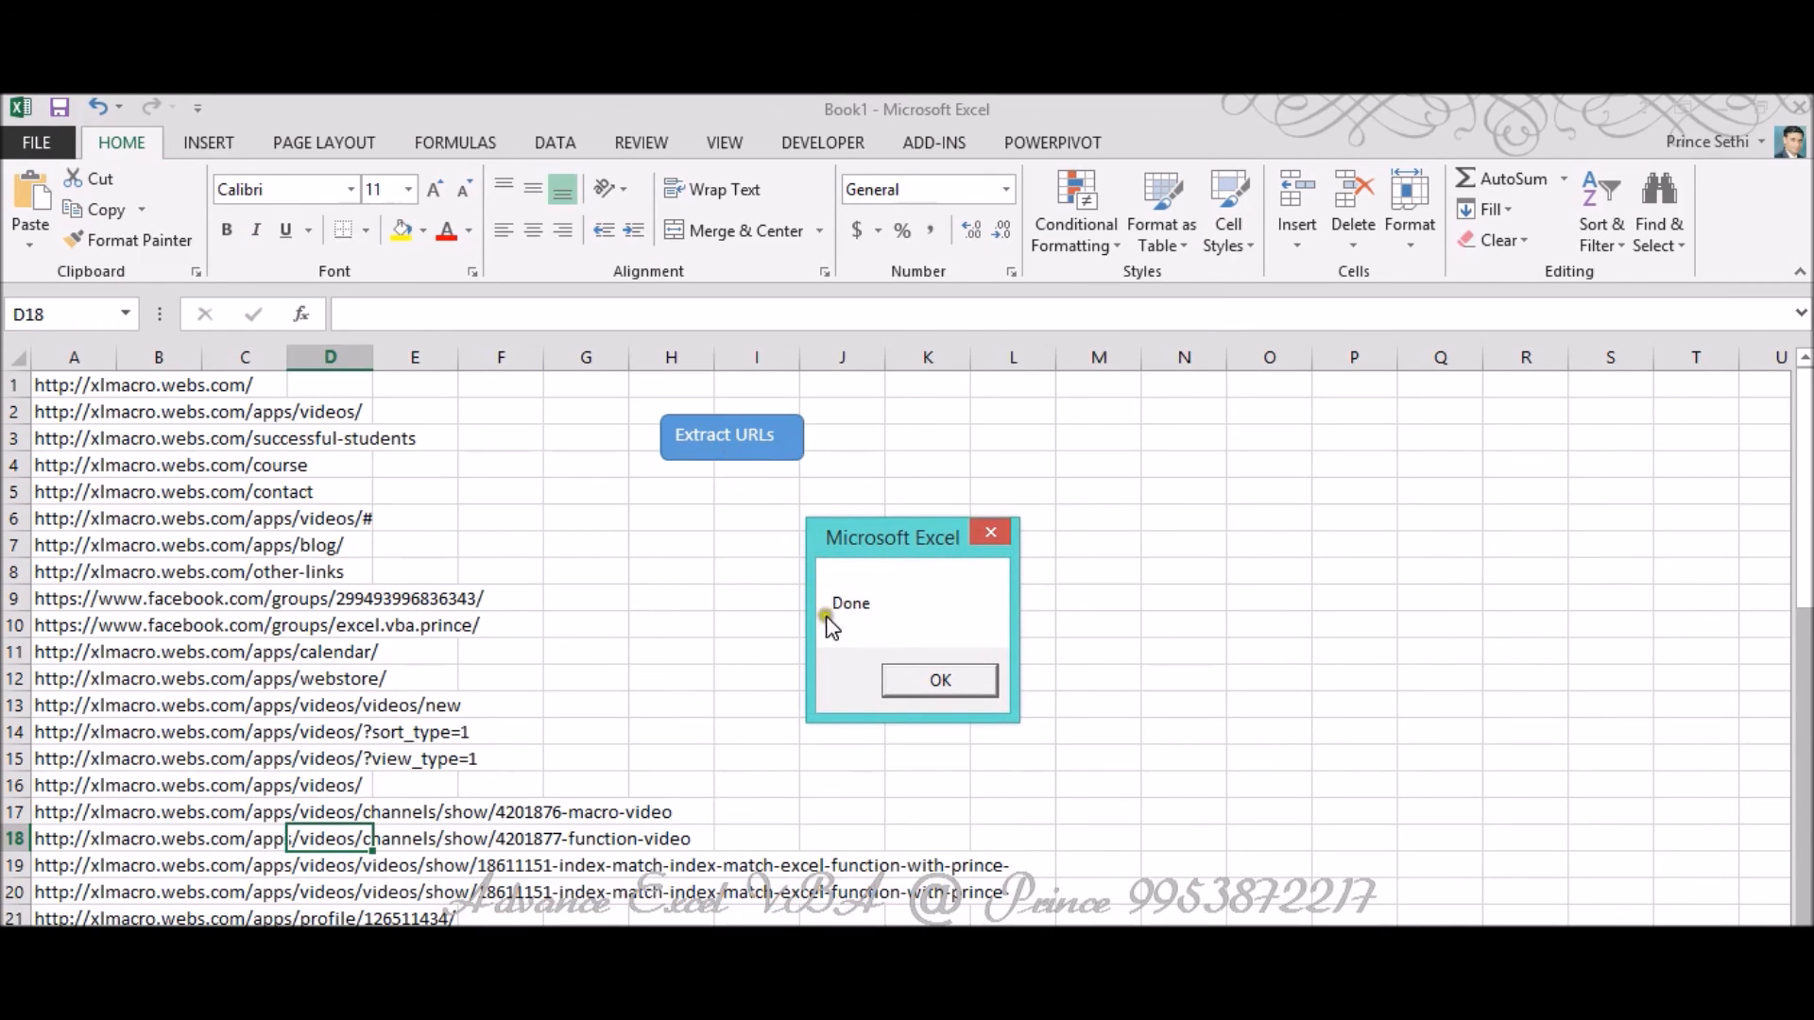
{"action": "left_click", "coordinate": [939, 679]}
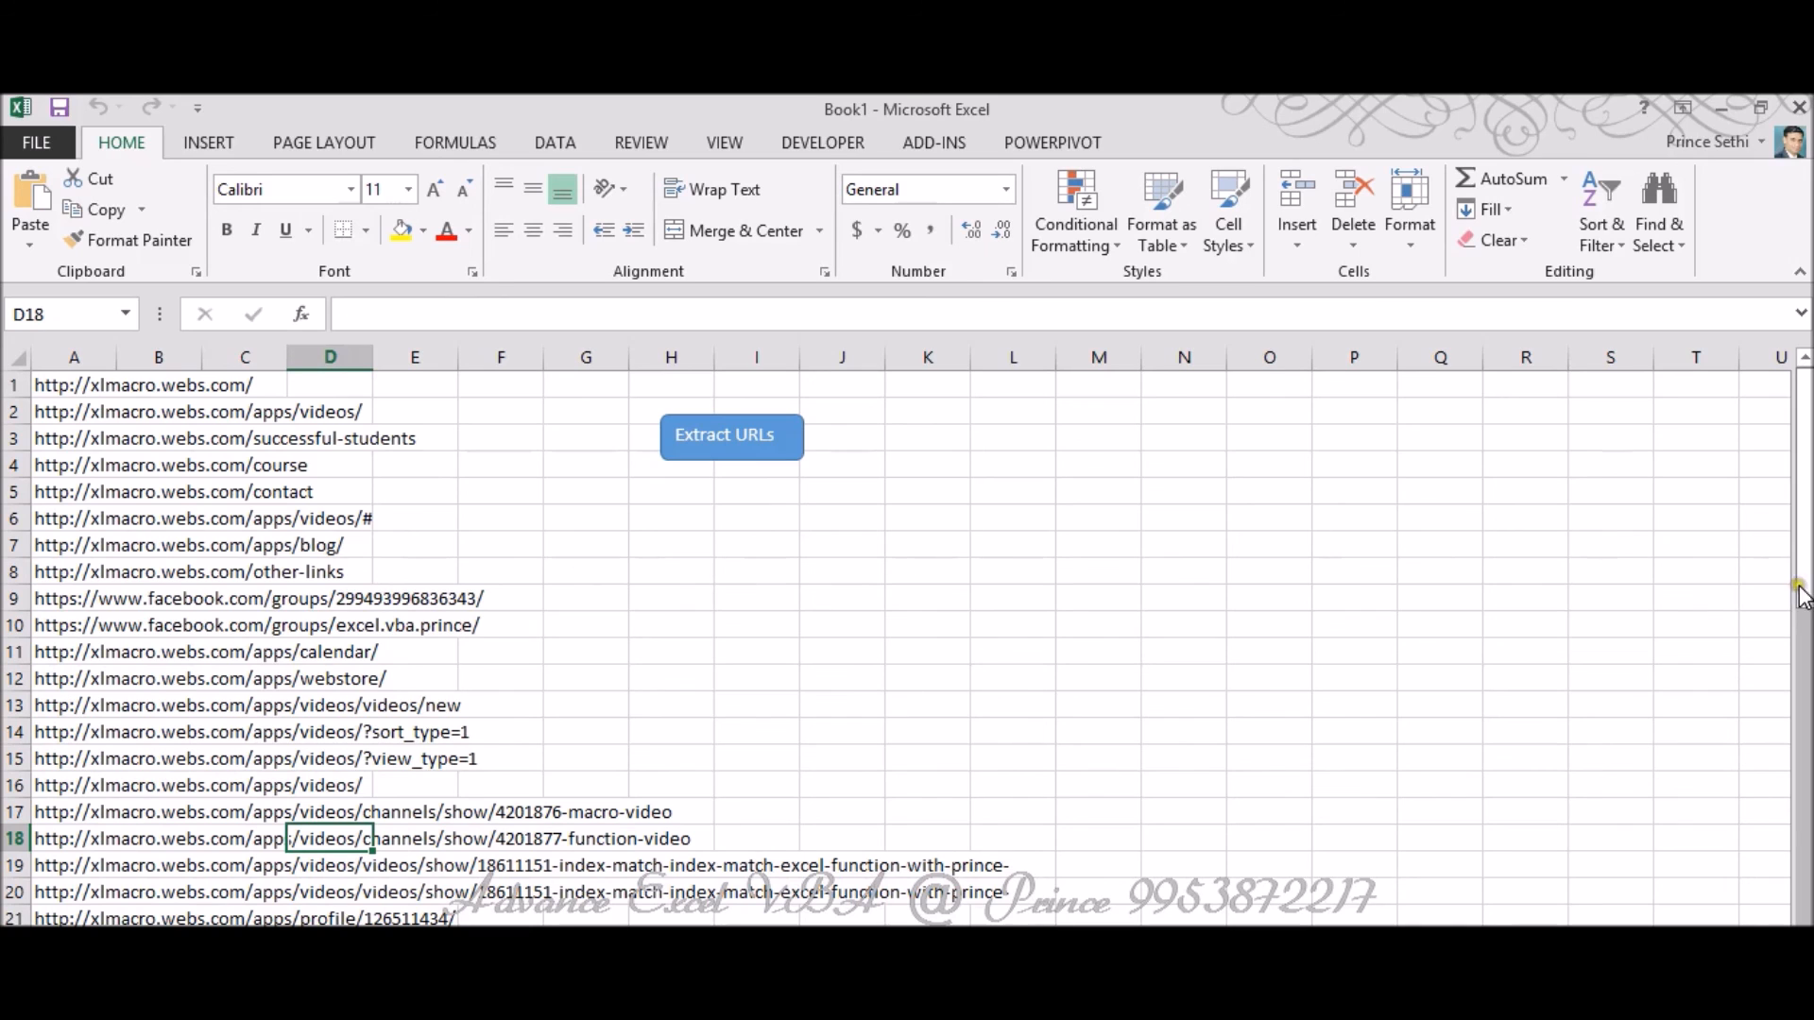
{"action": "scroll", "scroll_direction": "down", "scroll_amount": 3}
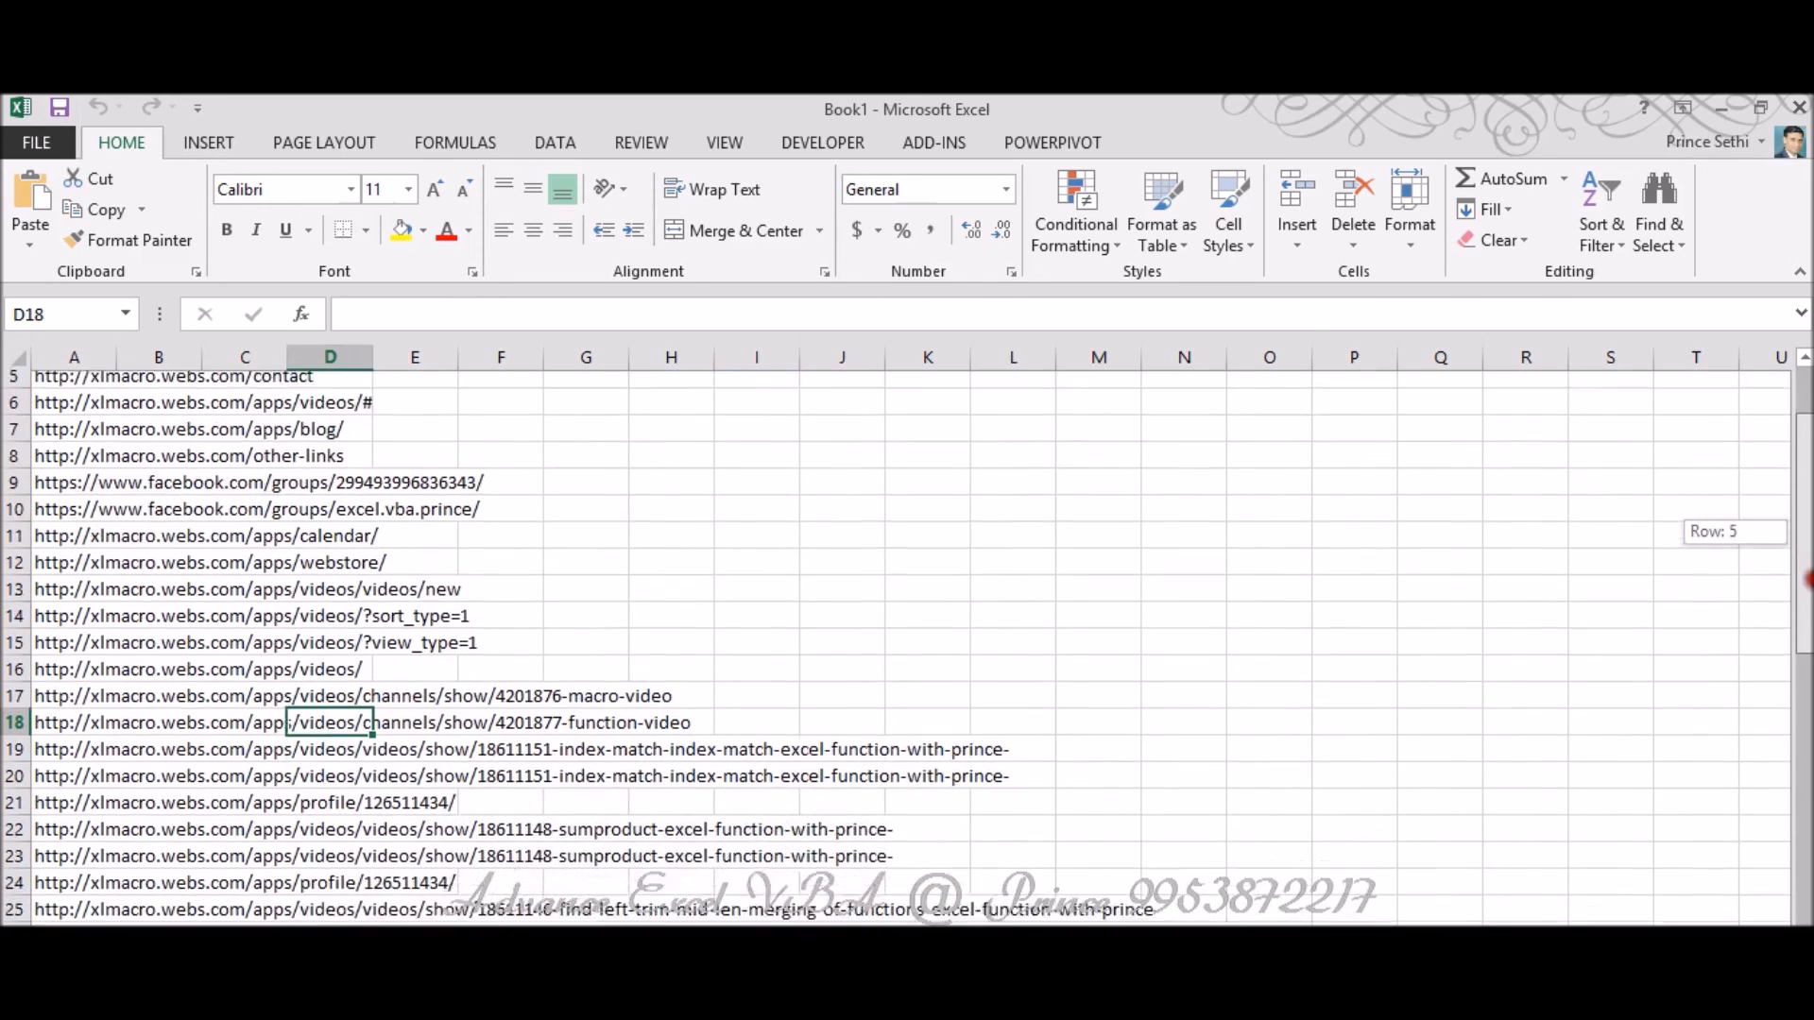
{"action": "scroll", "scroll_direction": "down", "scroll_amount": 3}
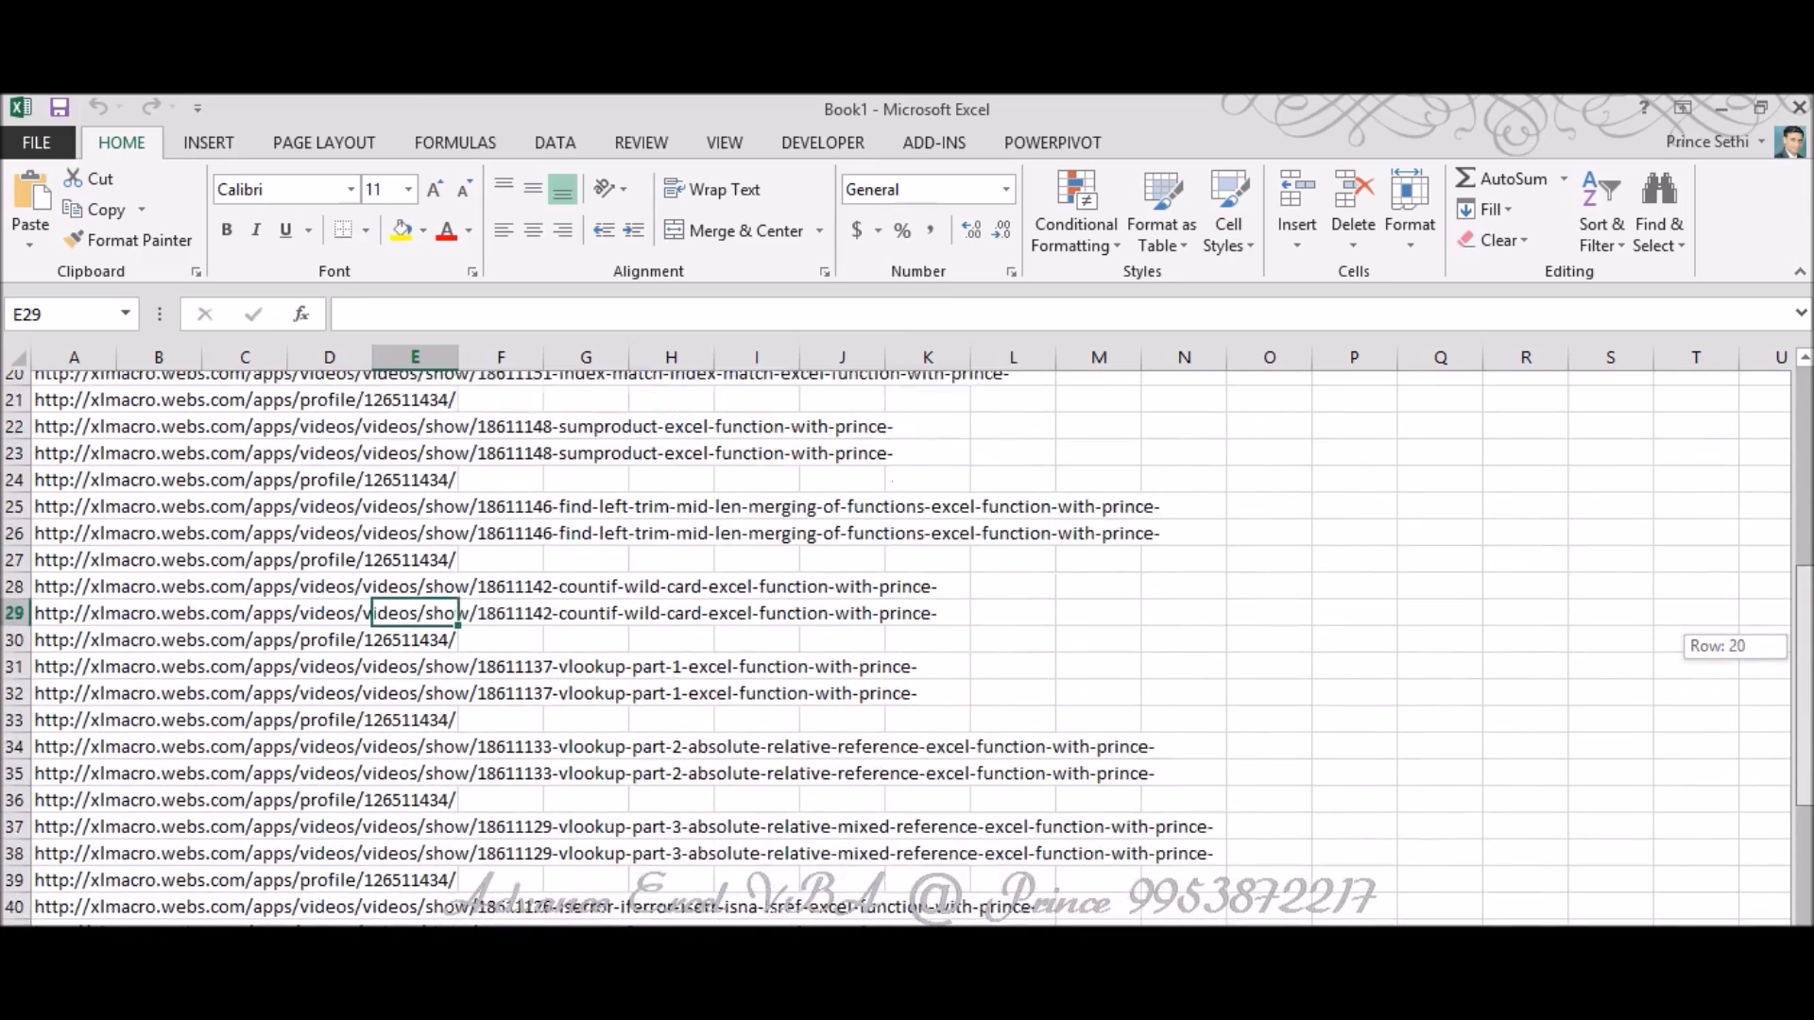
{"action": "scroll", "scroll_direction": "down", "scroll_amount": 3}
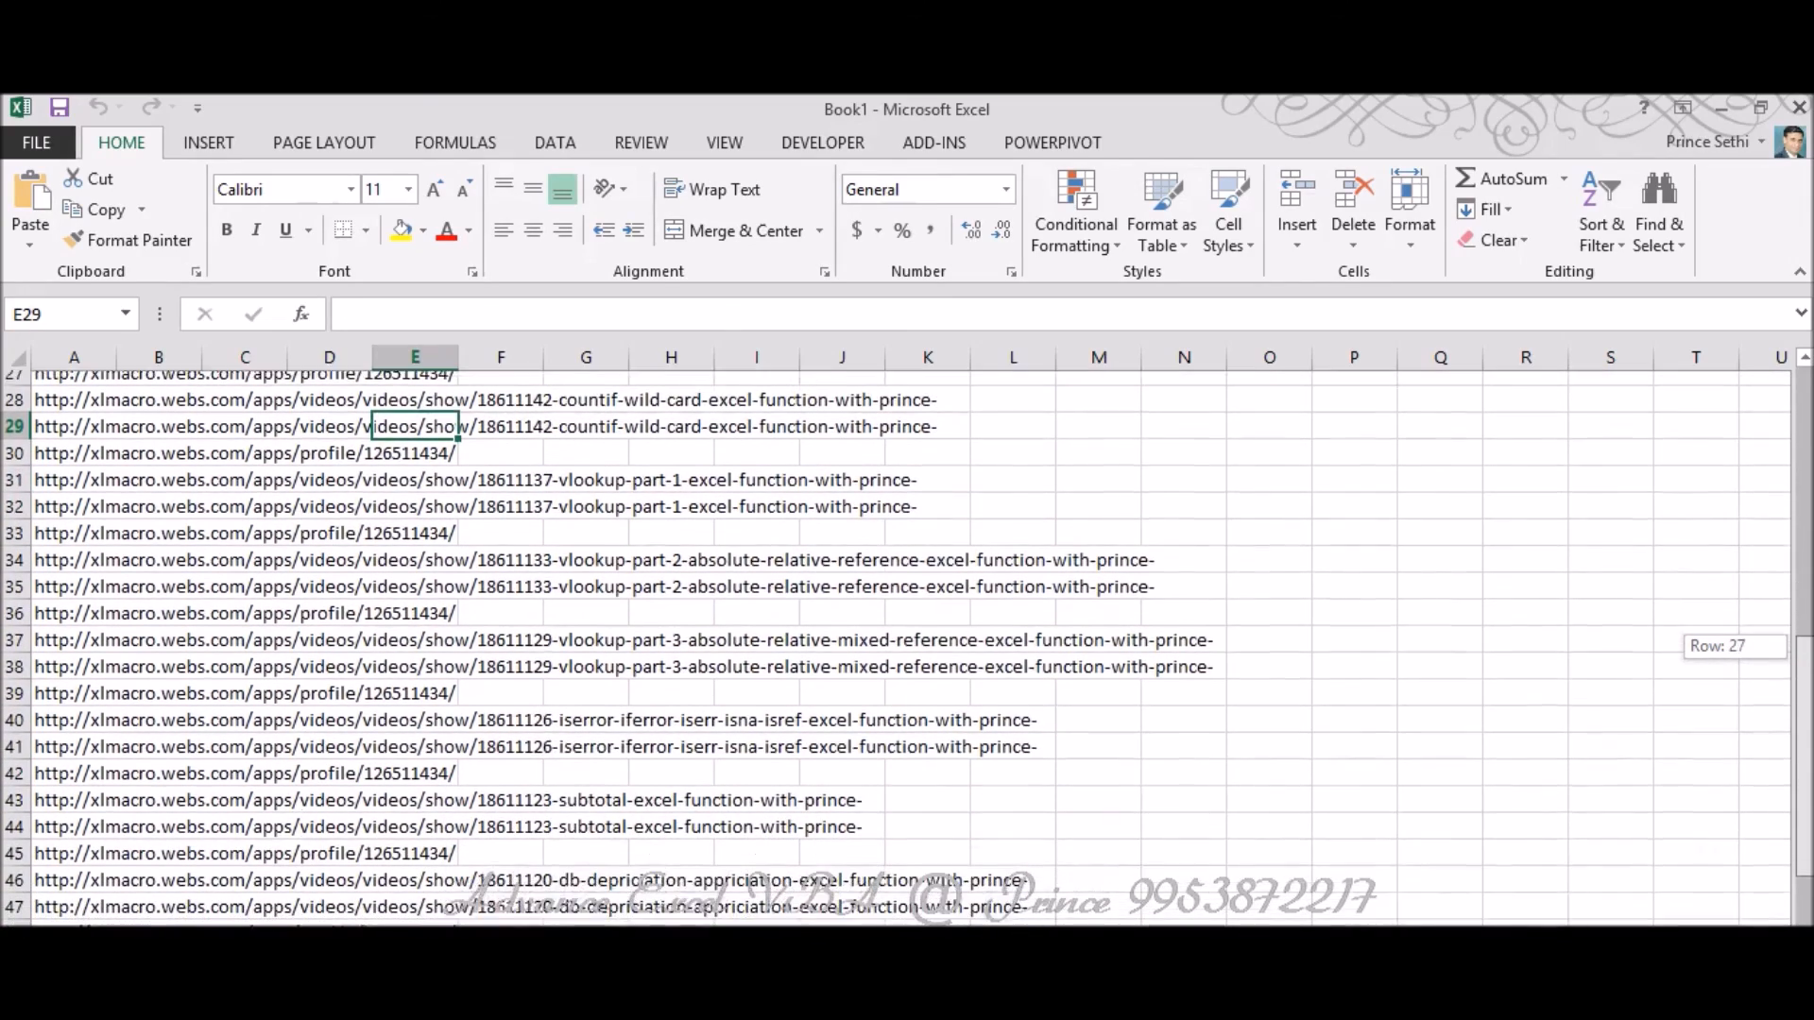
{"action": "scroll", "scroll_direction": "up", "scroll_amount": 3}
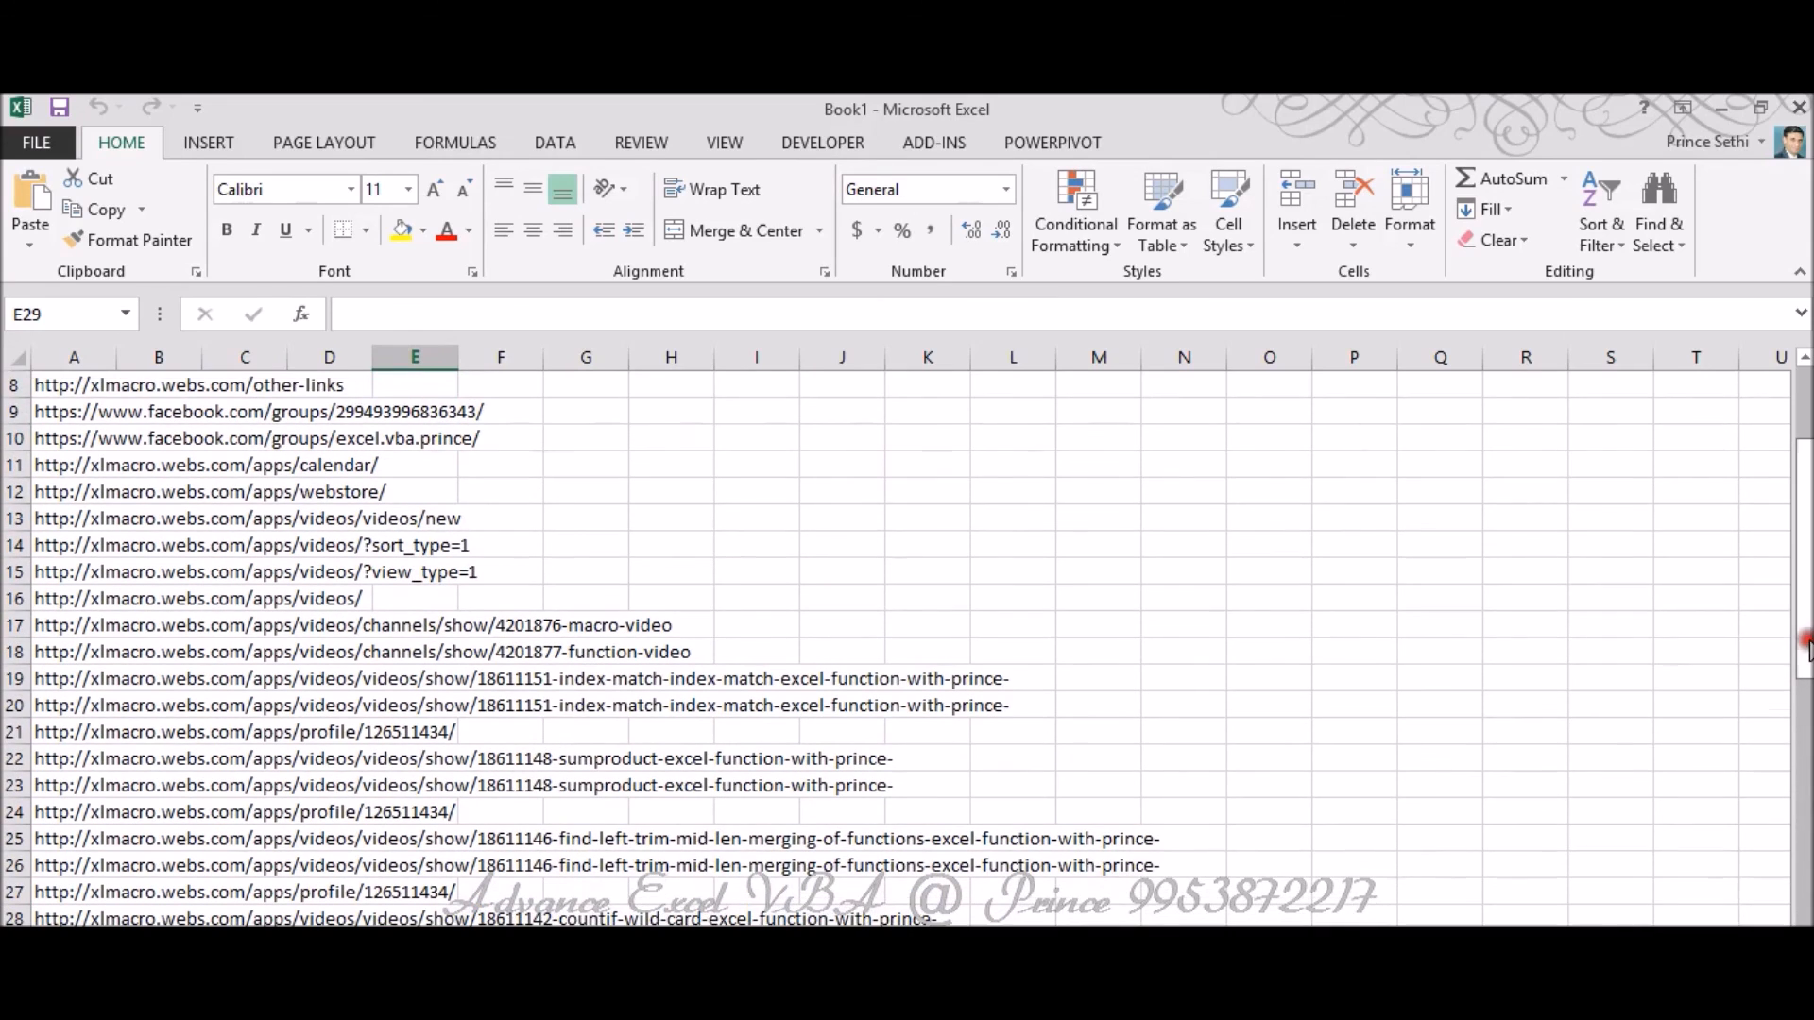